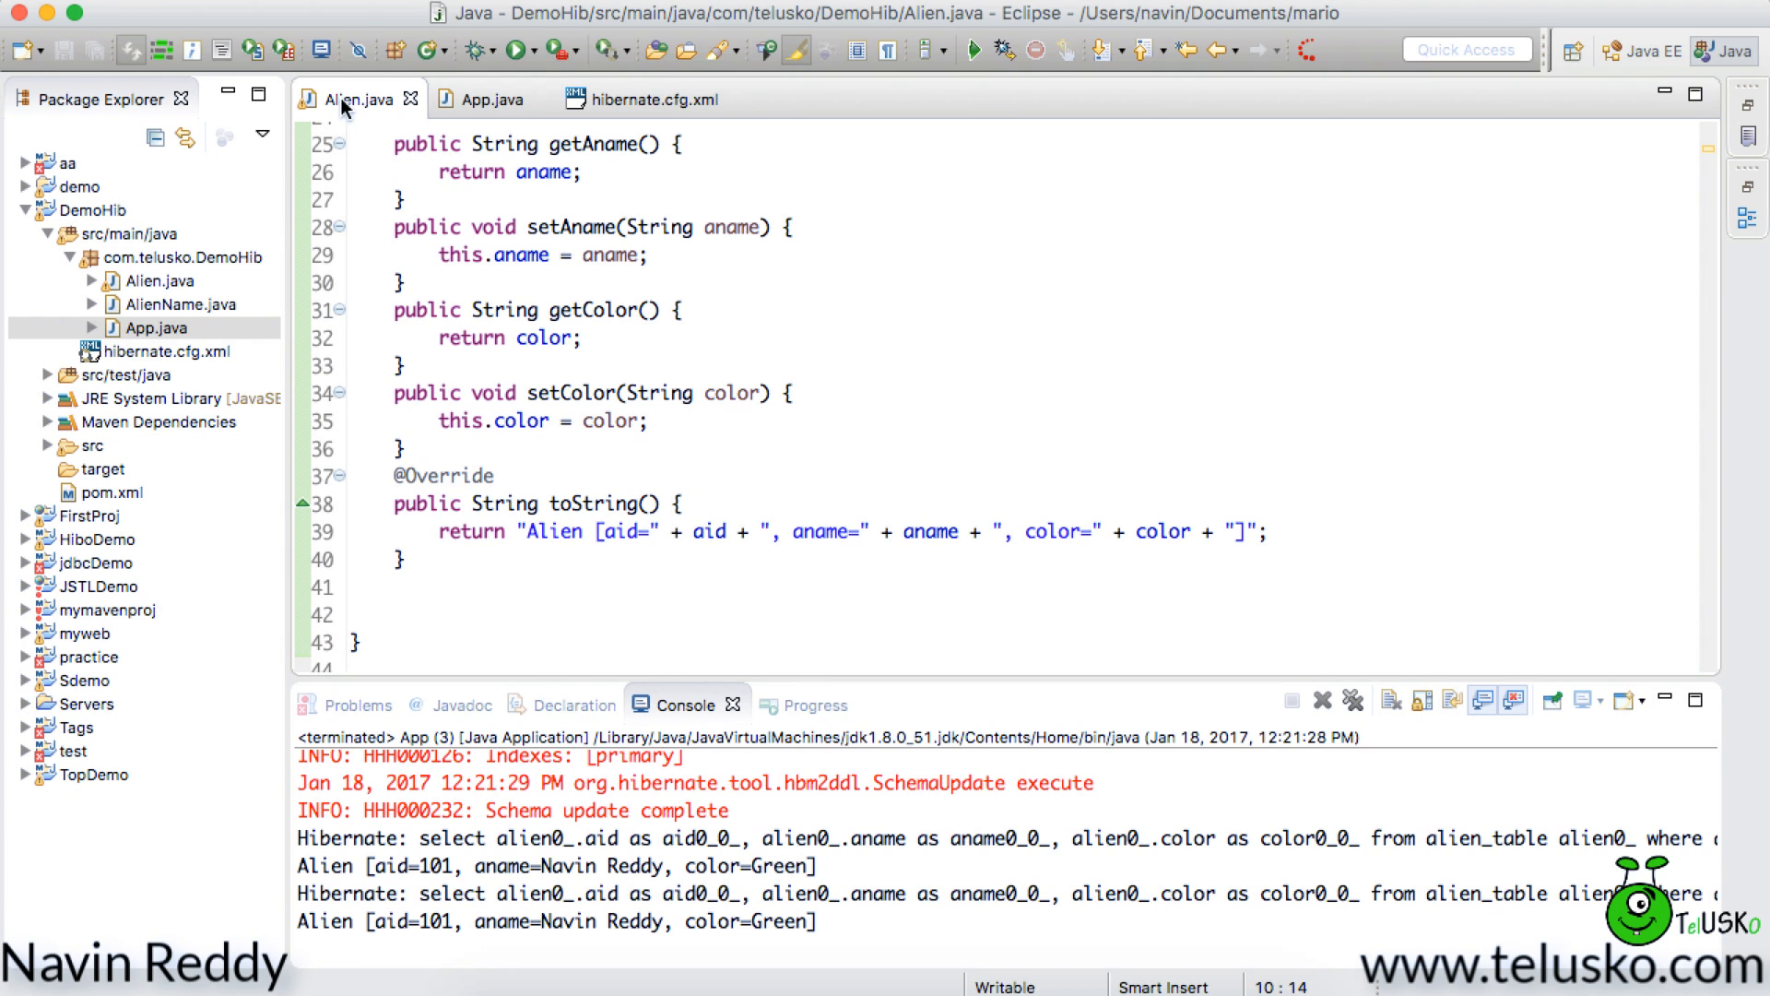
pyautogui.moveTo(610, 335)
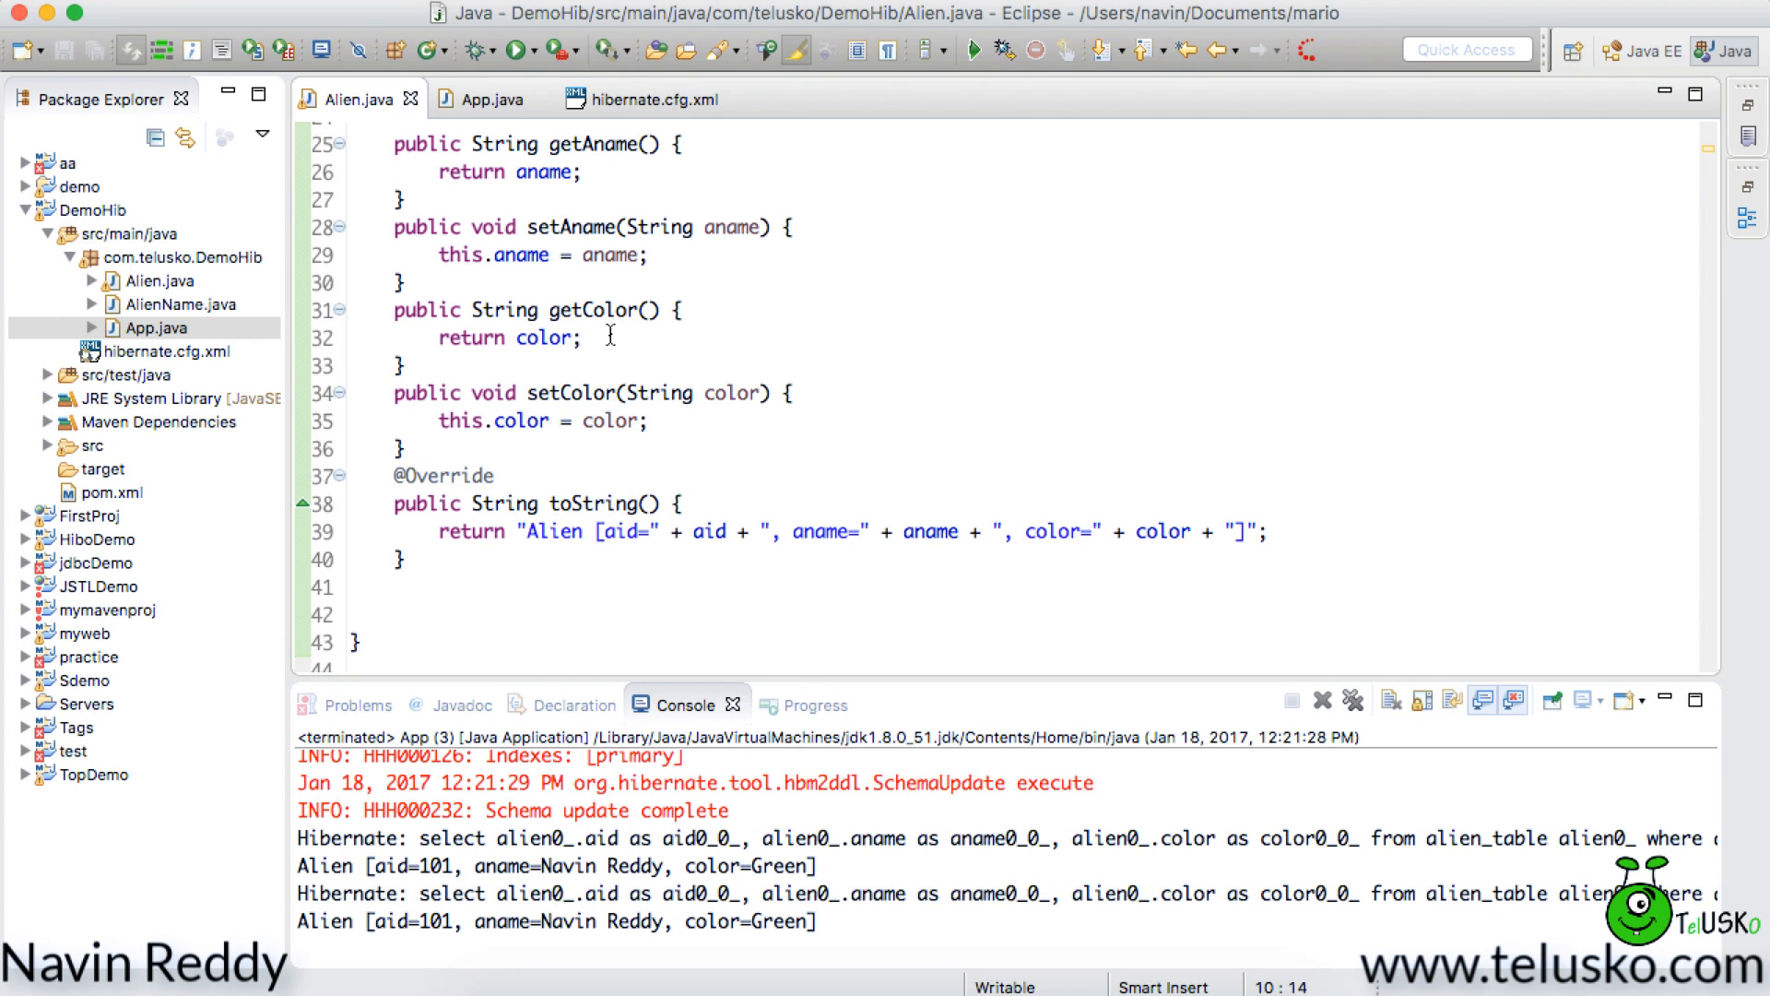
# Review the two-session fetch code in App.java before moving to the configuration
pyautogui.scroll(3)
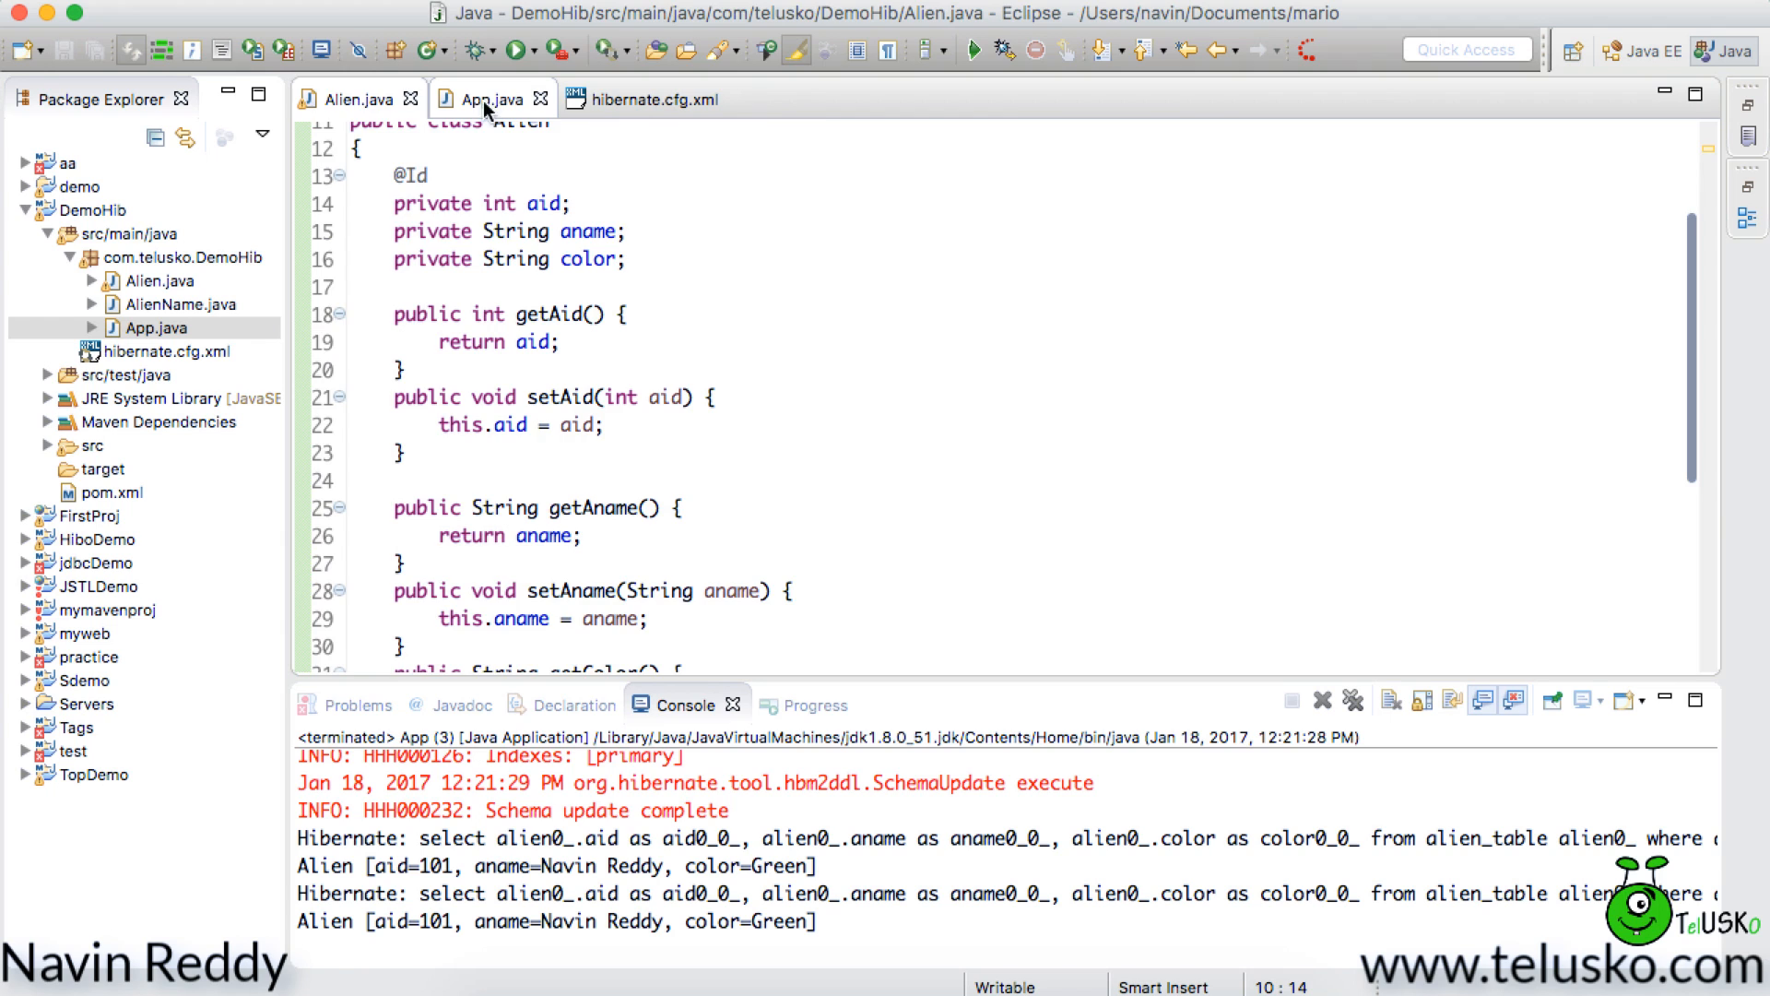
pyautogui.click(489, 98)
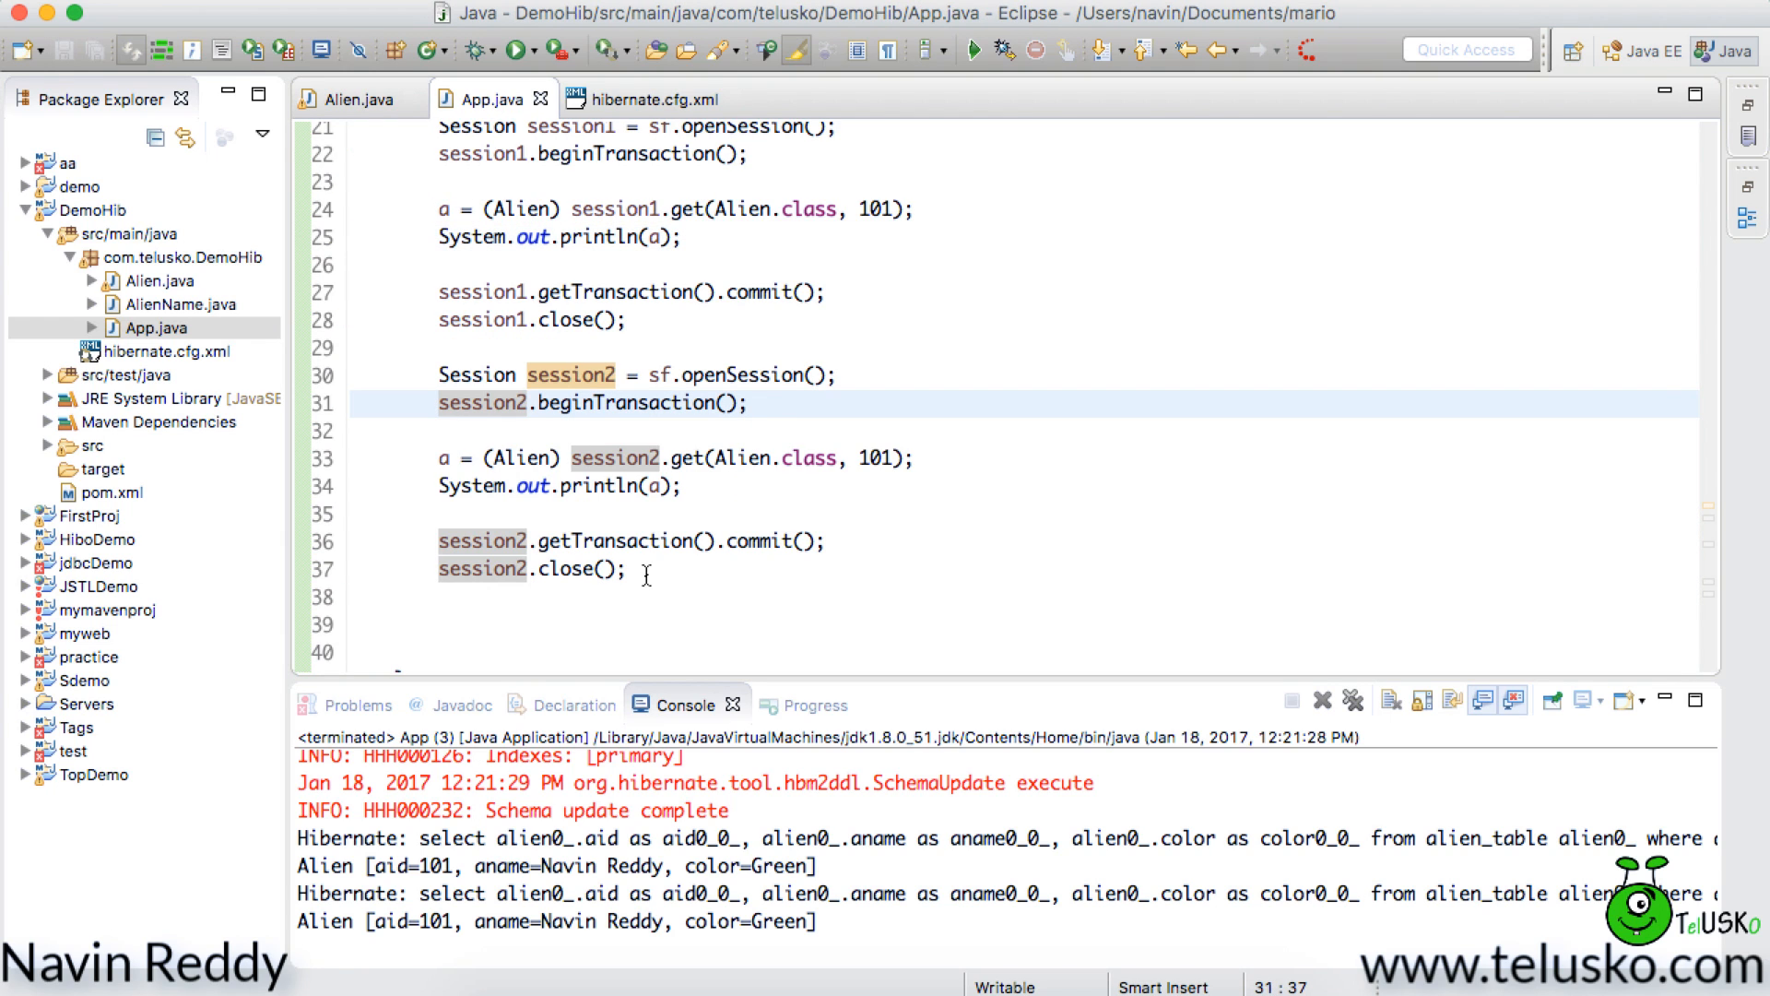
pyautogui.moveTo(431, 291)
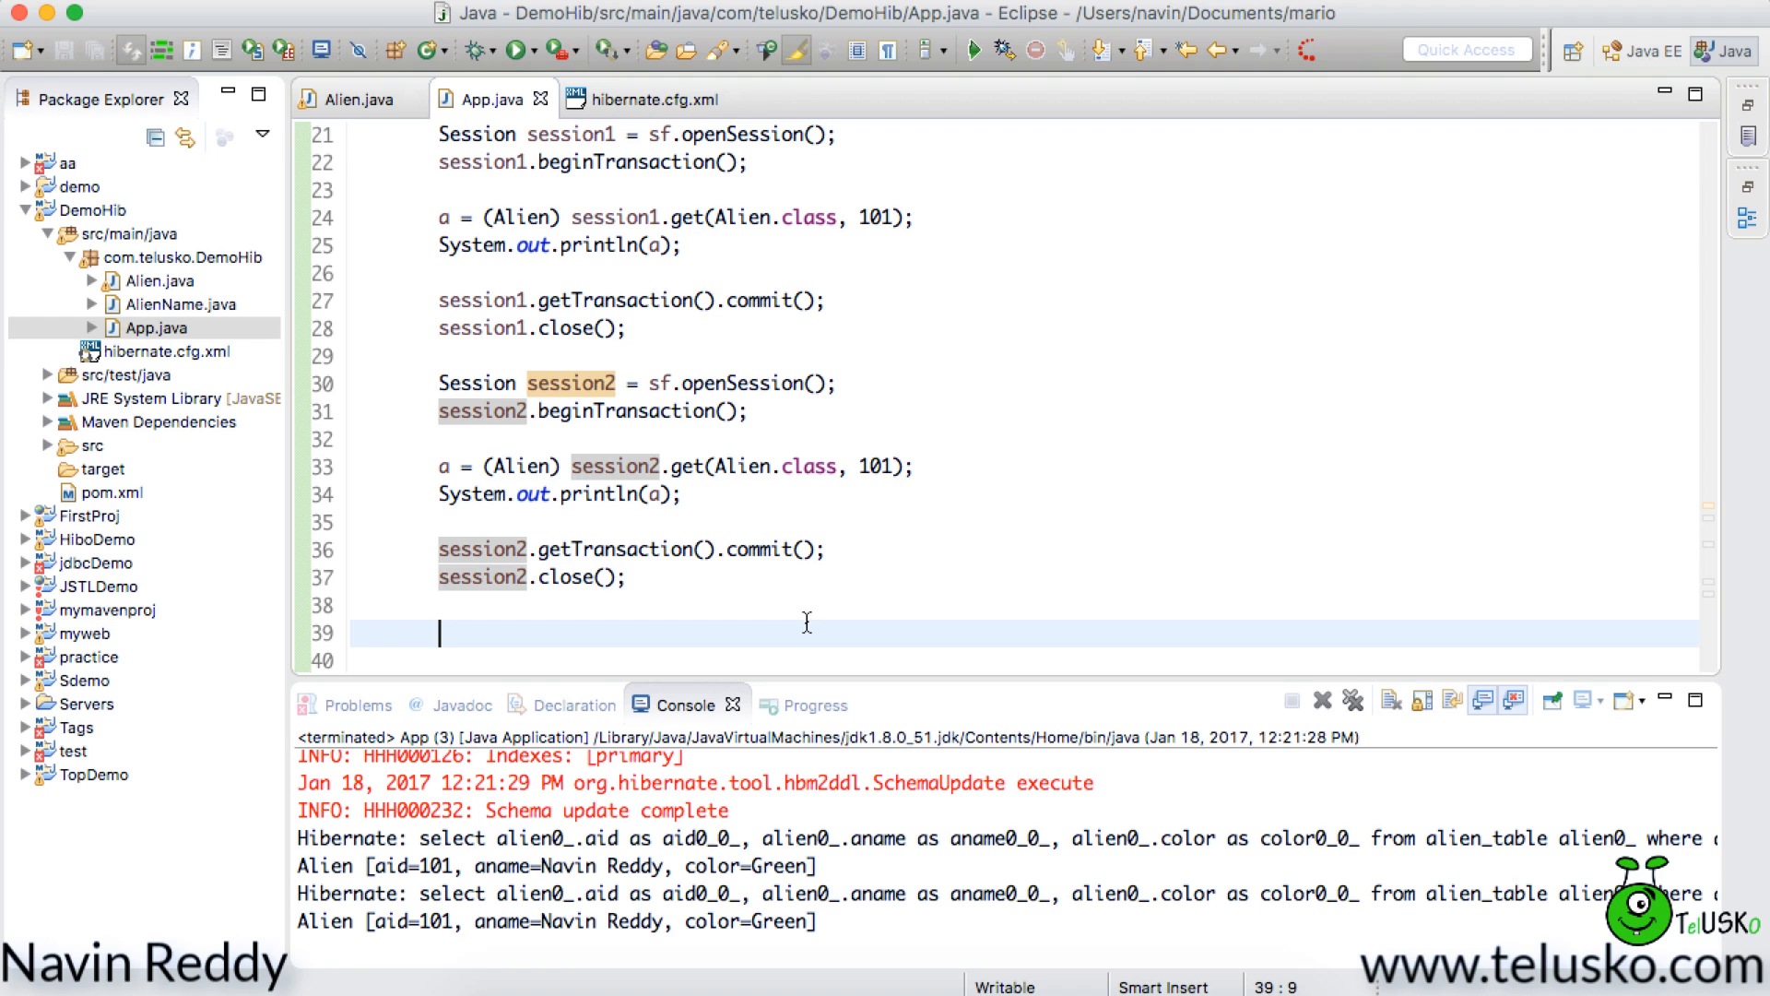
pyautogui.moveTo(706, 625)
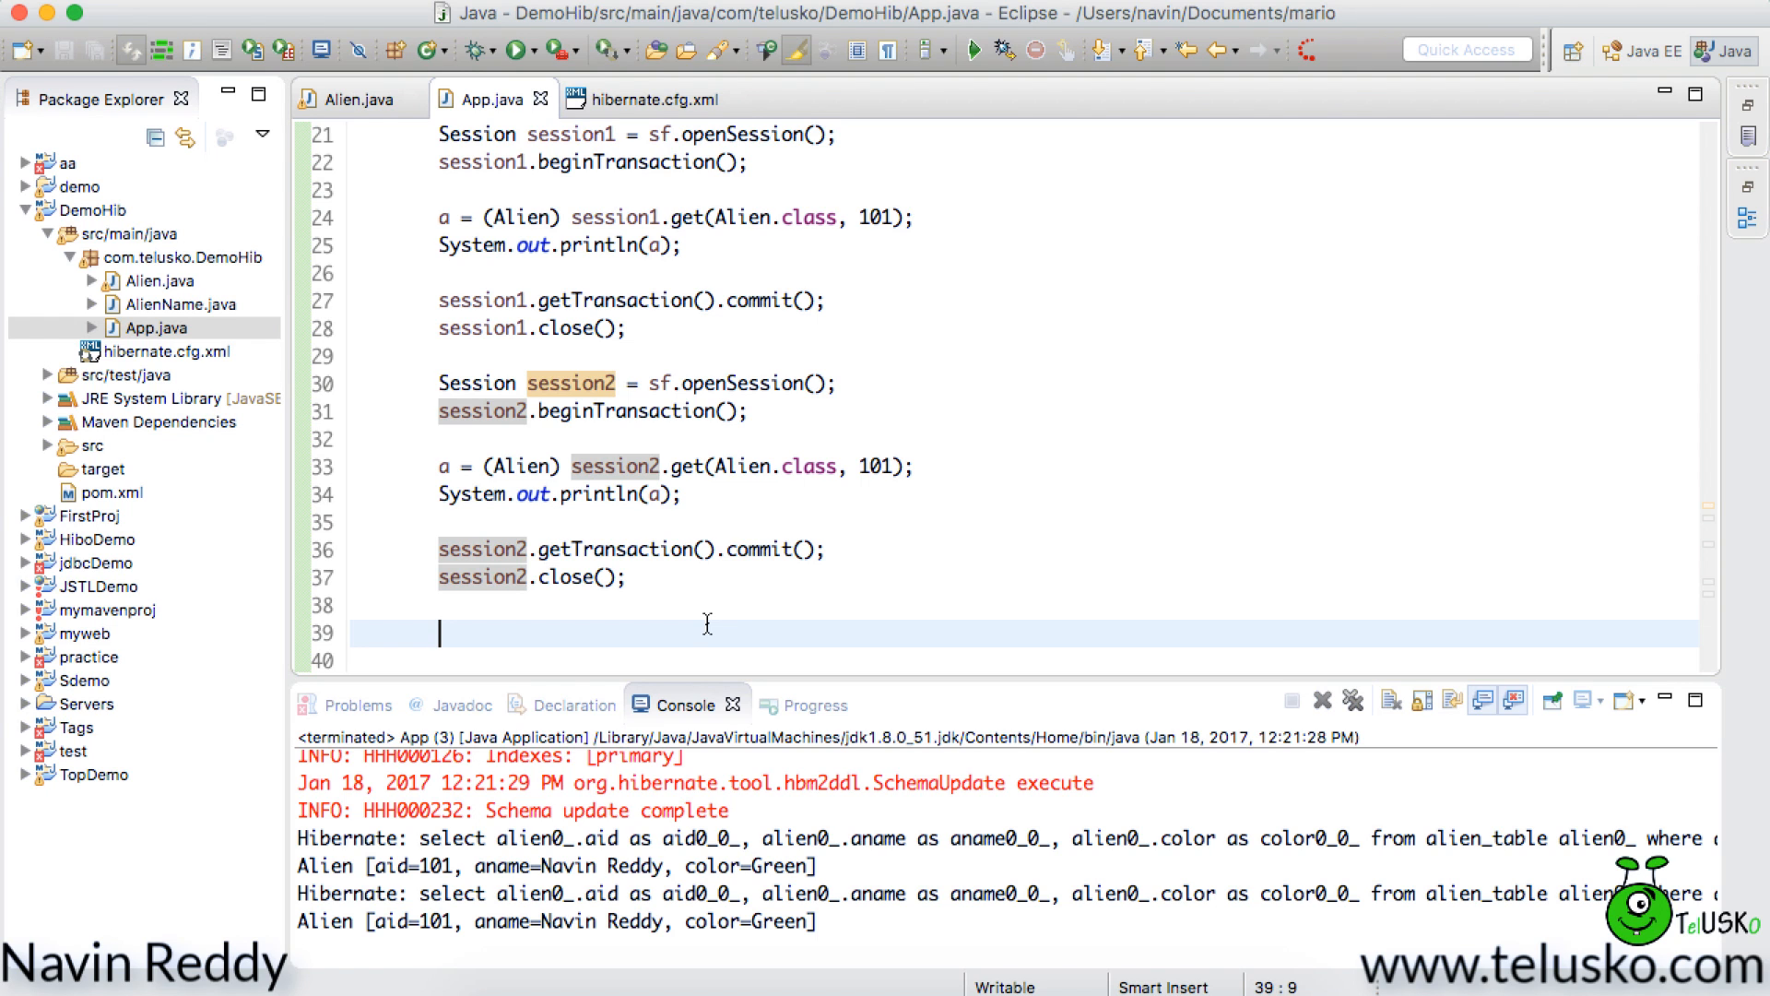
pyautogui.moveTo(166, 359)
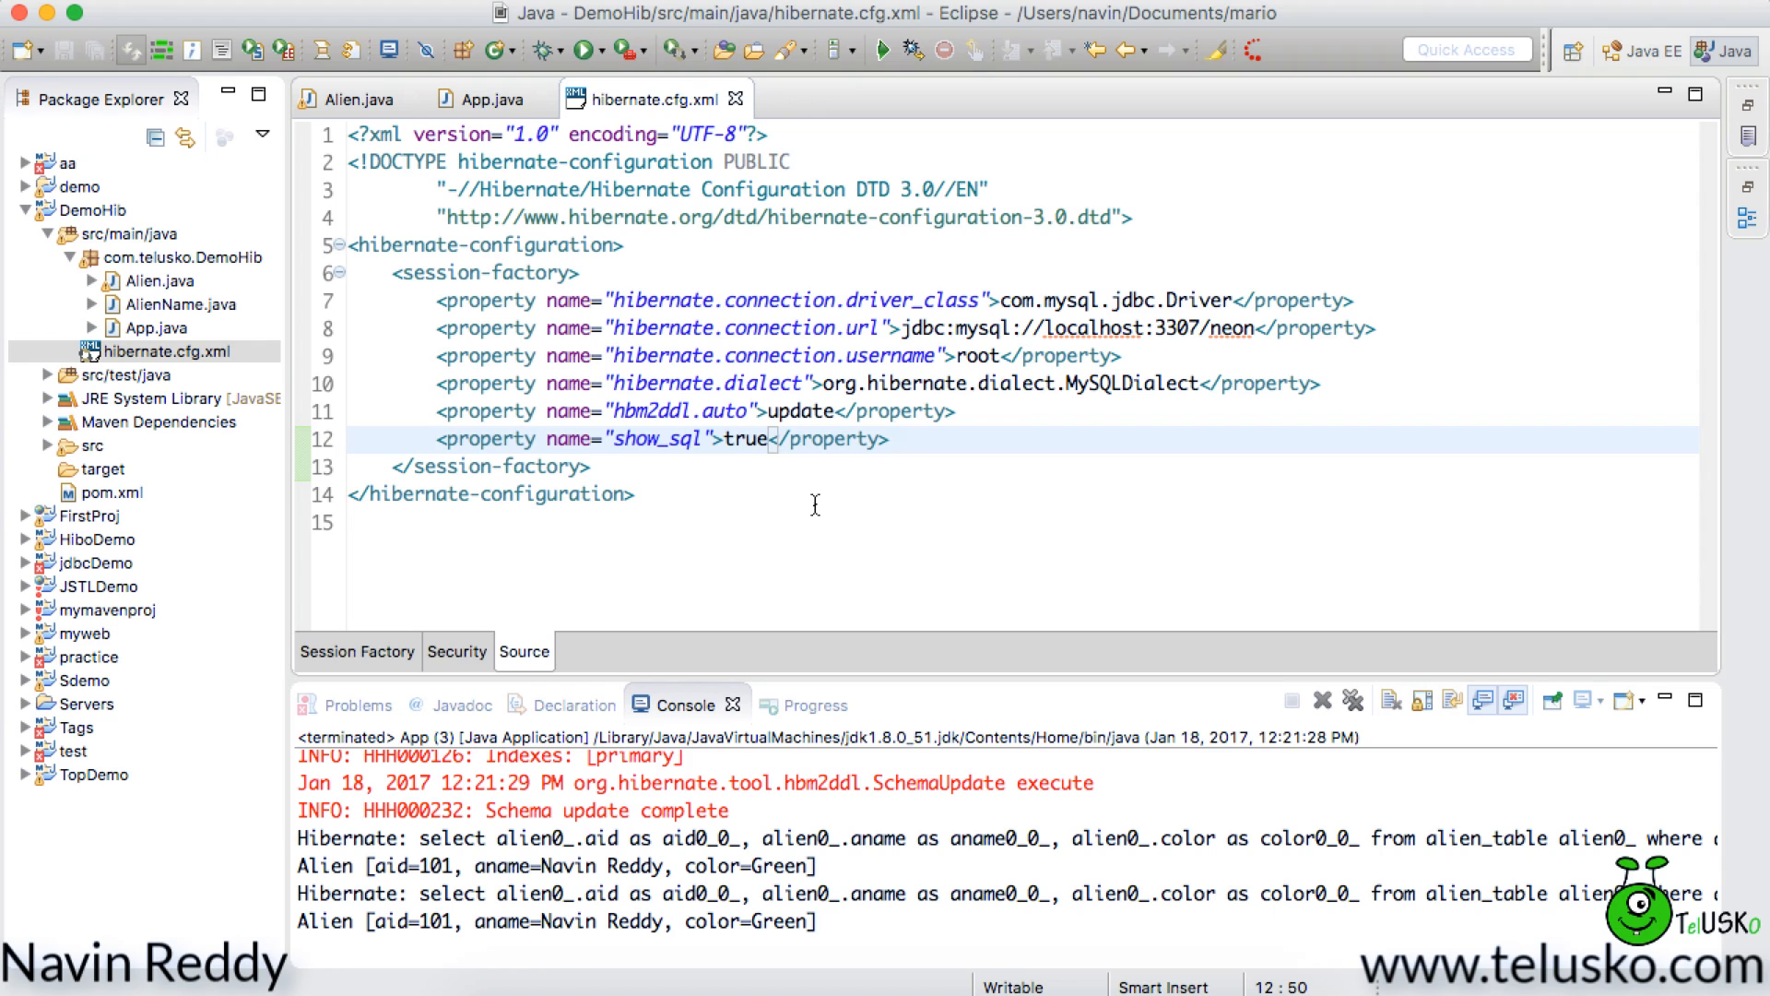
# Bring up DemoHib's pom.xml and its Dependencies list
pyautogui.click(109, 492)
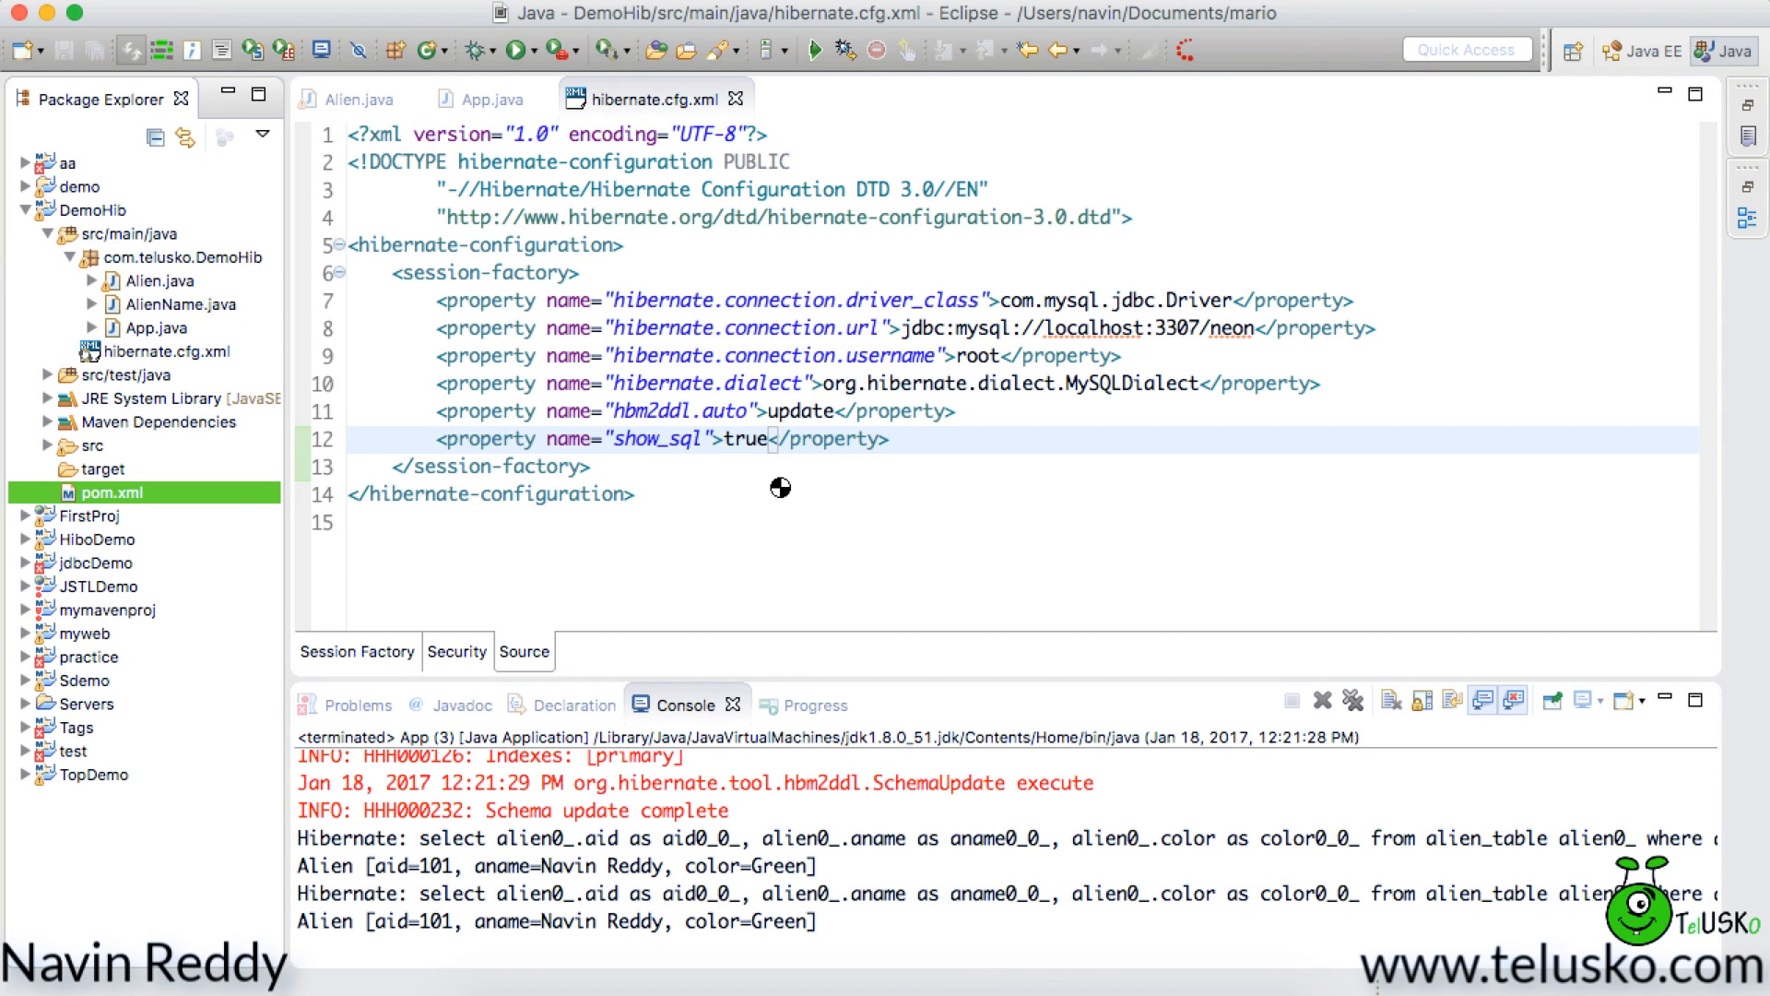
pyautogui.doubleClick(109, 491)
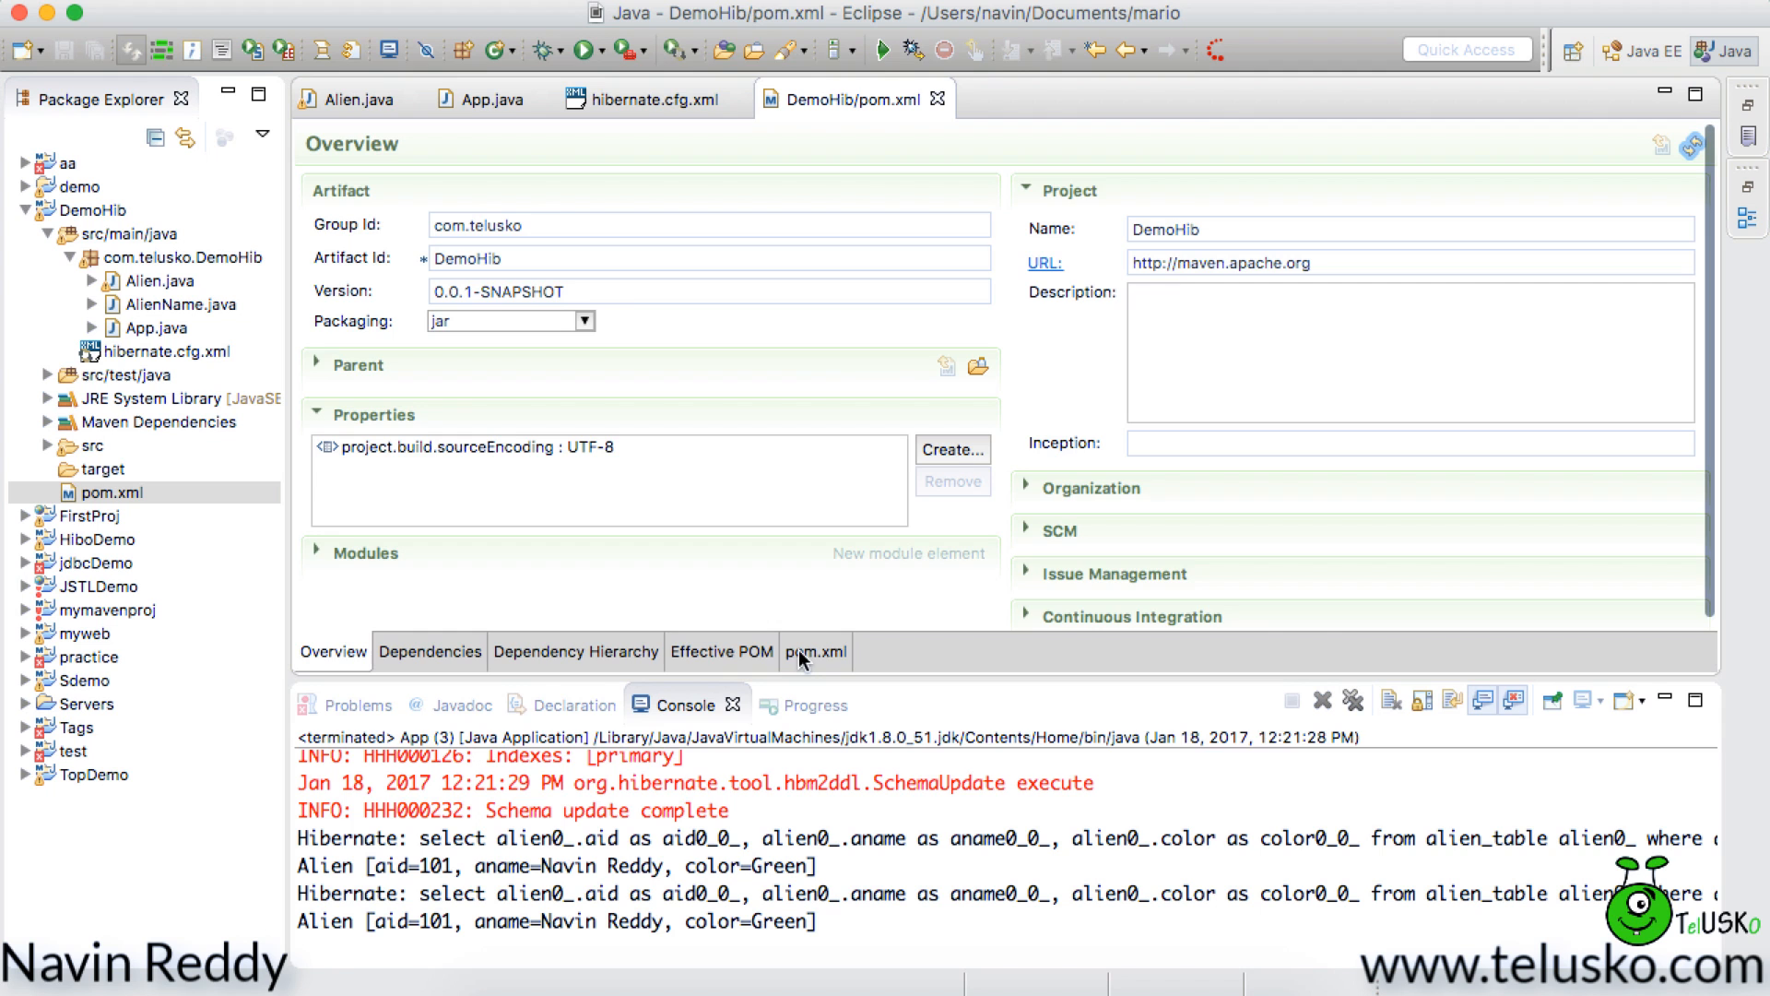
pyautogui.click(815, 651)
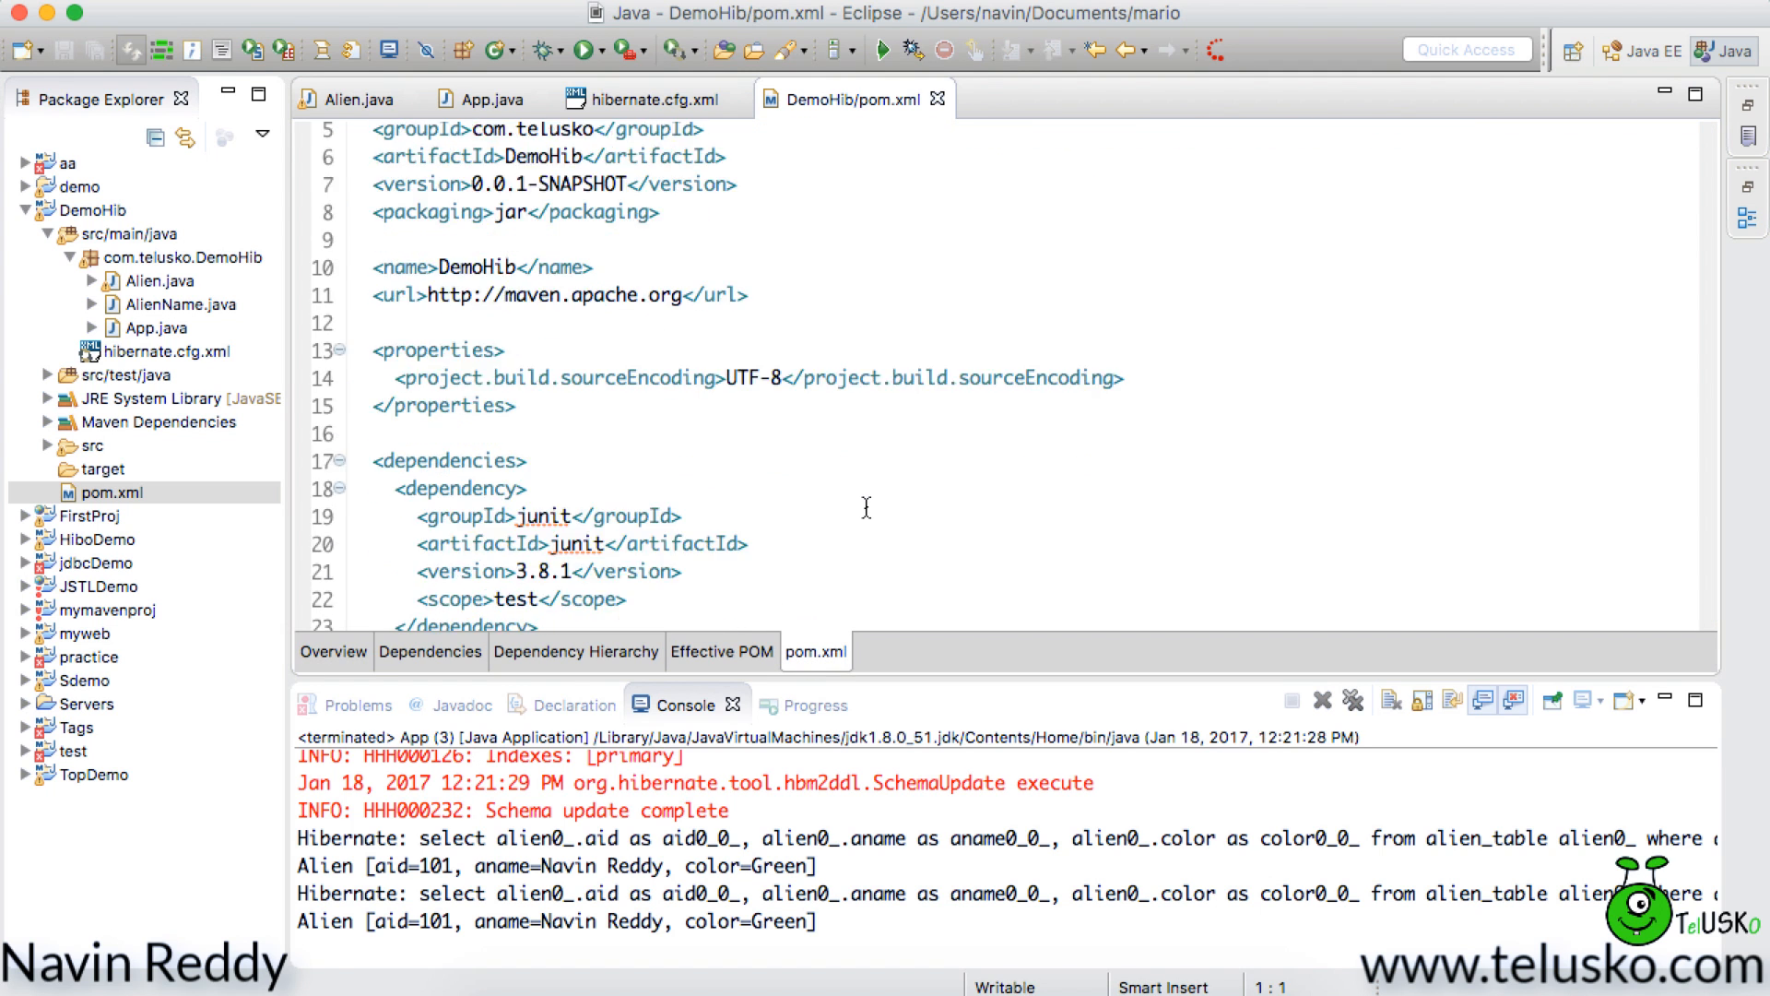
pyautogui.scroll(-3)
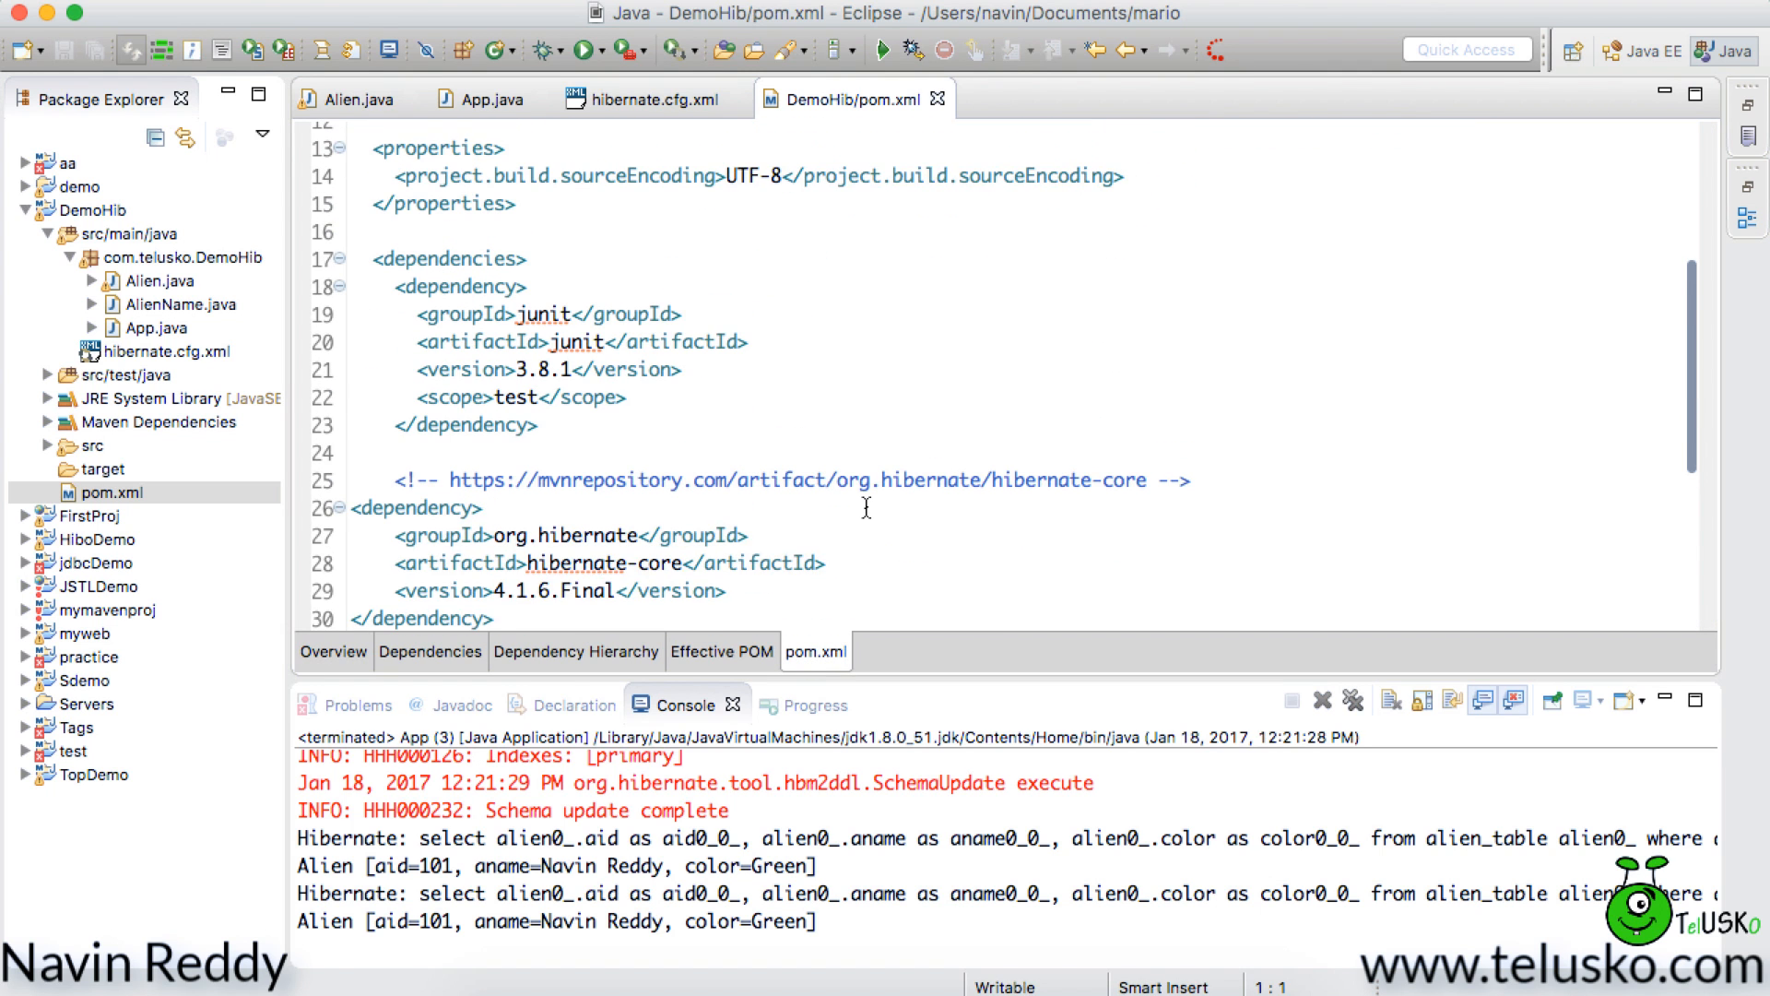
pyautogui.scroll(-3)
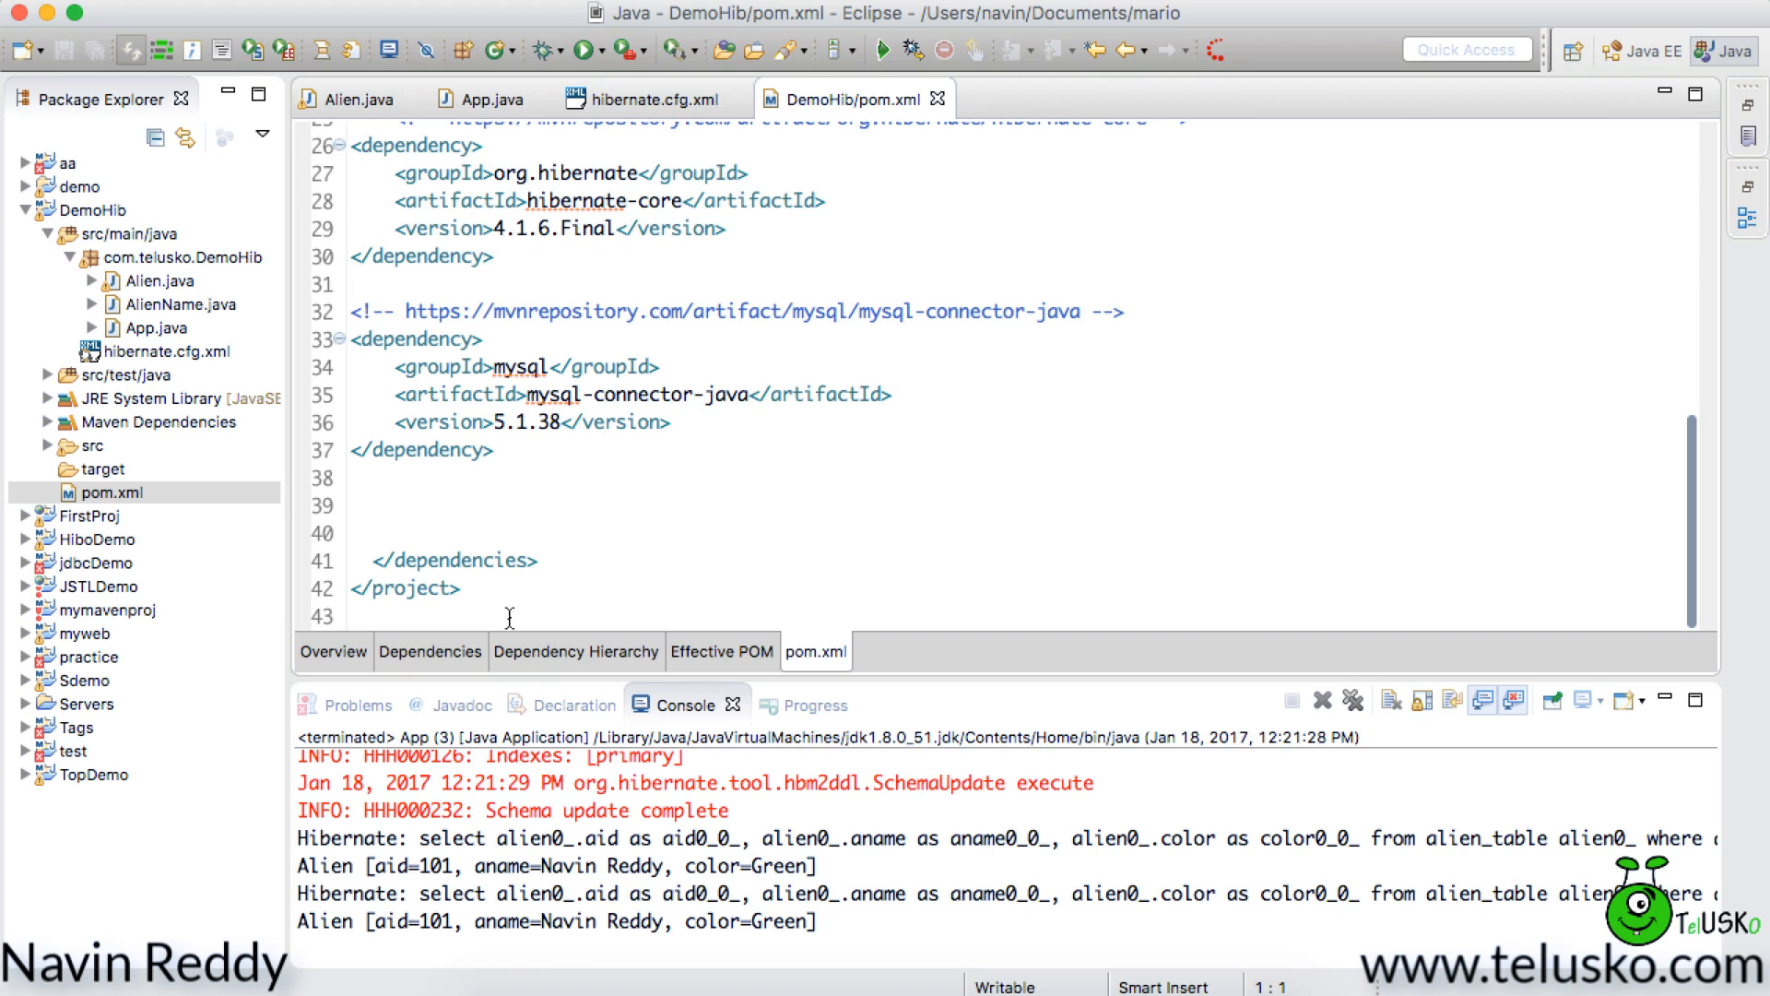
pyautogui.click(430, 651)
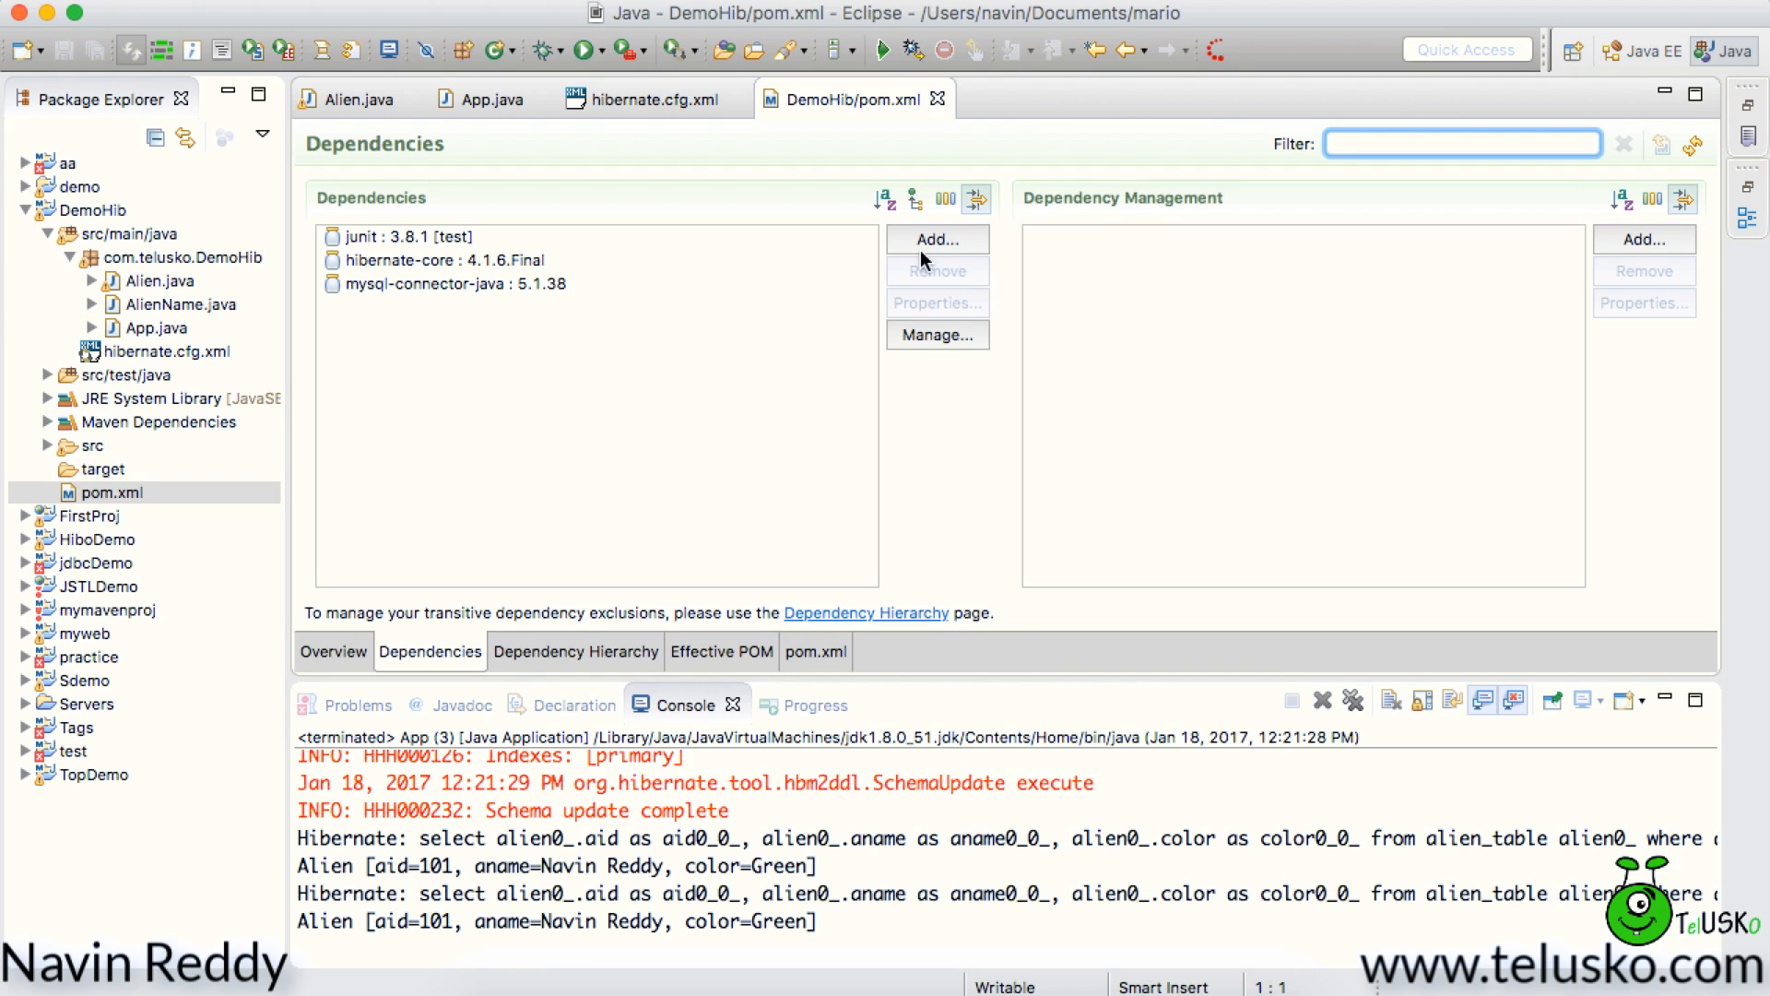
# Add the net.sf.ehcache ehcache 2.10.3 dependency
pyautogui.click(937, 240)
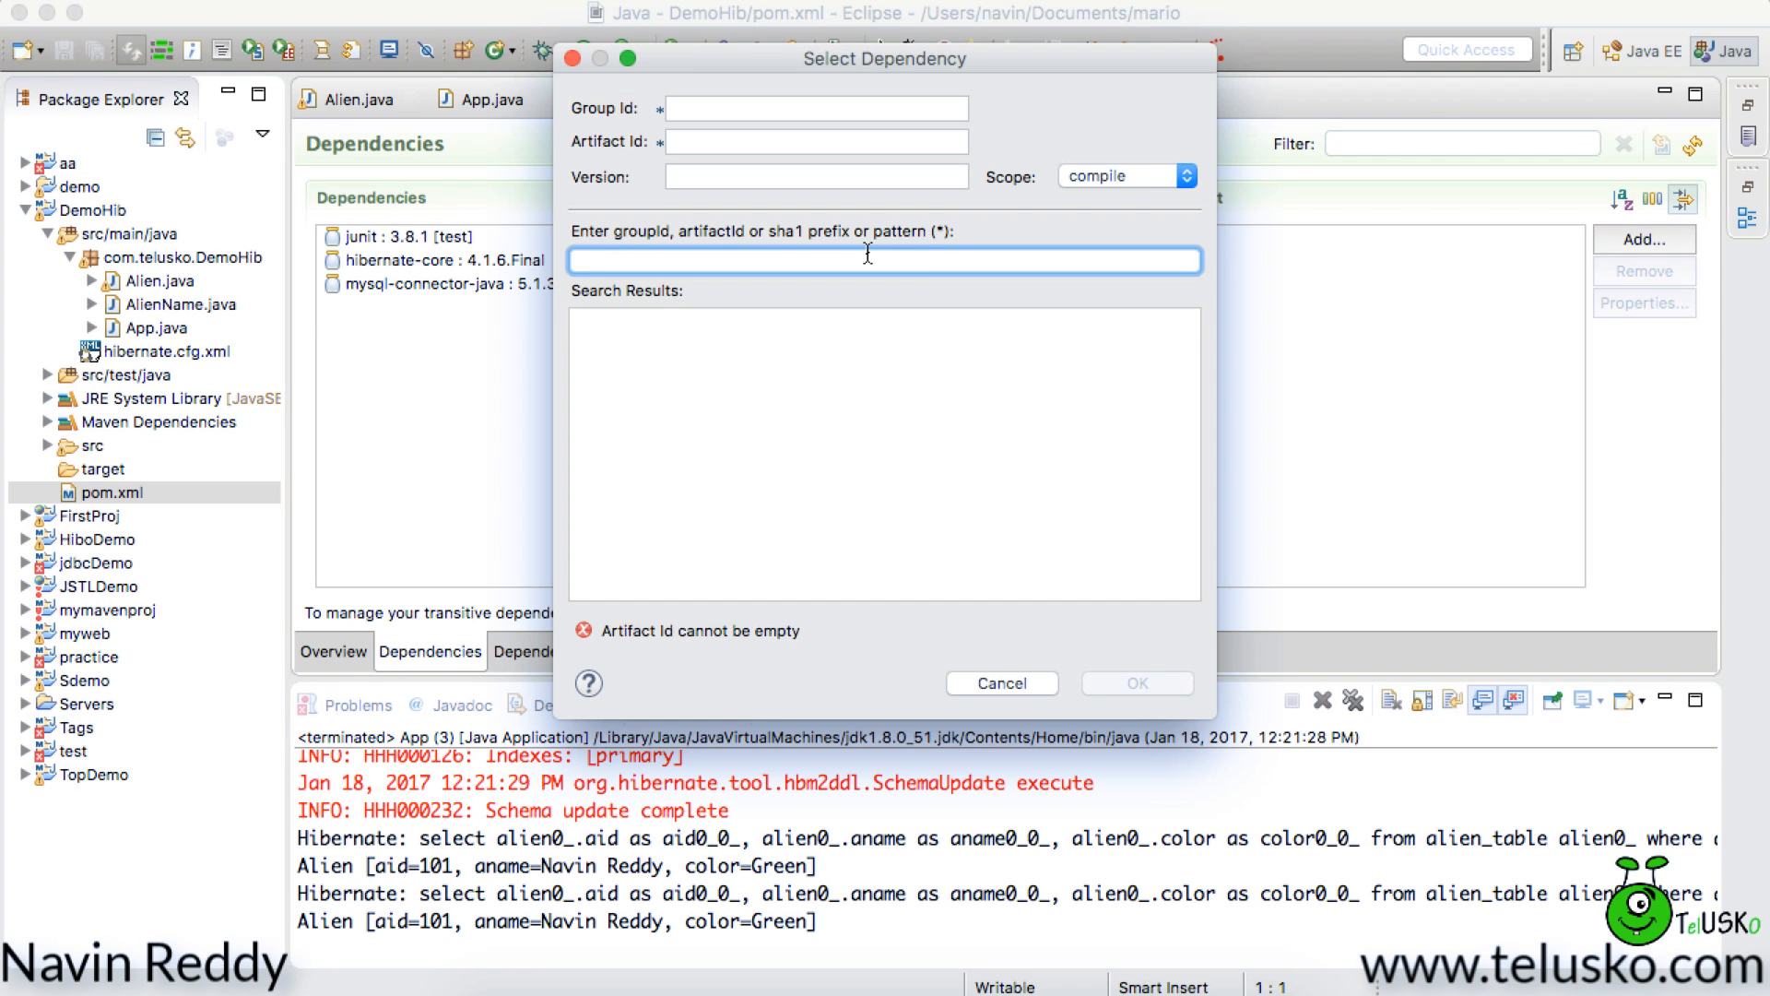
pyautogui.write('ehca')
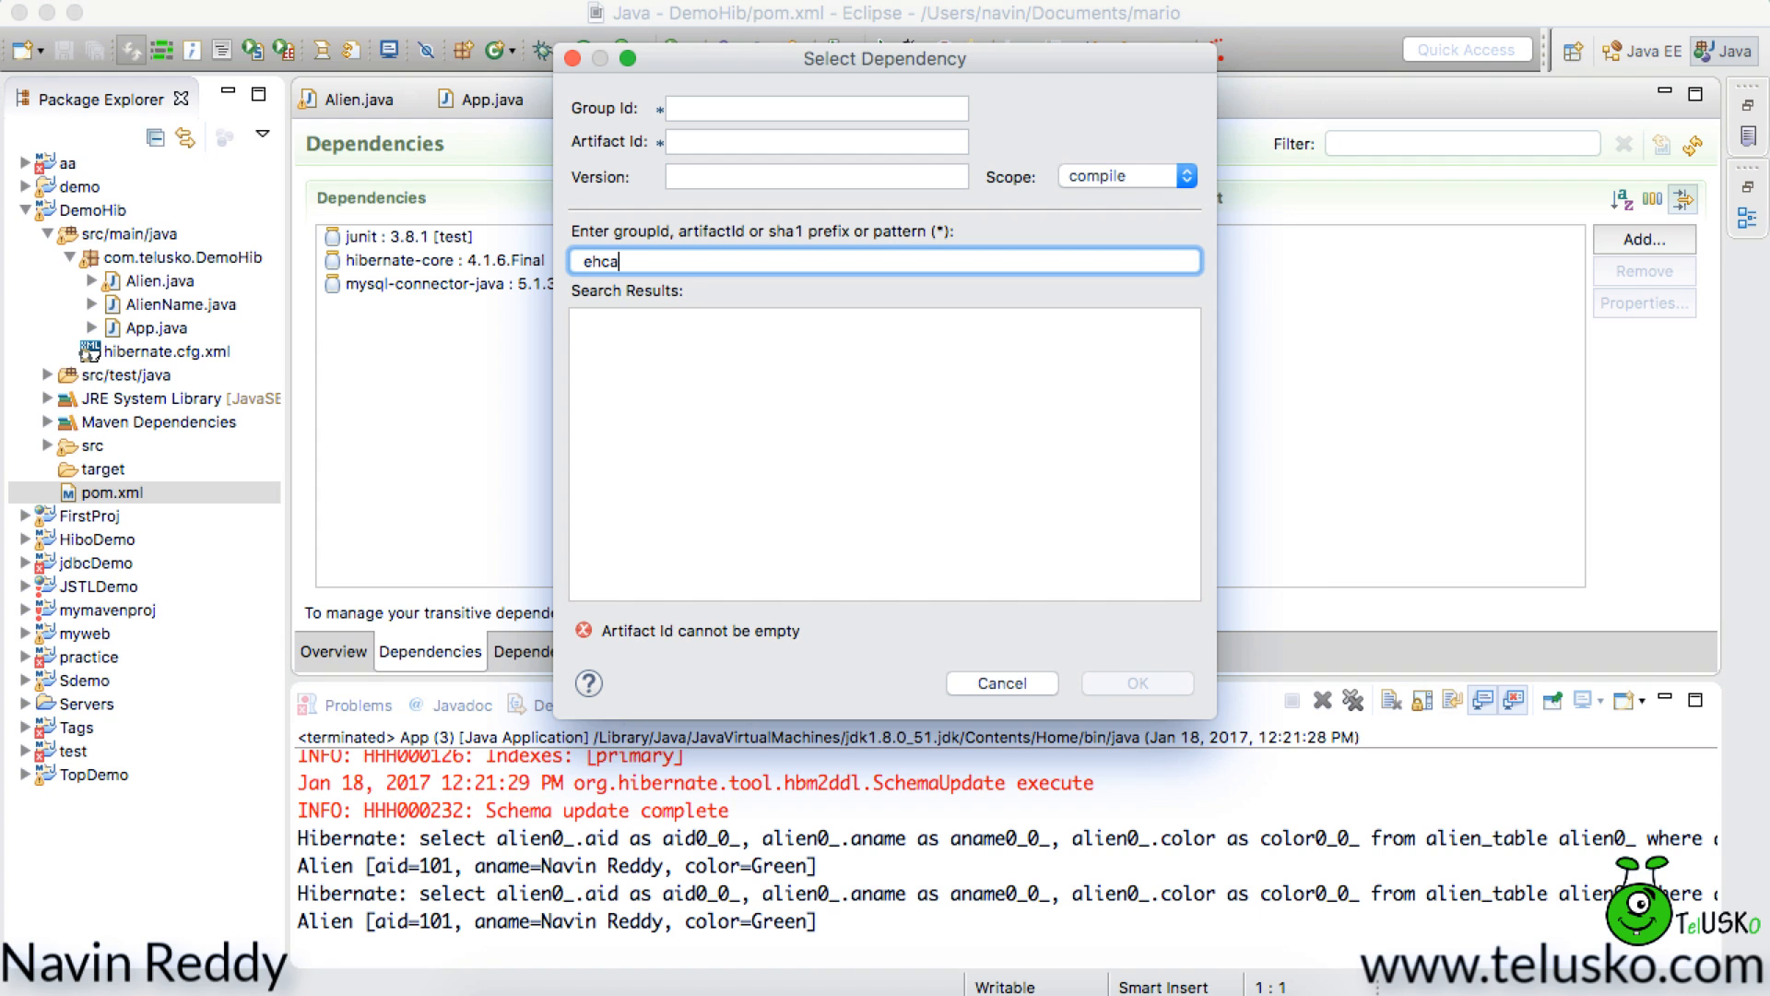
pyautogui.write('che')
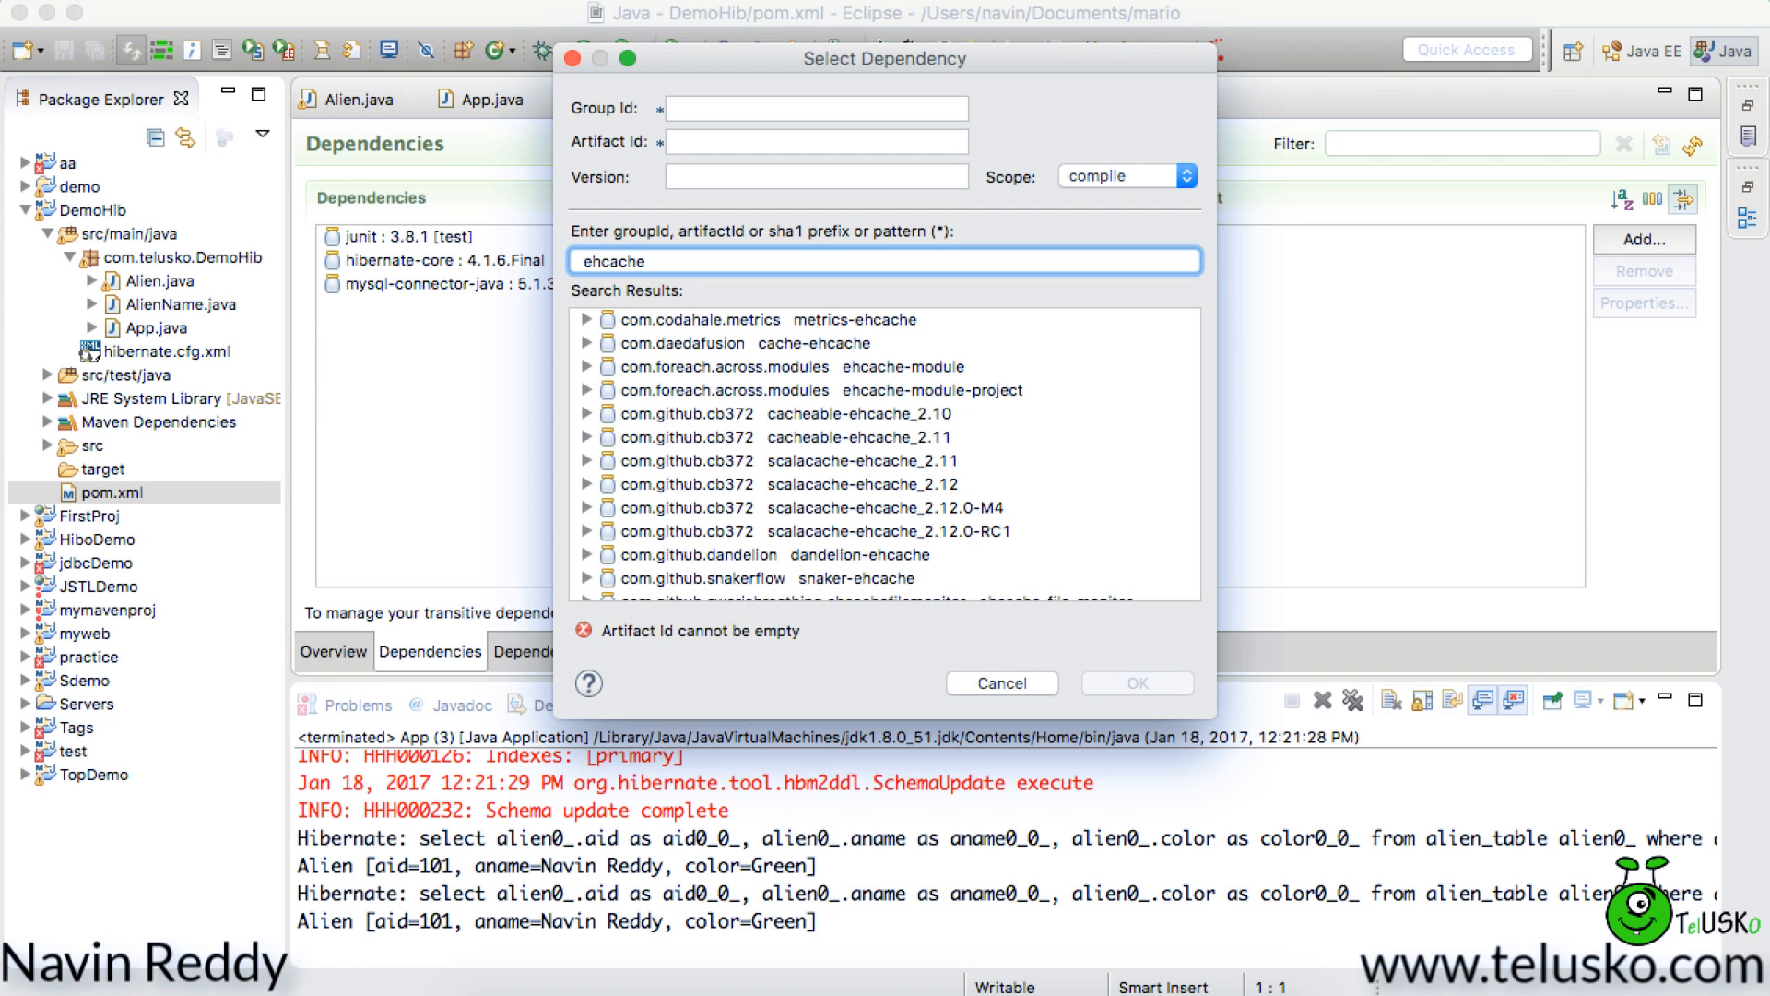
pyautogui.scroll(-3)
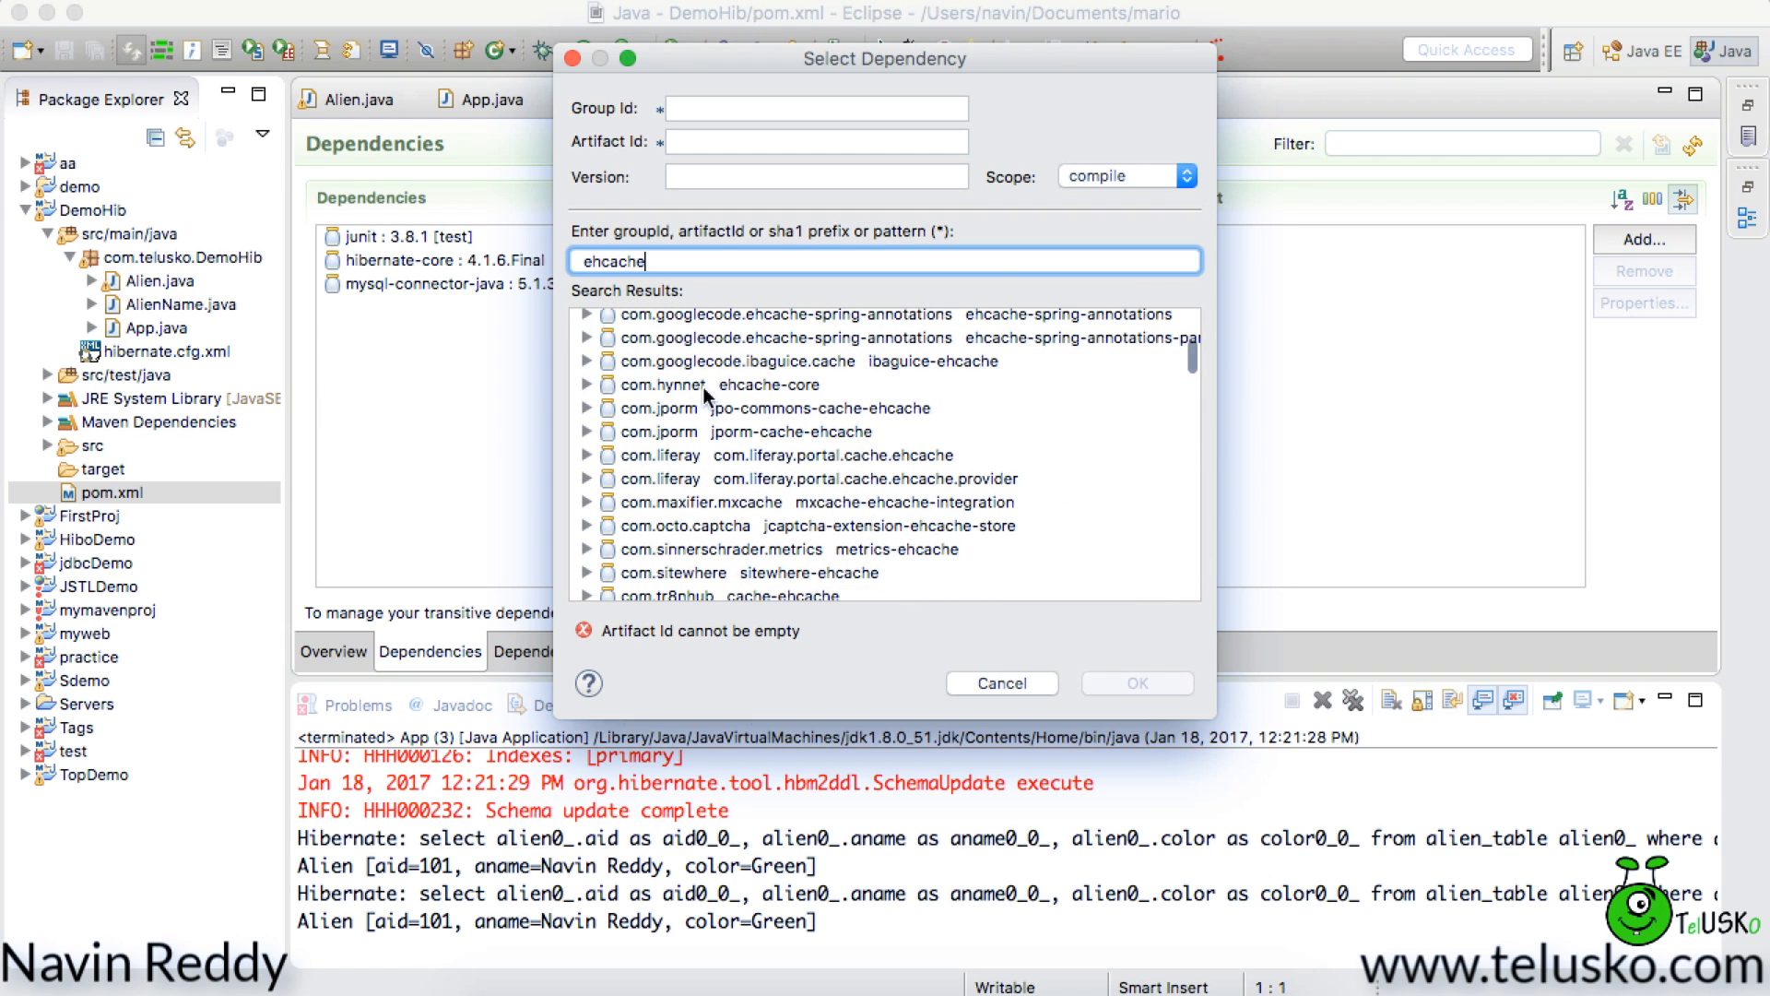
pyautogui.scroll(3)
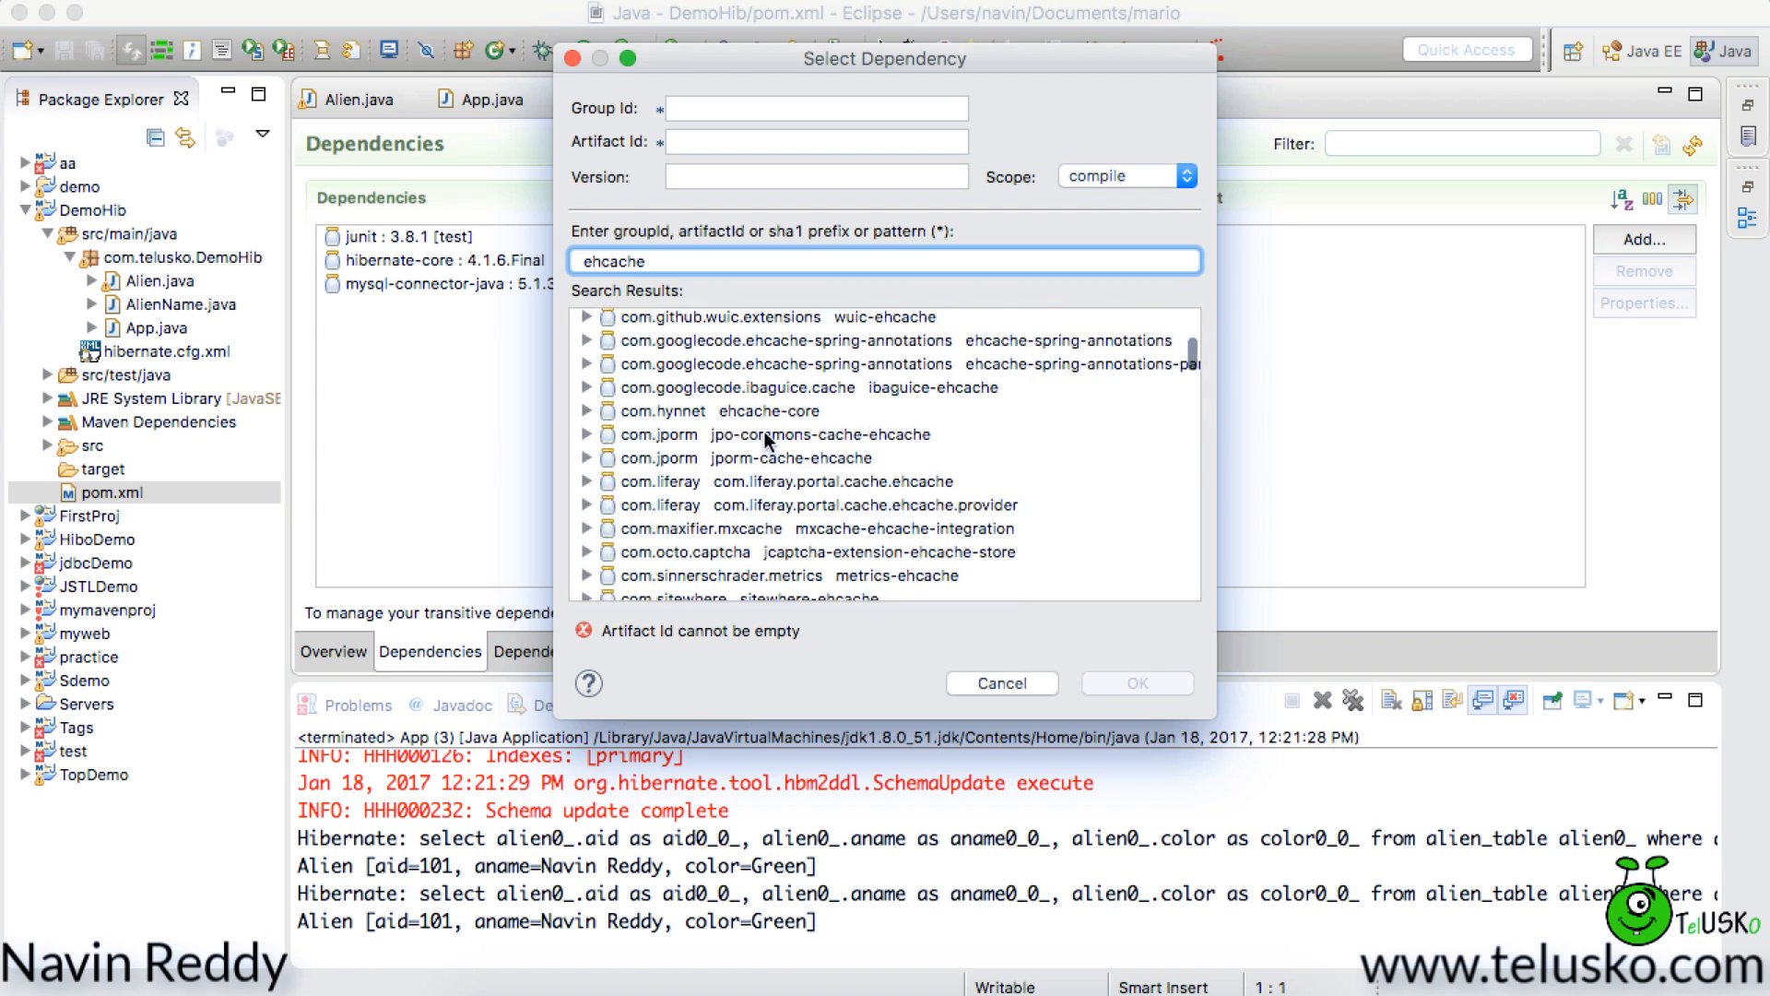
pyautogui.scroll(-3)
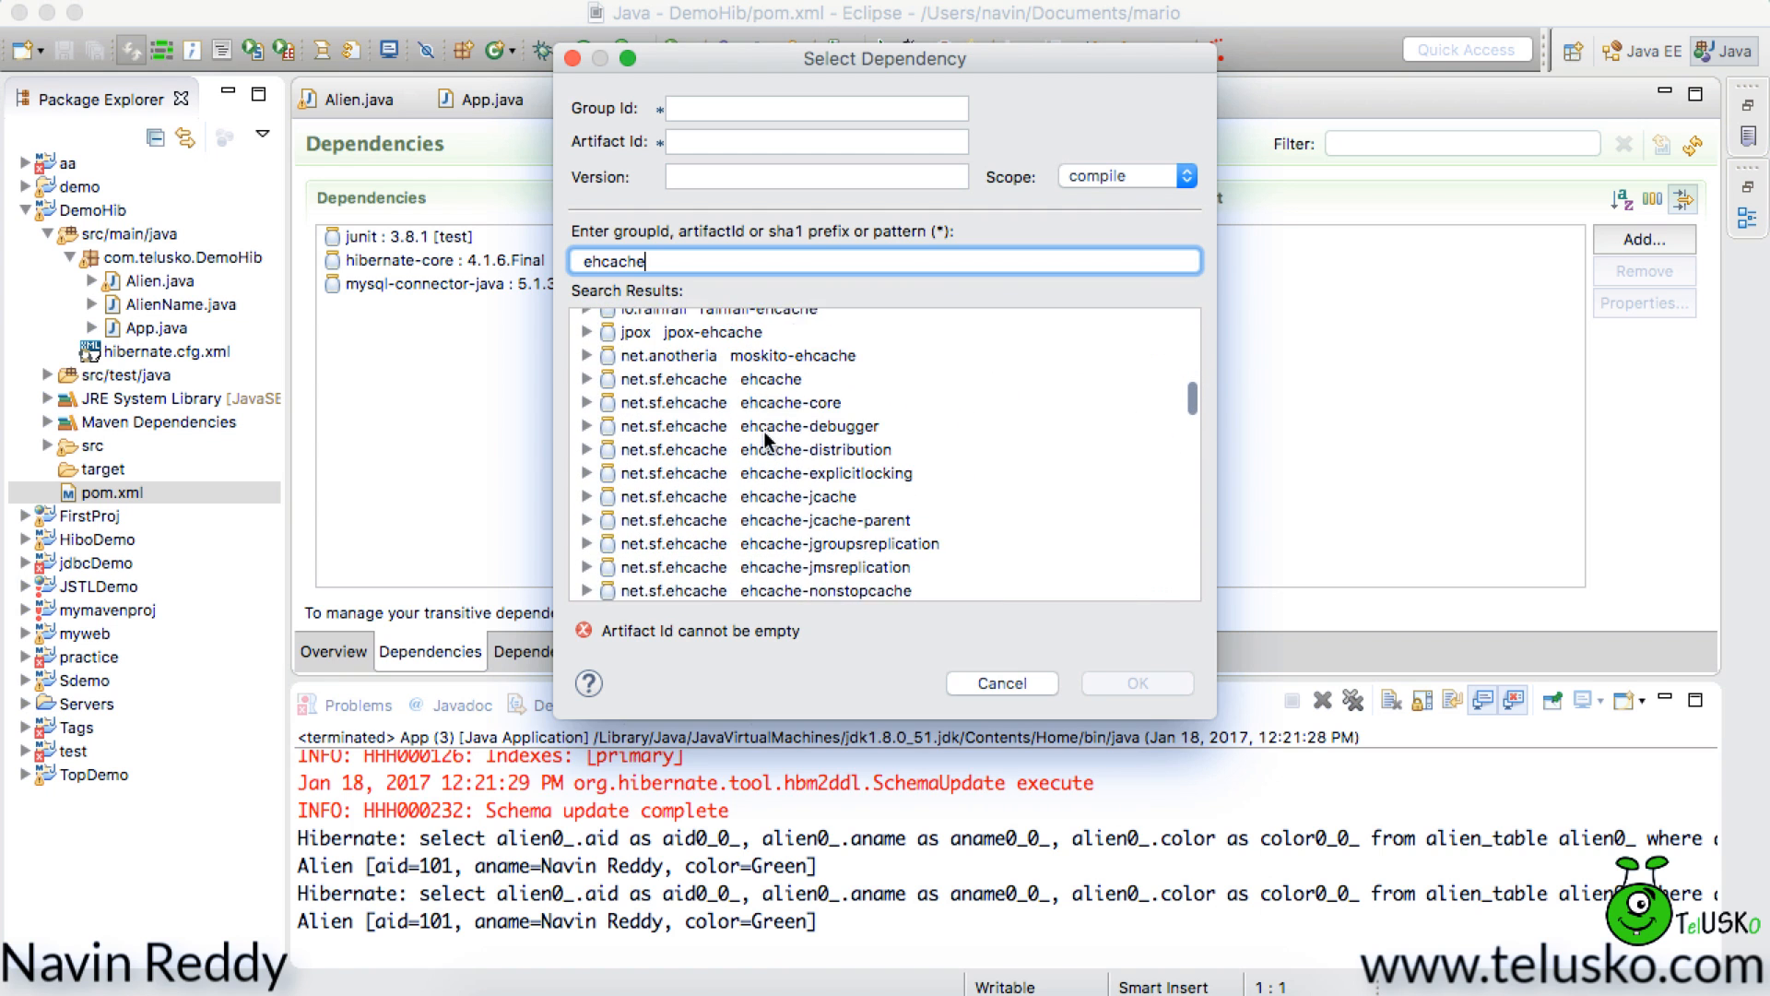
pyautogui.click(771, 363)
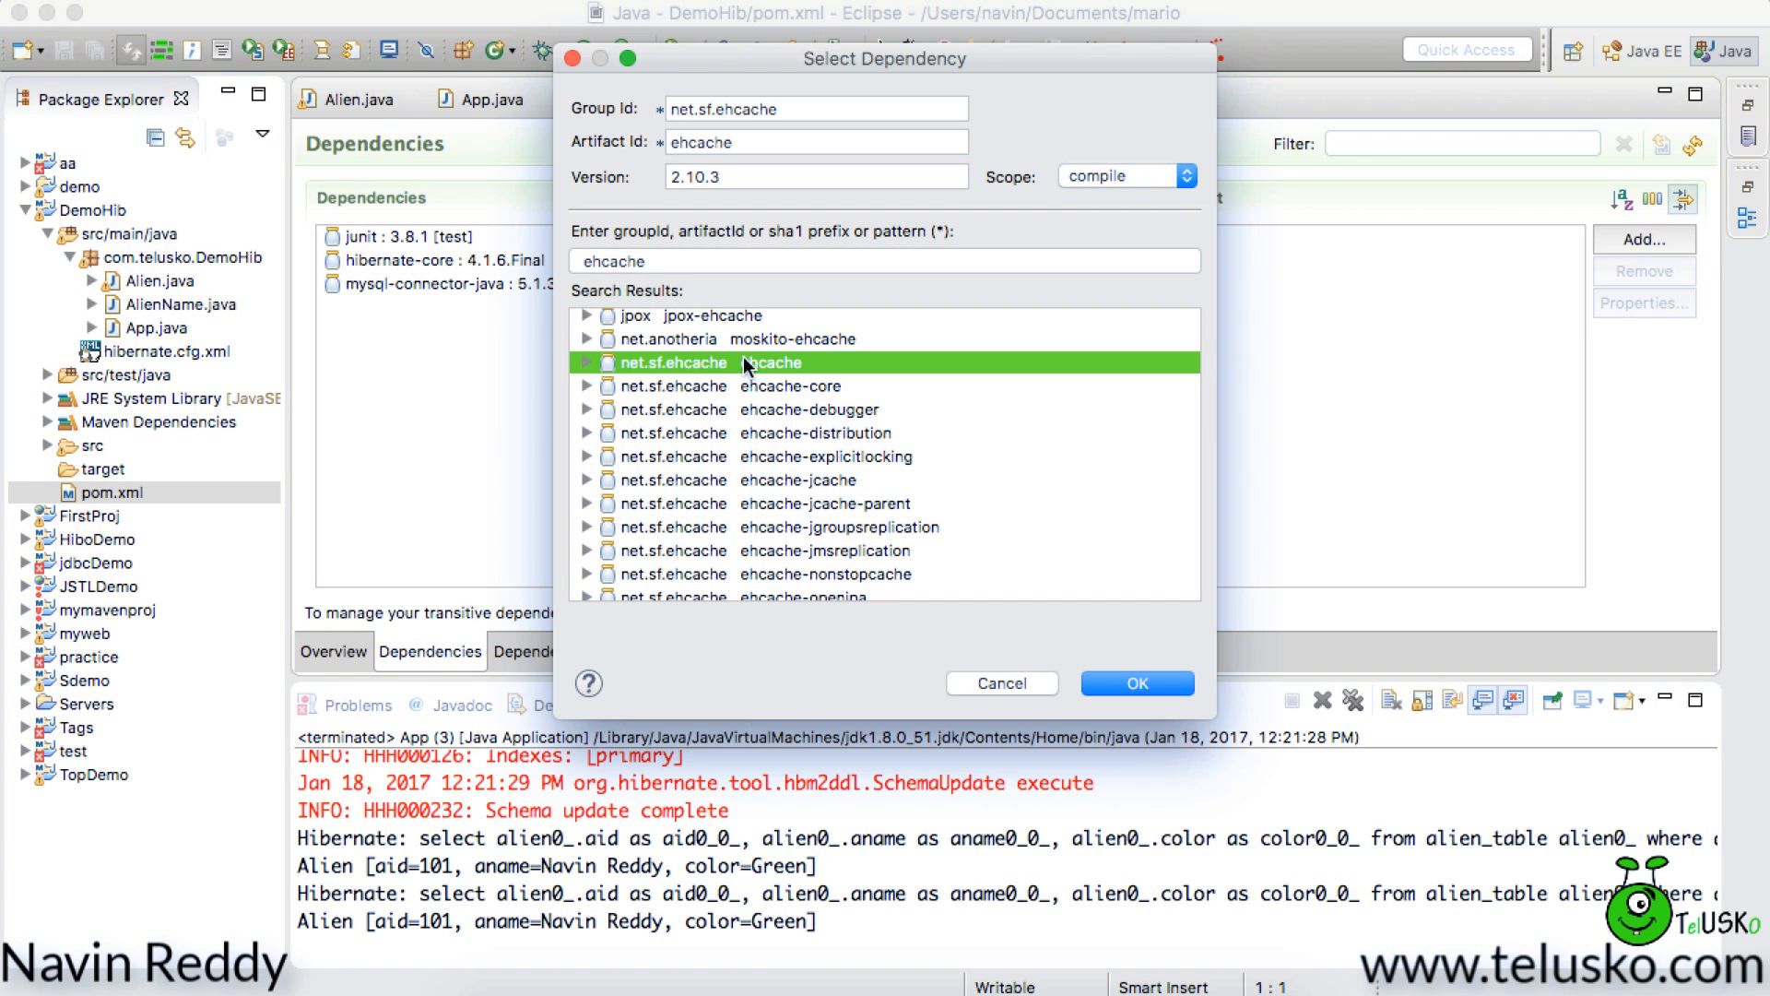
pyautogui.moveTo(660, 371)
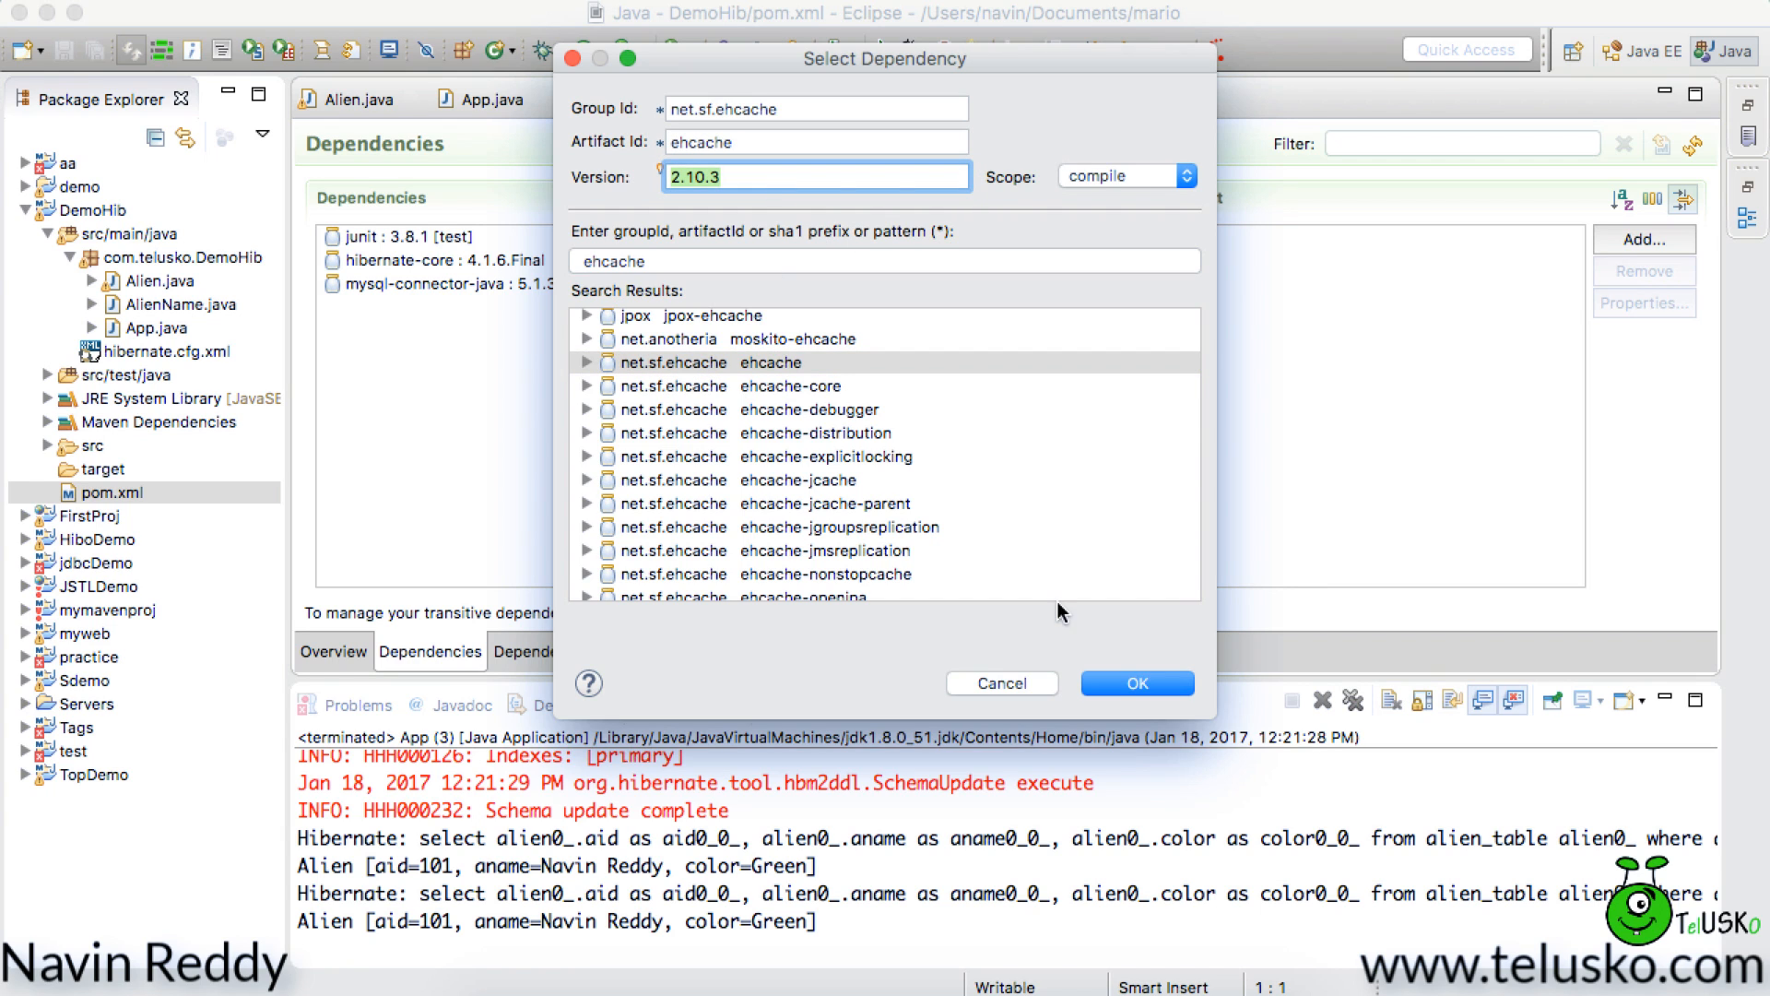
pyautogui.click(1136, 682)
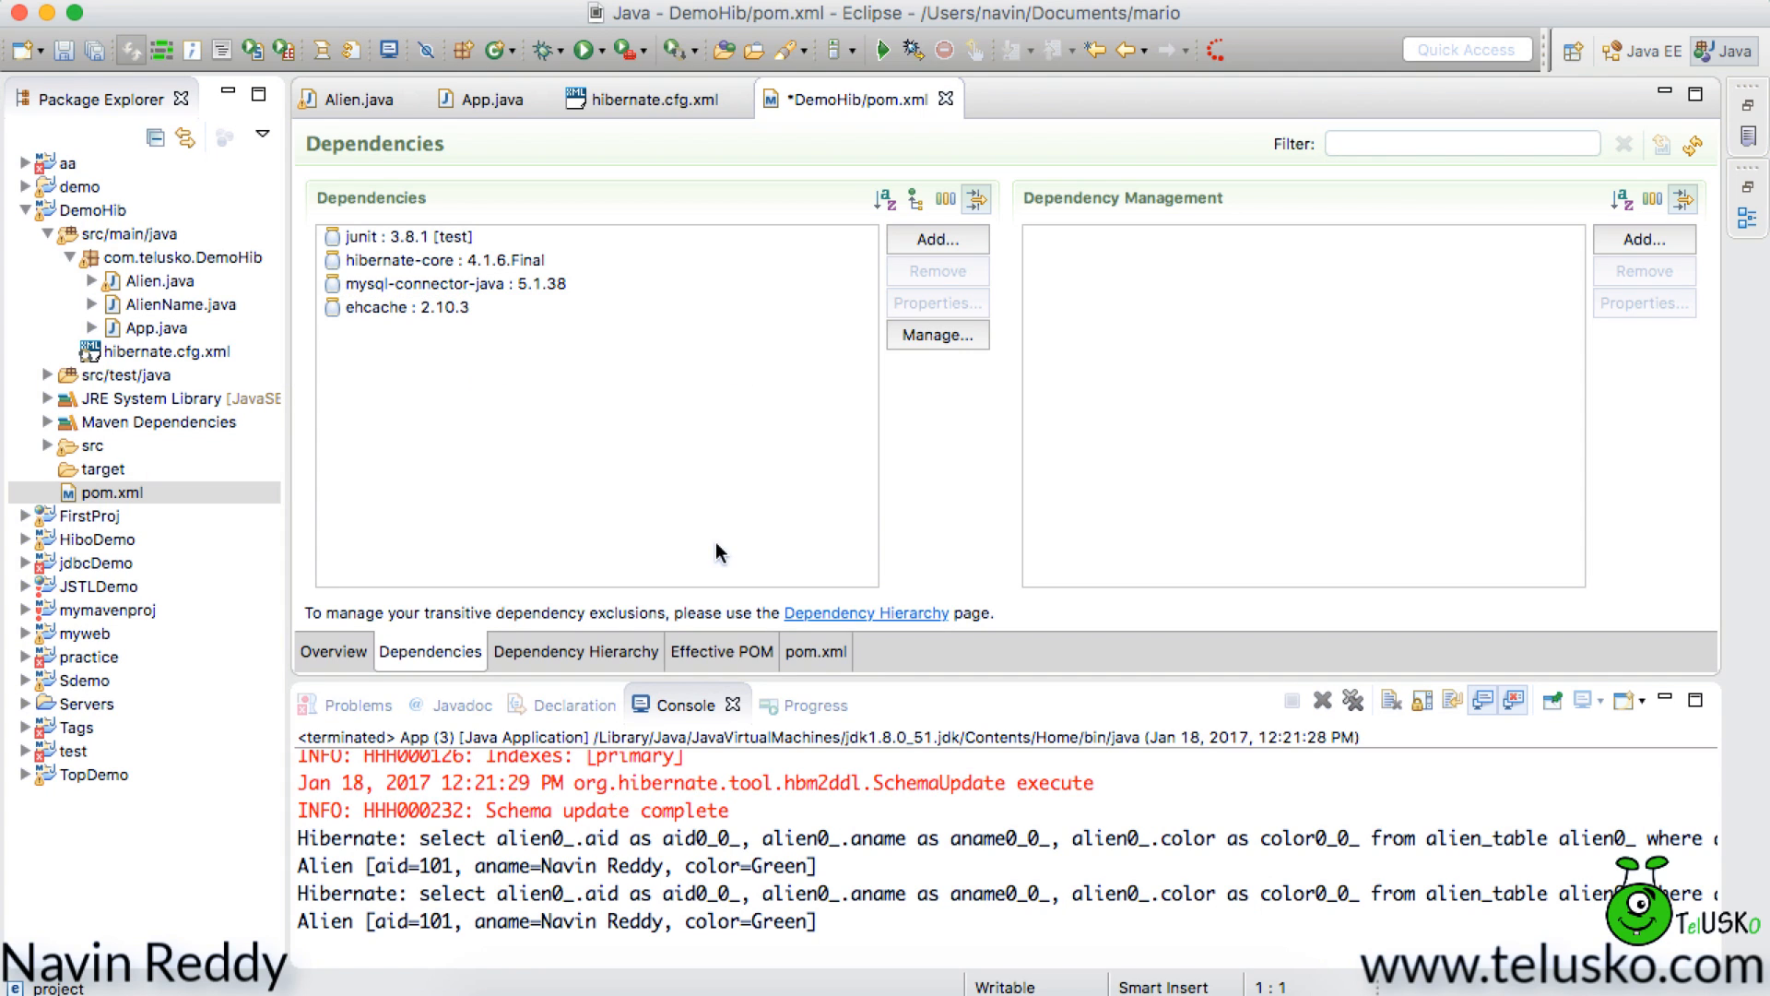
# Add the org.hibernate hibernate-ehcache 5.2.6.Final dependency
pyautogui.click(937, 237)
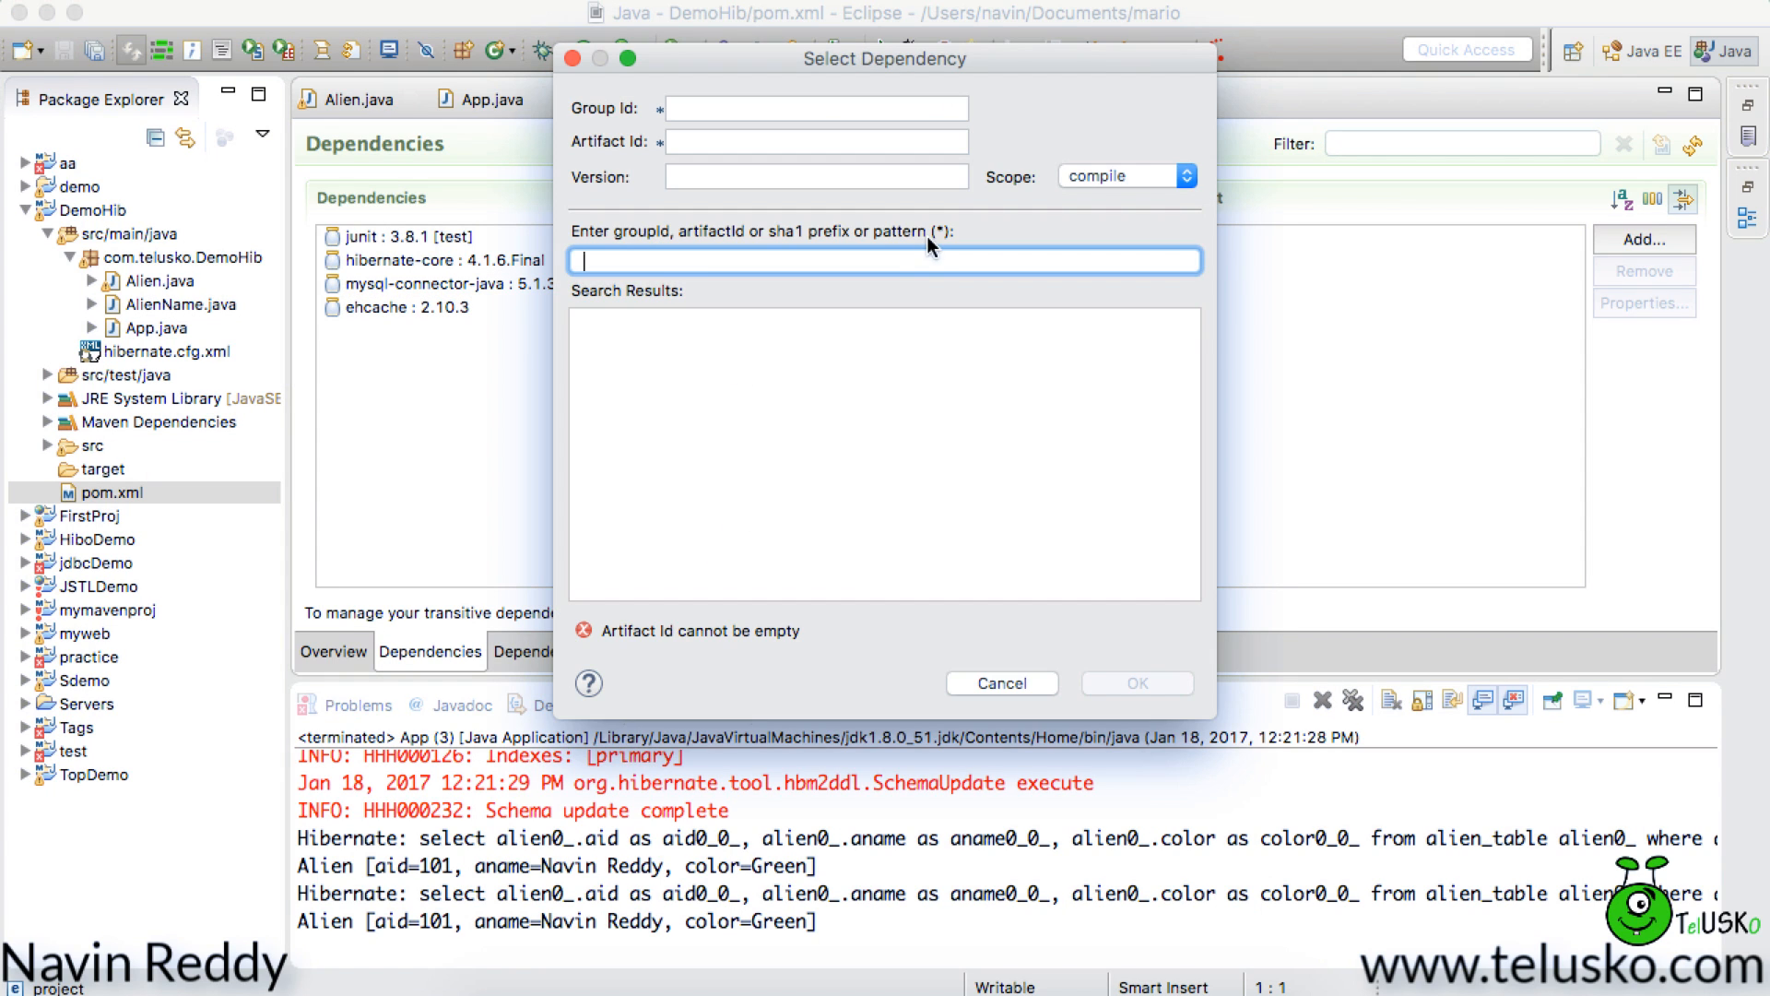
pyautogui.write('hibernate-enc')
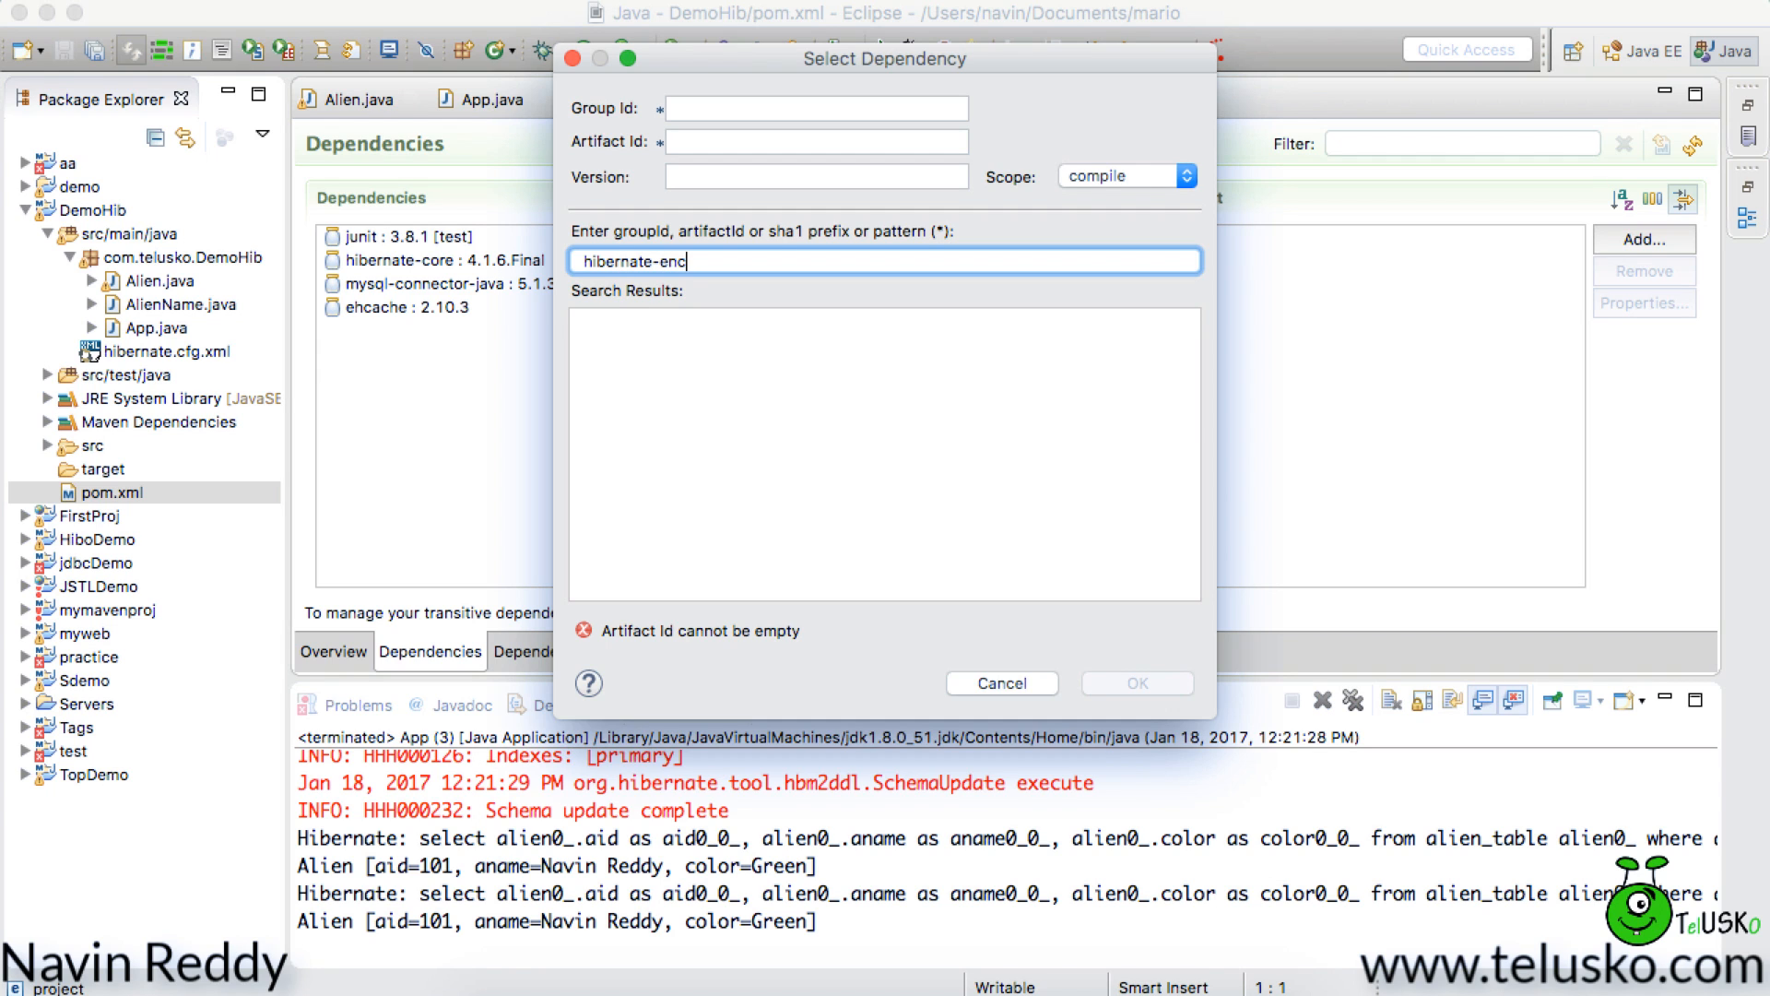
pyautogui.write('hcache')
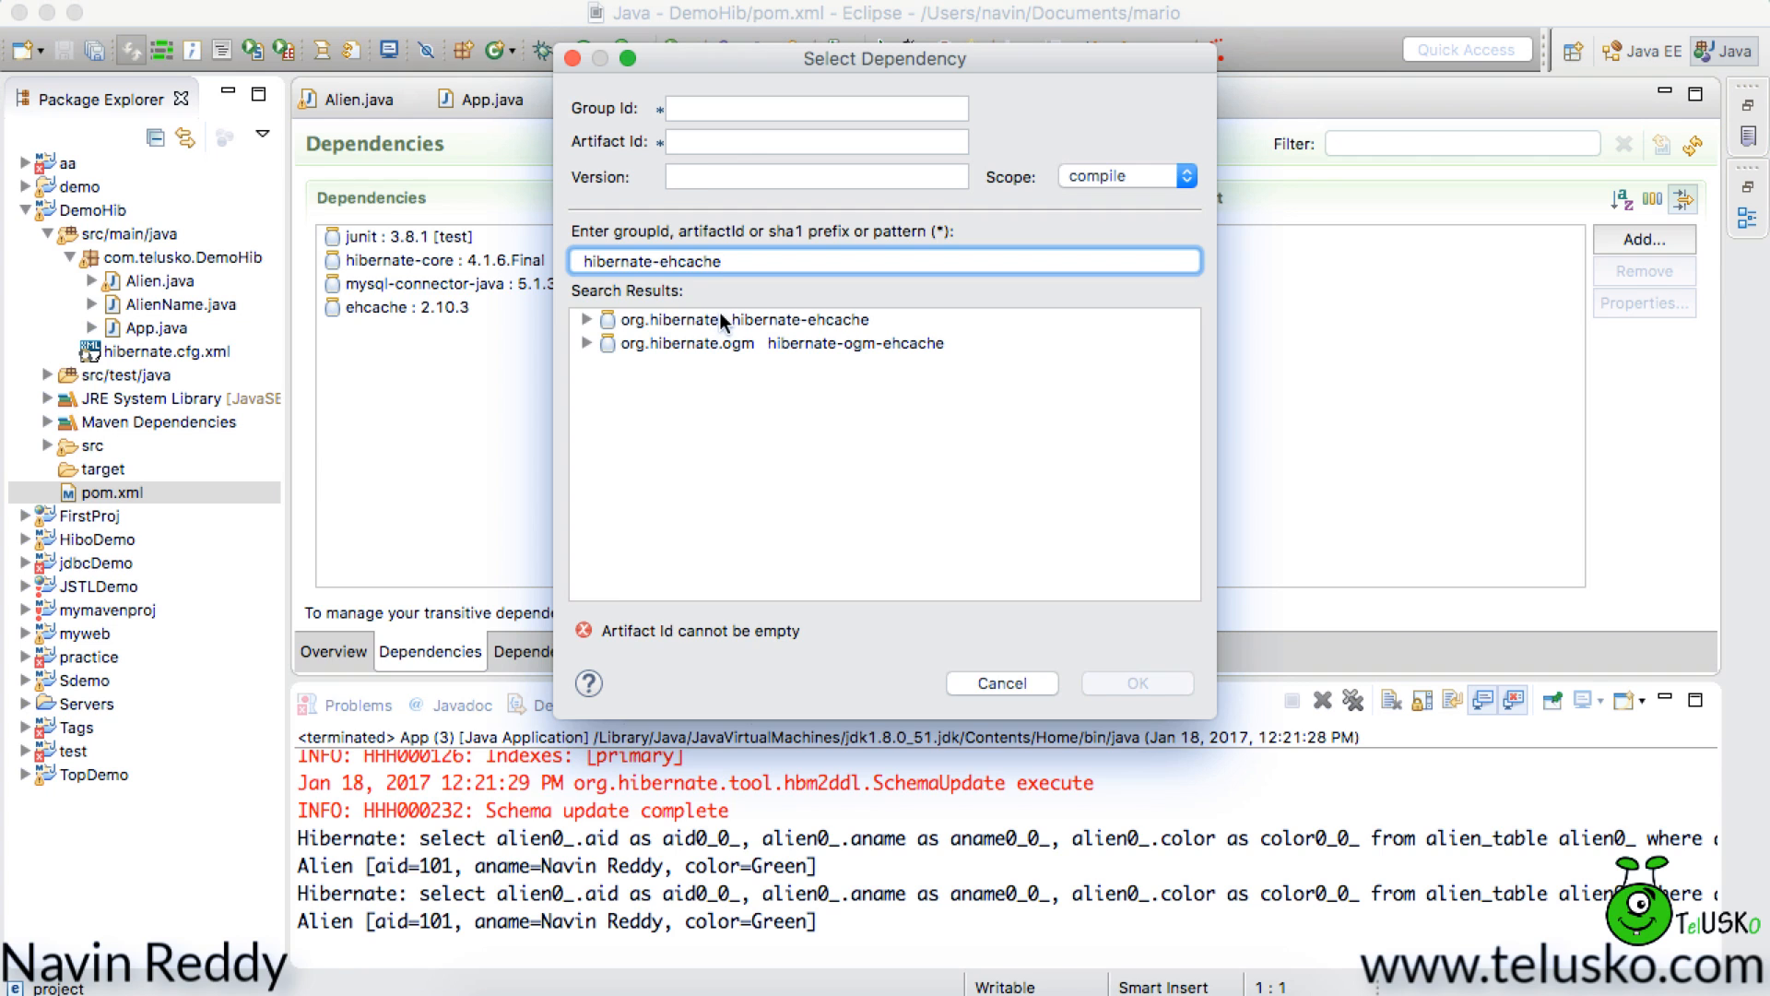
pyautogui.click(730, 319)
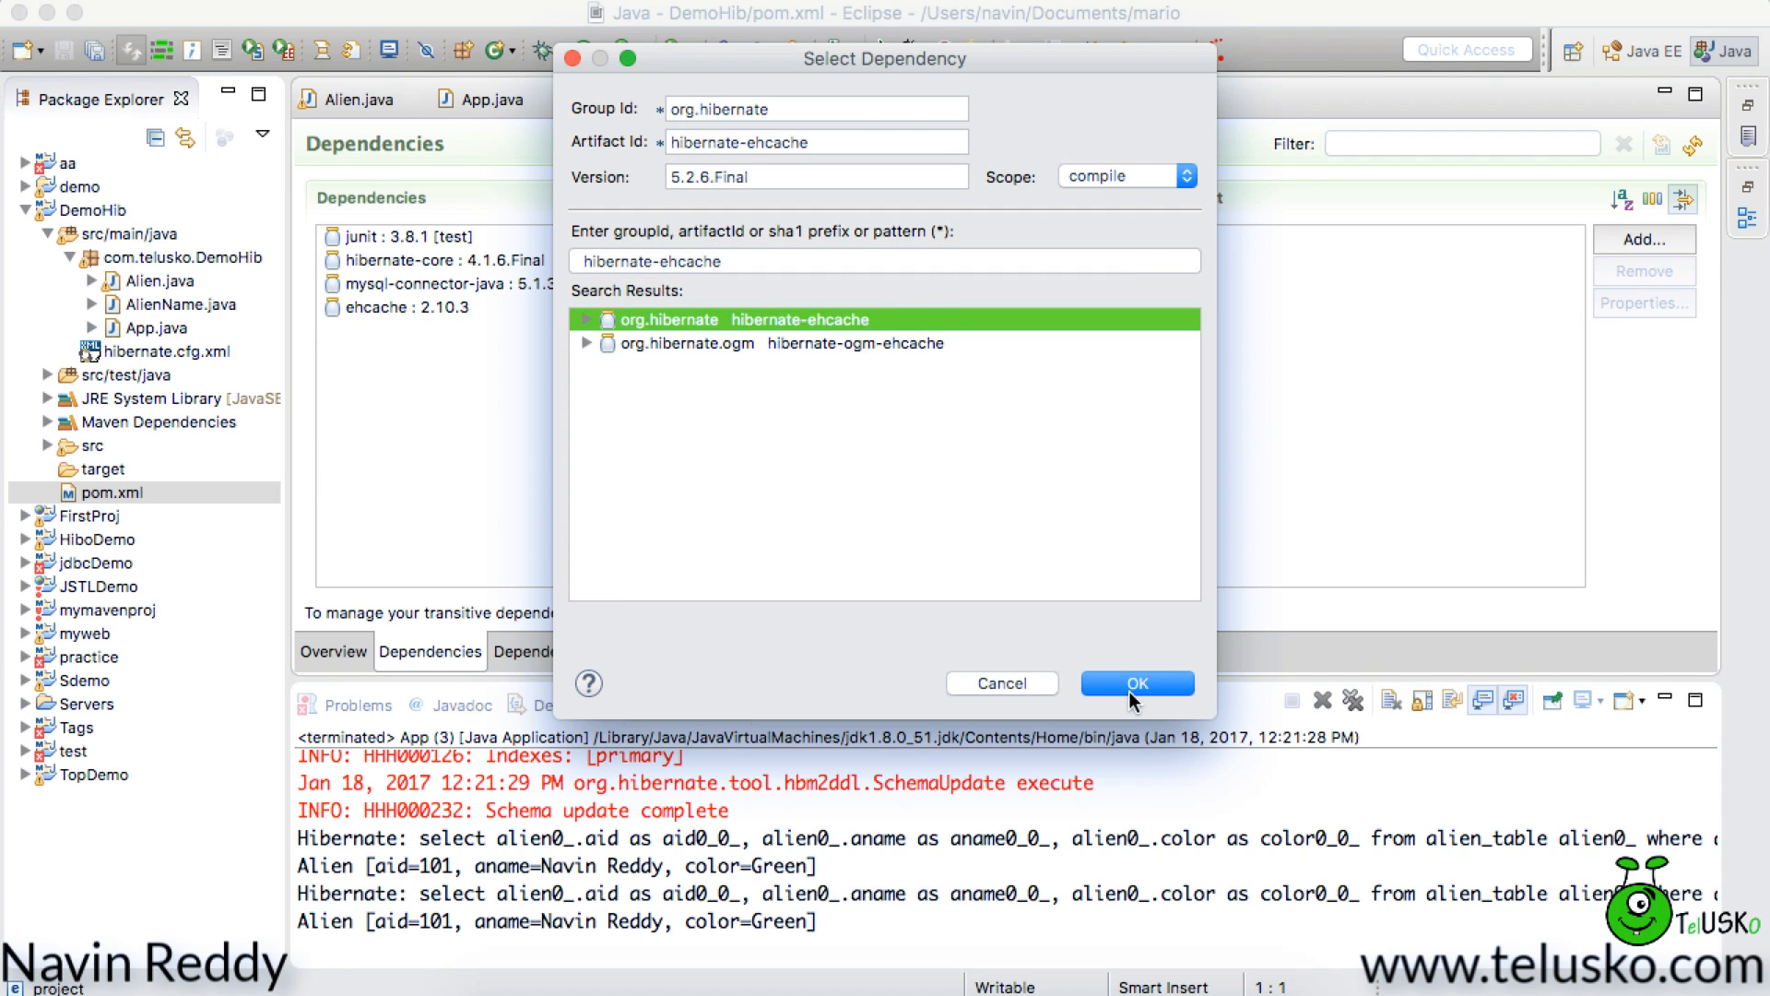
pyautogui.click(1135, 682)
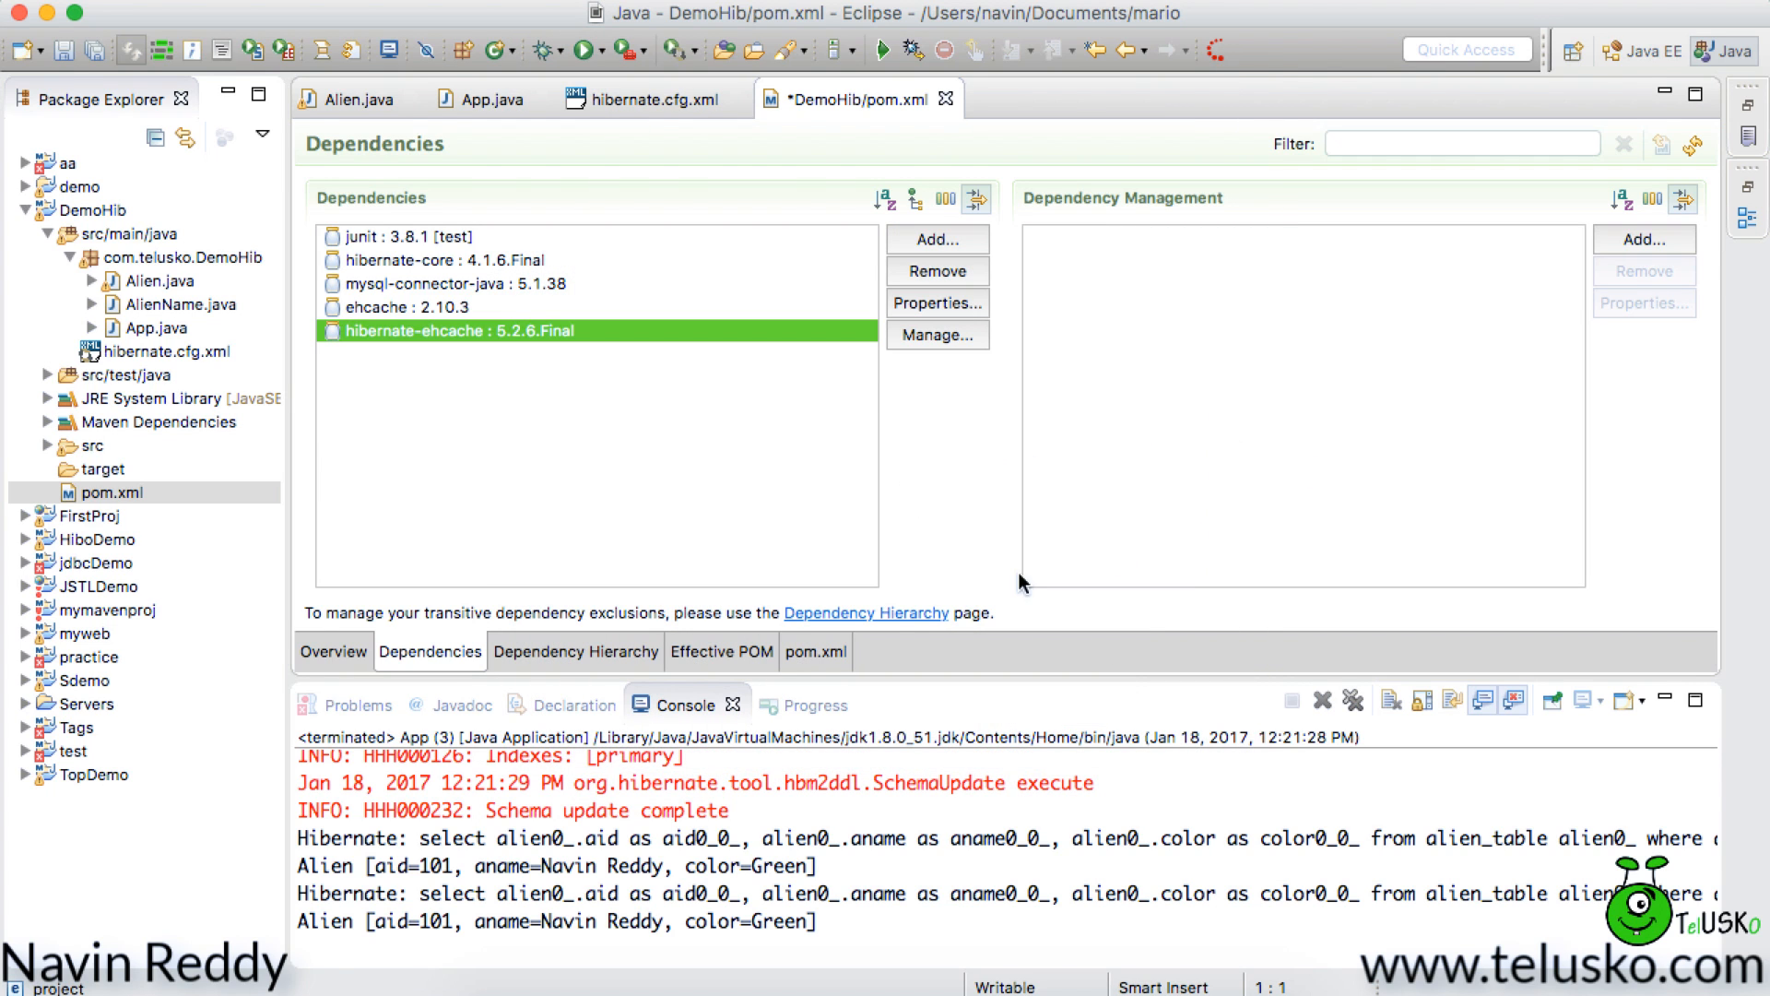
# Save pom.xml, check the hibernate-ehcache entry under Maven Dependencies, and return to hibernate.cfg.xml
pyautogui.click(815, 651)
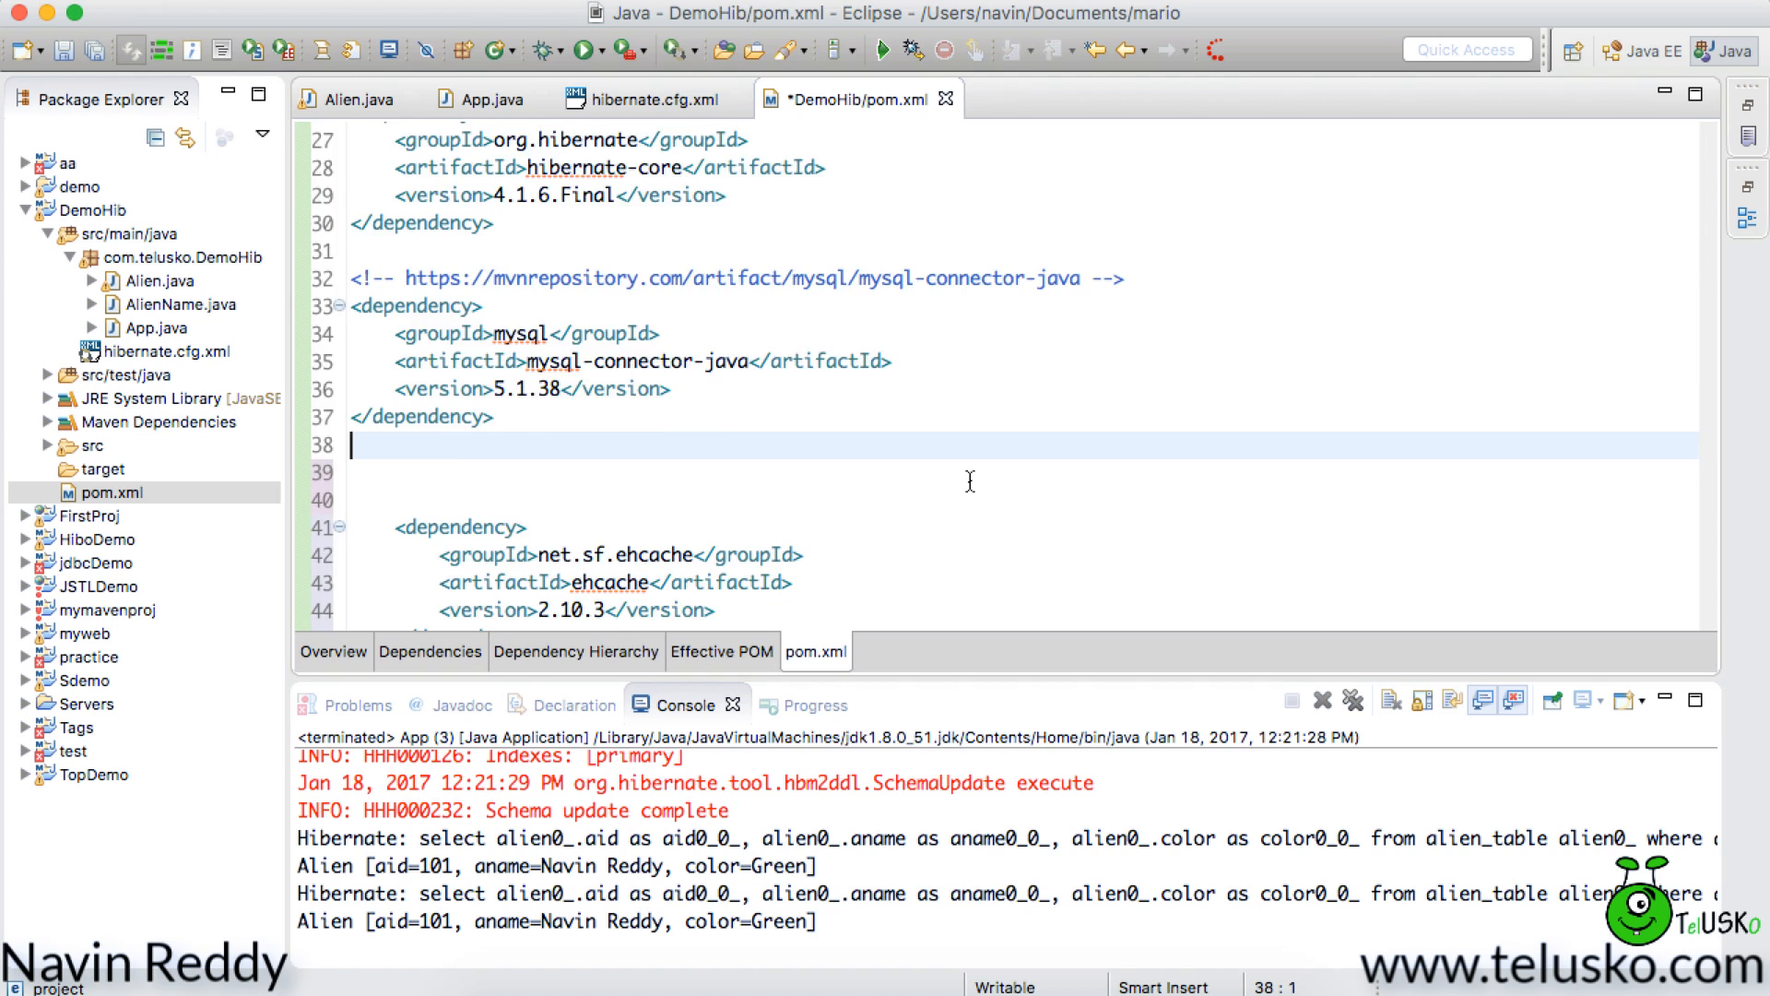
pyautogui.scroll(-3)
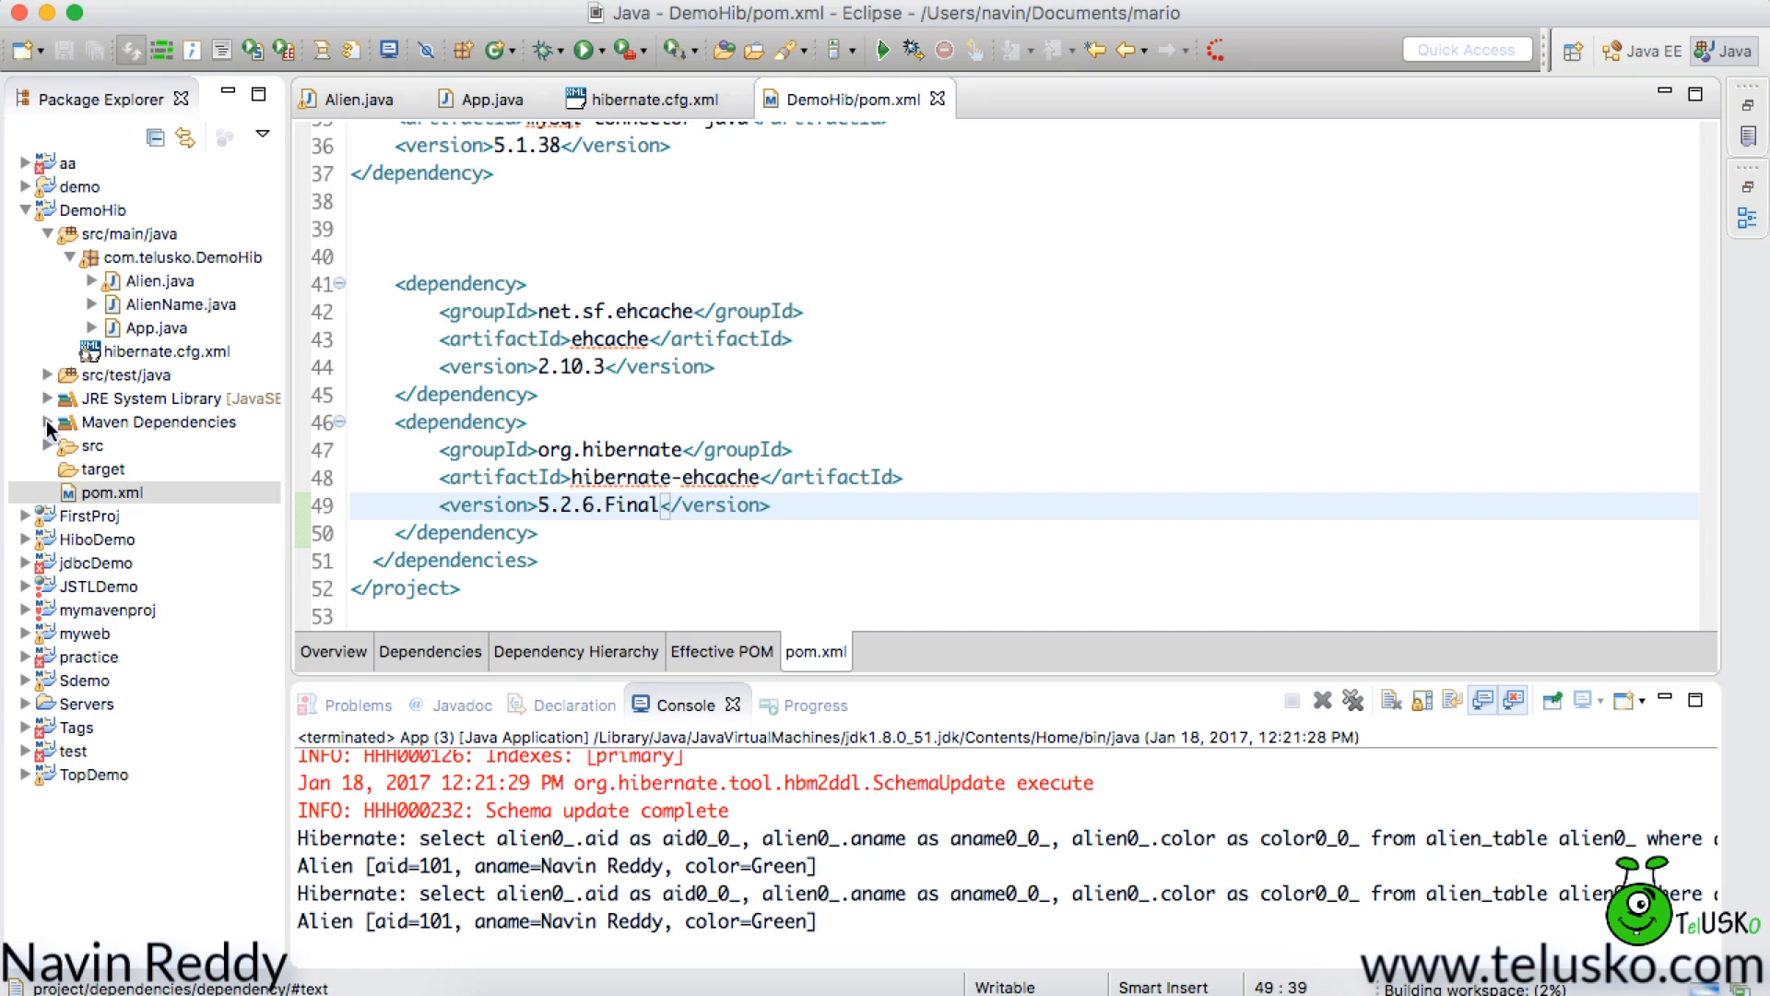
pyautogui.click(46, 420)
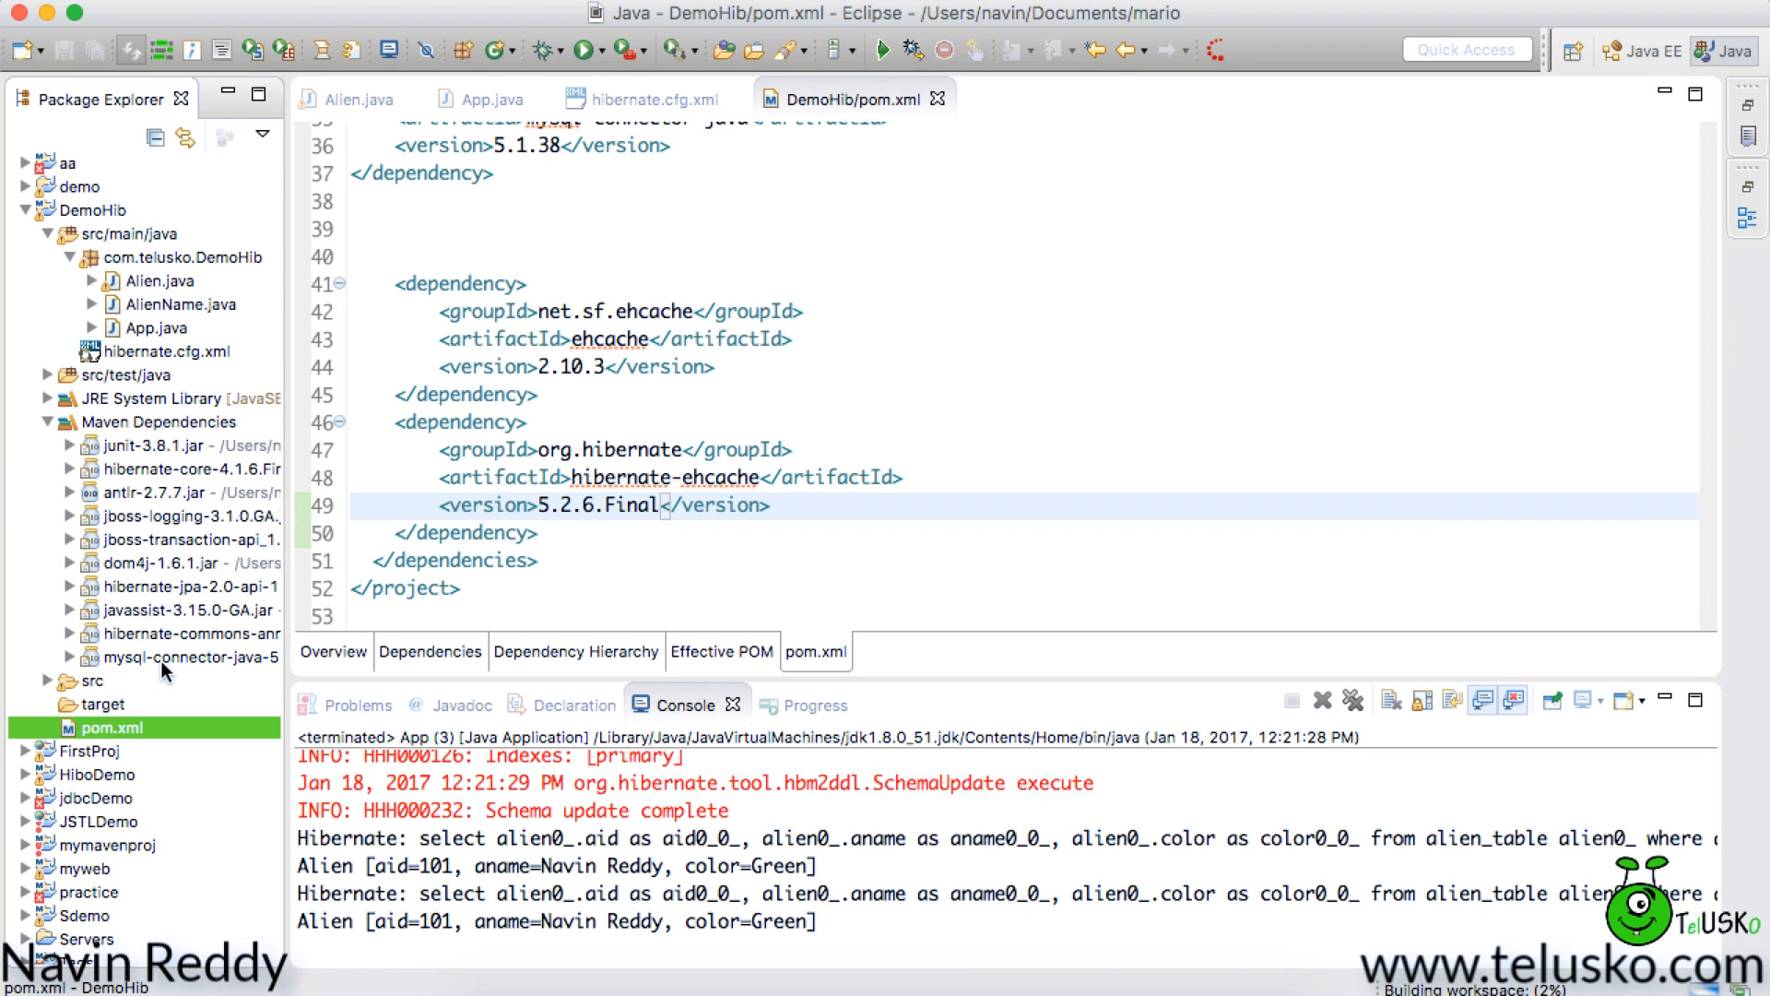
pyautogui.moveTo(149, 520)
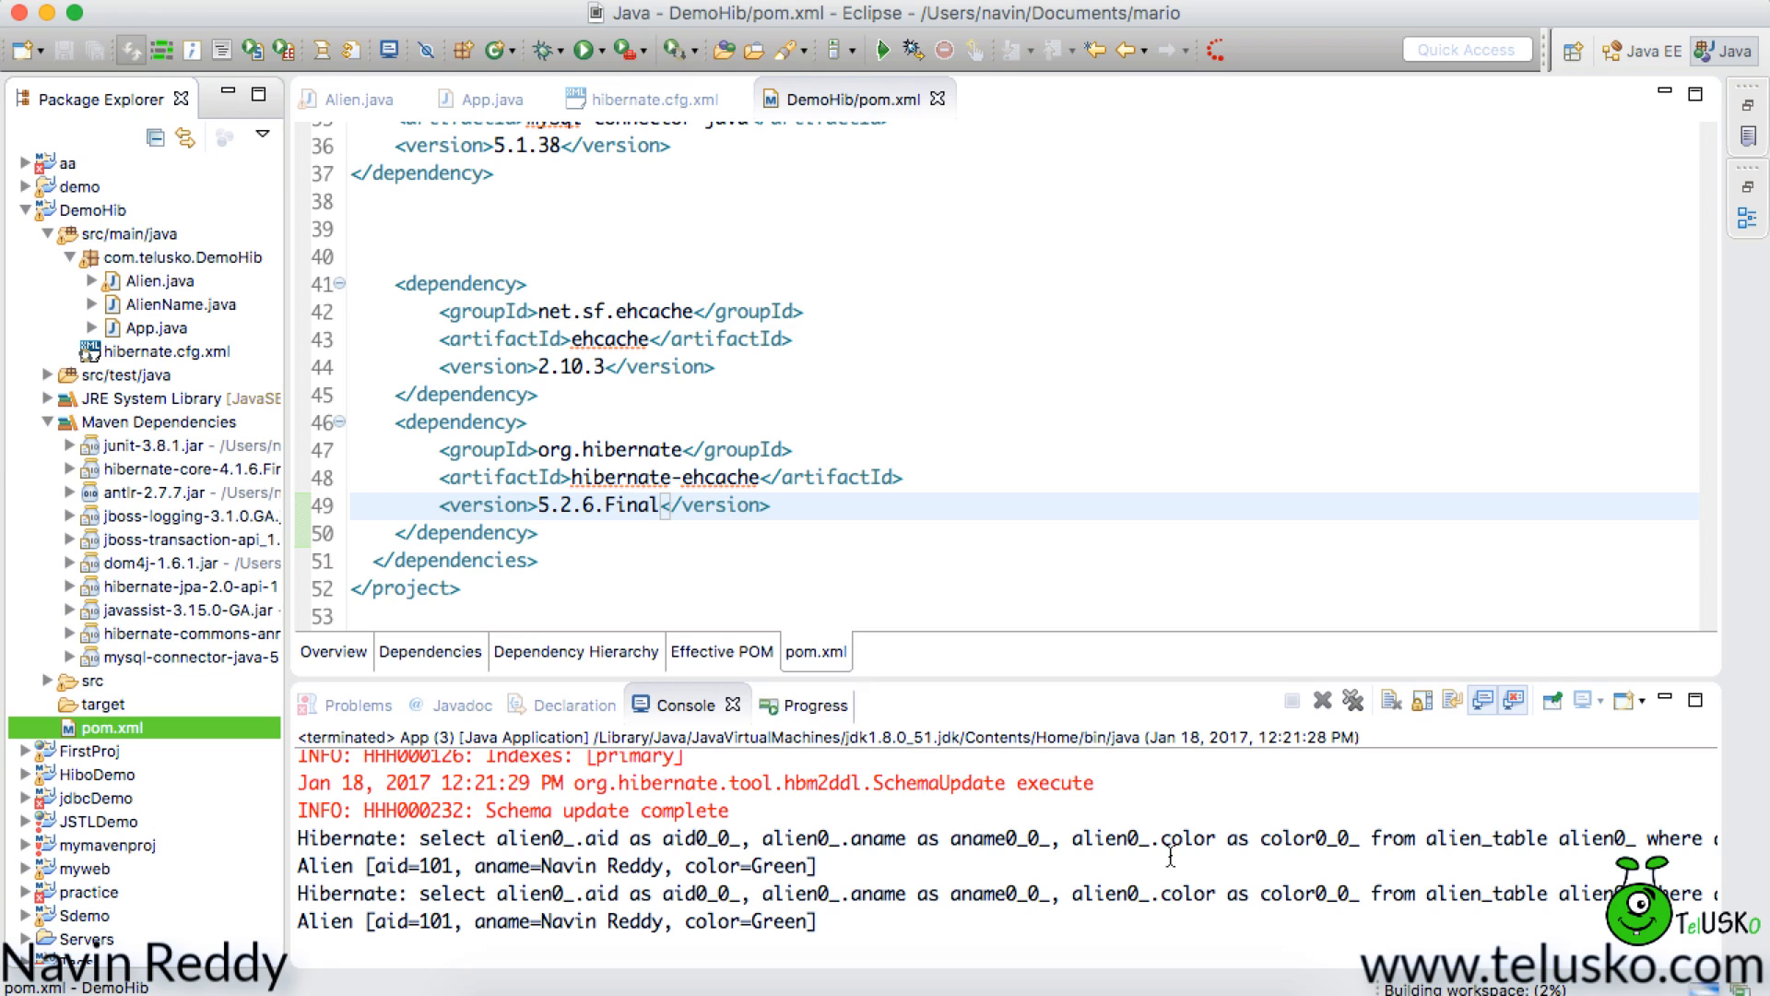
pyautogui.moveTo(1411, 745)
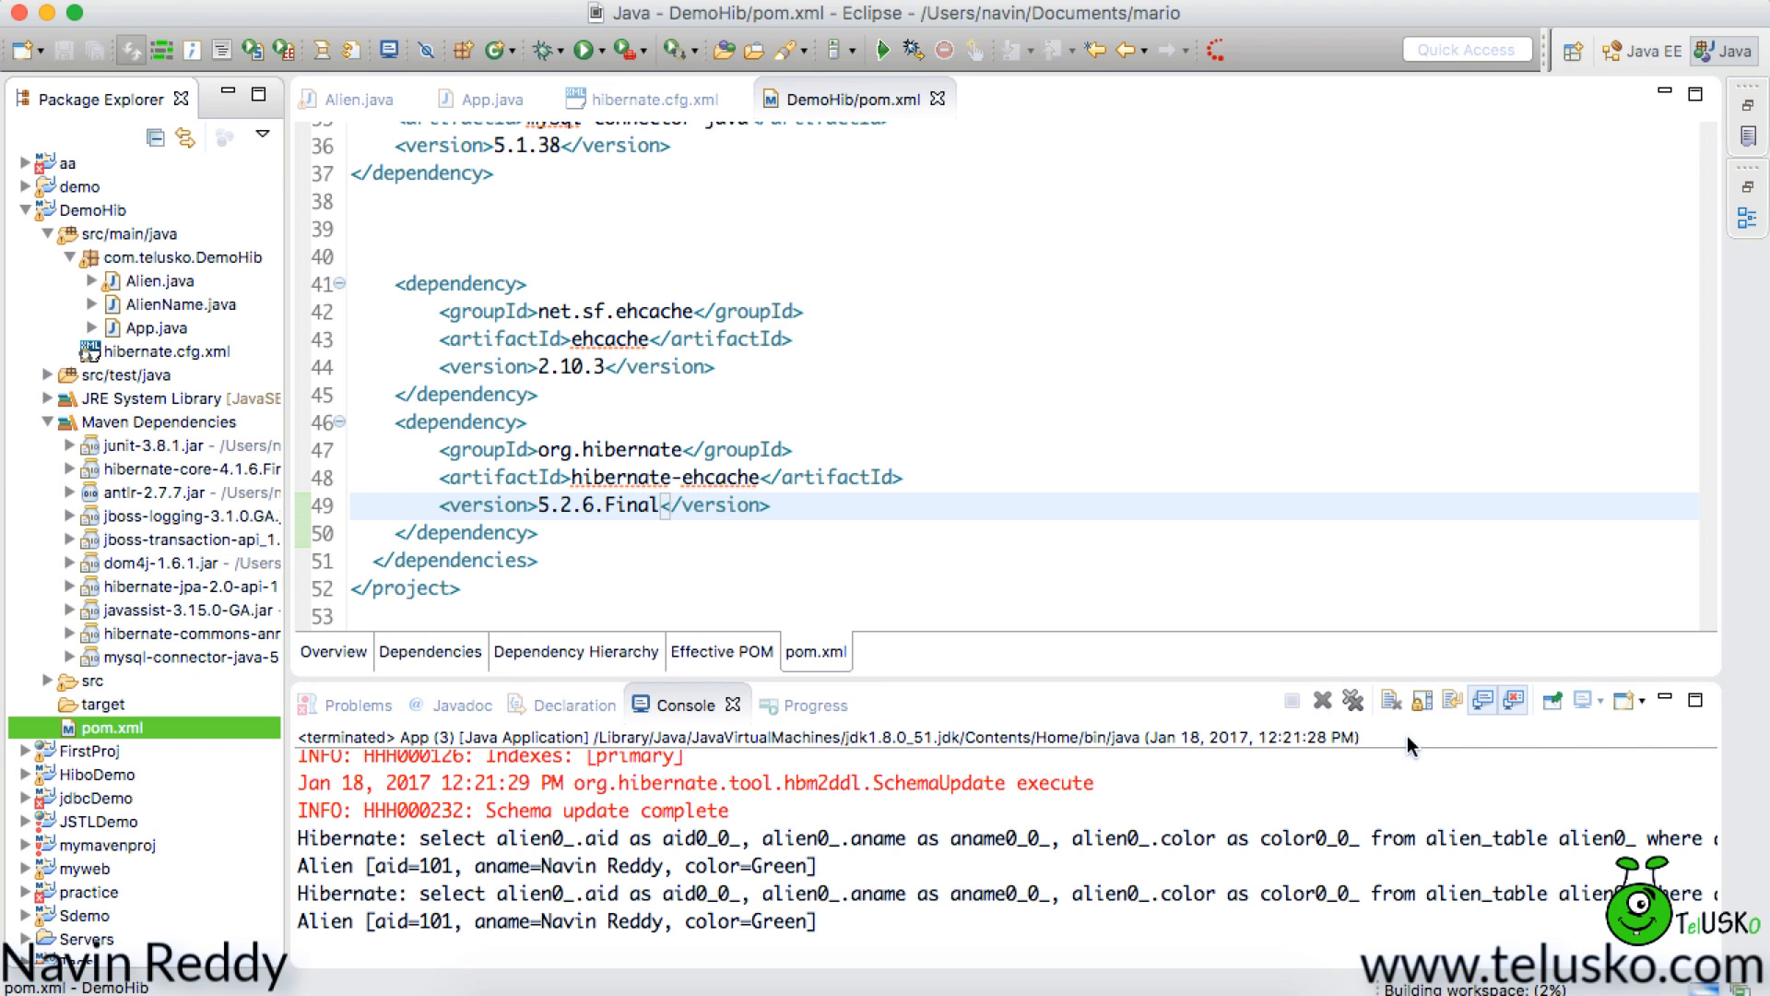
pyautogui.moveTo(1116, 666)
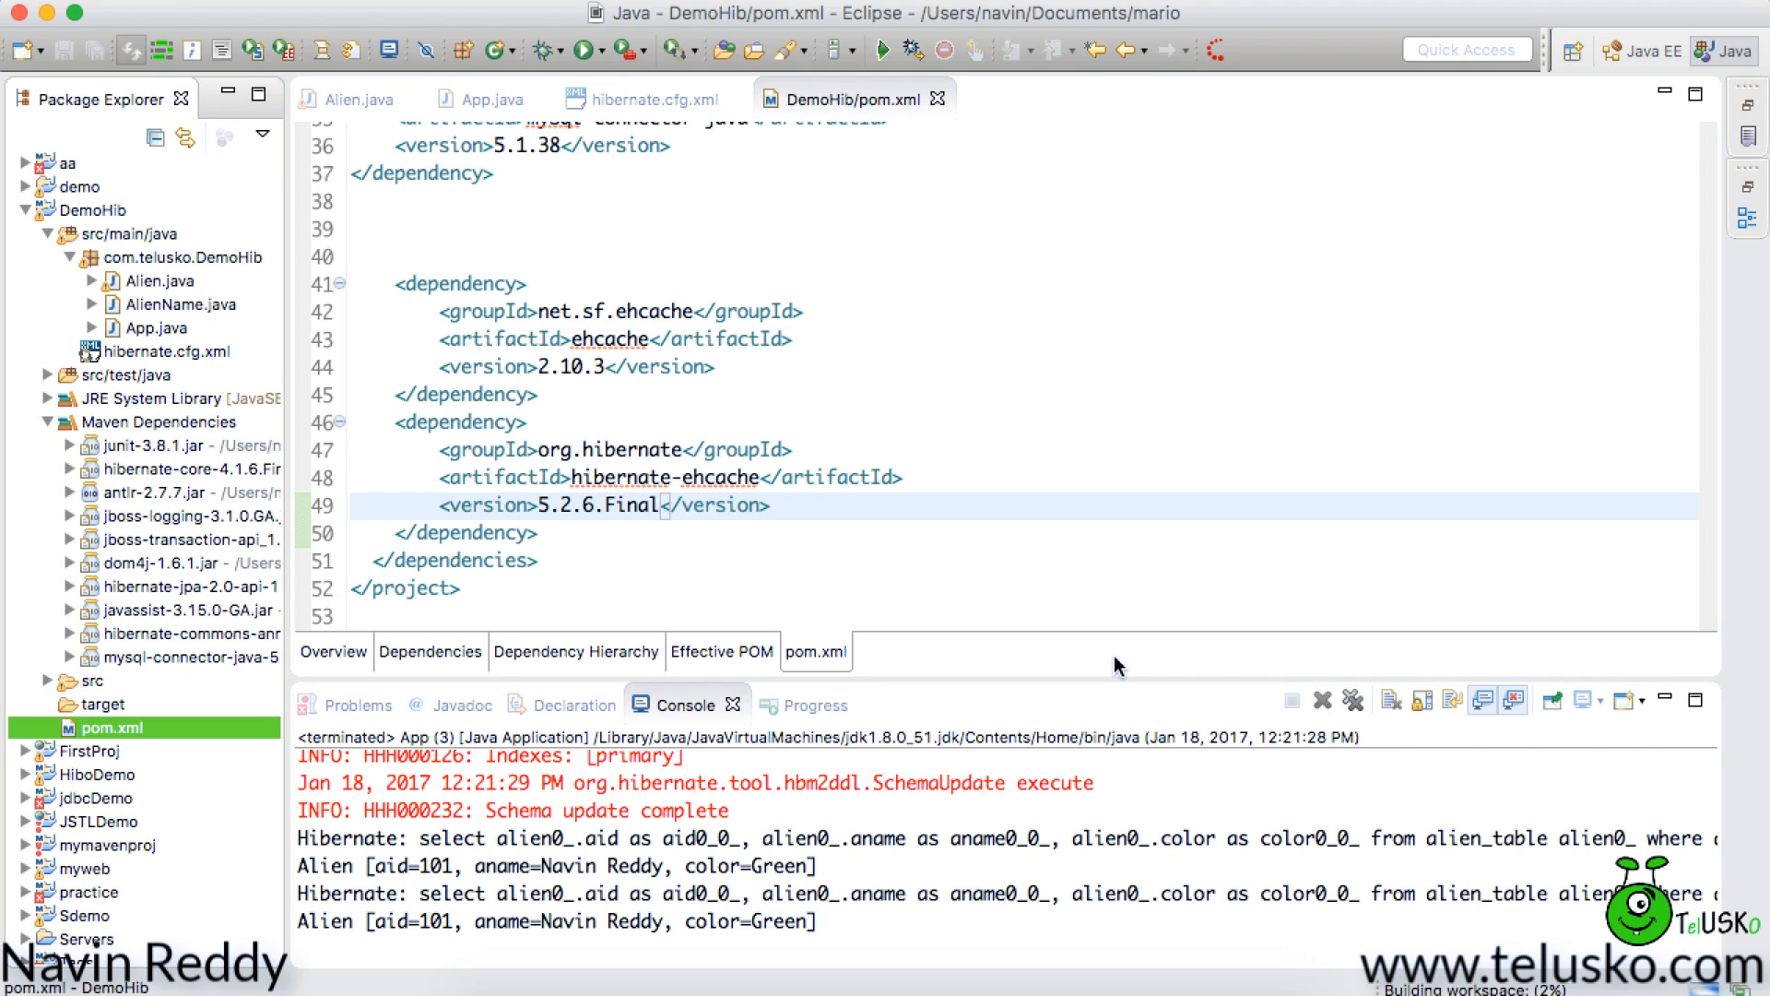
pyautogui.click(793, 449)
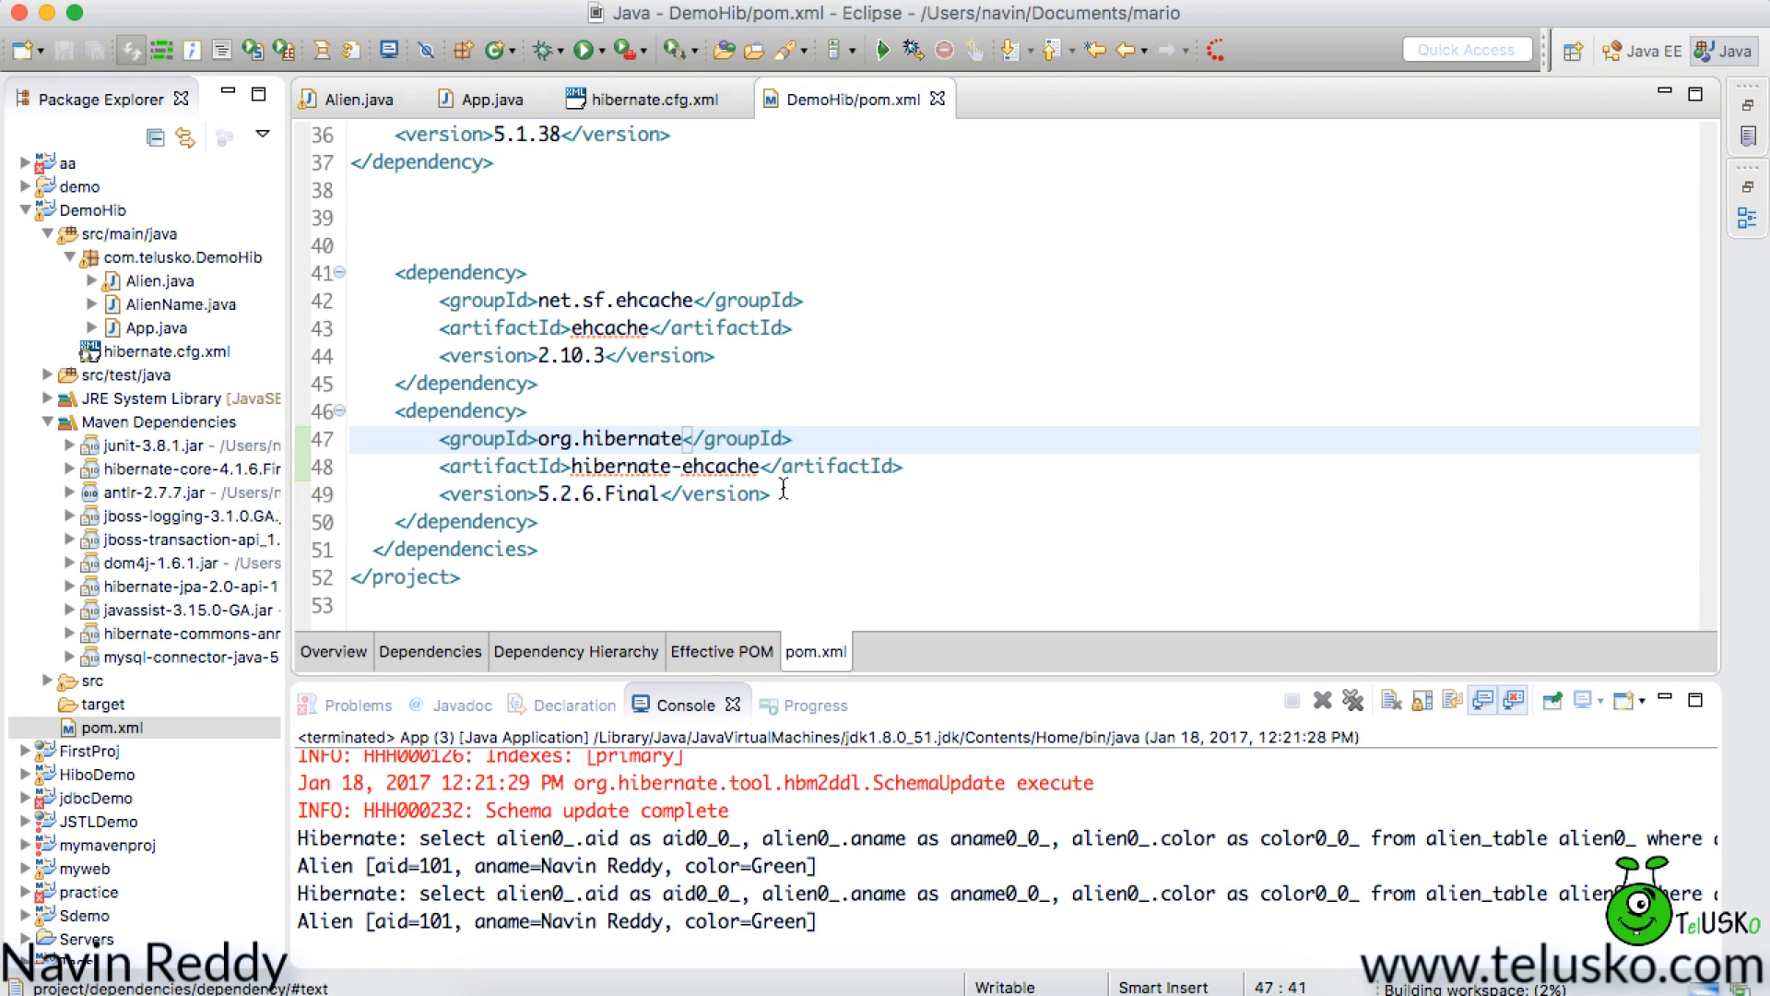
pyautogui.click(793, 439)
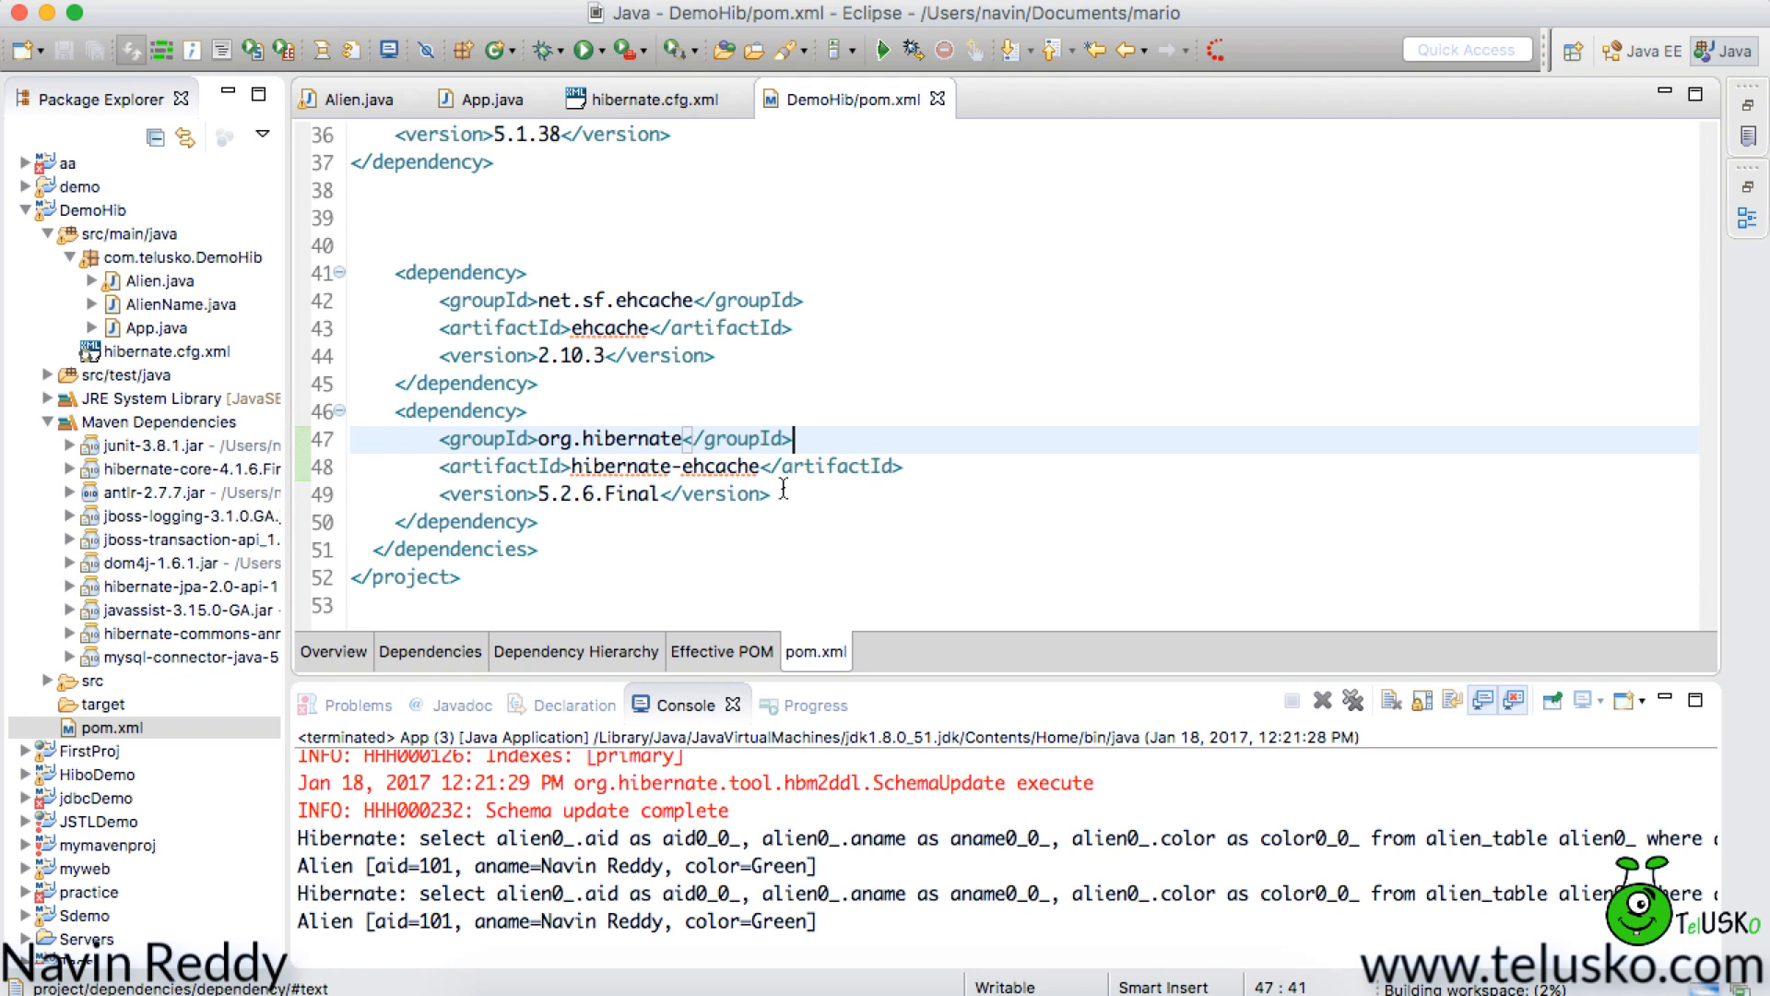
pyautogui.click(645, 99)
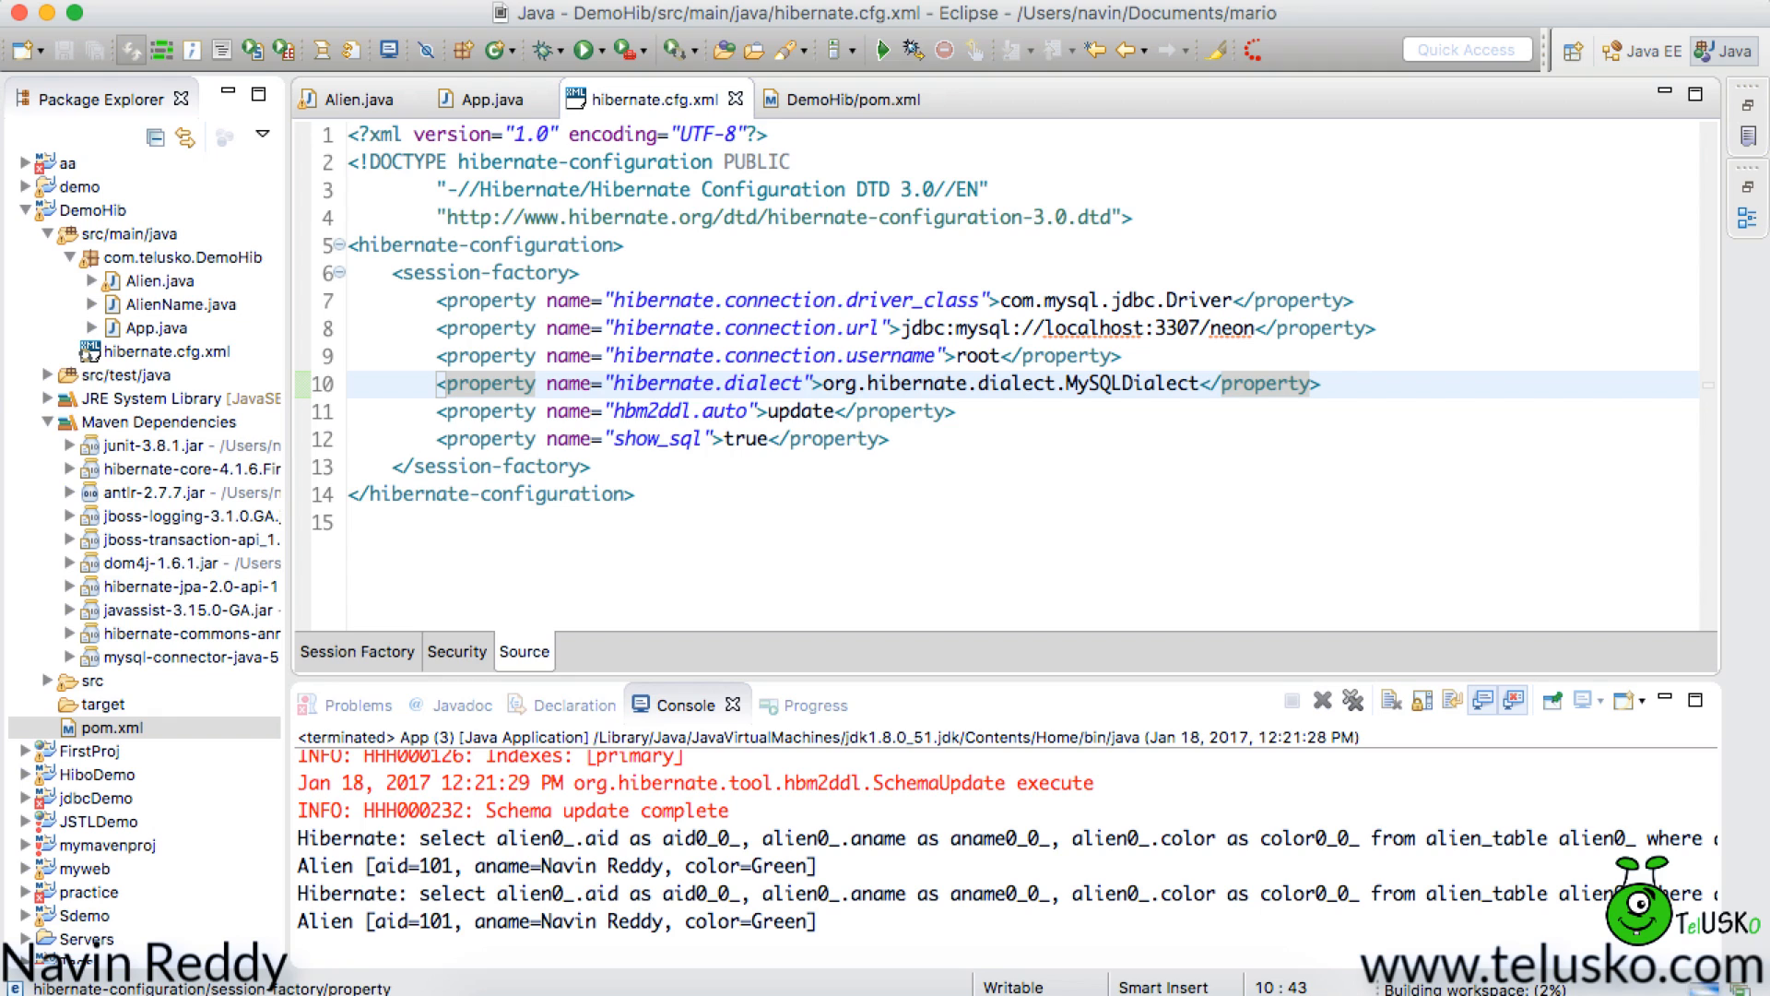
# Add a blank line after show_sql while the ehcache jars download
pyautogui.click(813, 383)
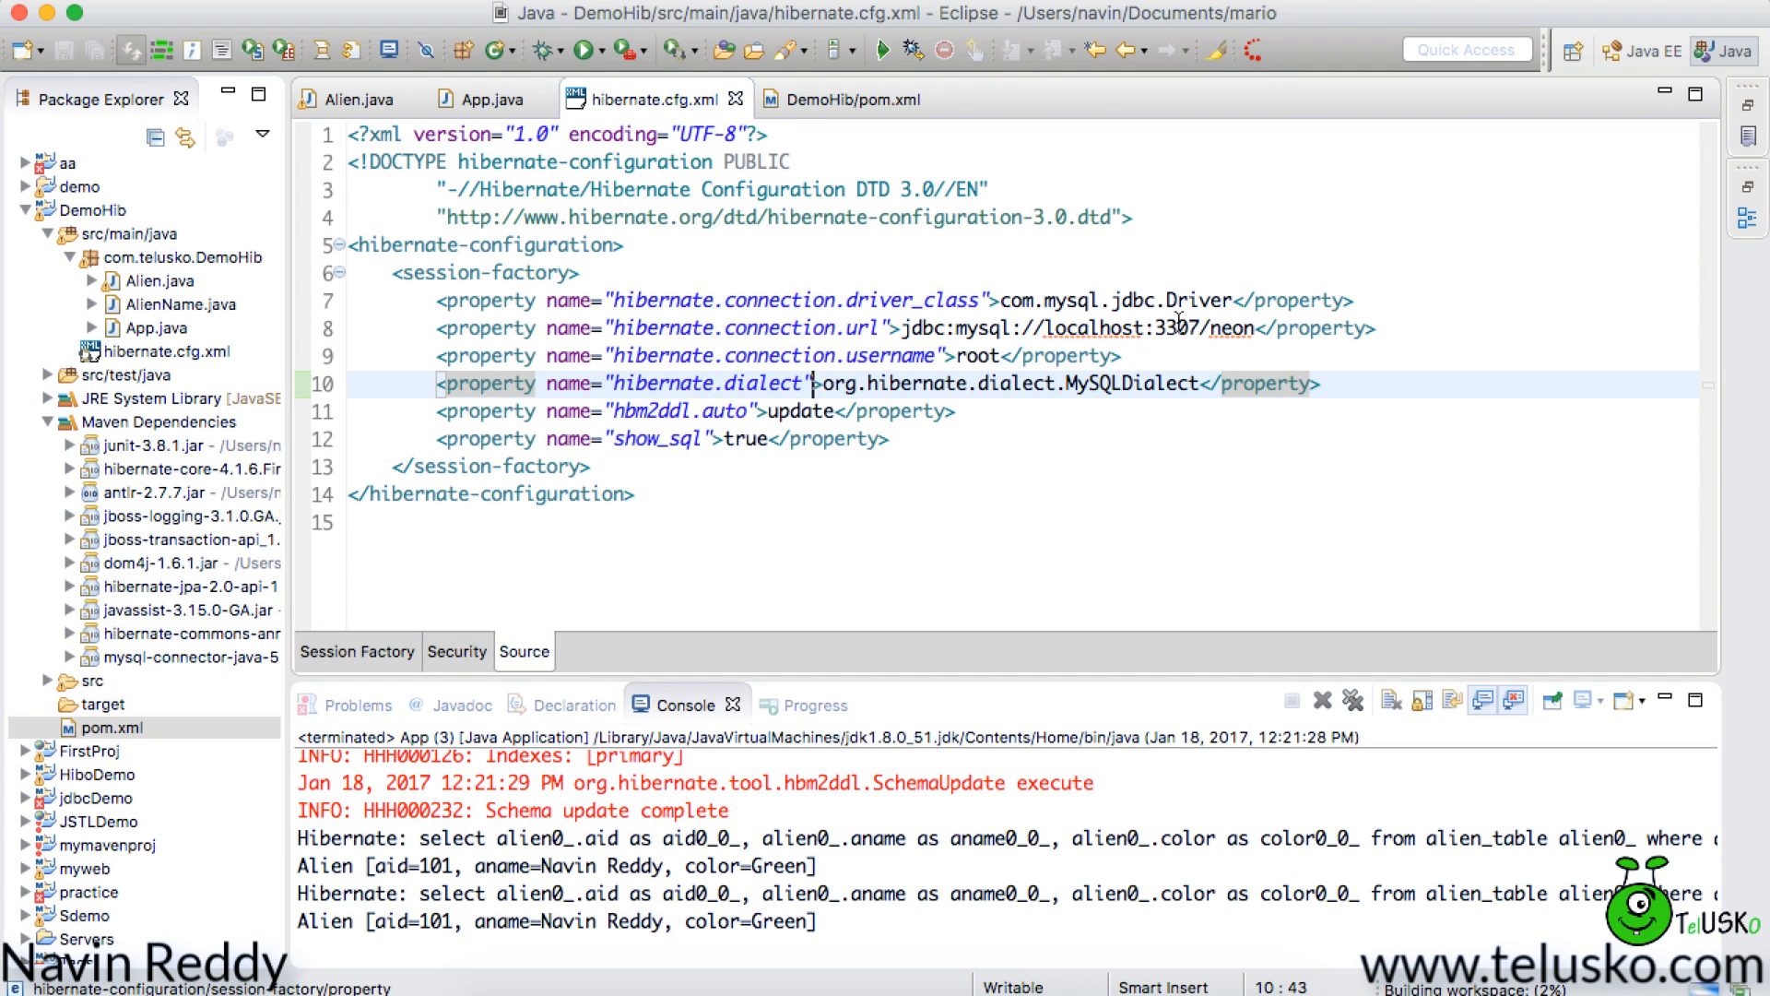
pyautogui.moveTo(932, 438)
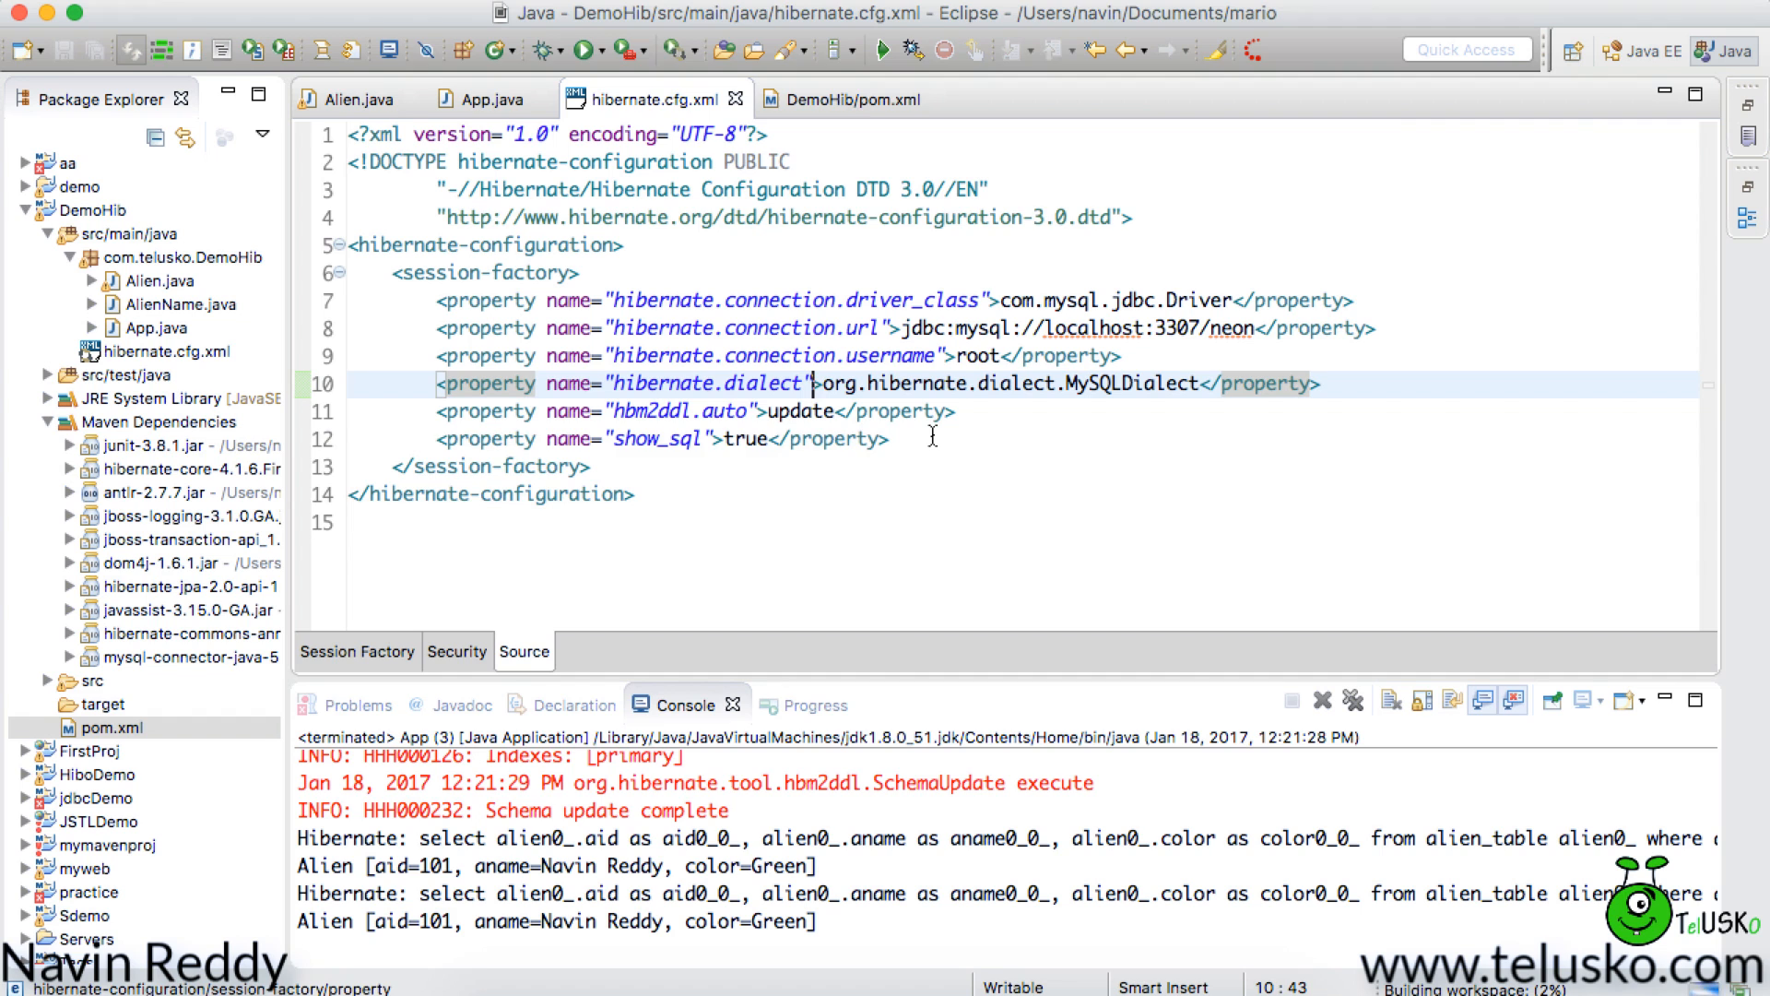
pyautogui.press('Return')
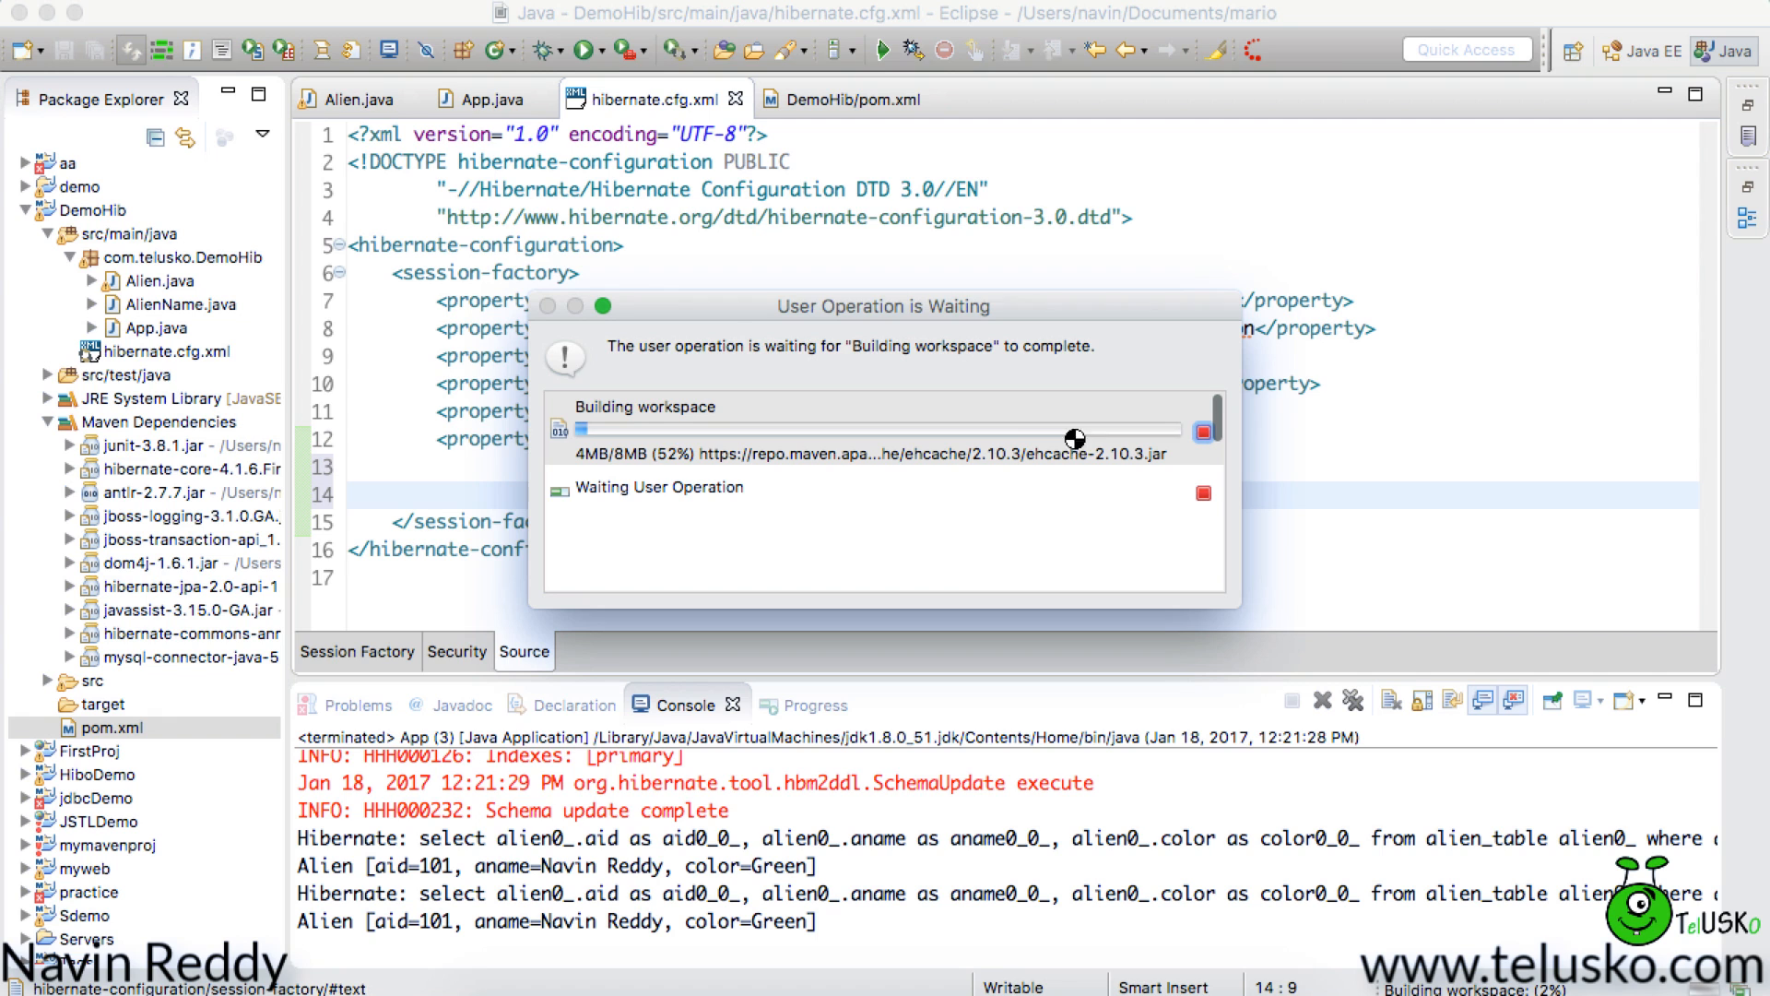
pyautogui.moveTo(756, 335)
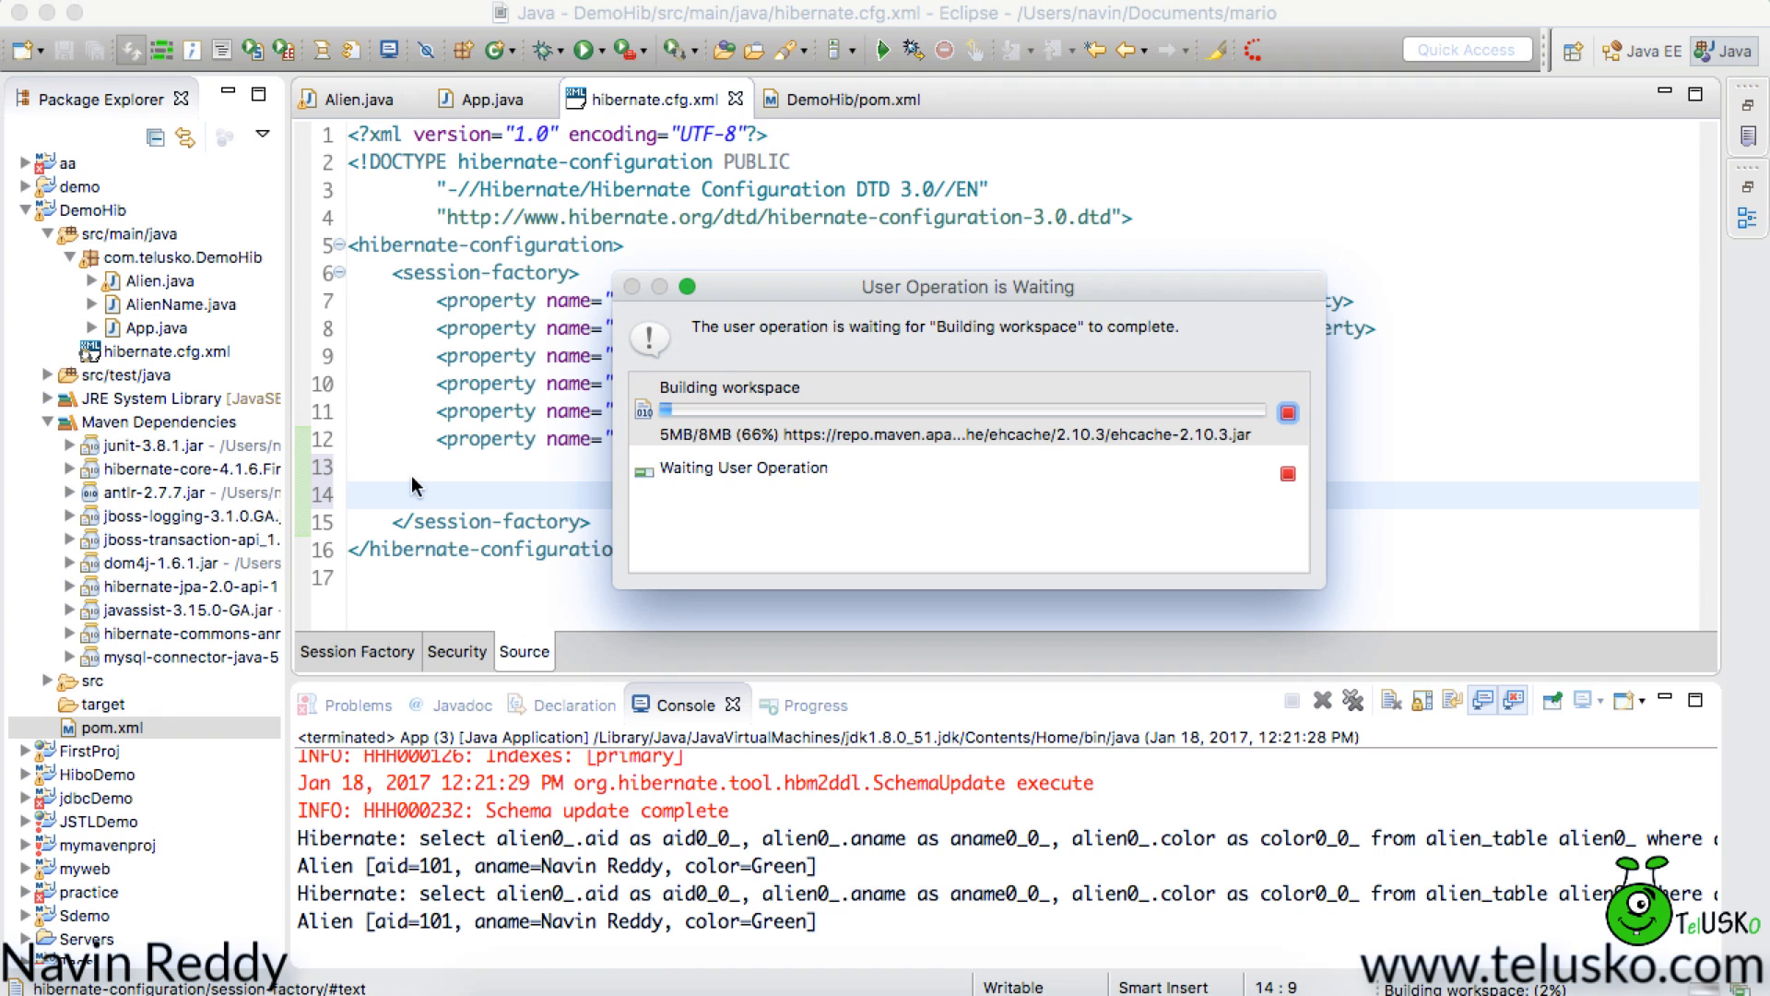
pyautogui.moveTo(964, 262)
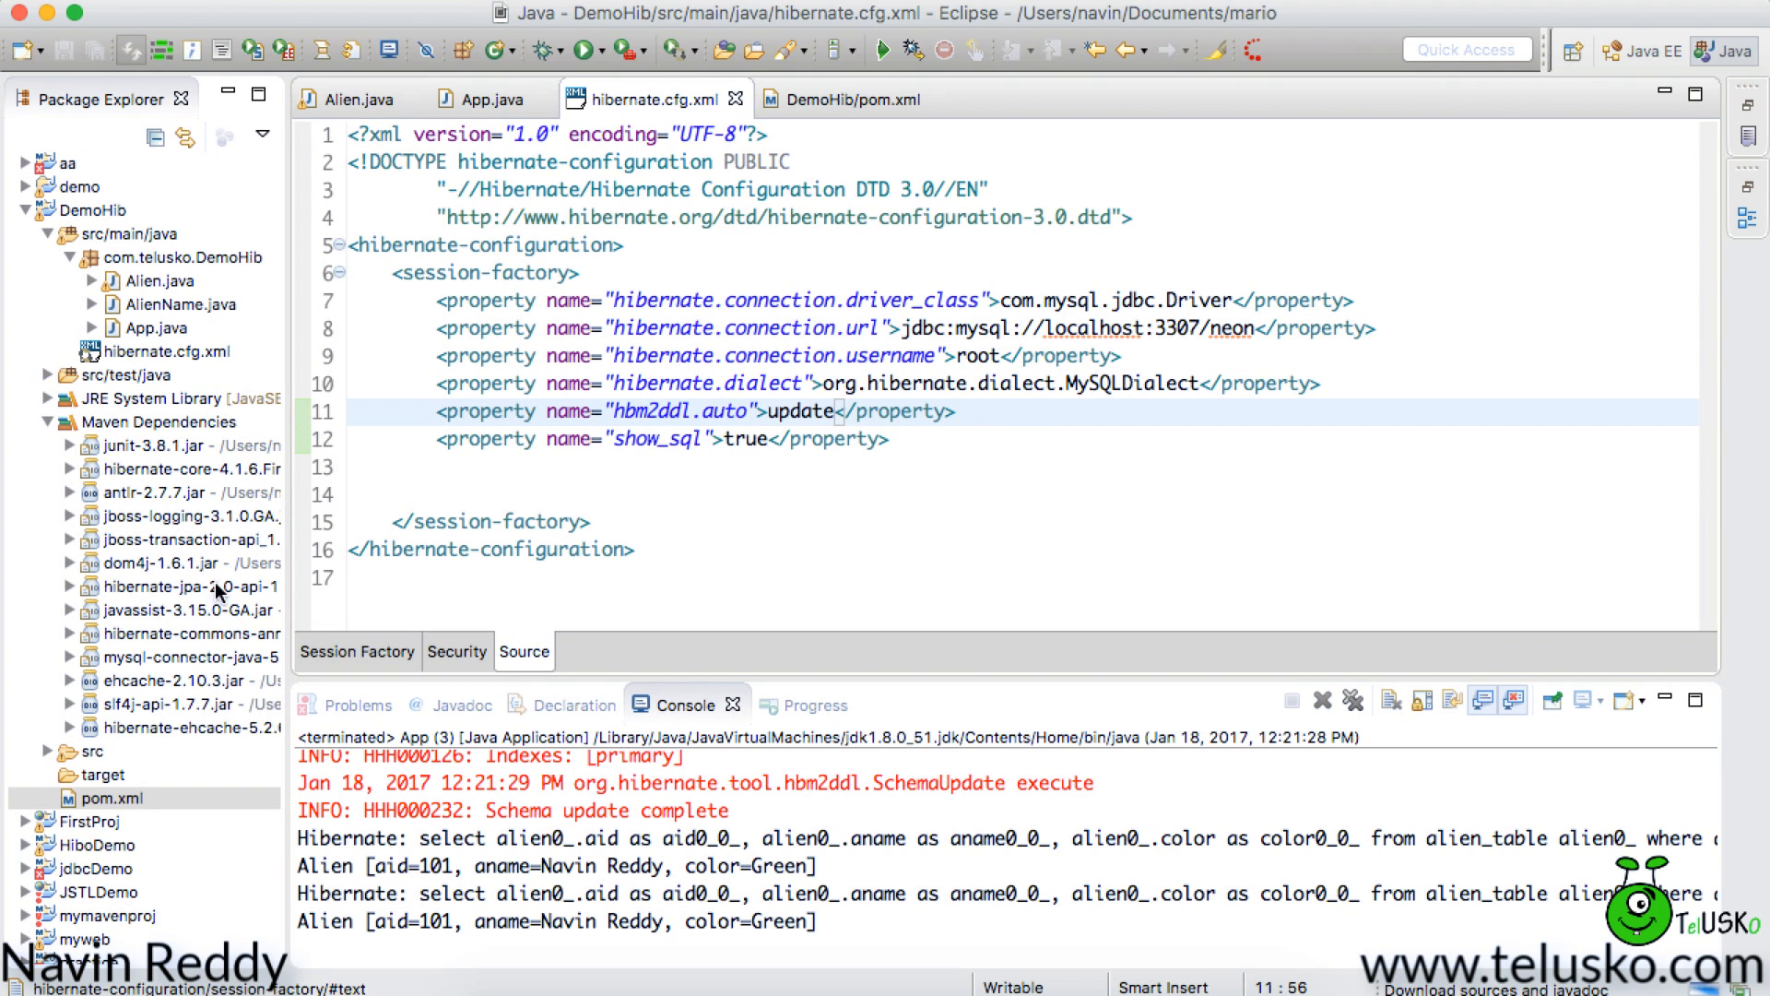
# Inspect the hibernate-ehcache and ehcache 2.10.3 jars, then revisit their pom.xml entries
pyautogui.click(180, 727)
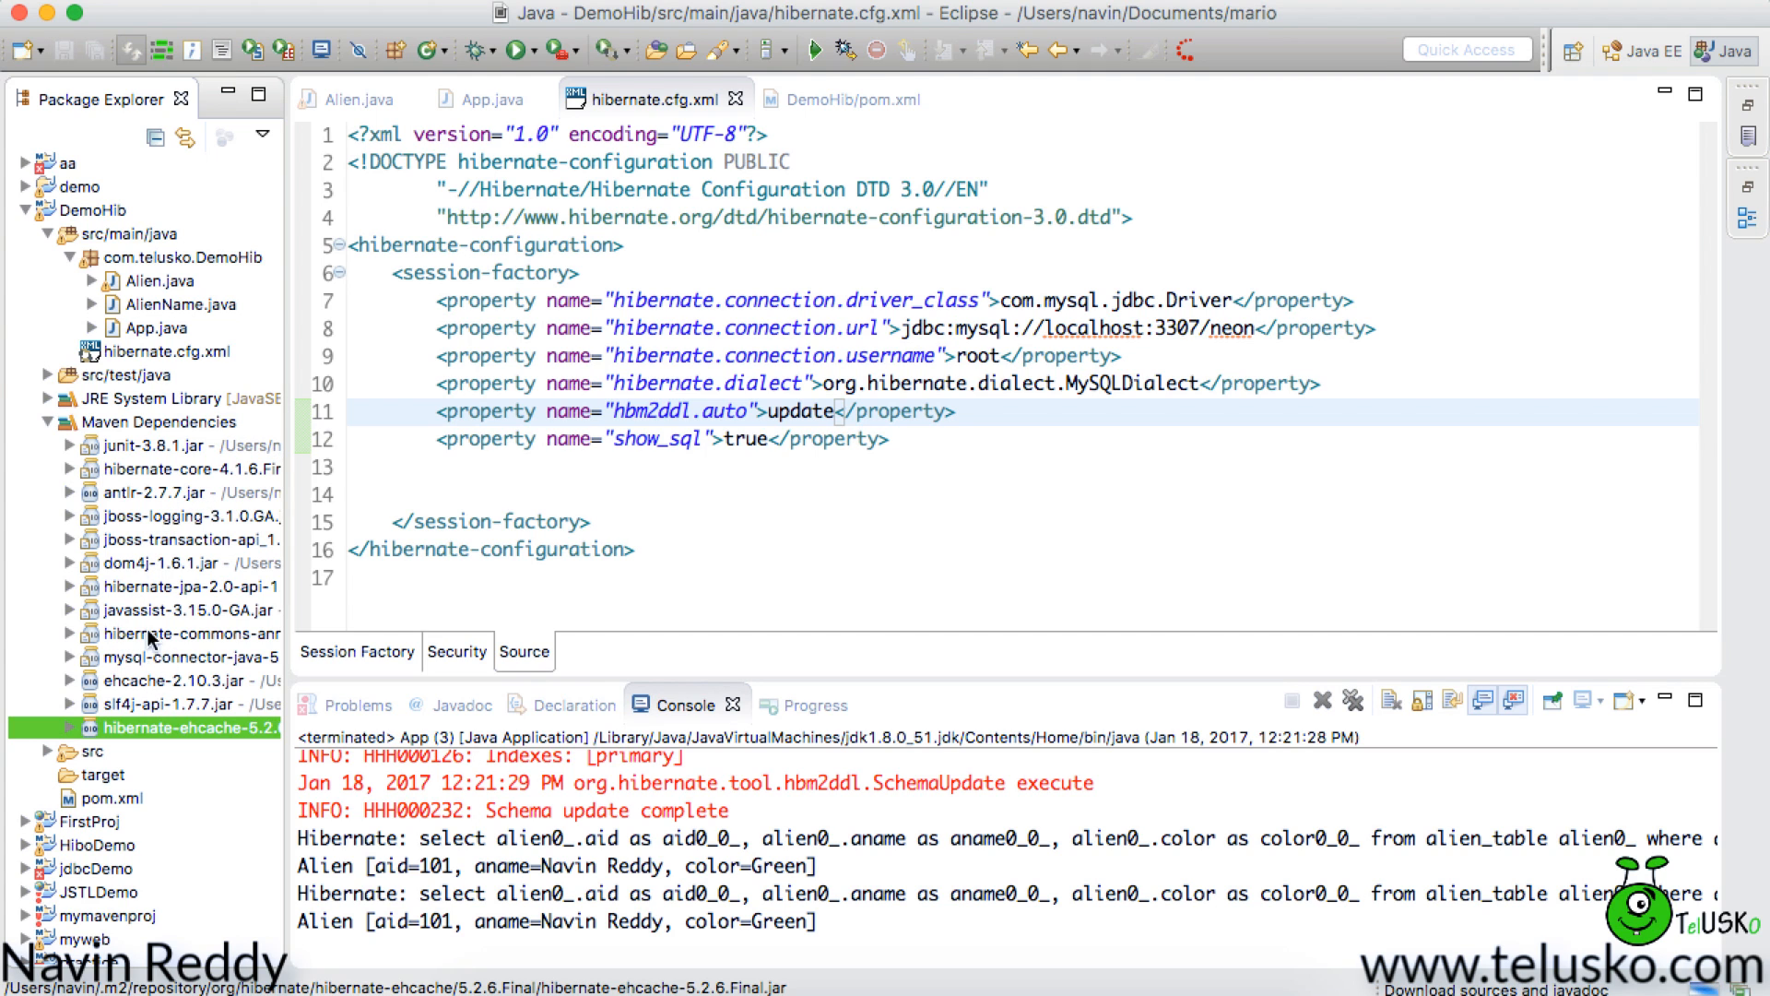
pyautogui.click(170, 681)
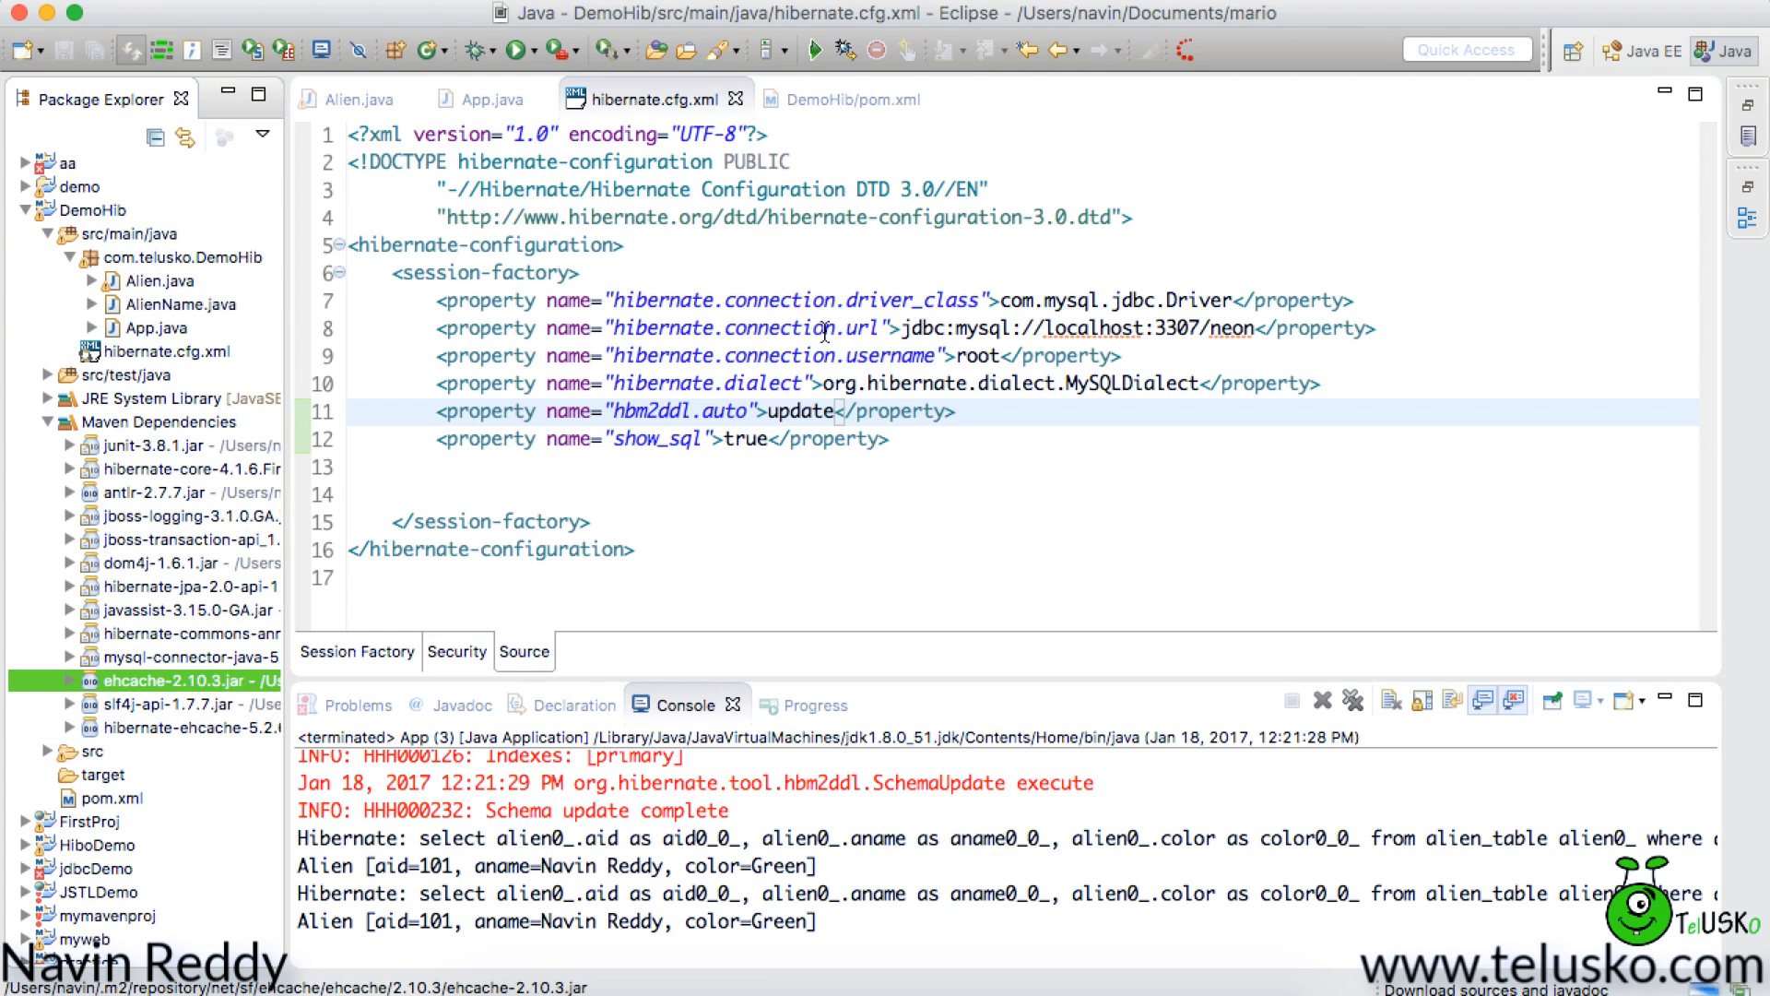
pyautogui.click(843, 98)
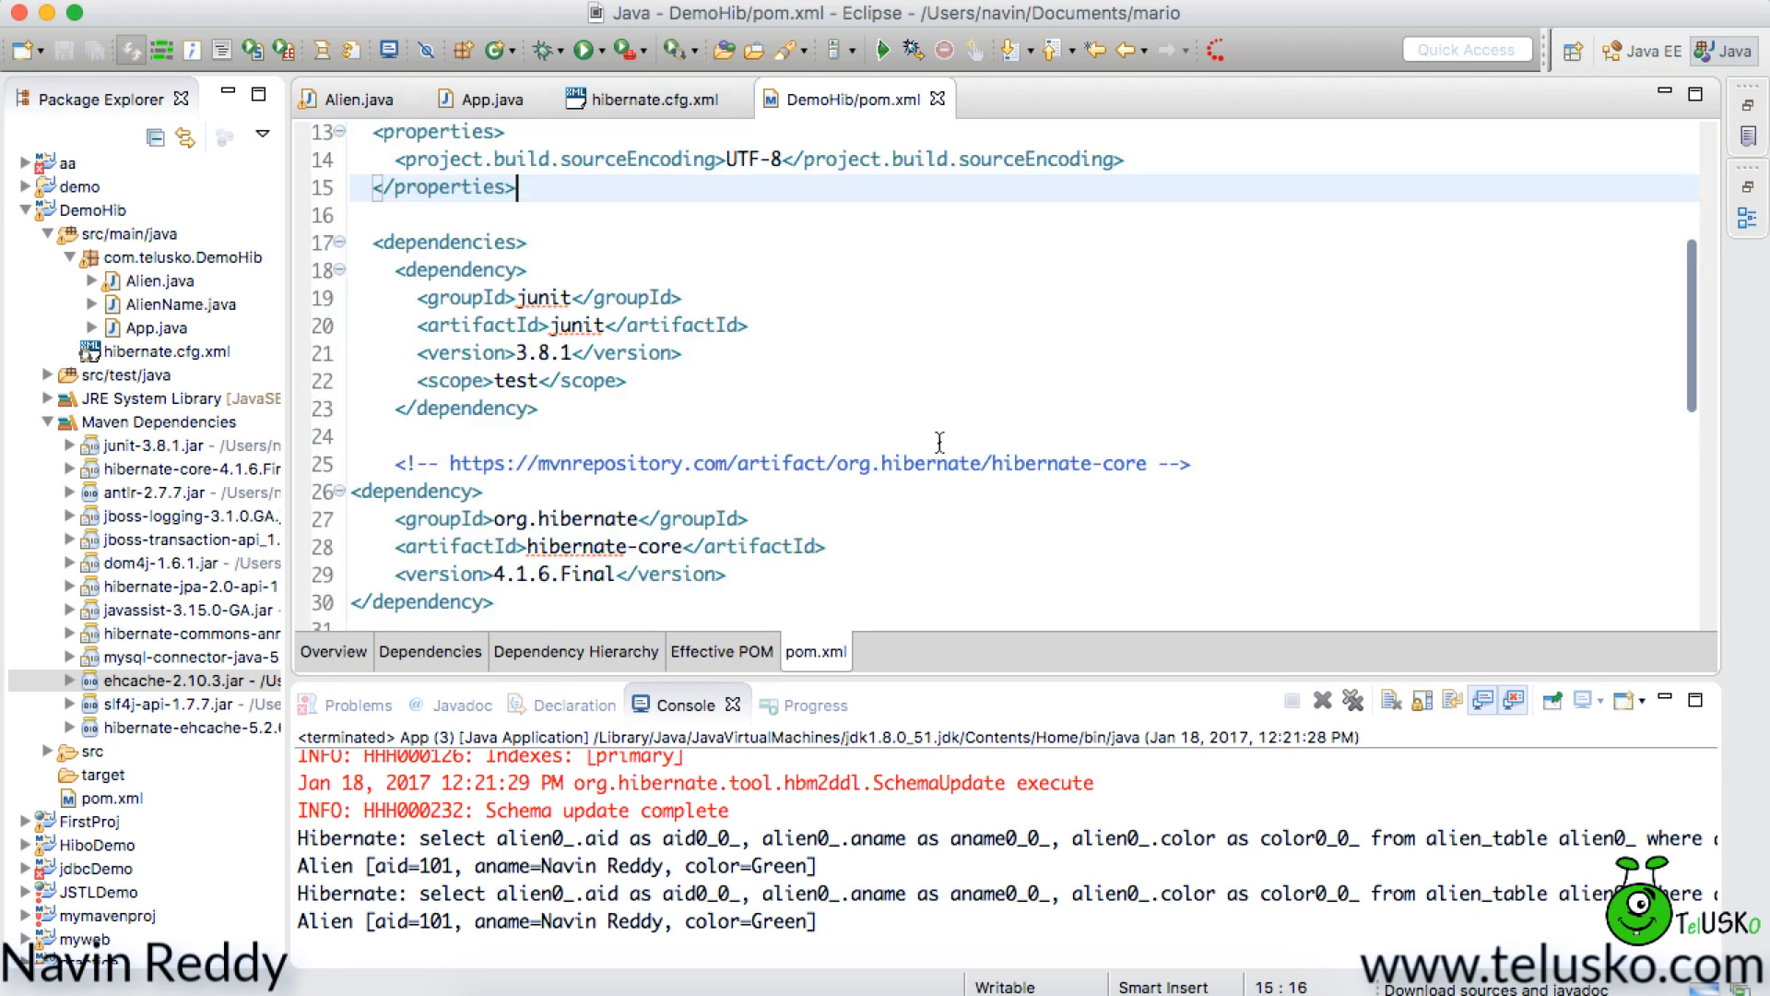
pyautogui.scroll(-3)
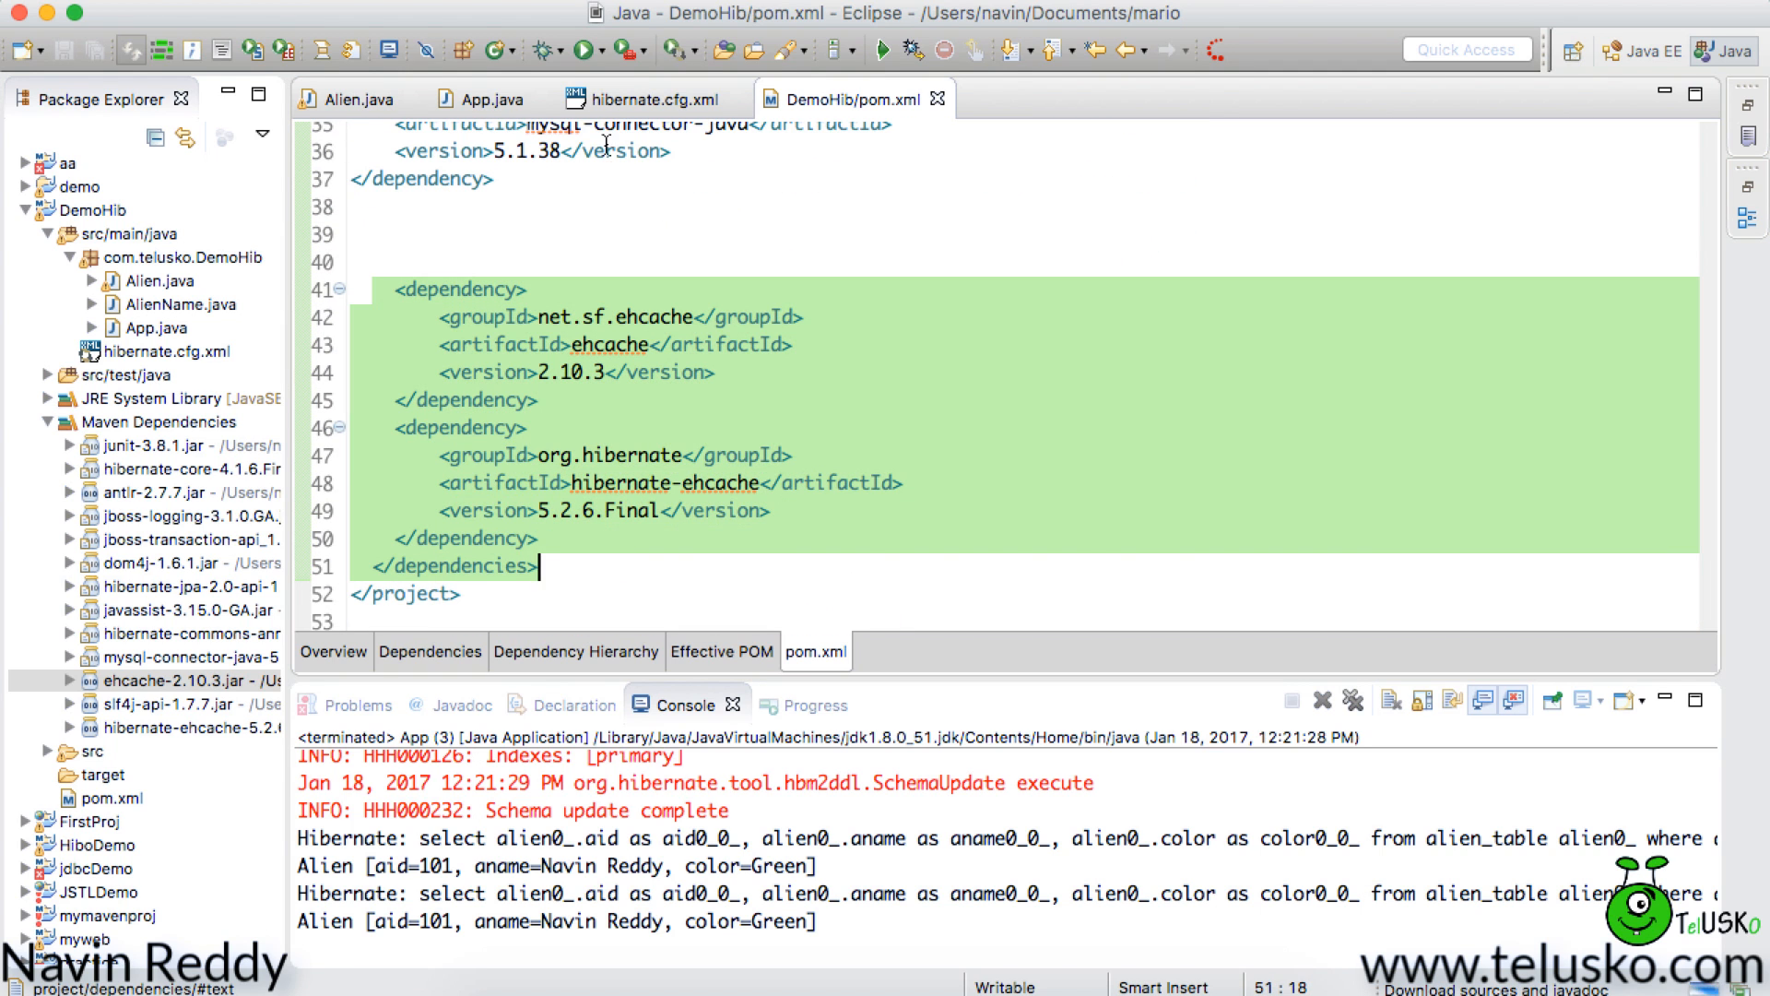
# Add property hibernate.cache.use_second_level_cache with value true and save the configuration
pyautogui.click(647, 98)
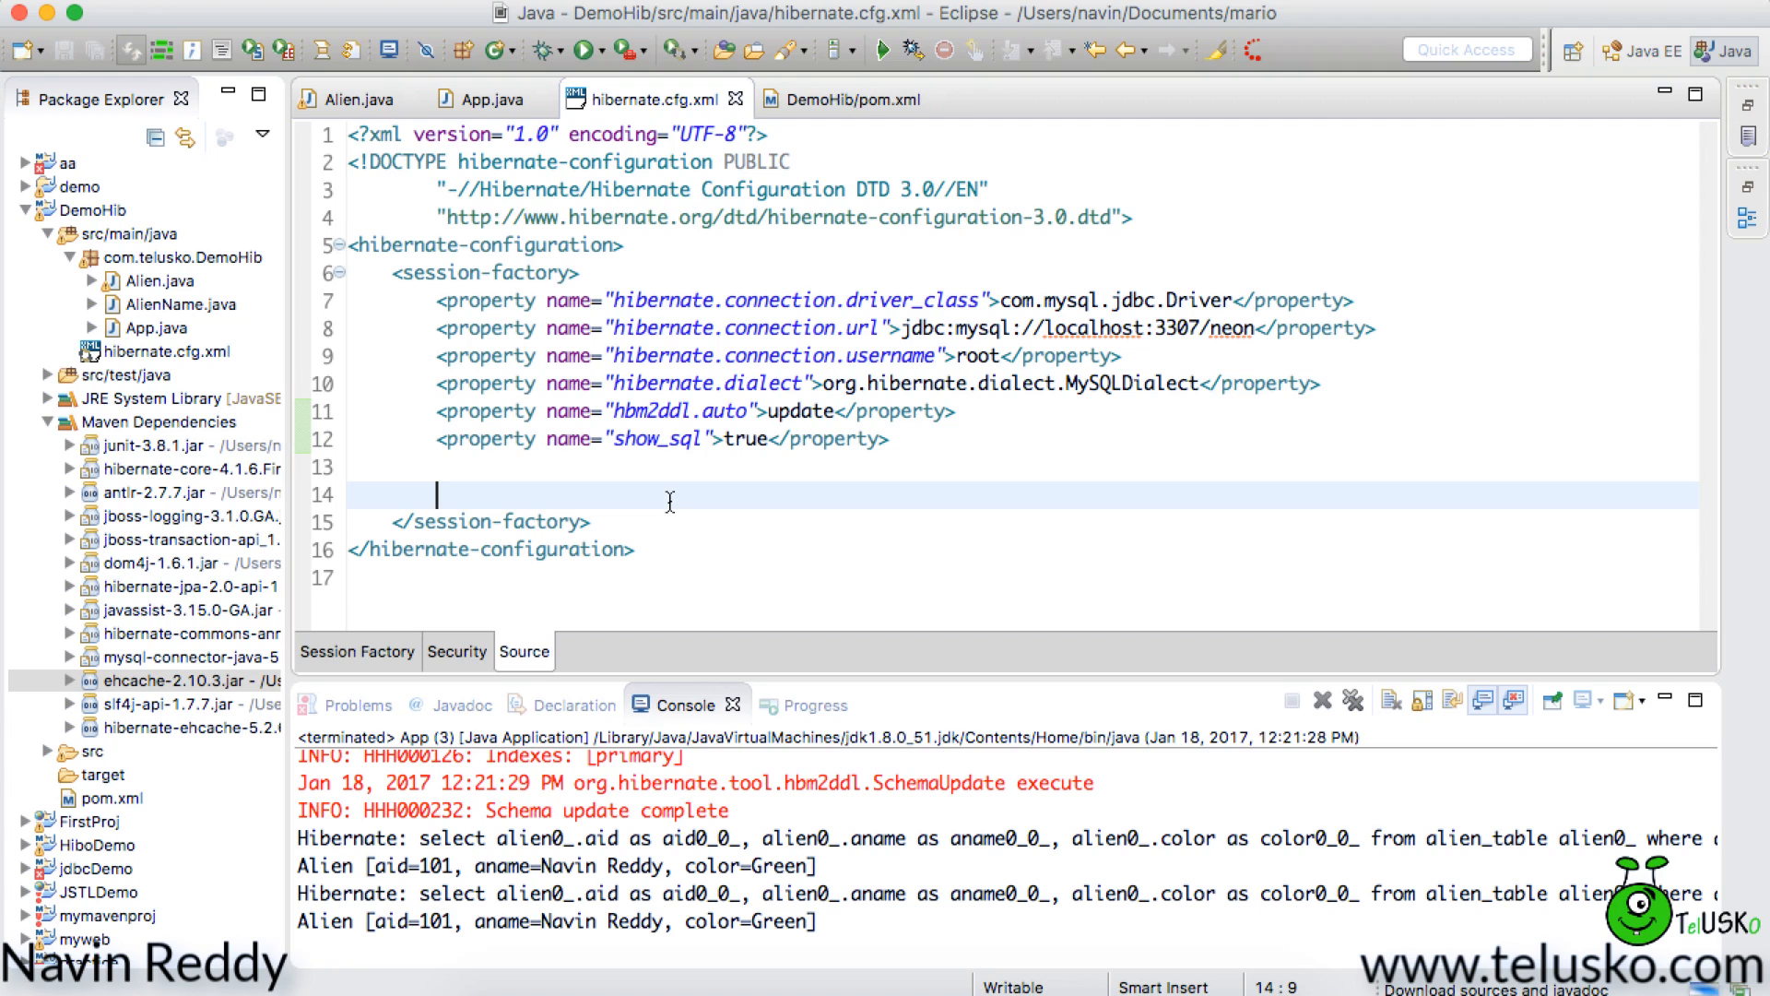
pyautogui.write('<property name=""></property>')
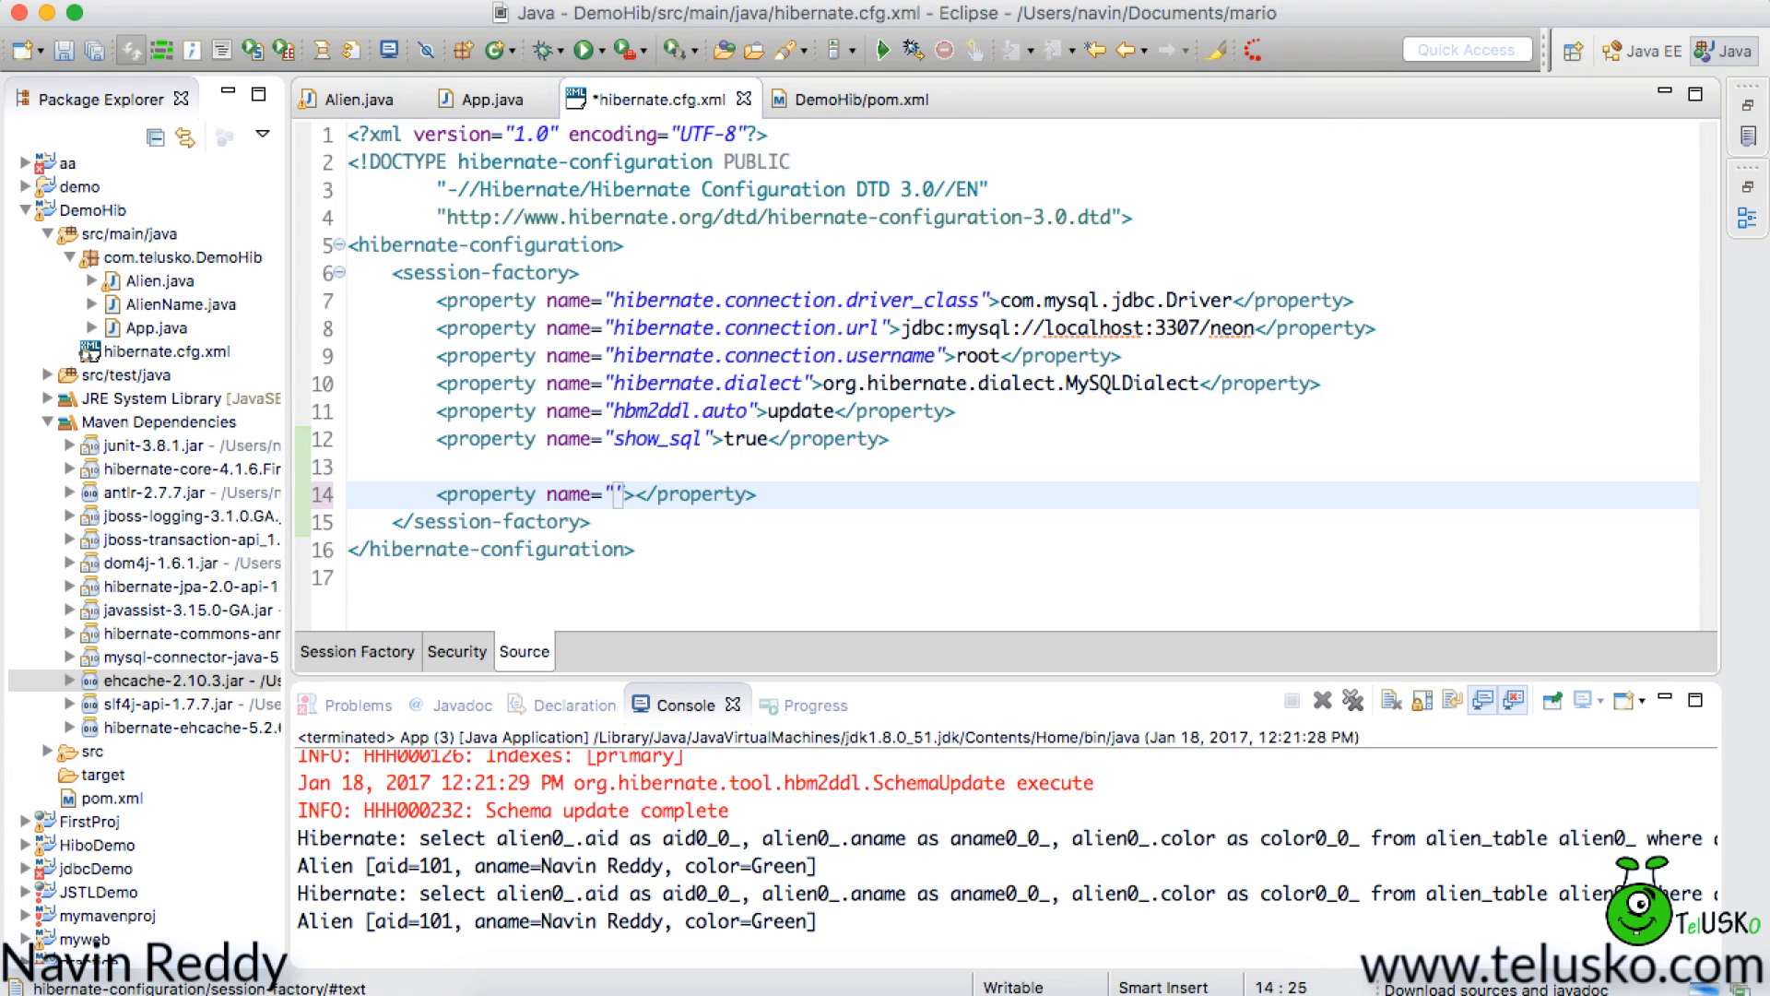
pyautogui.write('hibernate.')
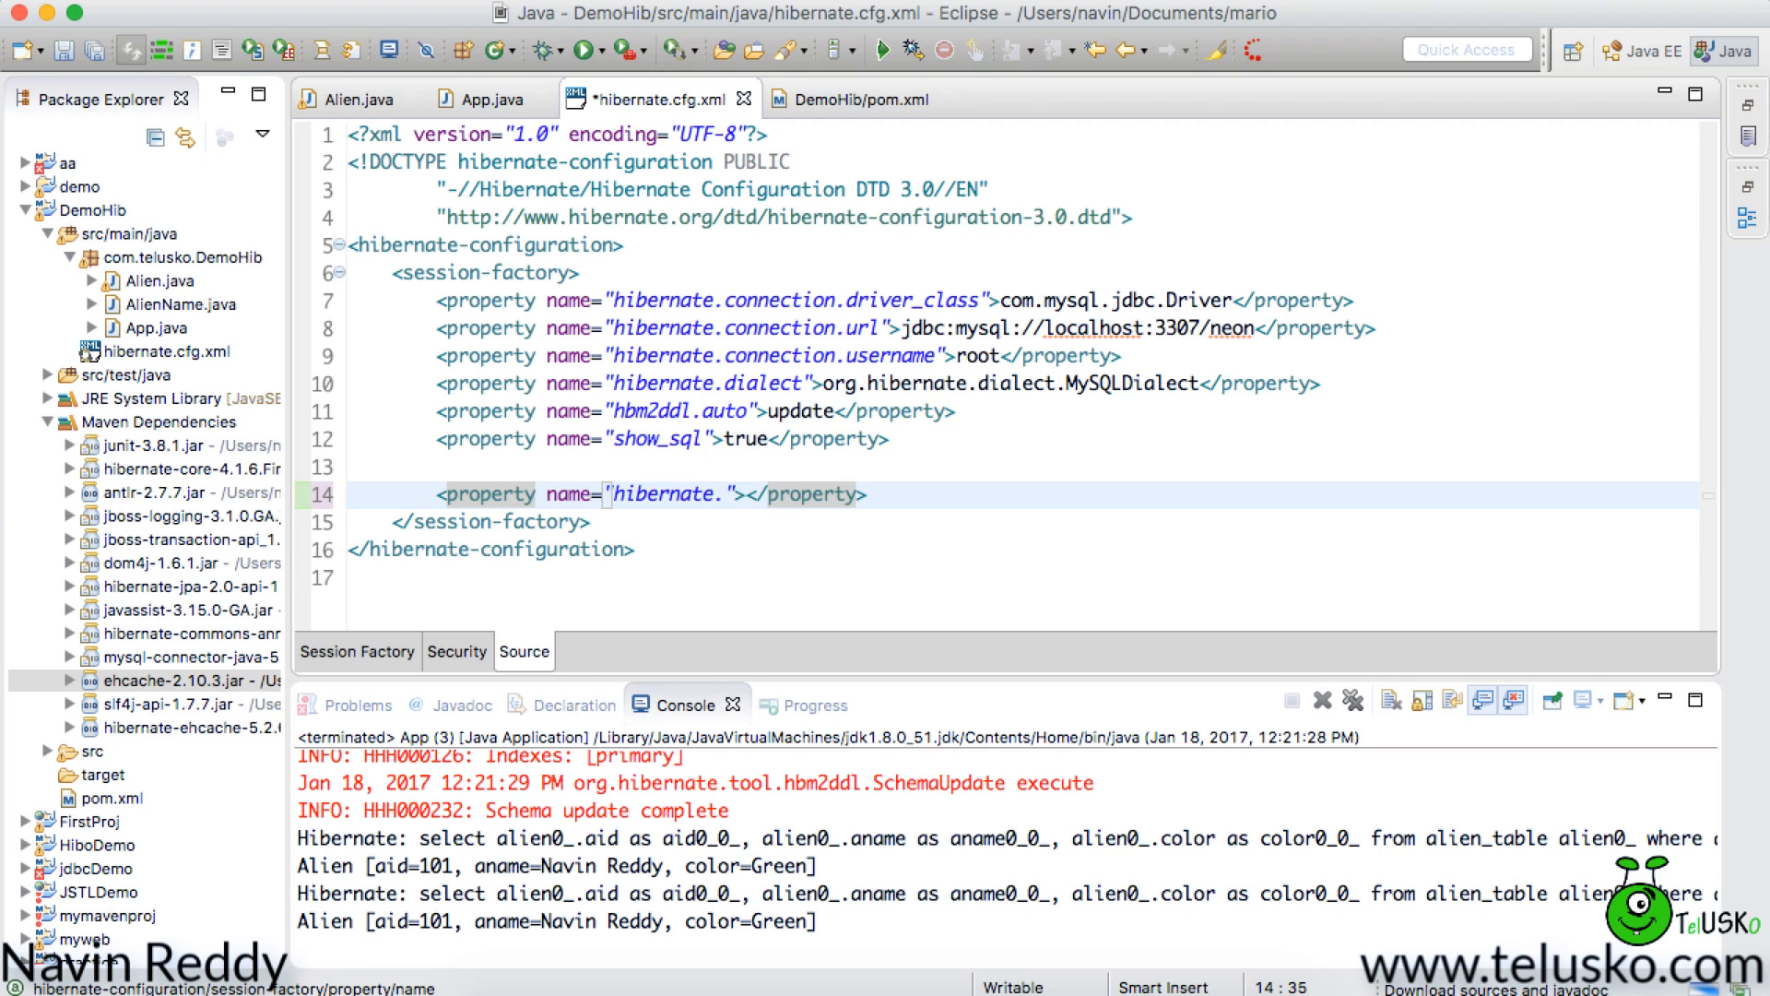
pyautogui.write('c')
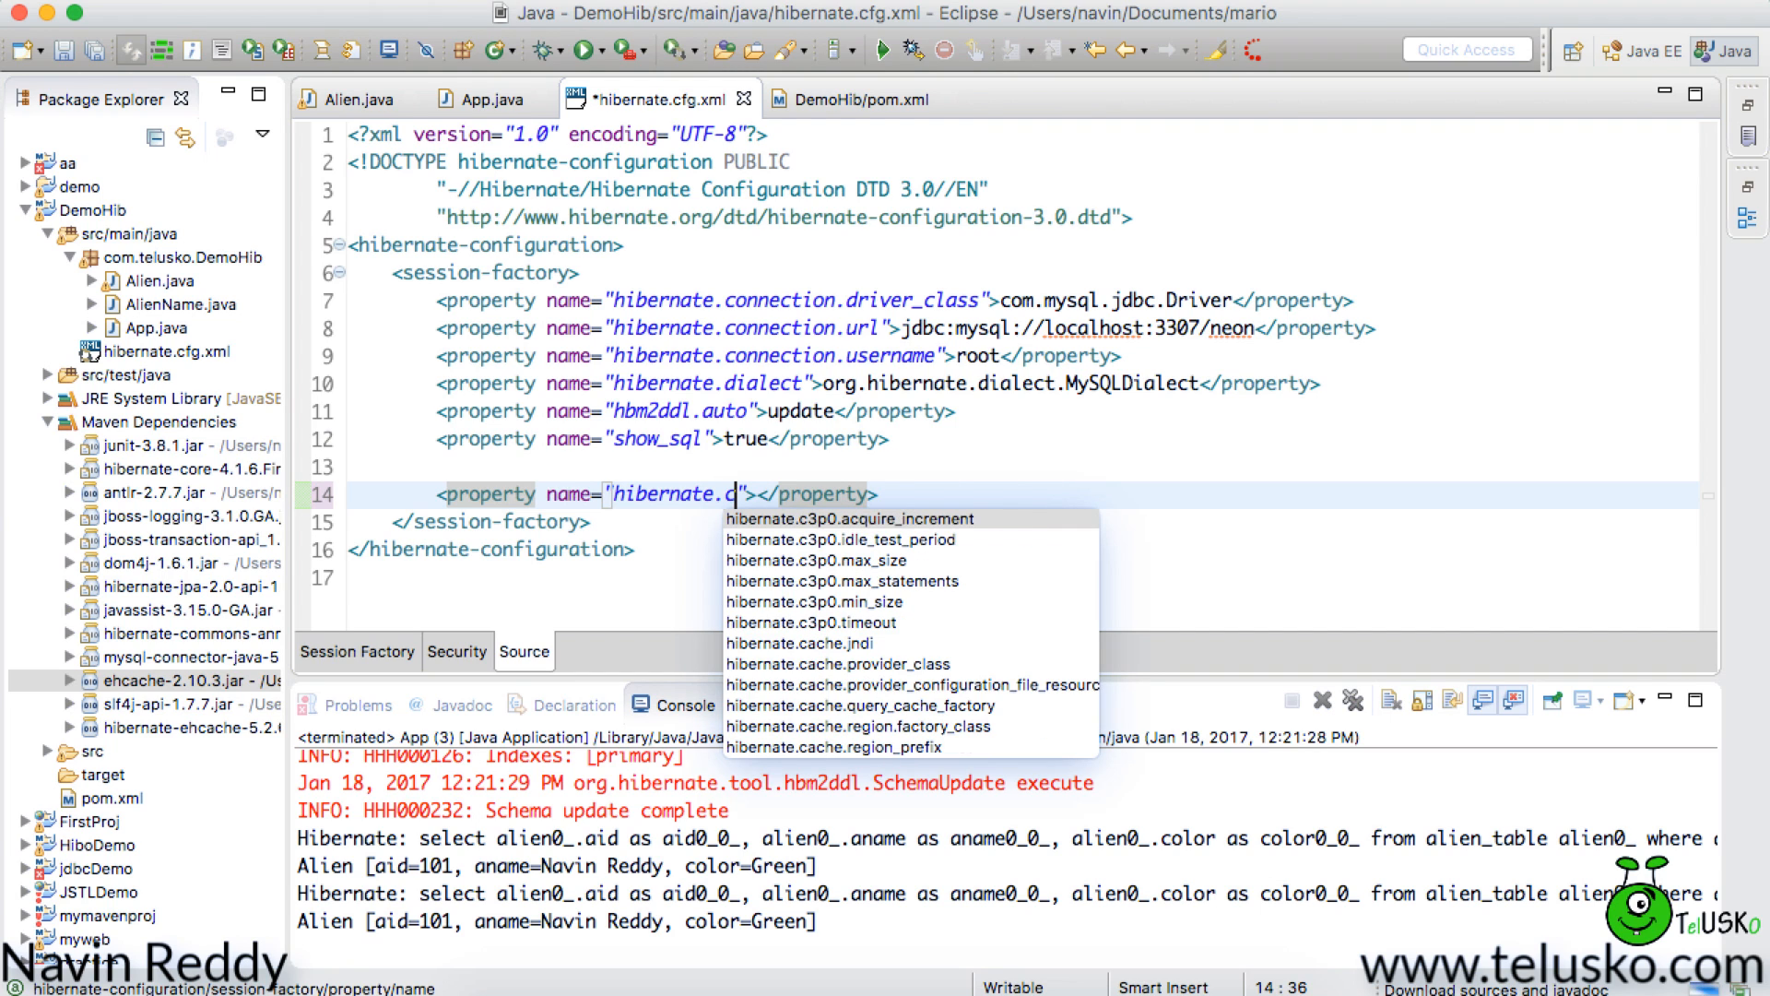
pyautogui.write('ache.use_second_level_cache')
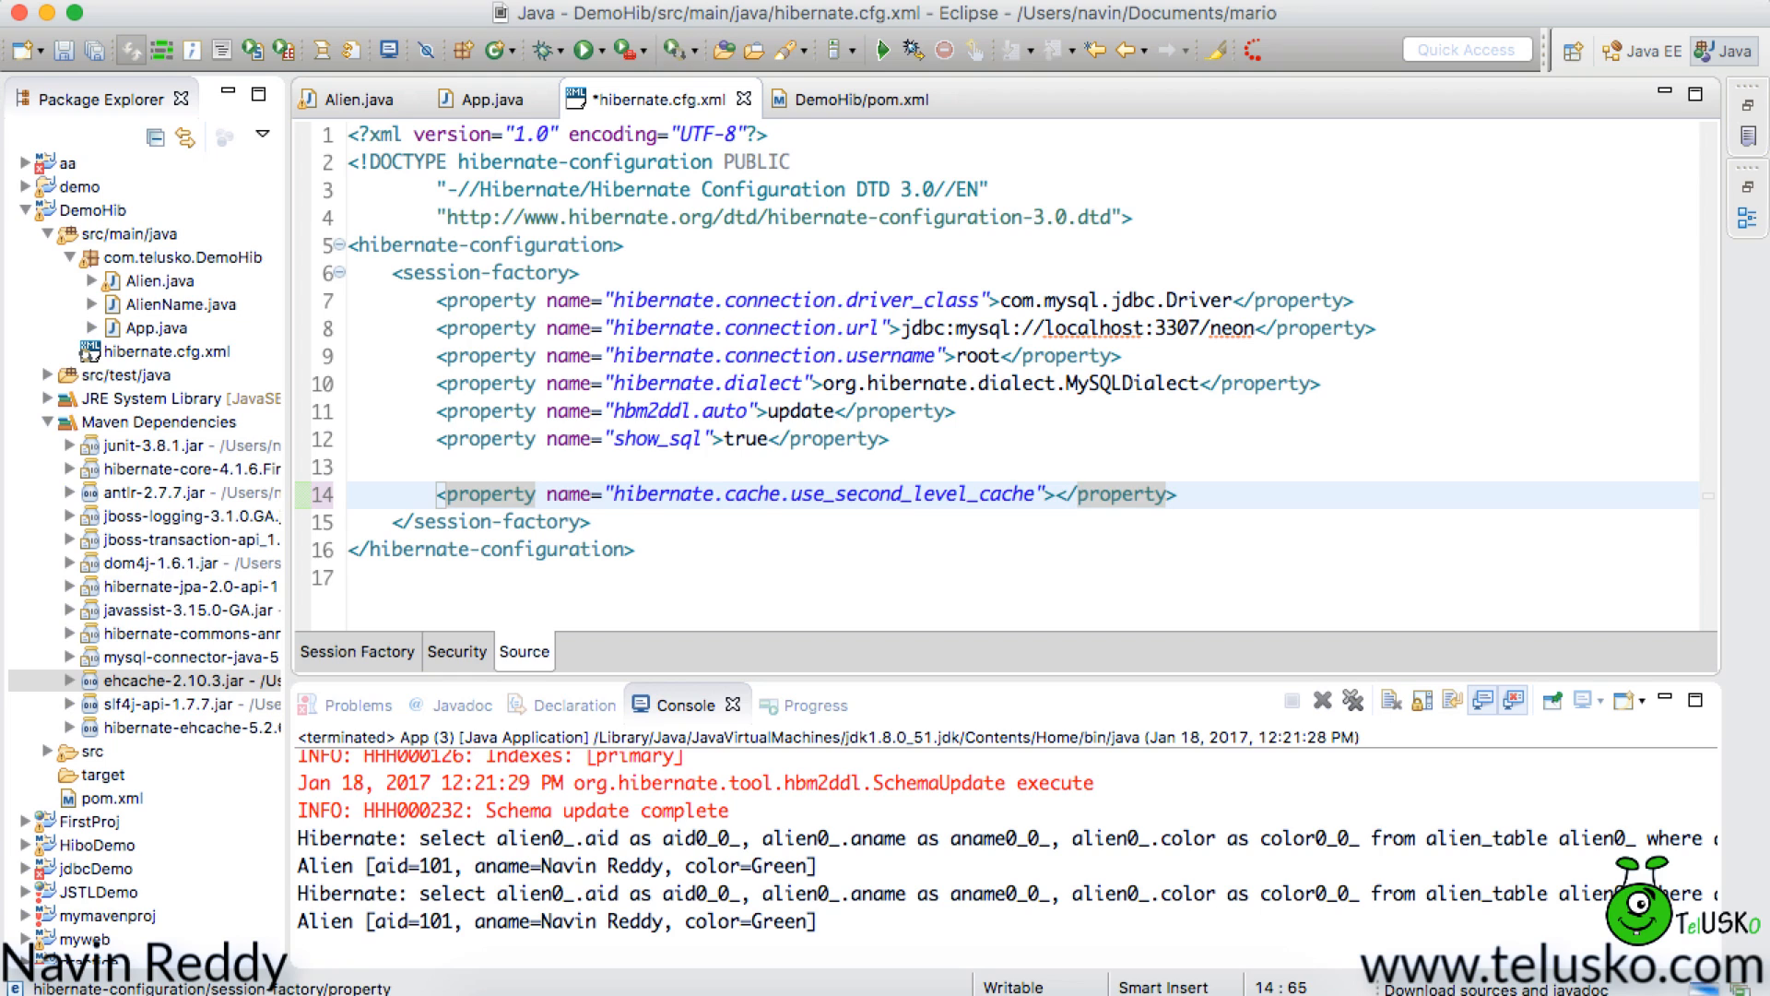
pyautogui.write('true')
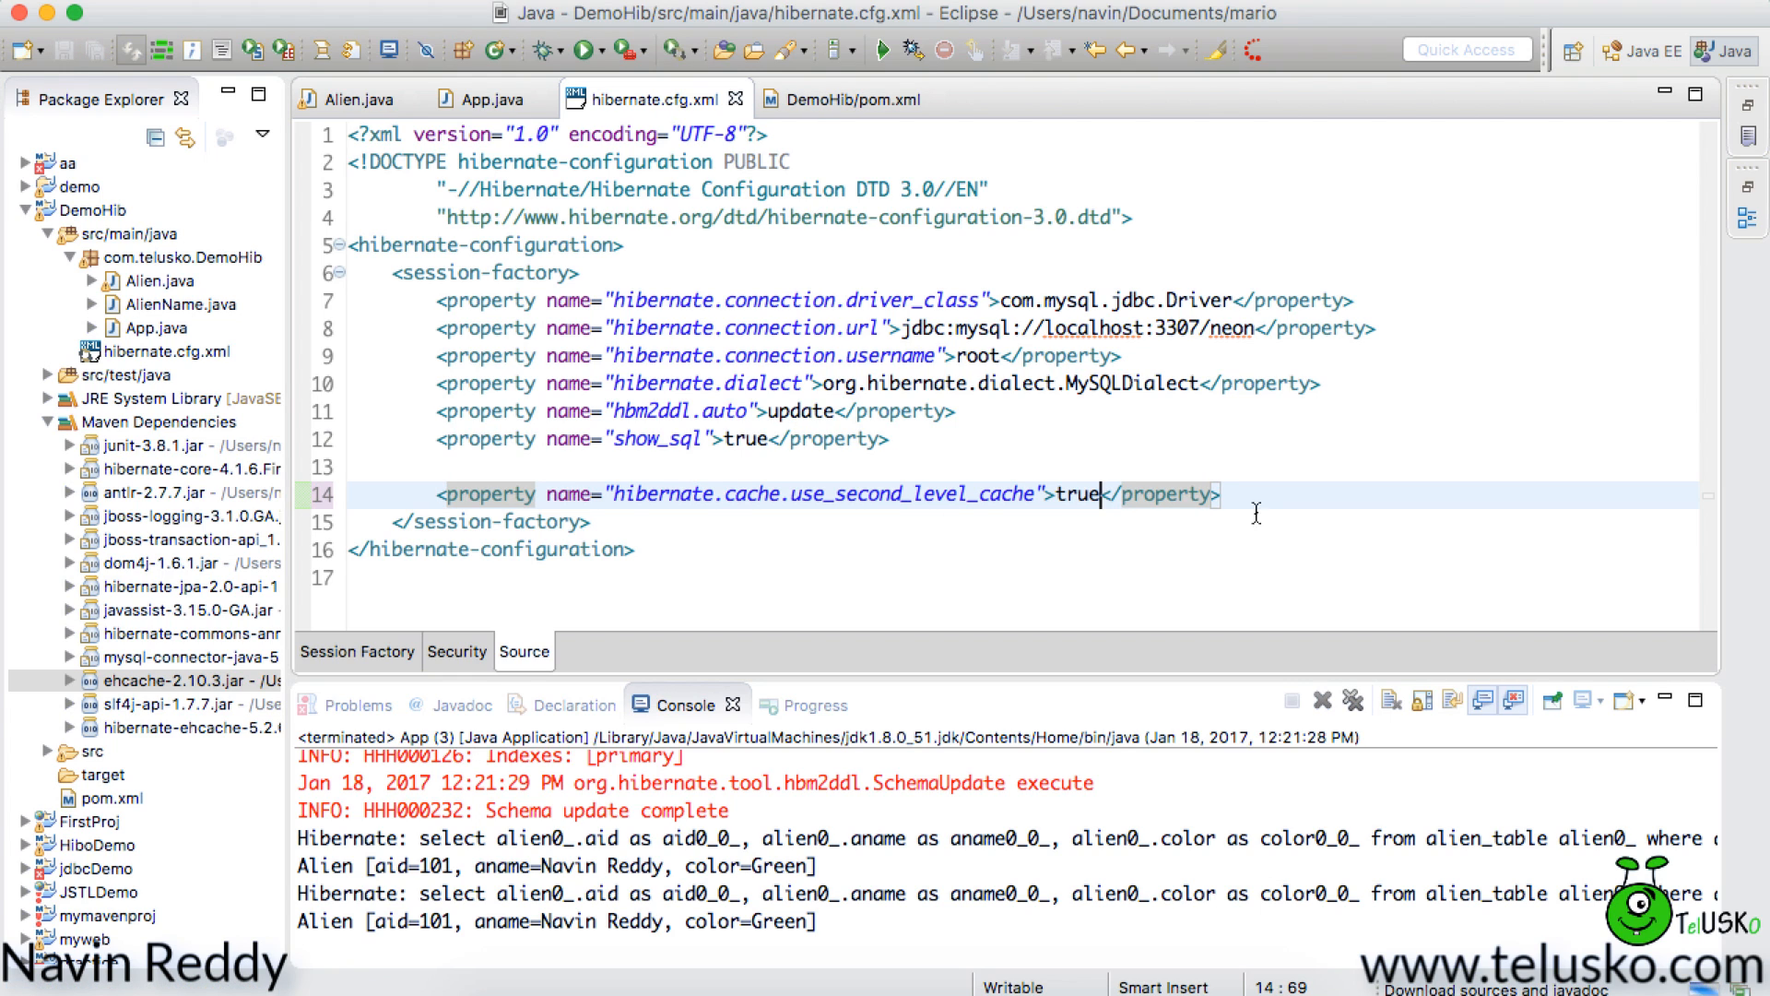
pyautogui.click(1223, 494)
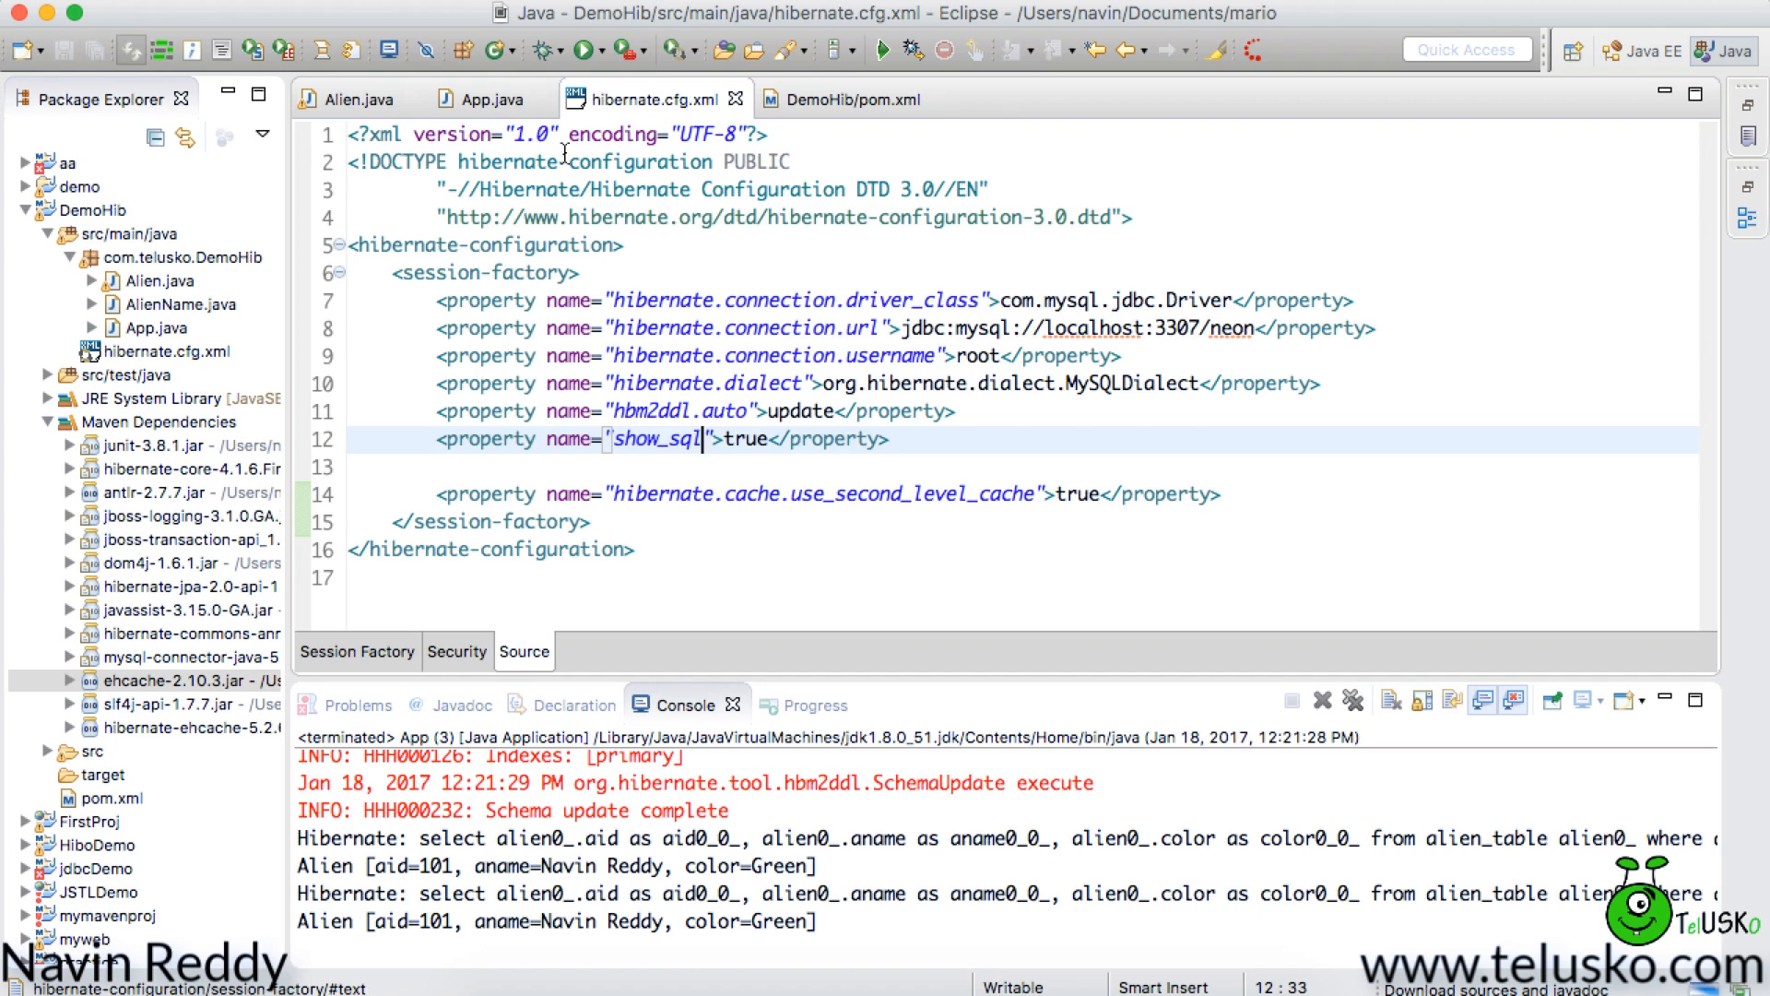
pyautogui.click(491, 100)
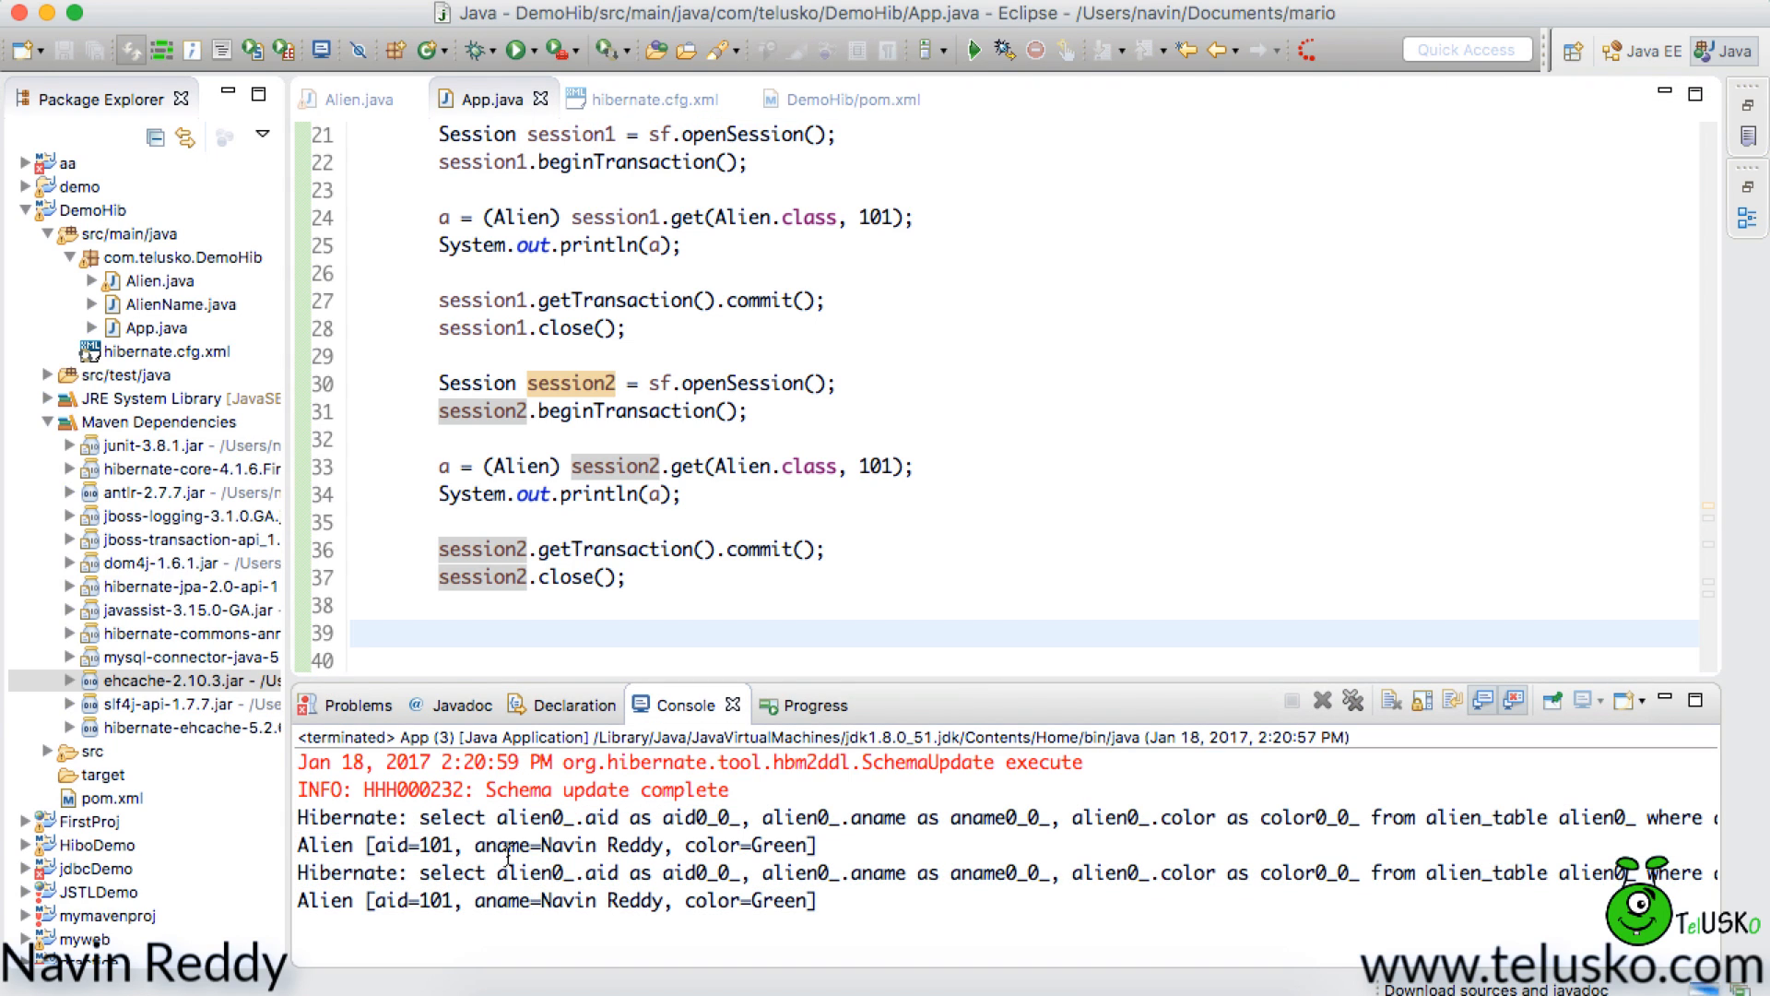
pyautogui.moveTo(514, 853)
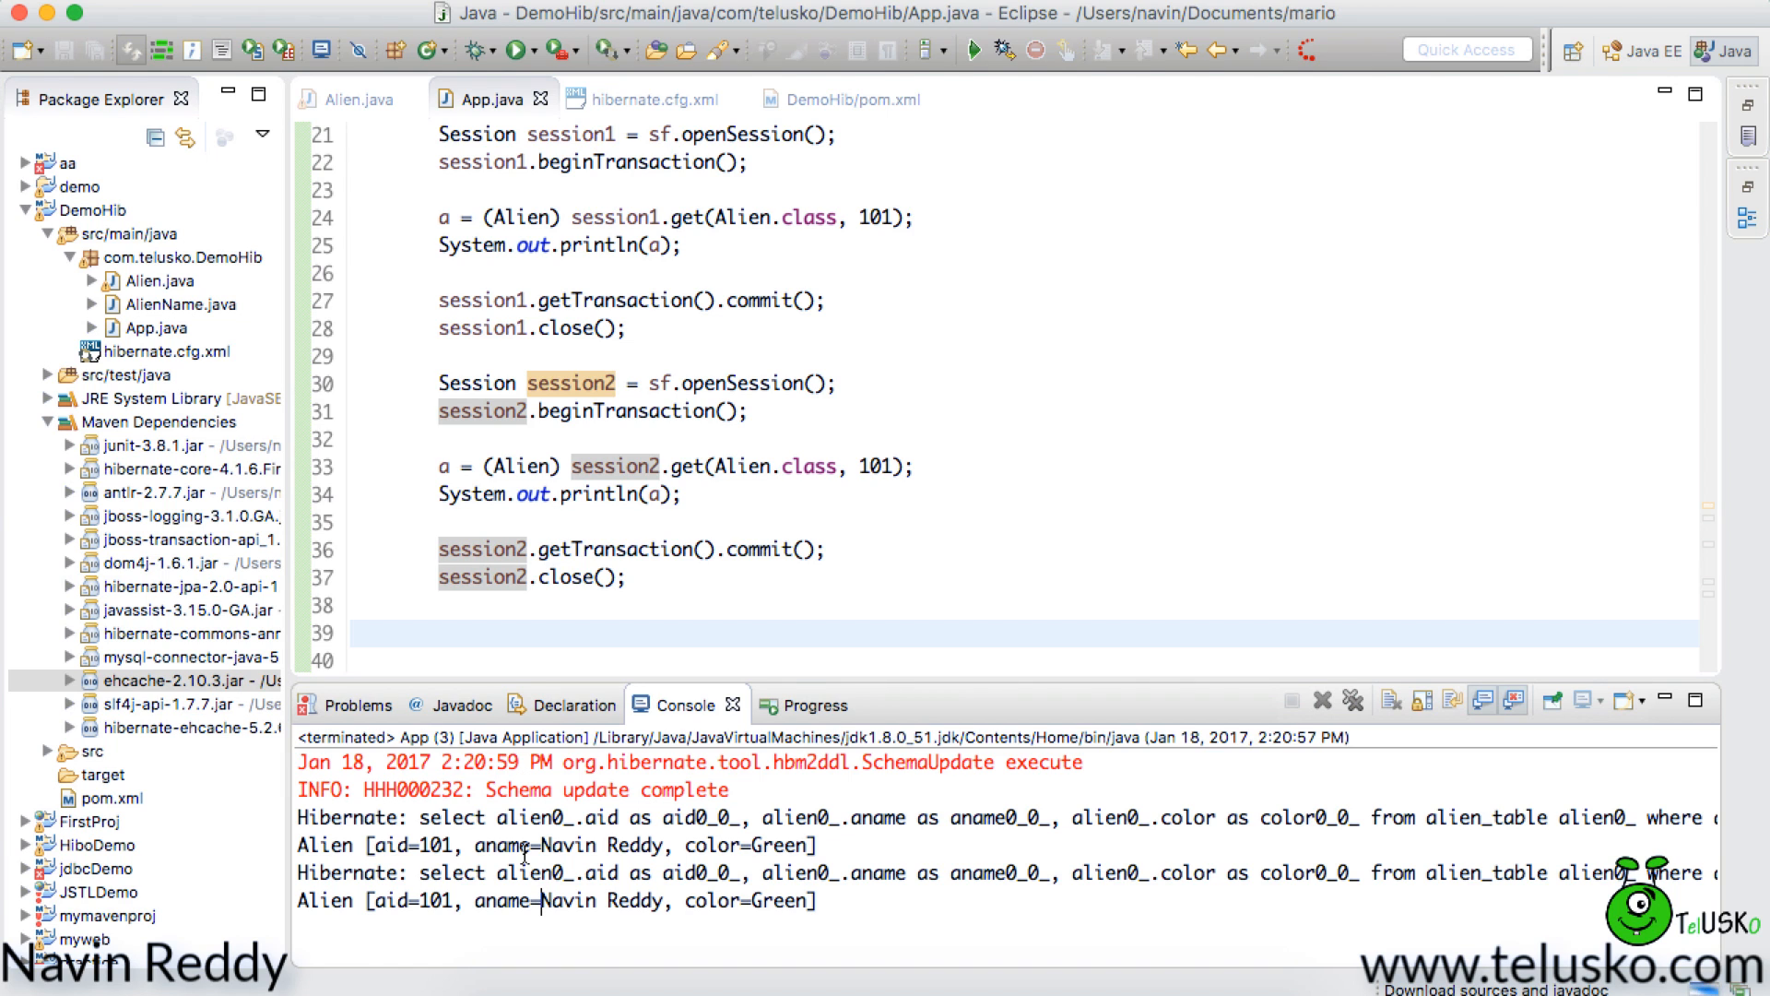
# Return from App.java to the hibernate.cfg.xml editor
pyautogui.click(647, 99)
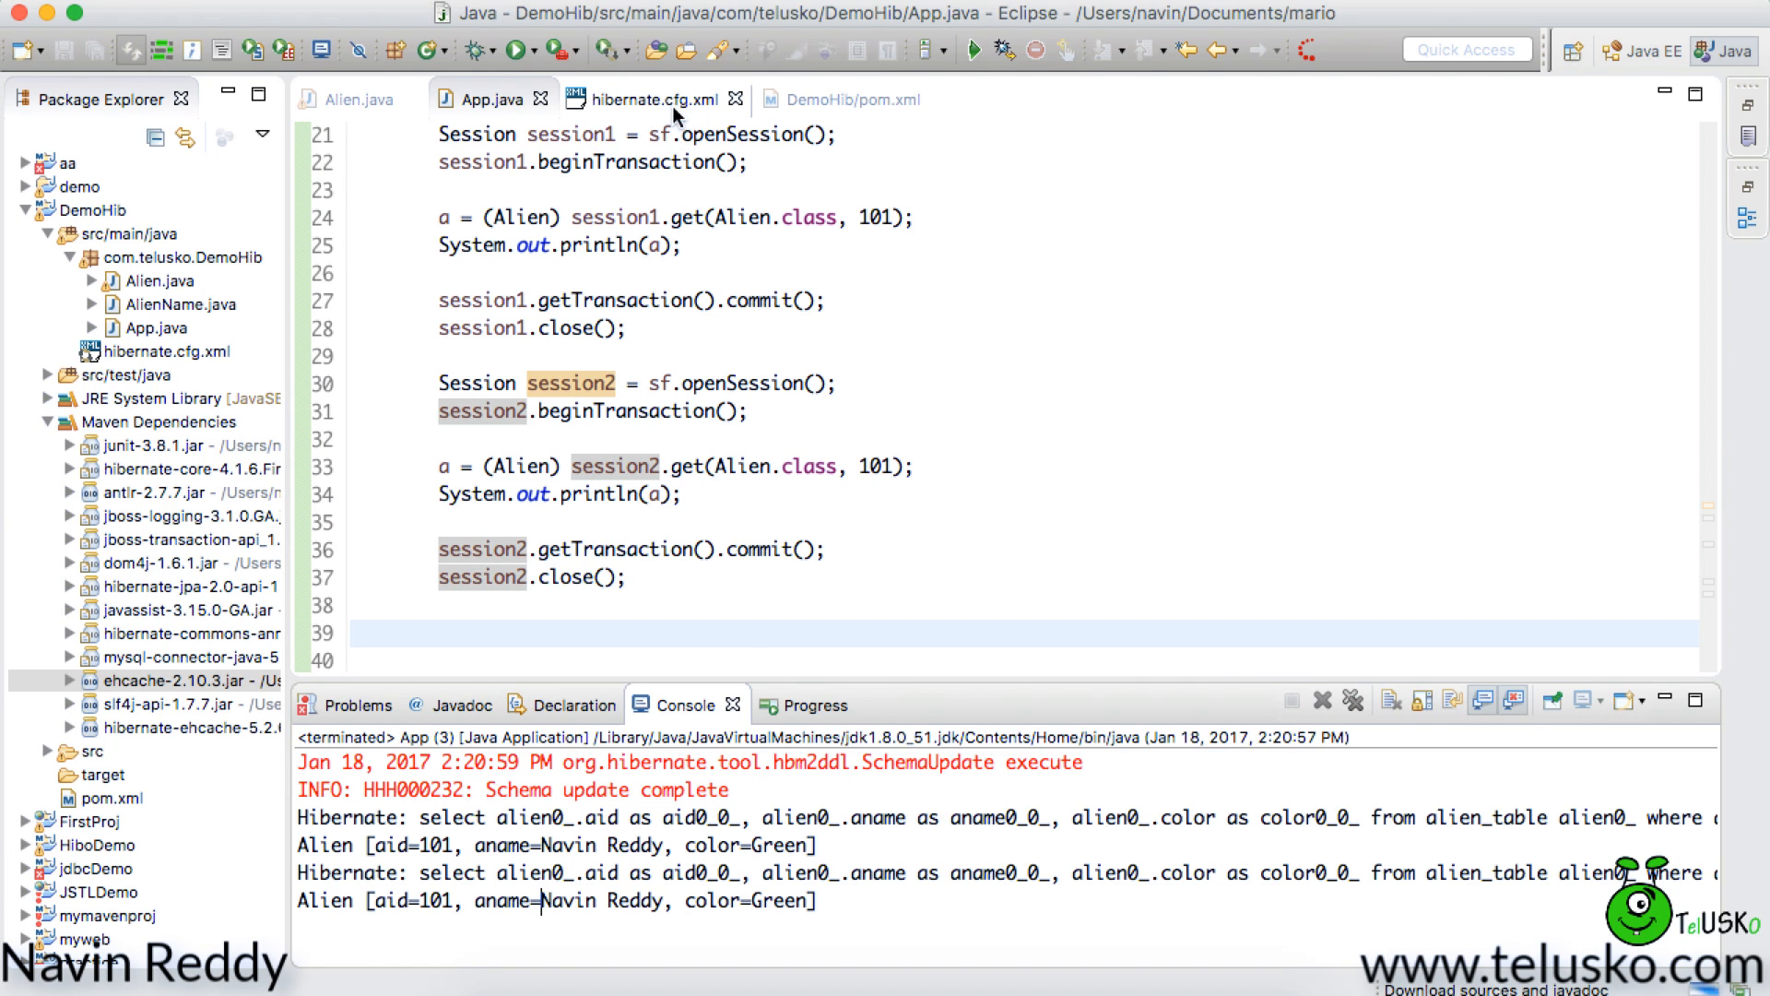
pyautogui.click(653, 99)
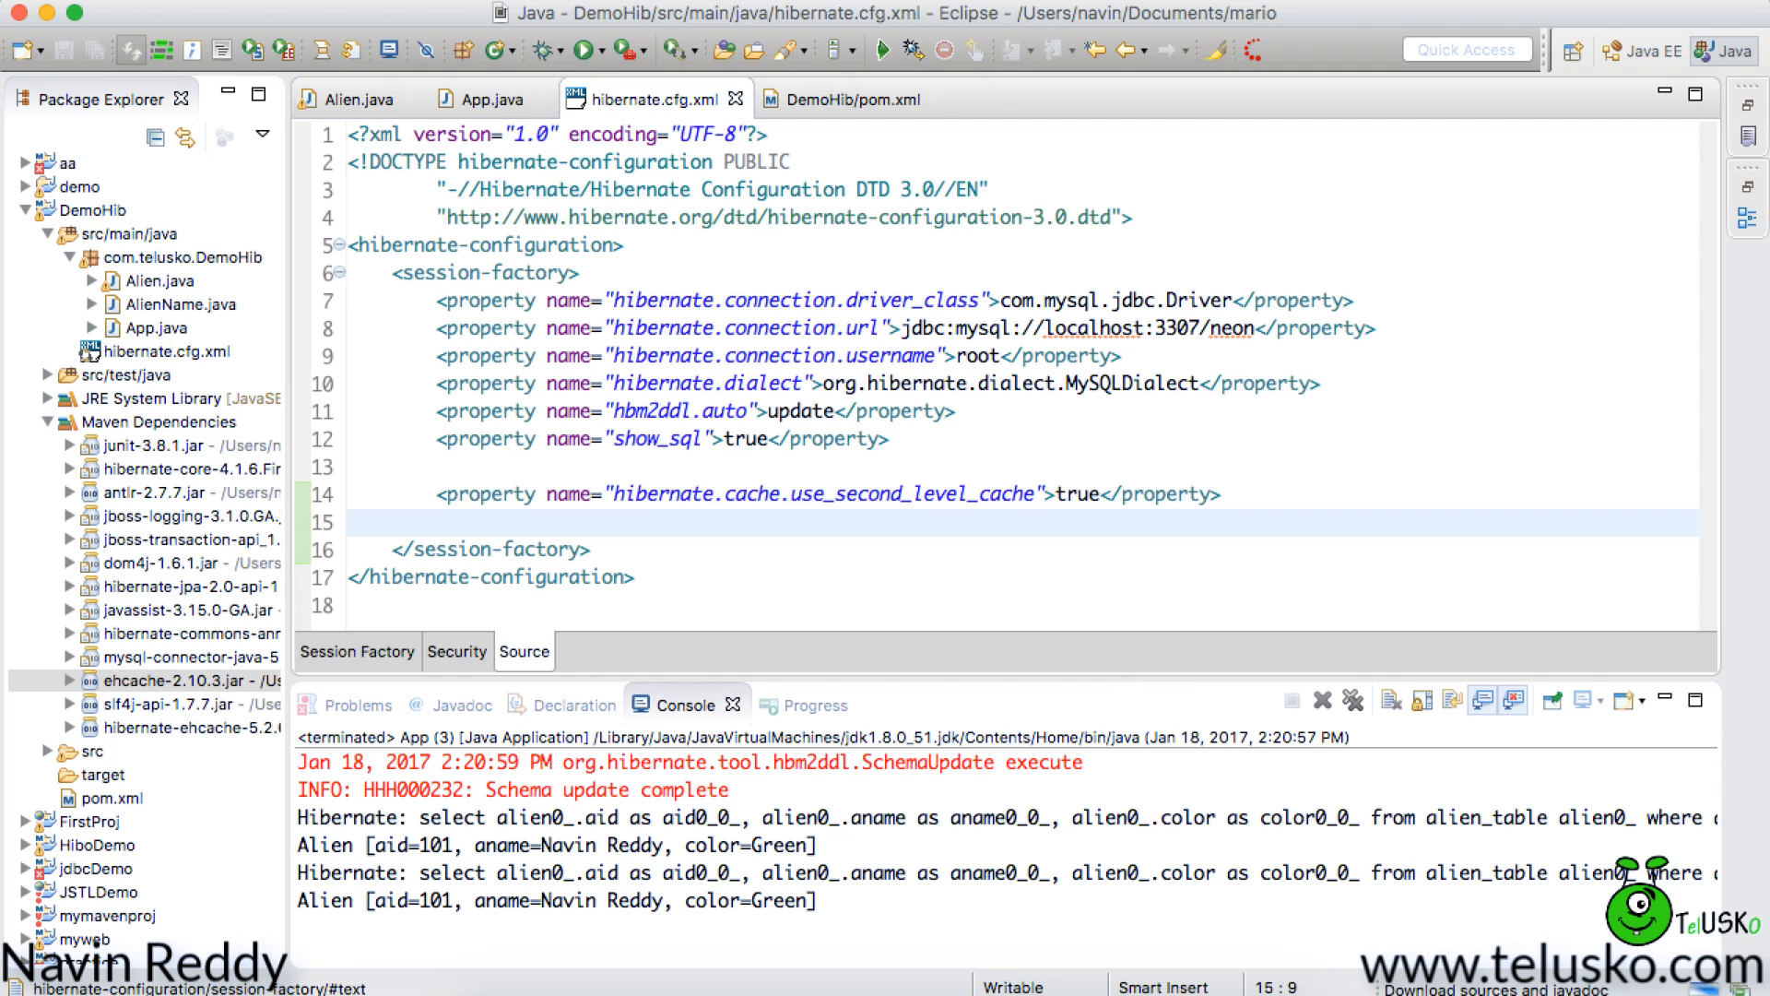
# Start a hibernate.cache.region.factory_class property on line 15 via content assist
pyautogui.click(439, 522)
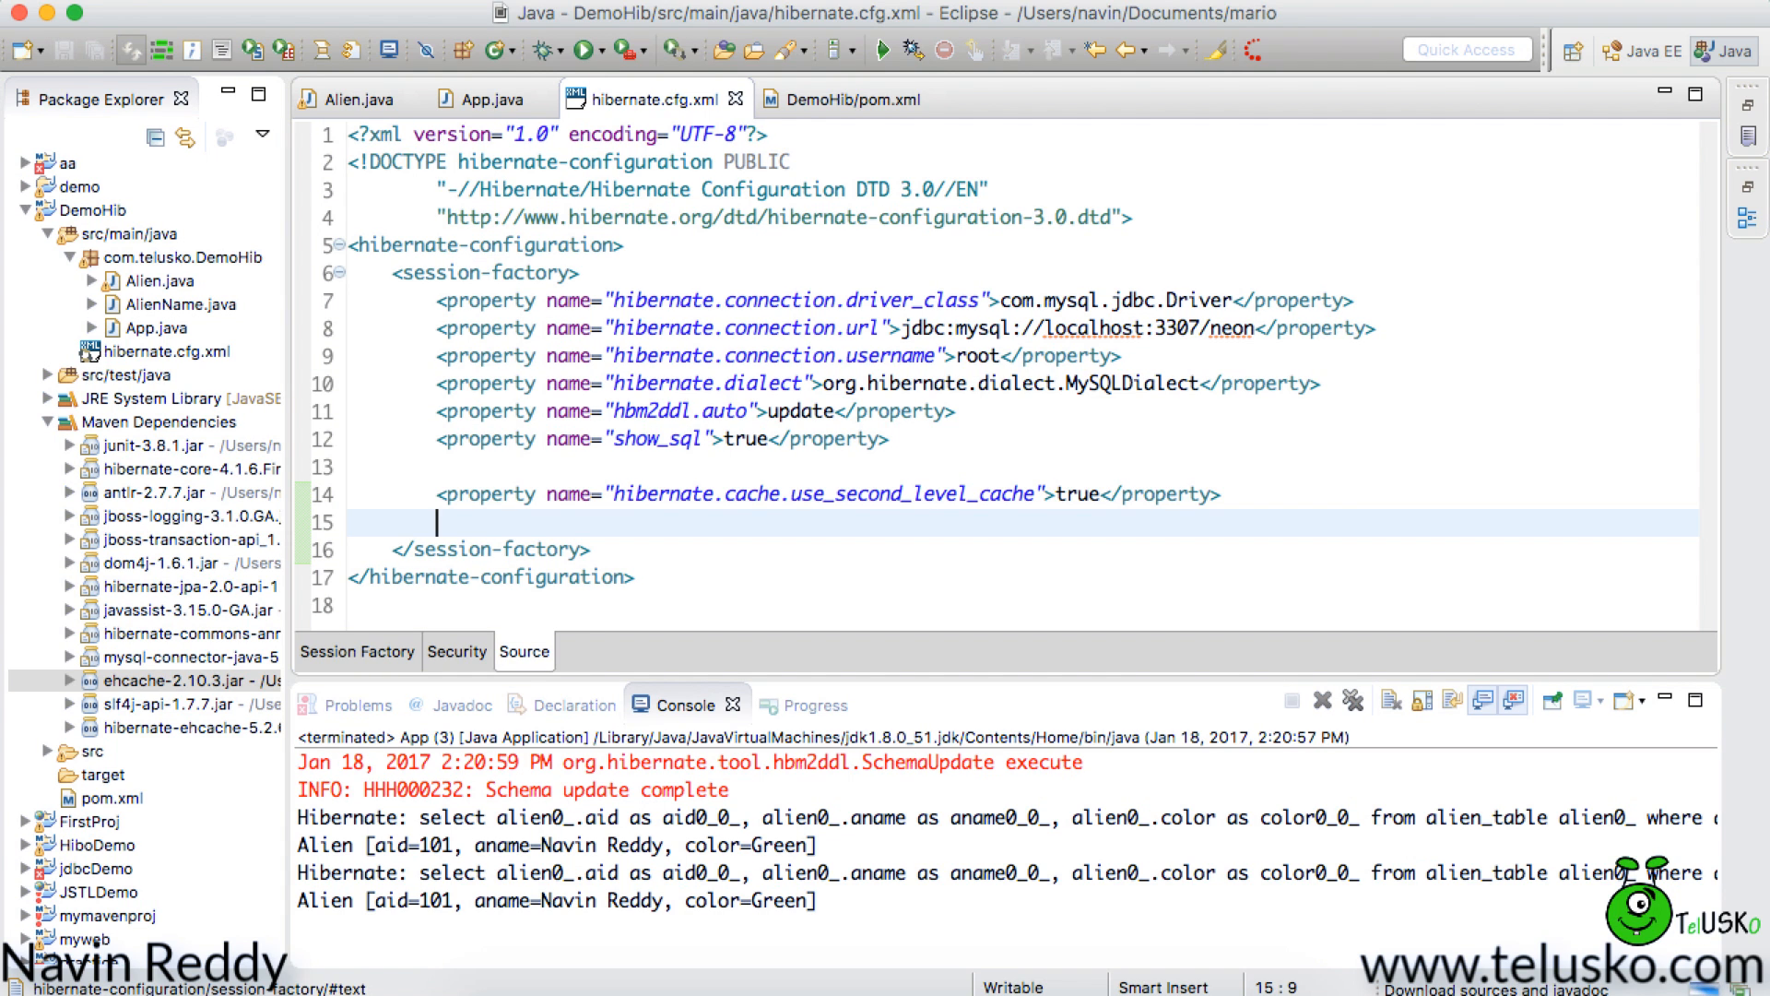
pyautogui.write('<property name="hibernate.cache"></property>')
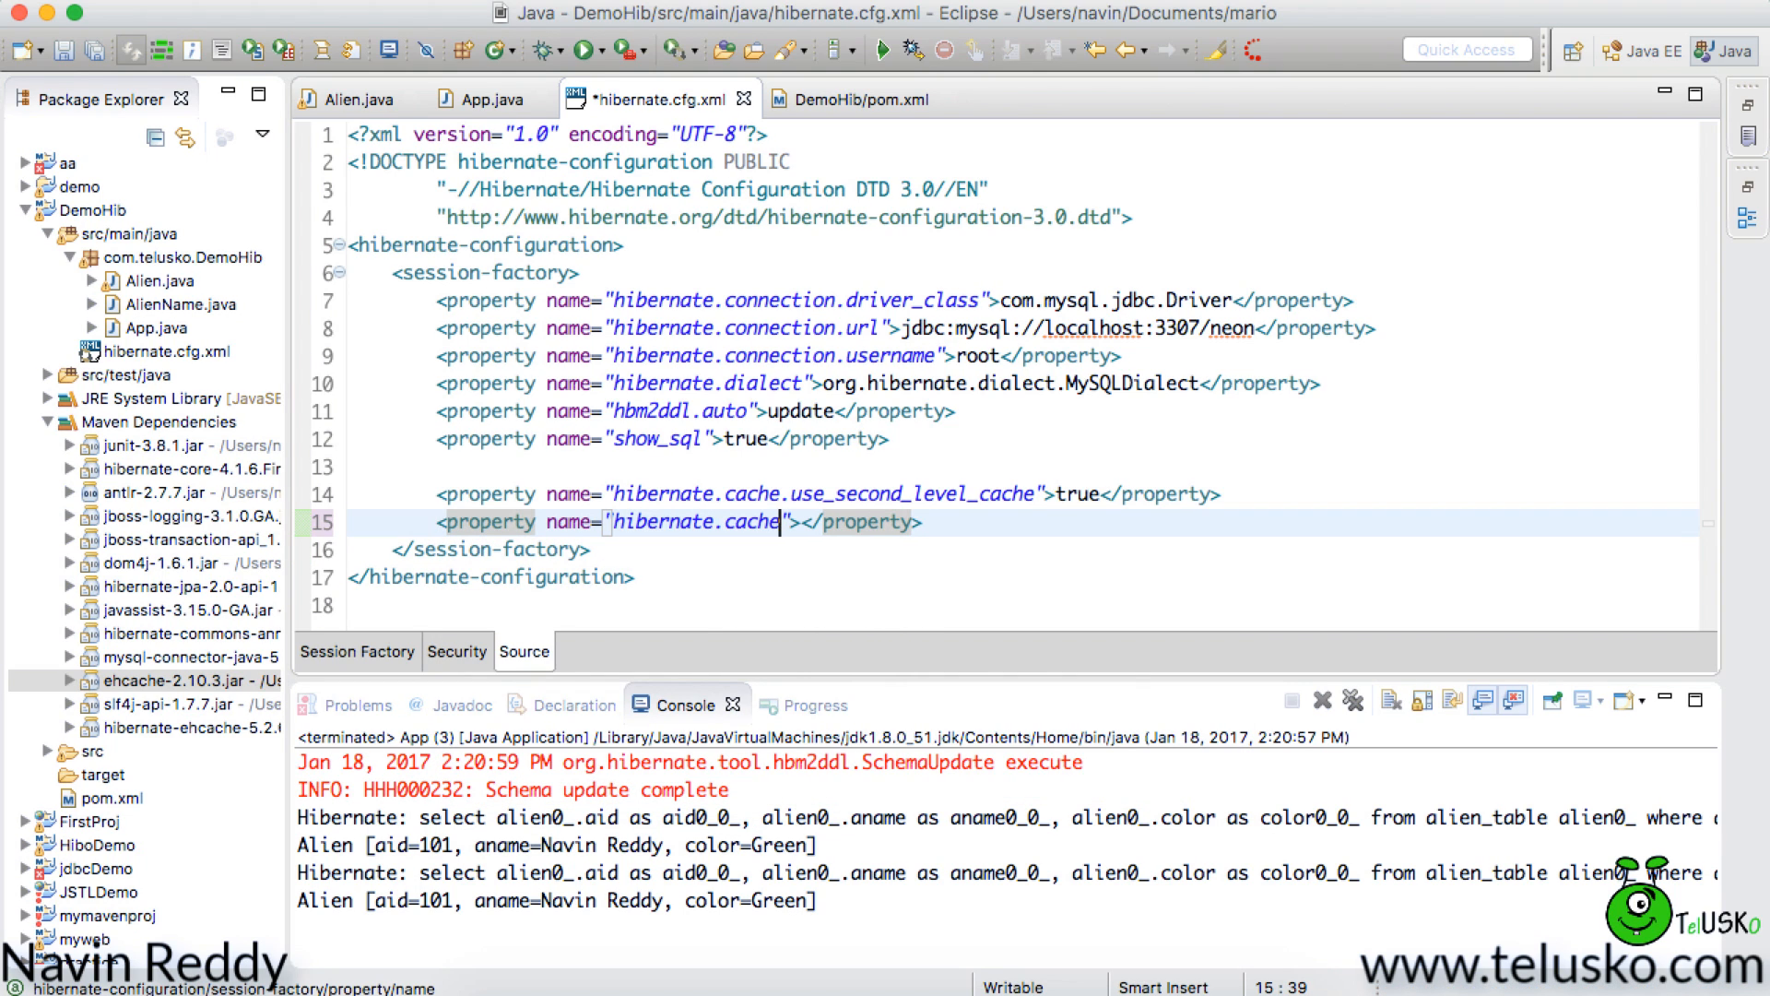
pyautogui.write('.')
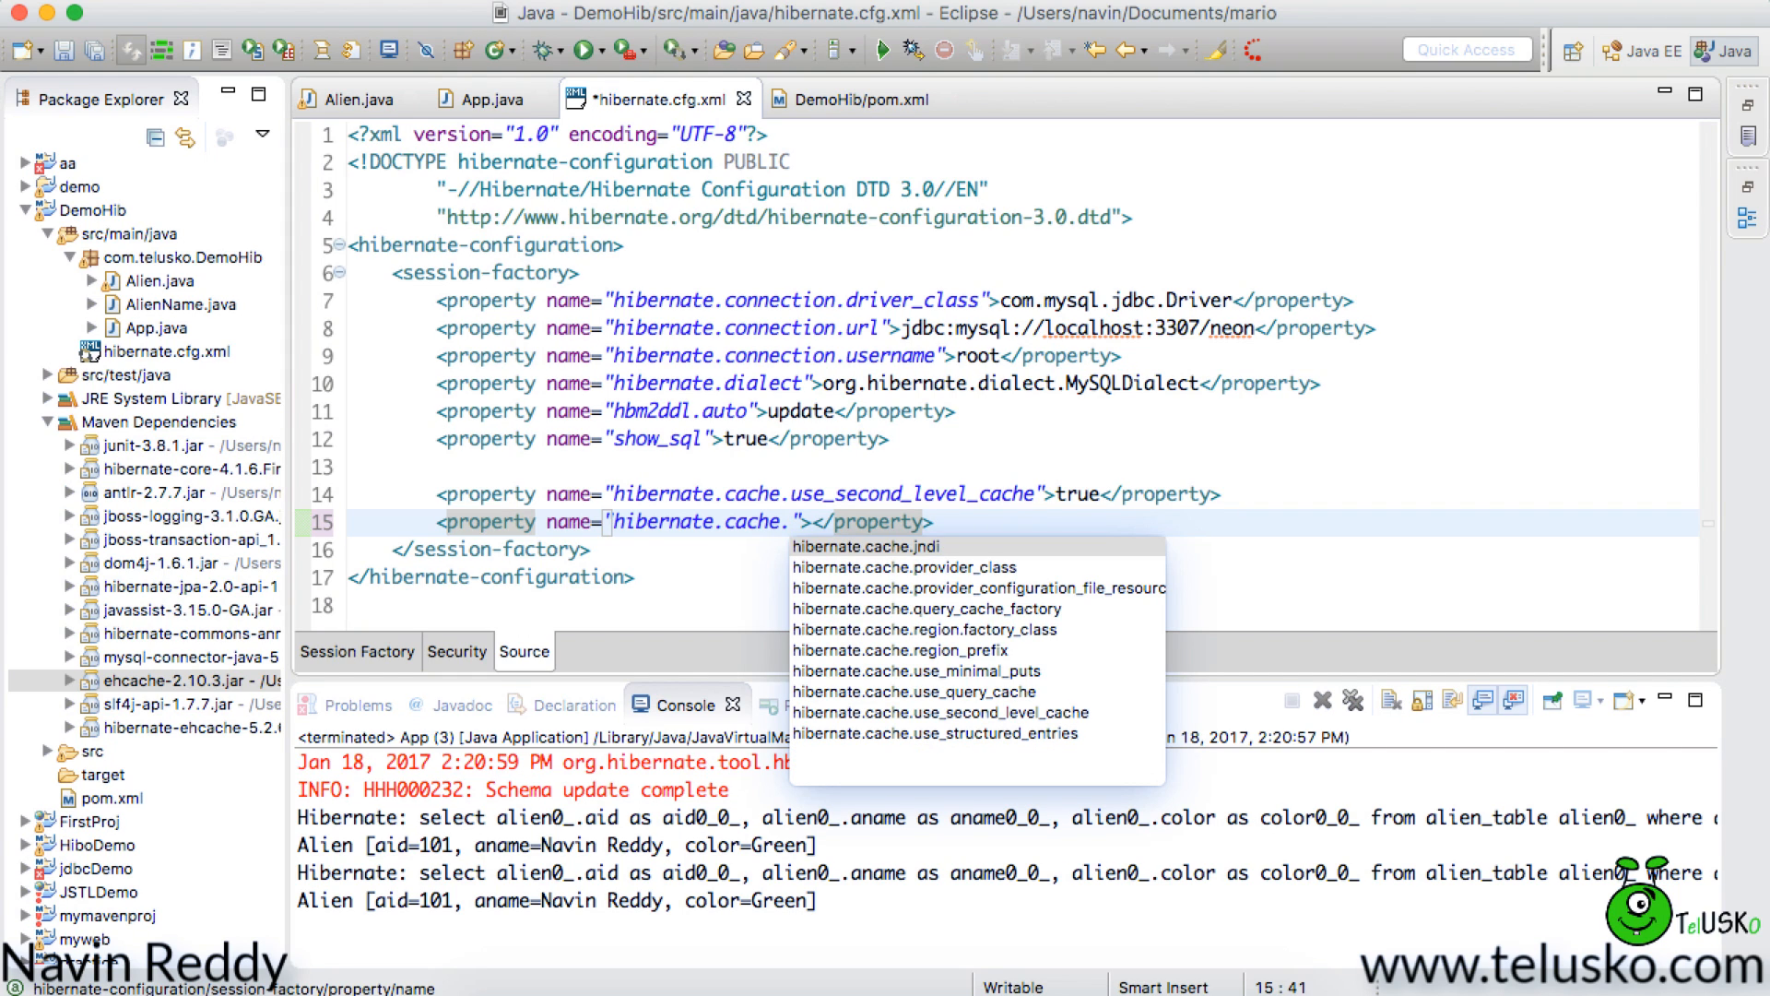
pyautogui.moveTo(791, 522)
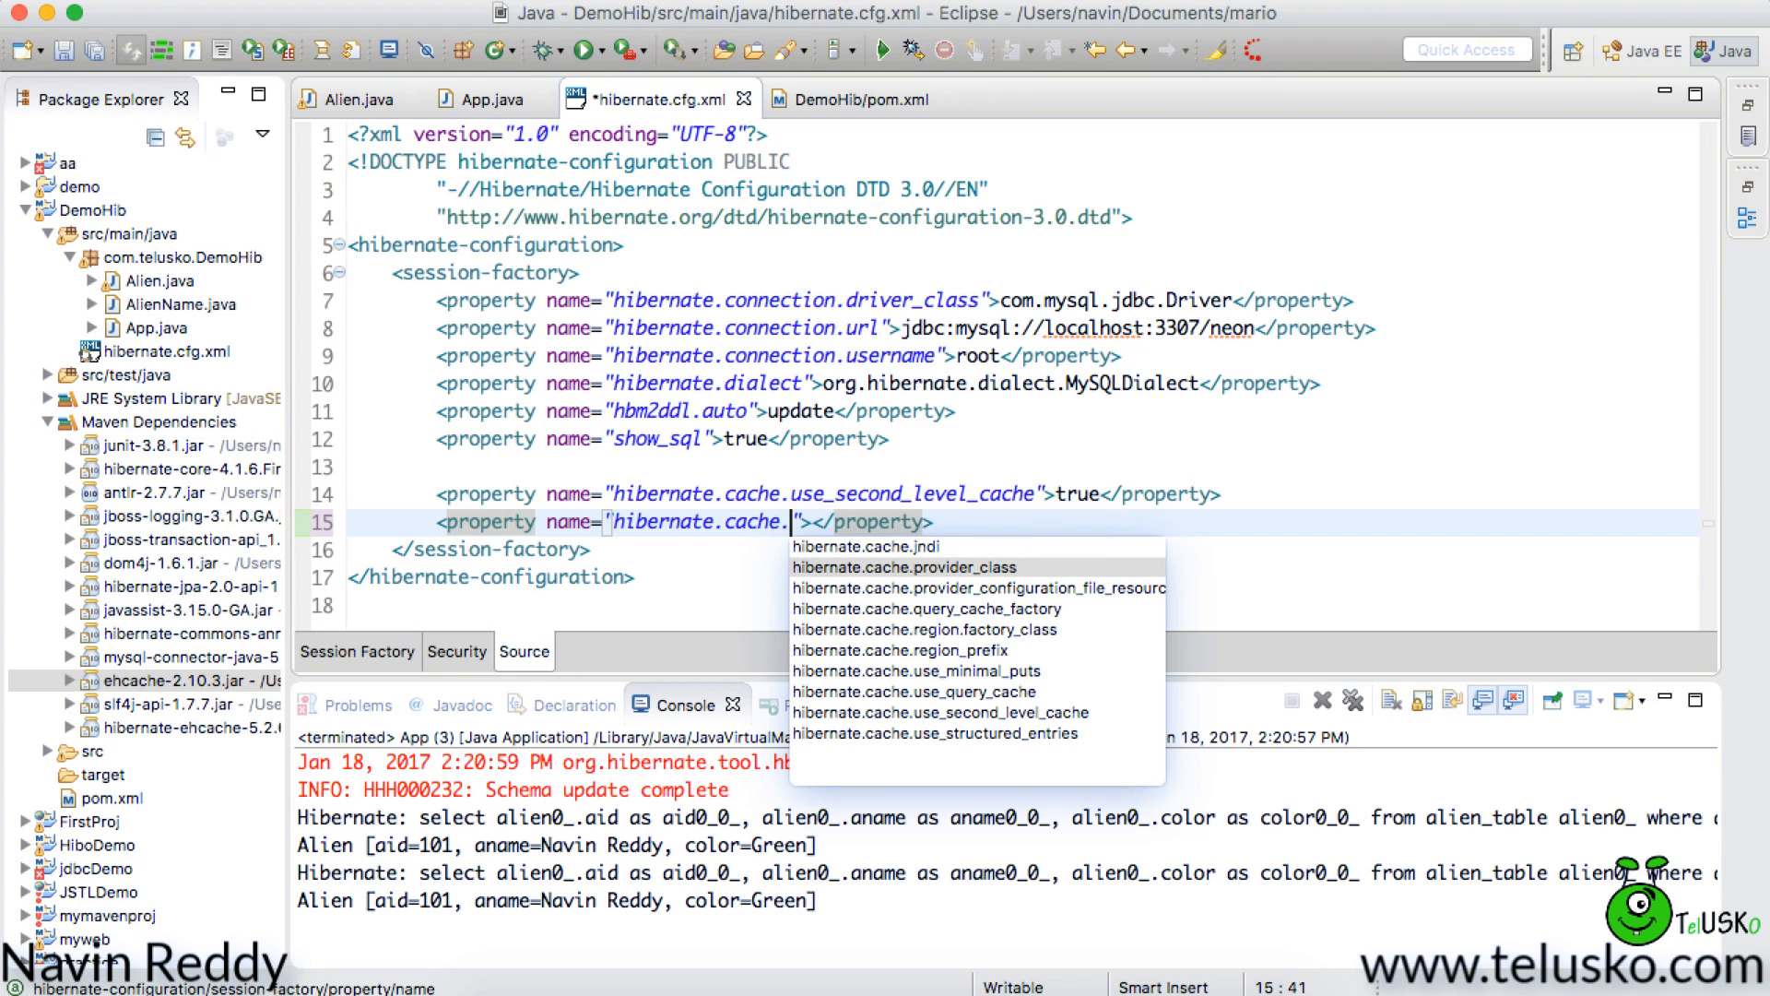
pyautogui.moveTo(922, 629)
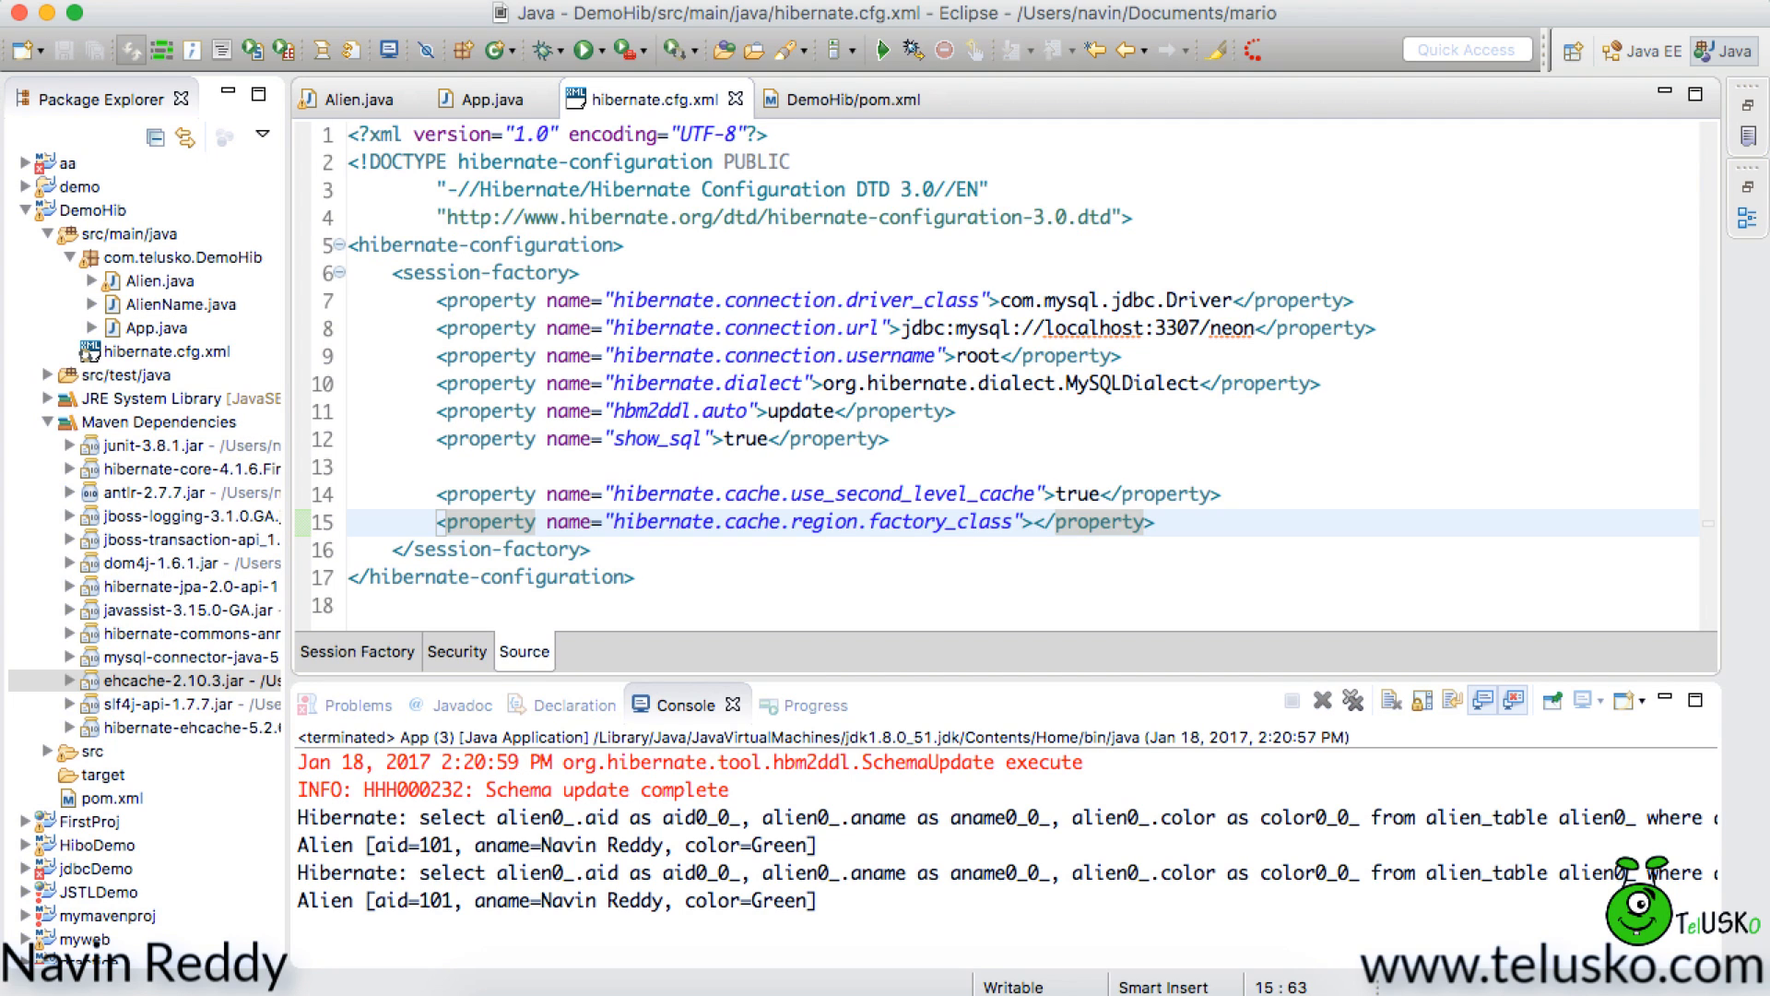
# Enter org.hibernate.cache.ehcache as the start of the factory class value
pyautogui.write('org.')
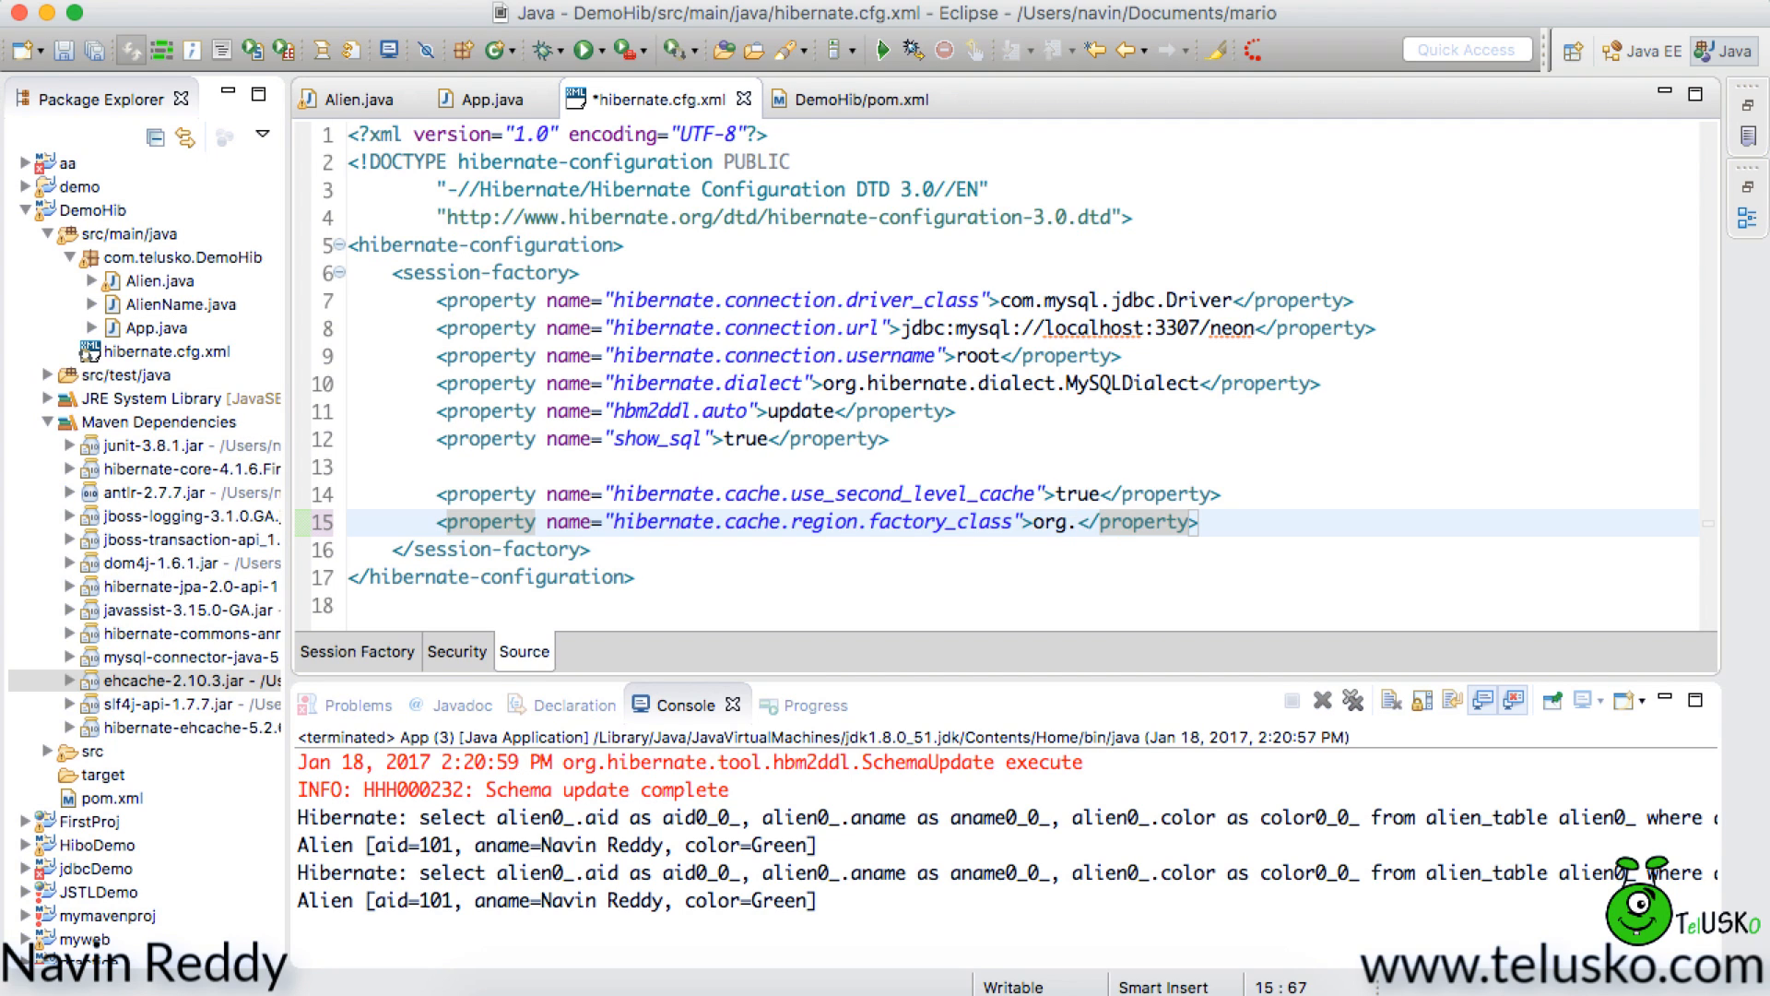
pyautogui.write('hiber')
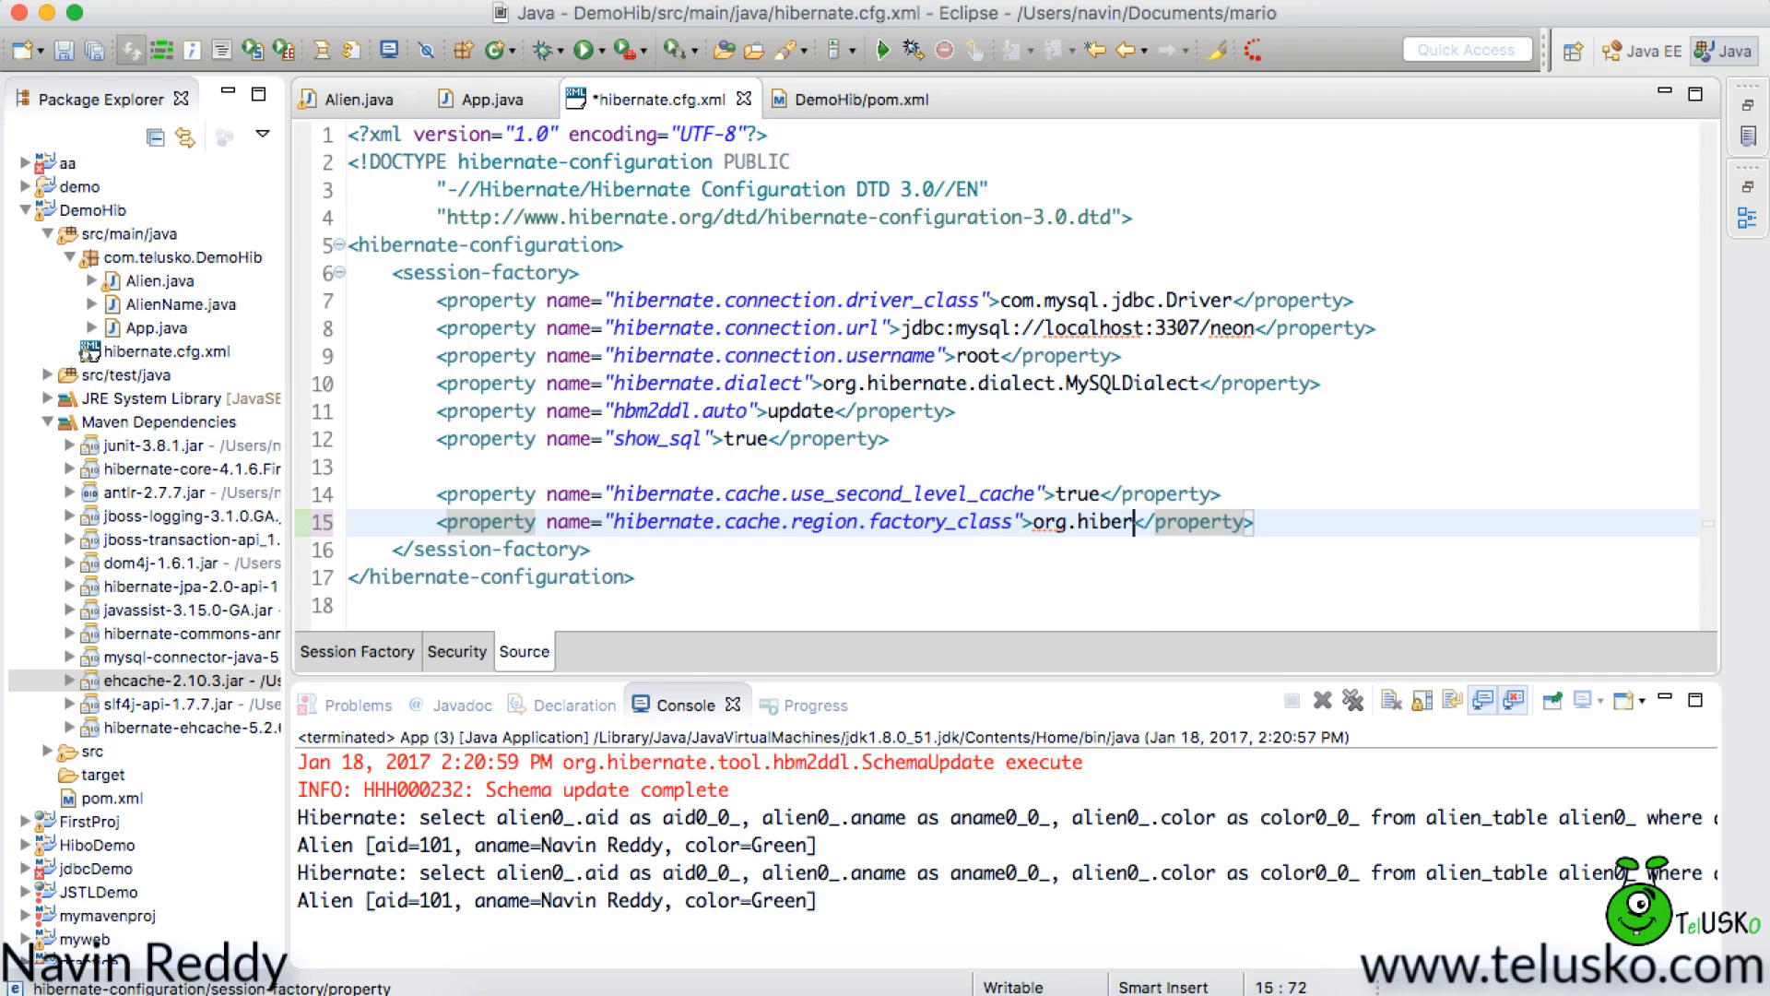
pyautogui.write('nate.')
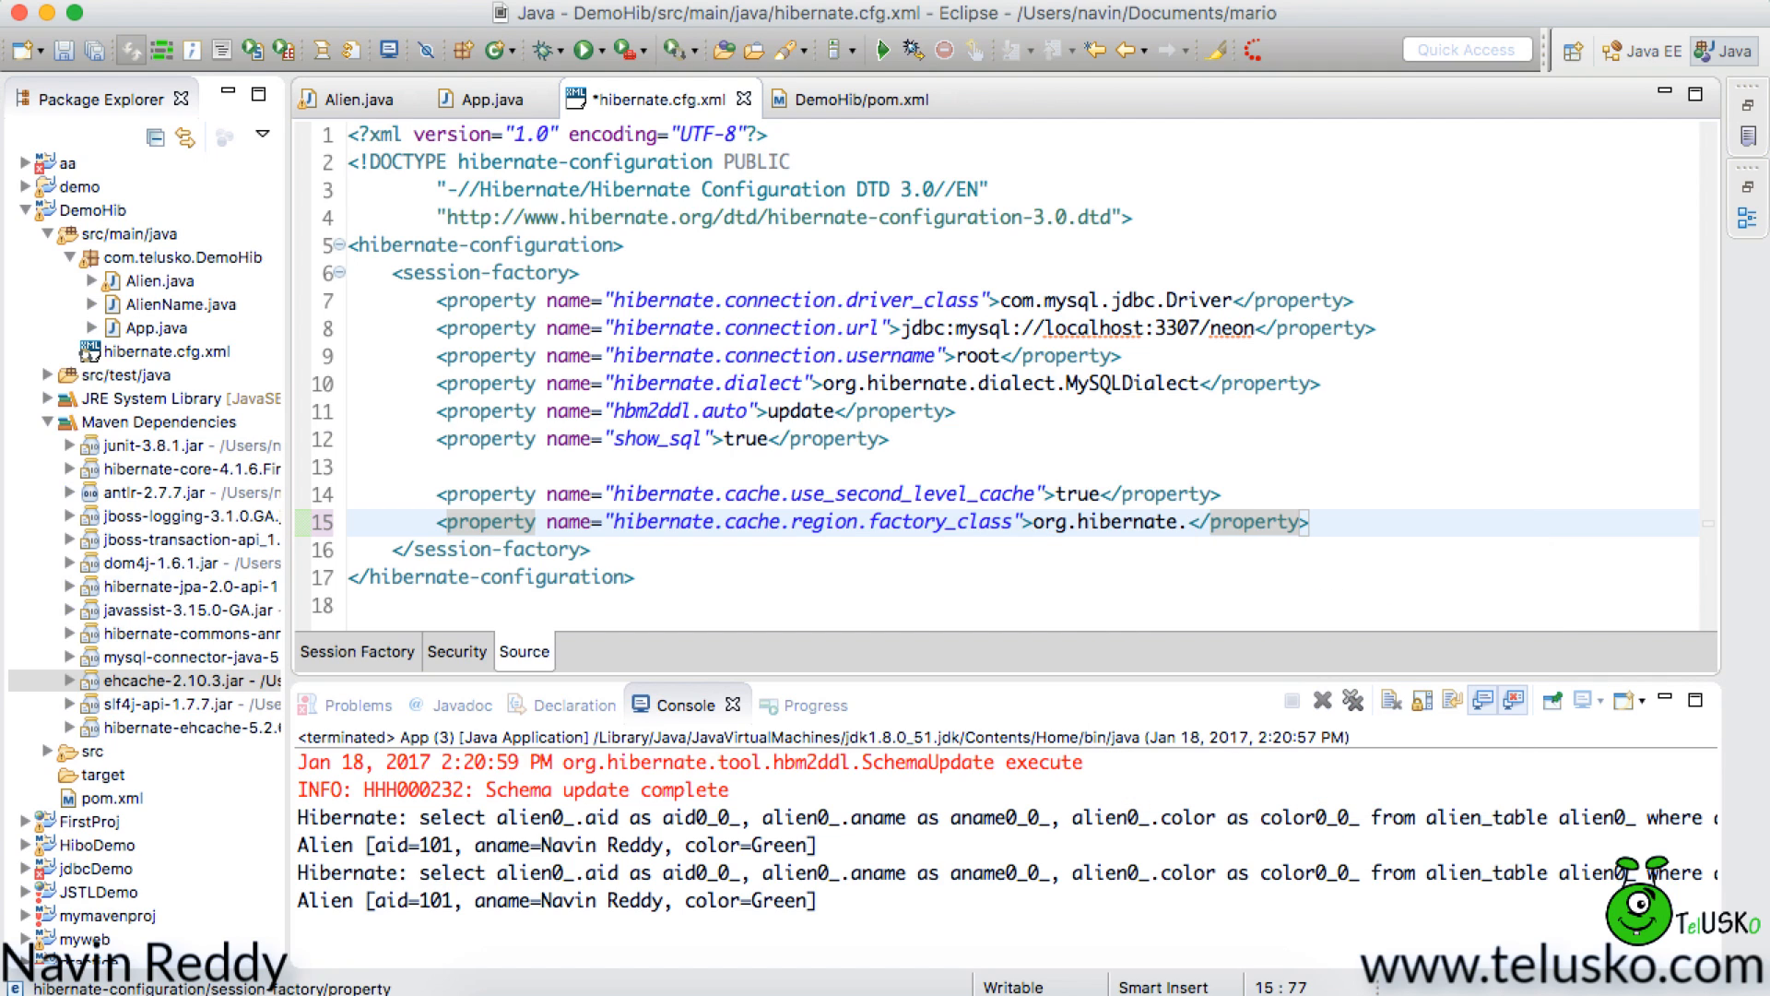
pyautogui.write('cache.')
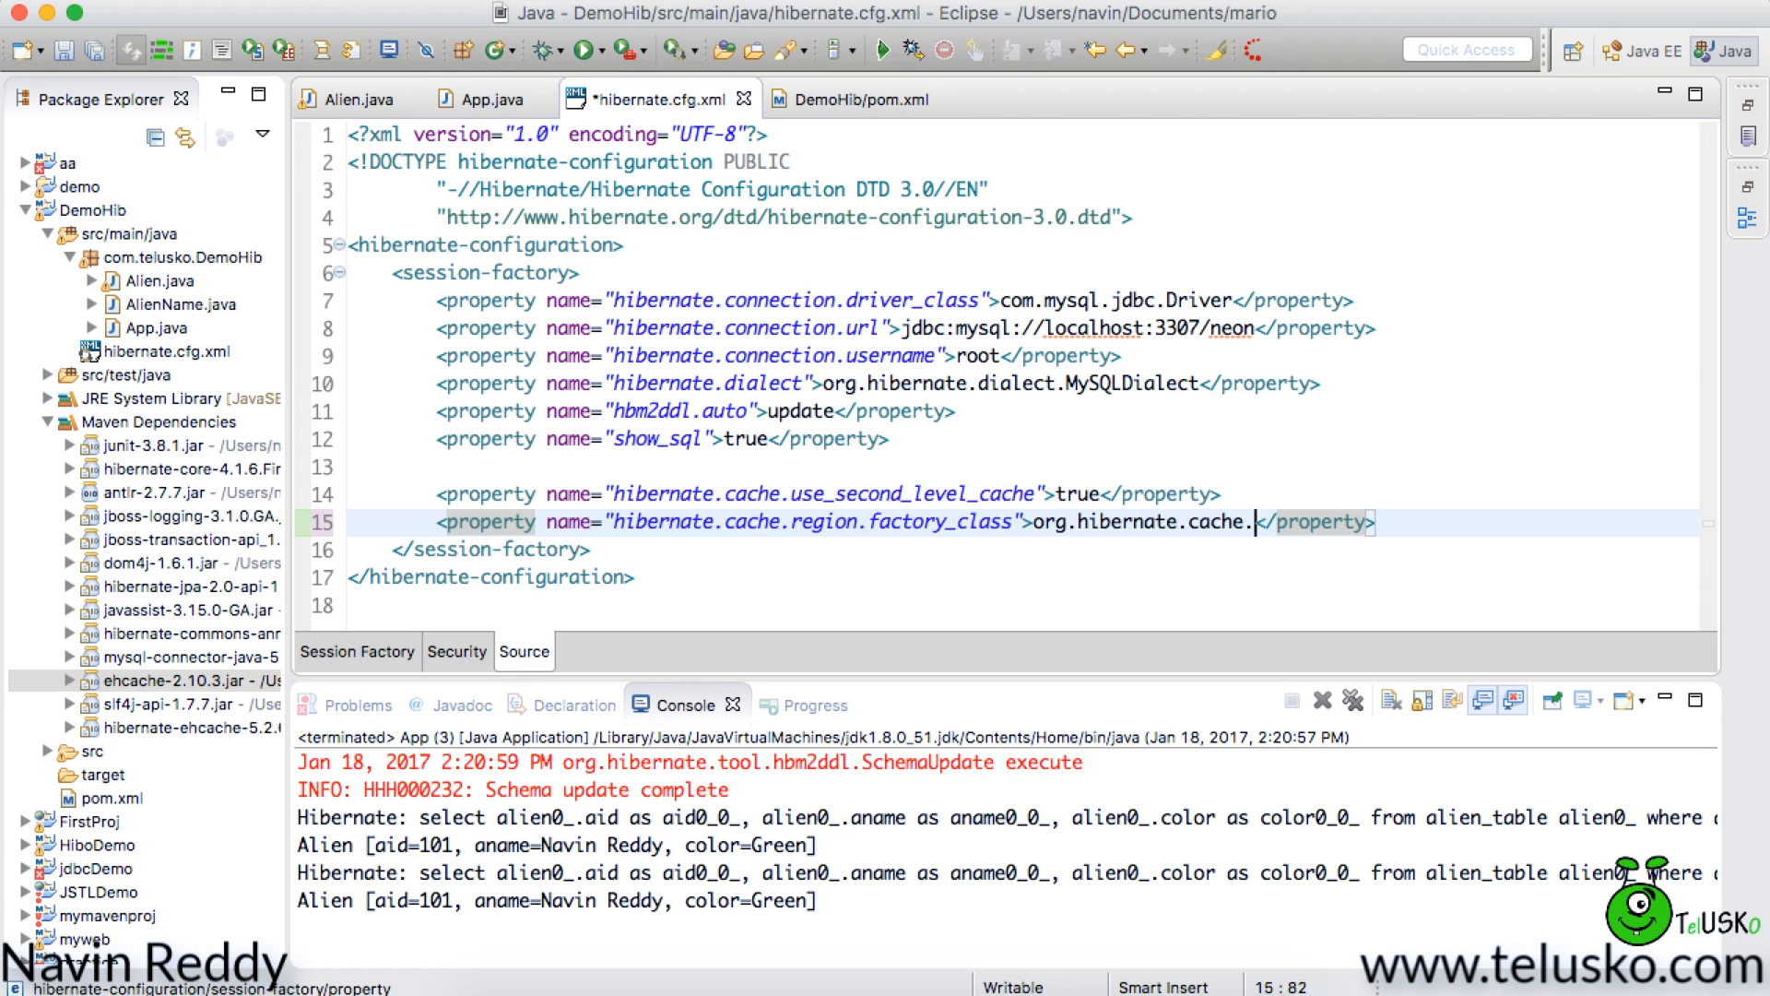
pyautogui.write('ec')
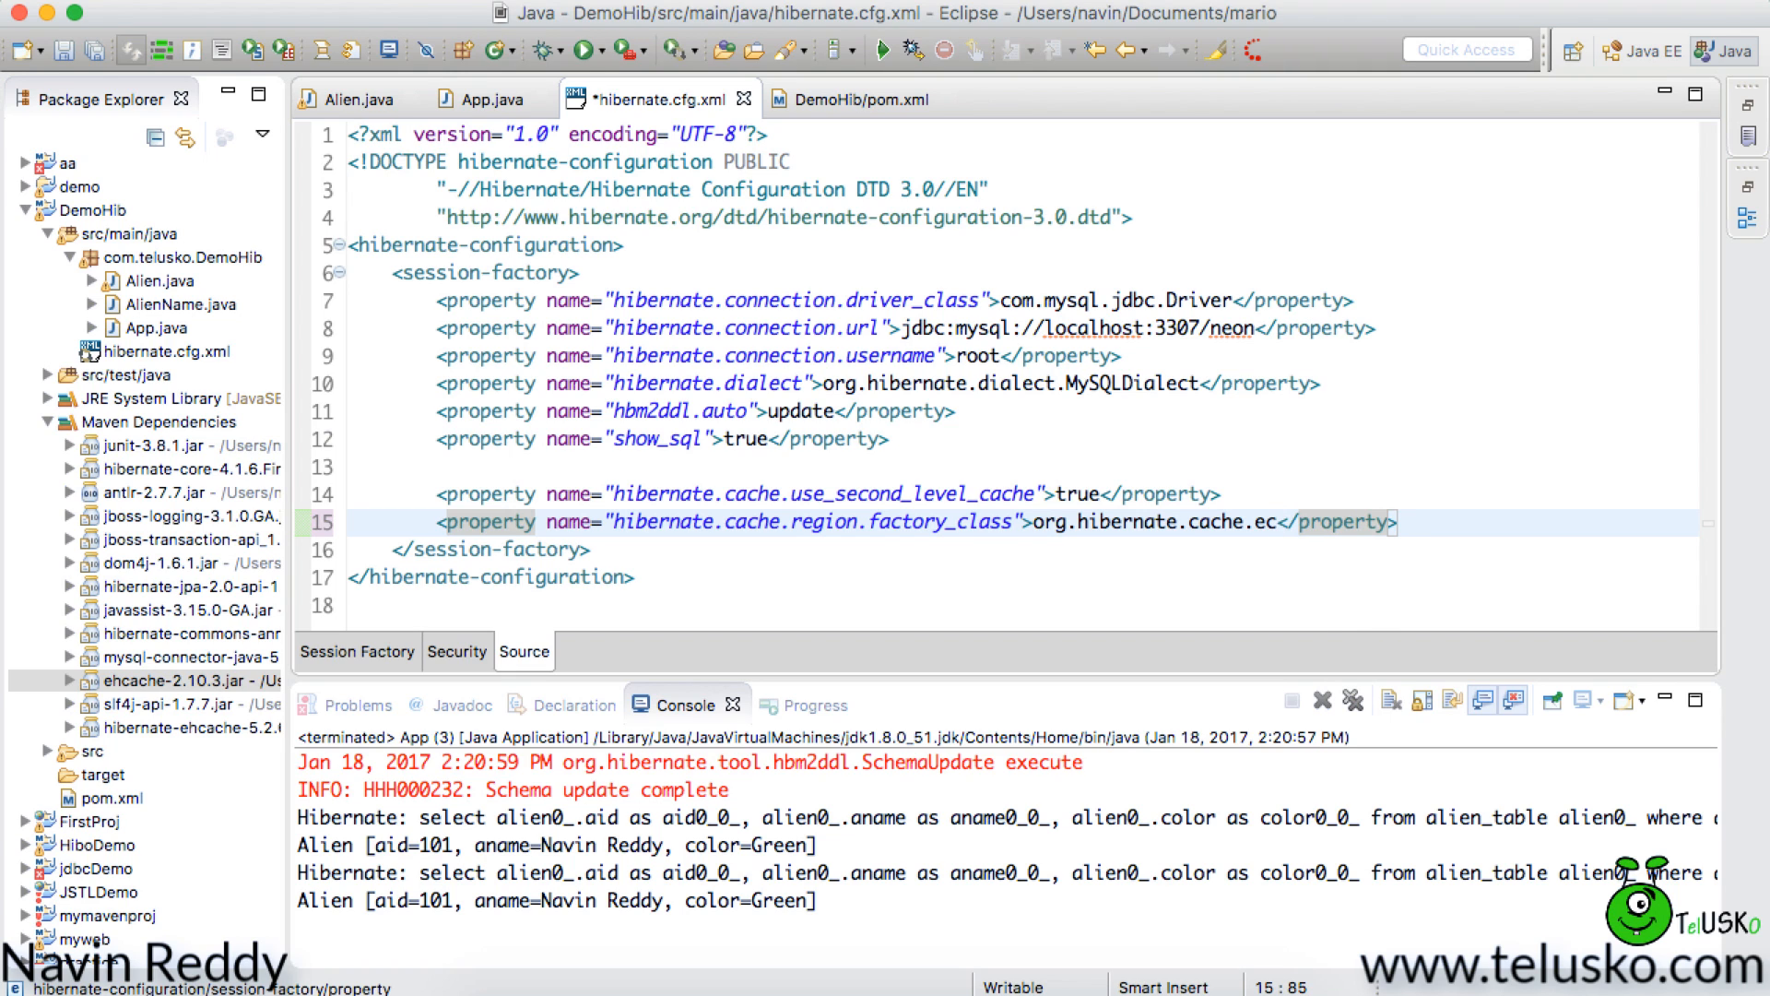
pyautogui.write('hcache')
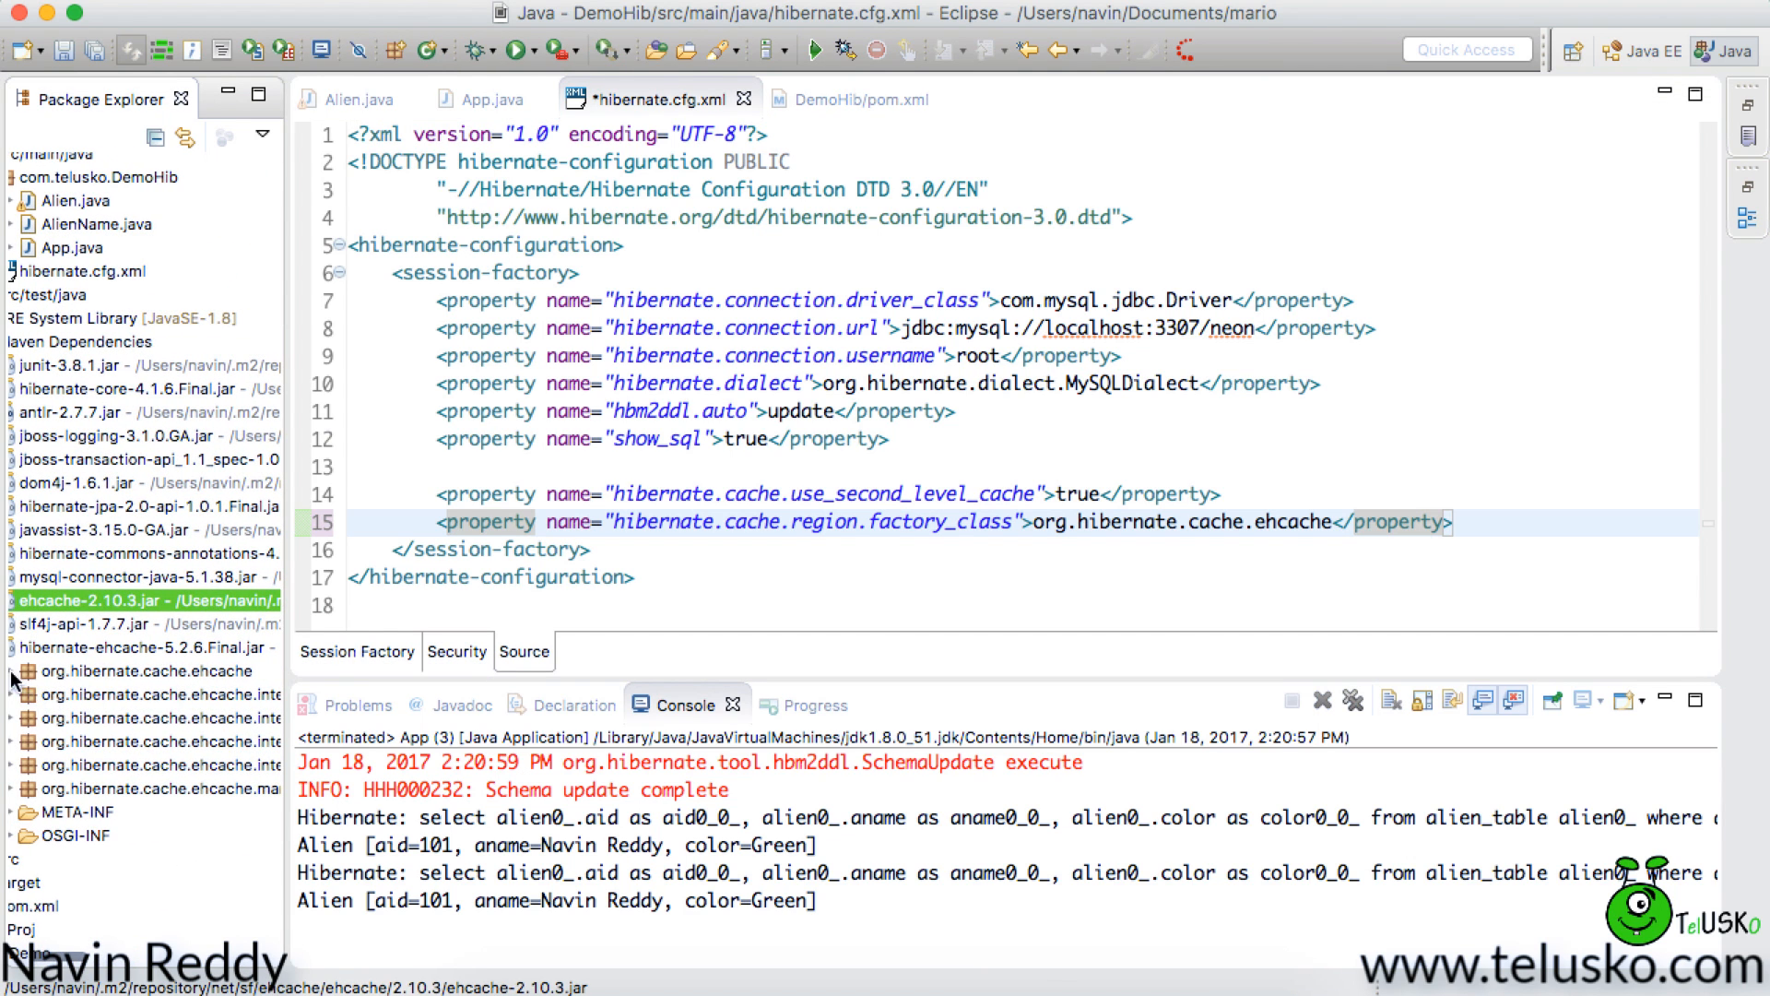
# Complete the value as org.hibernate.cache.ehcache.EhCacheRegionFactory using Copy Qualified Name, dropping .class
pyautogui.click(31, 670)
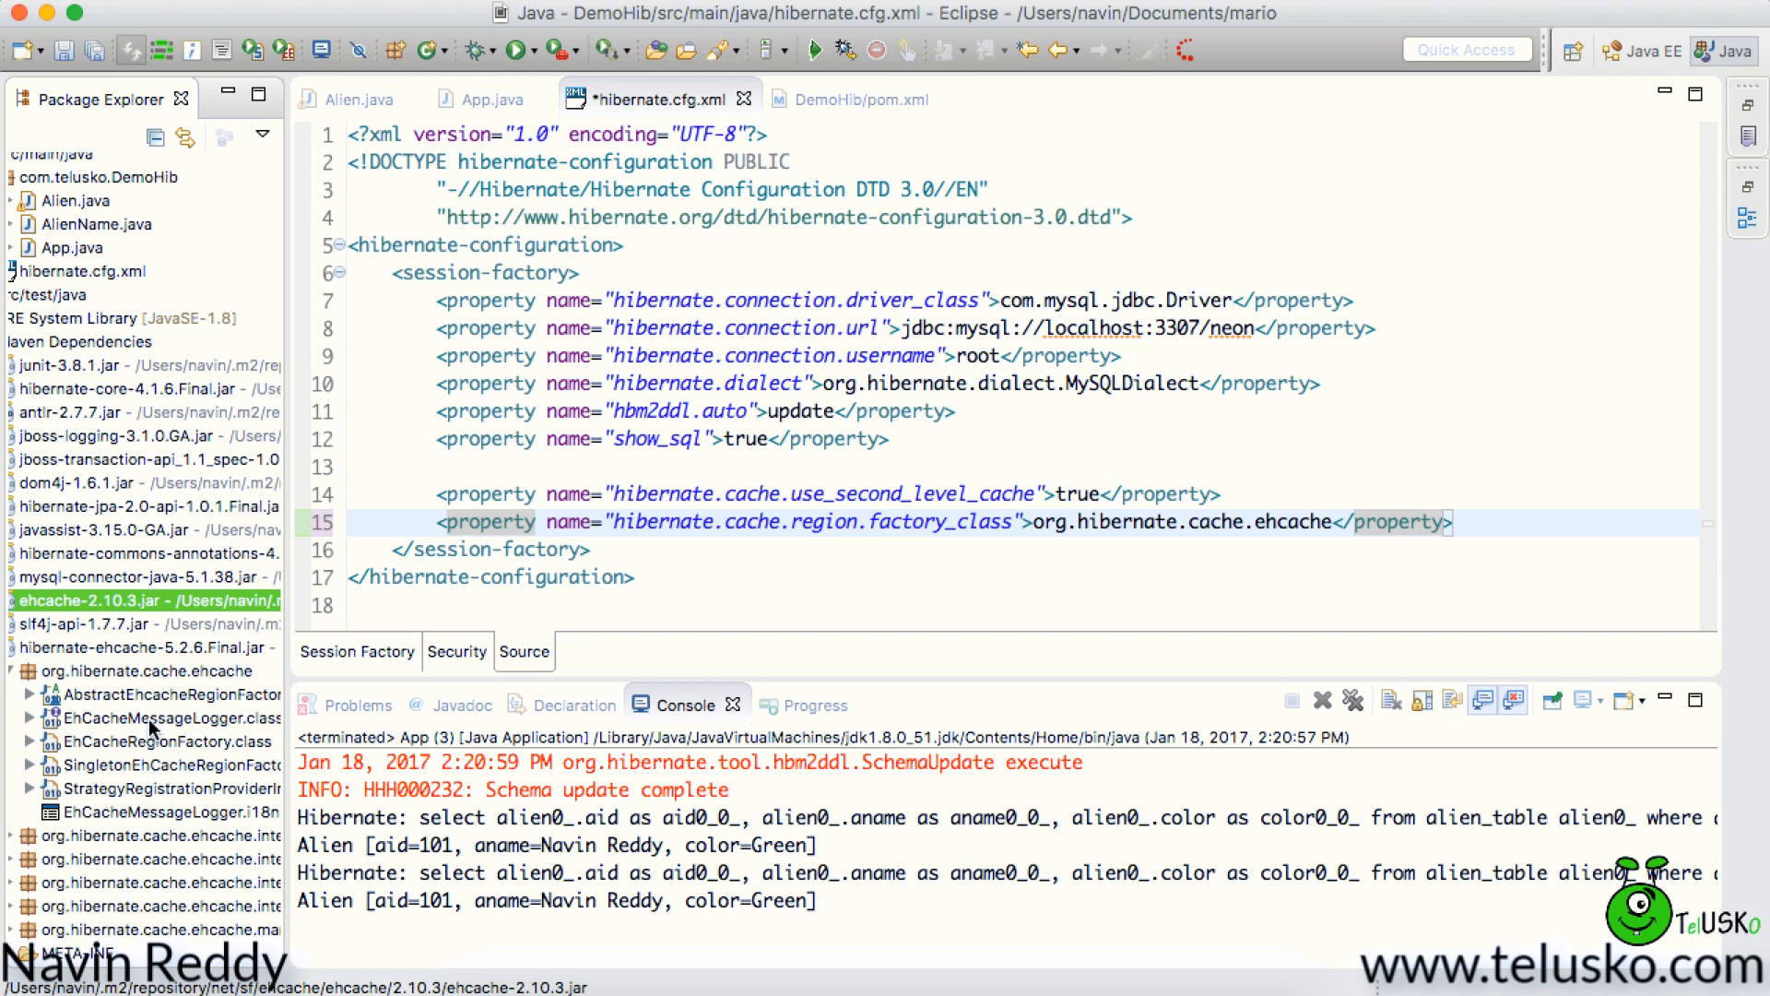
pyautogui.rightClick(102, 741)
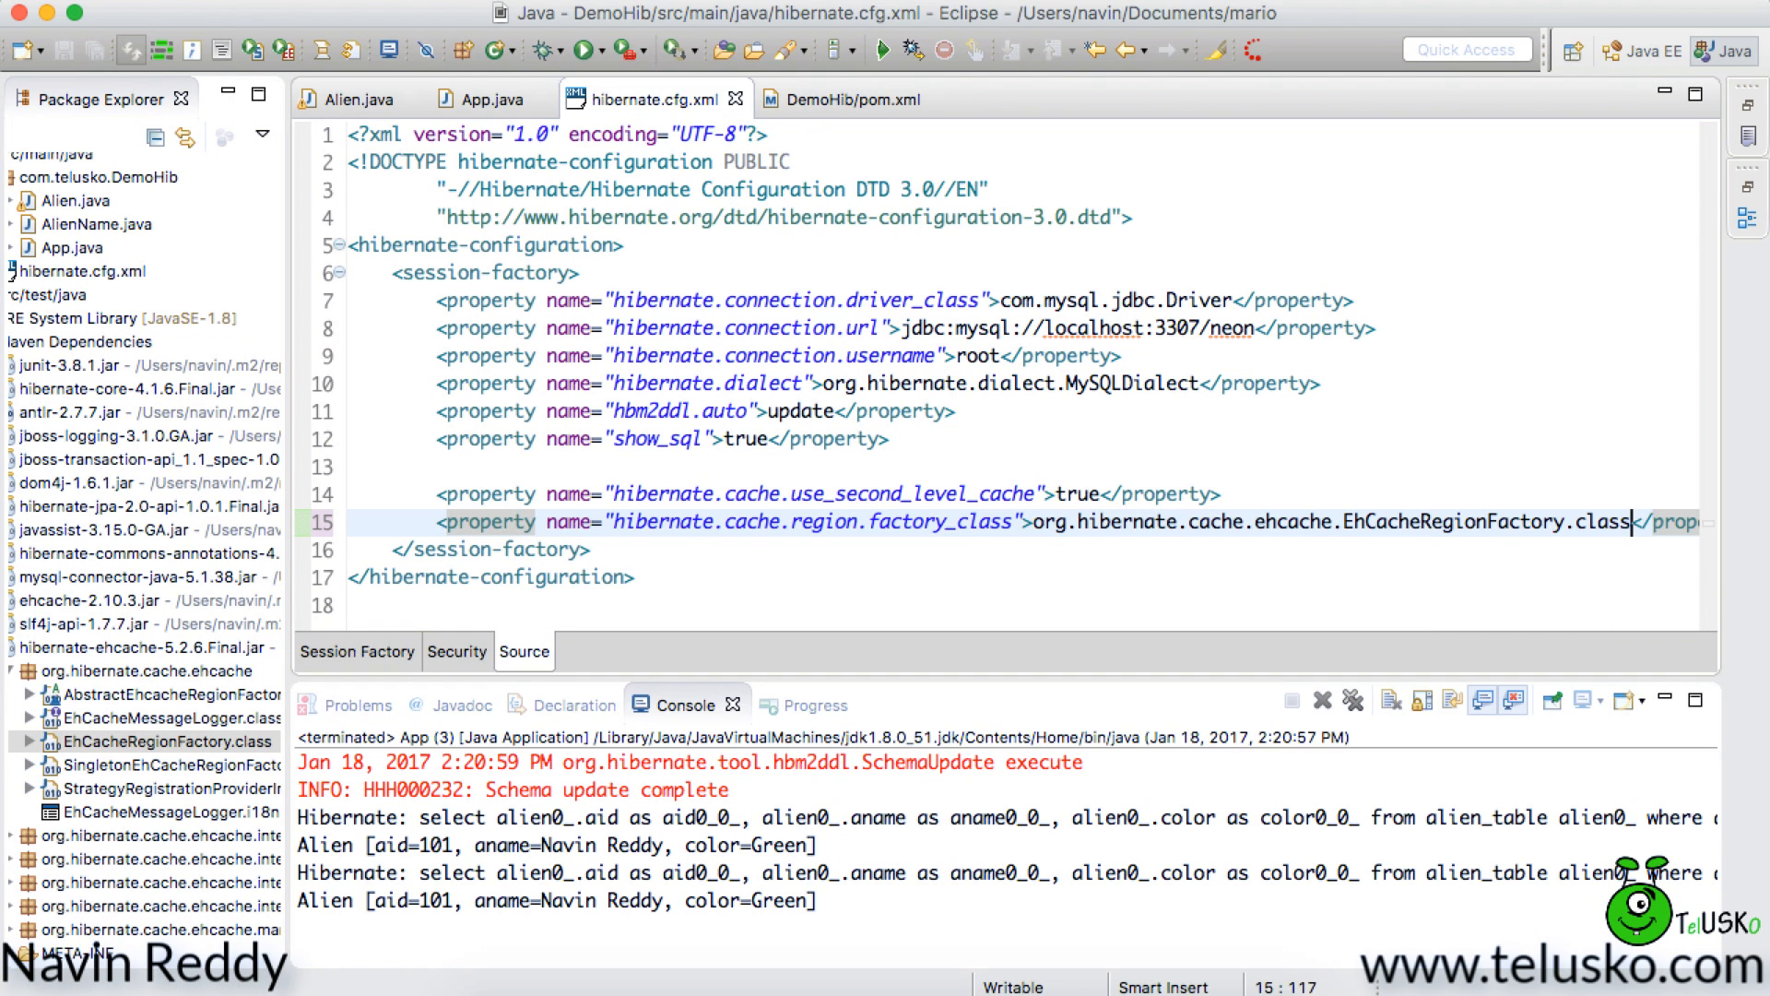
pyautogui.press('BackSpace')
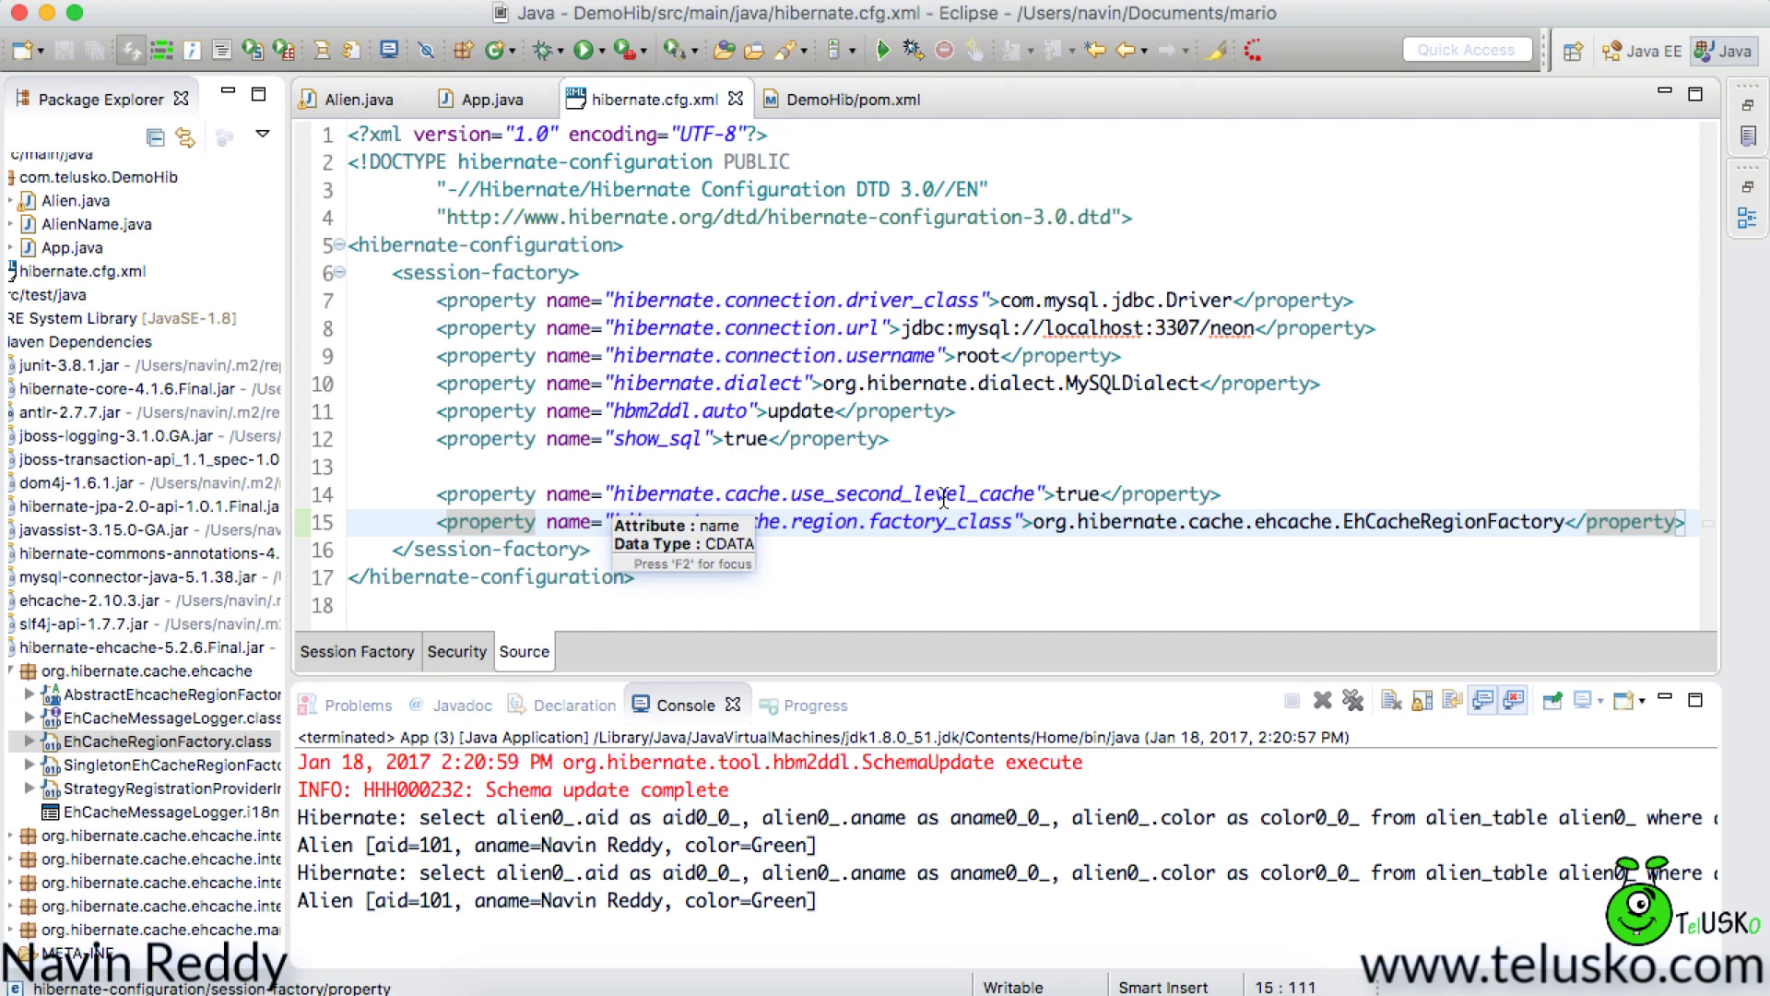
pyautogui.moveTo(466, 476)
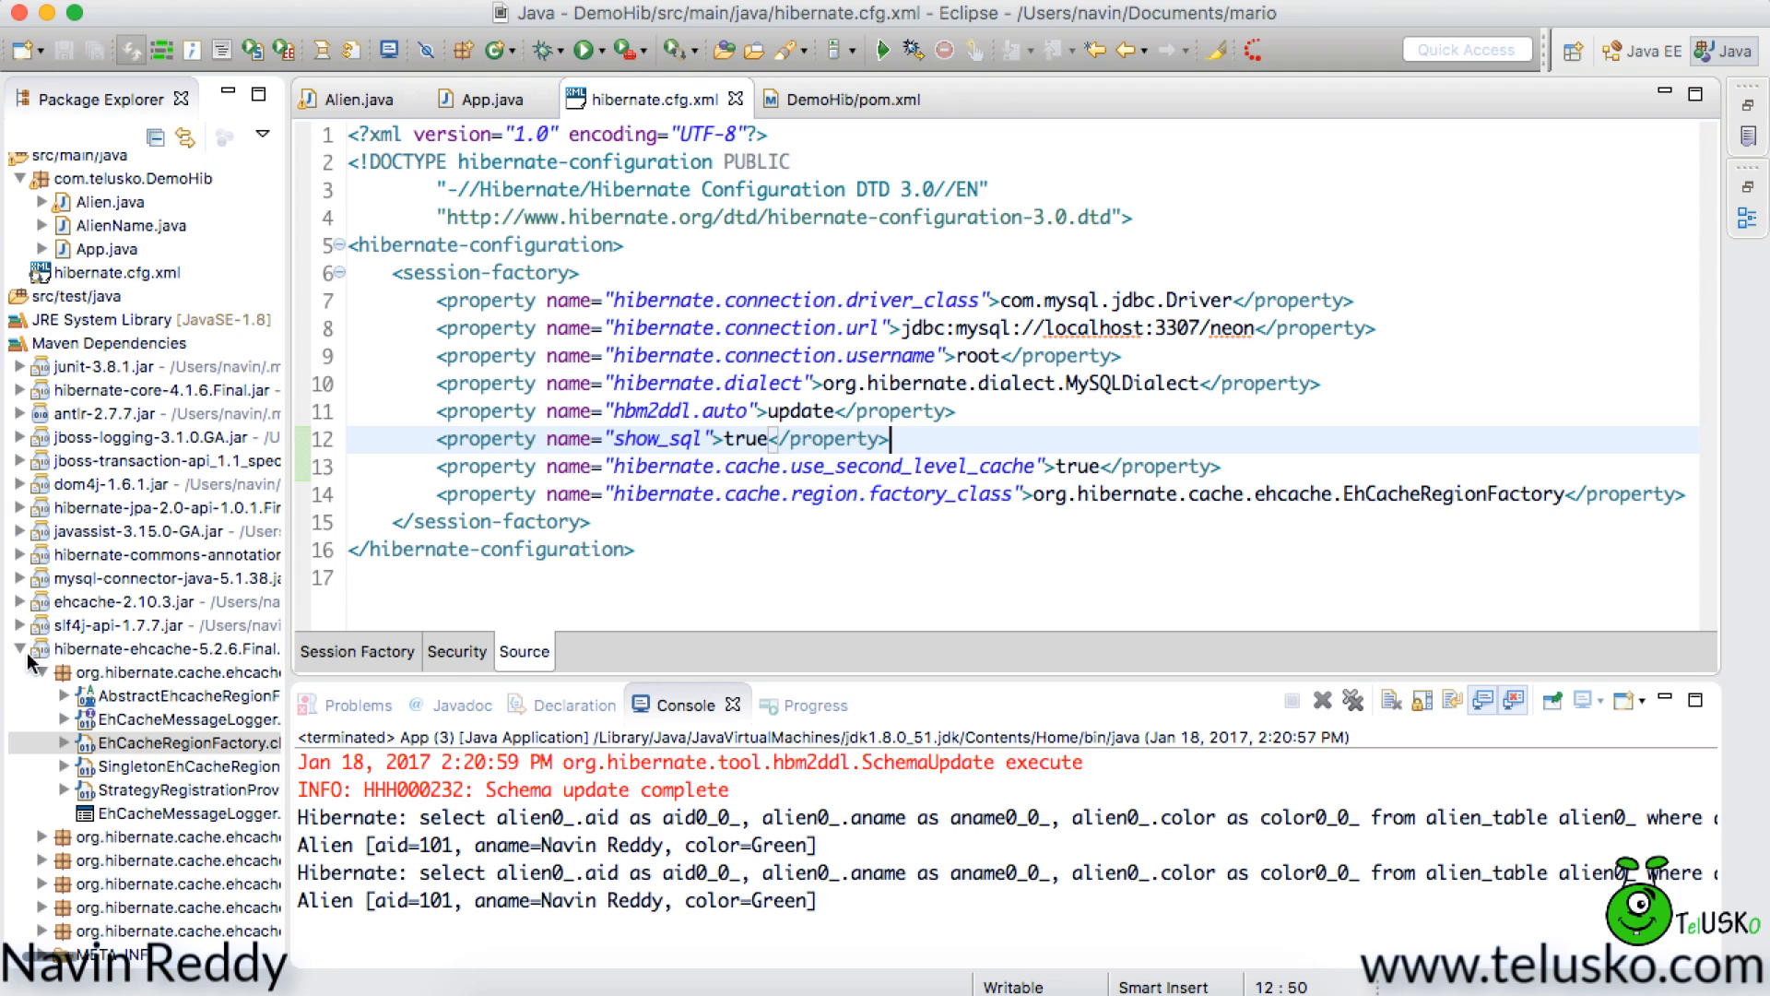
# Check the ehcache package inside the hibernate-ehcache 5.2.6 library, then collapse it
pyautogui.click(147, 649)
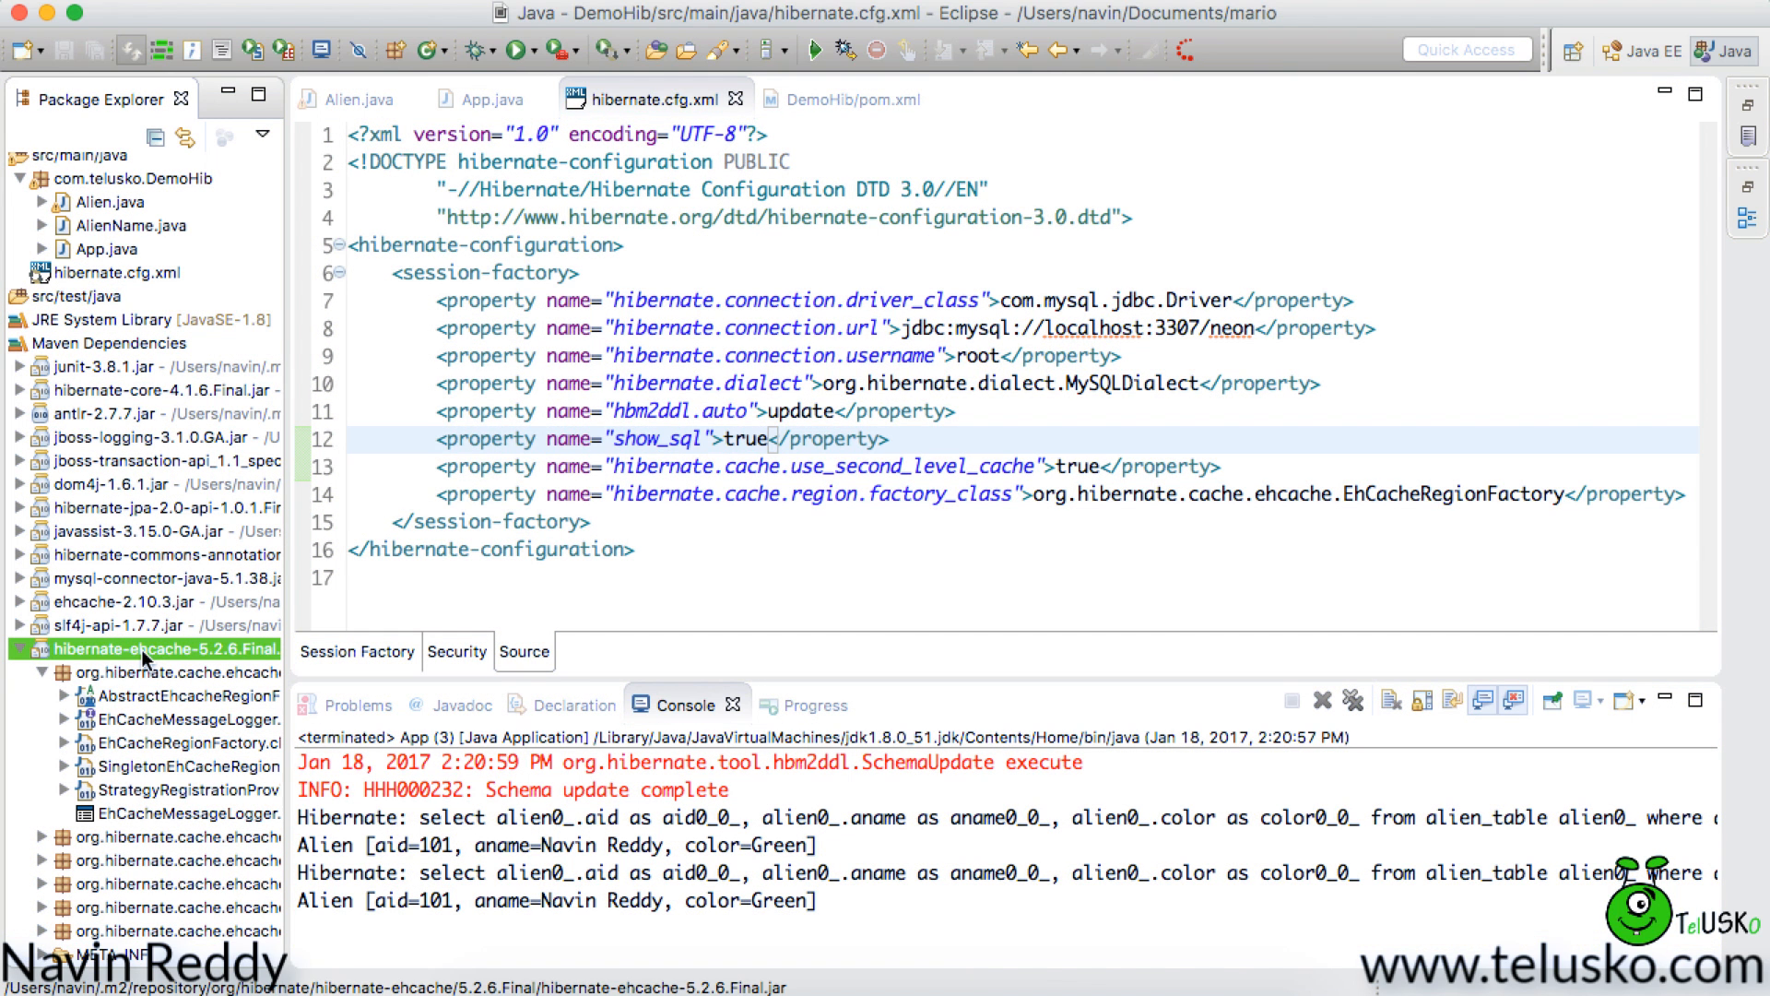
pyautogui.click(180, 671)
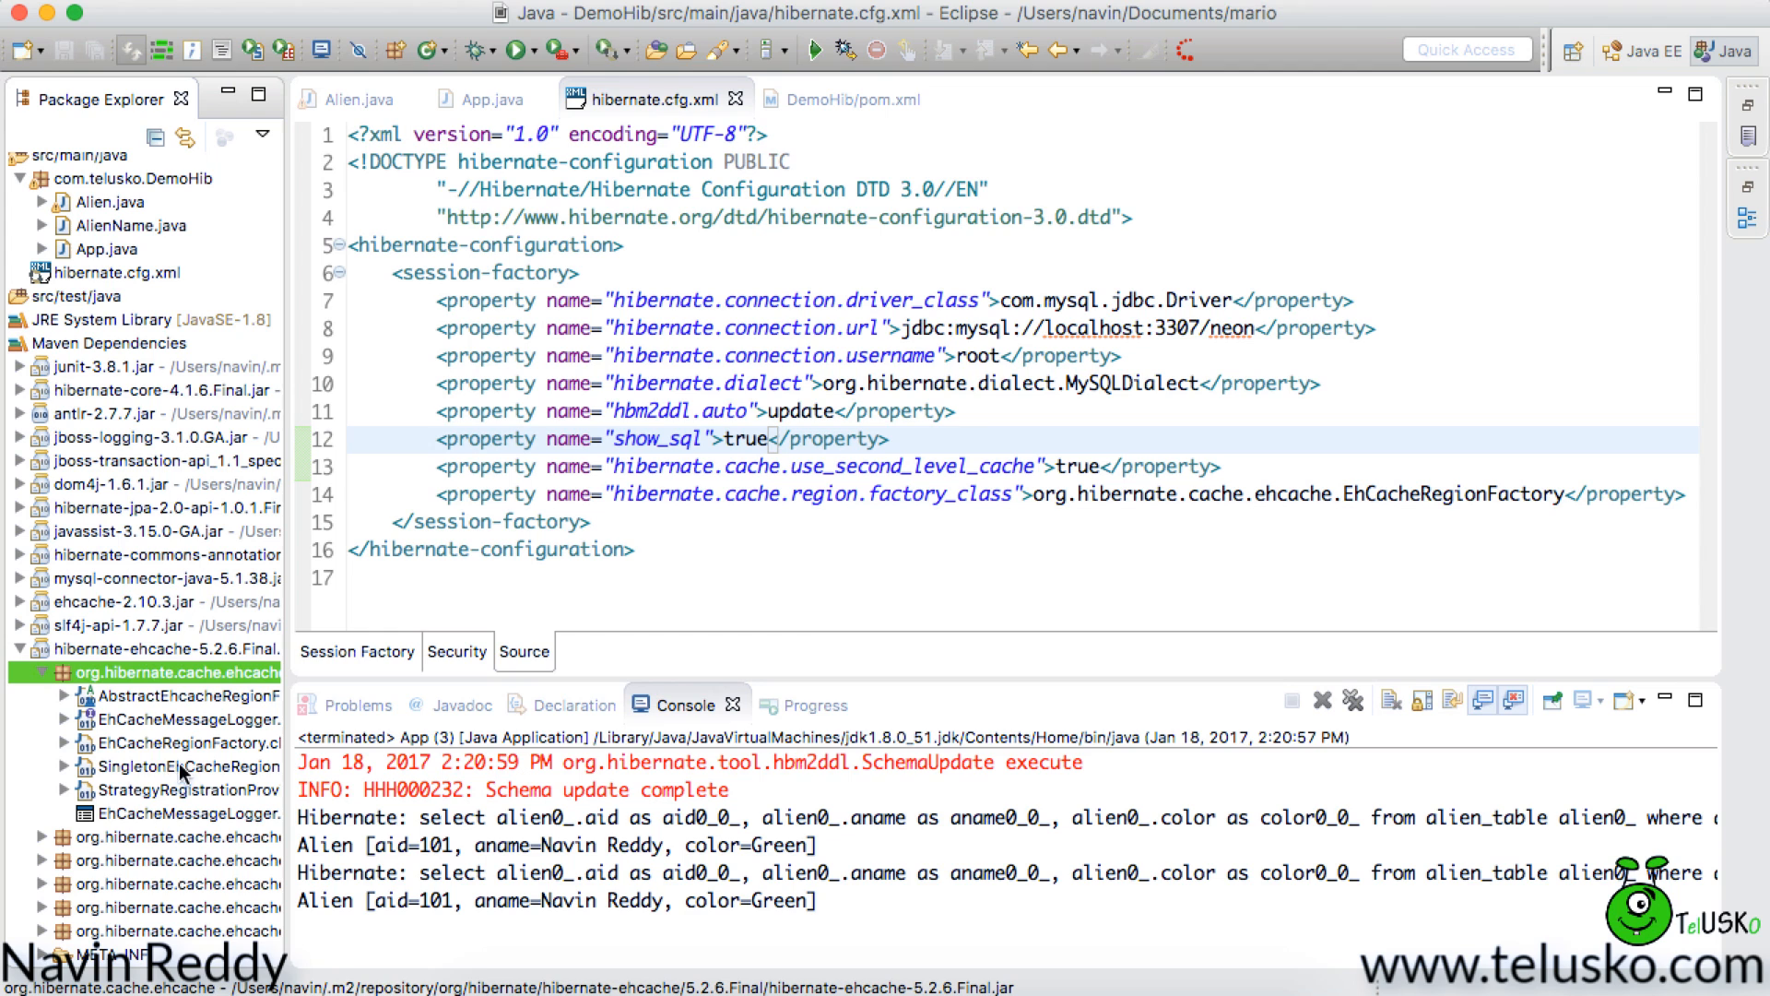
pyautogui.click(181, 743)
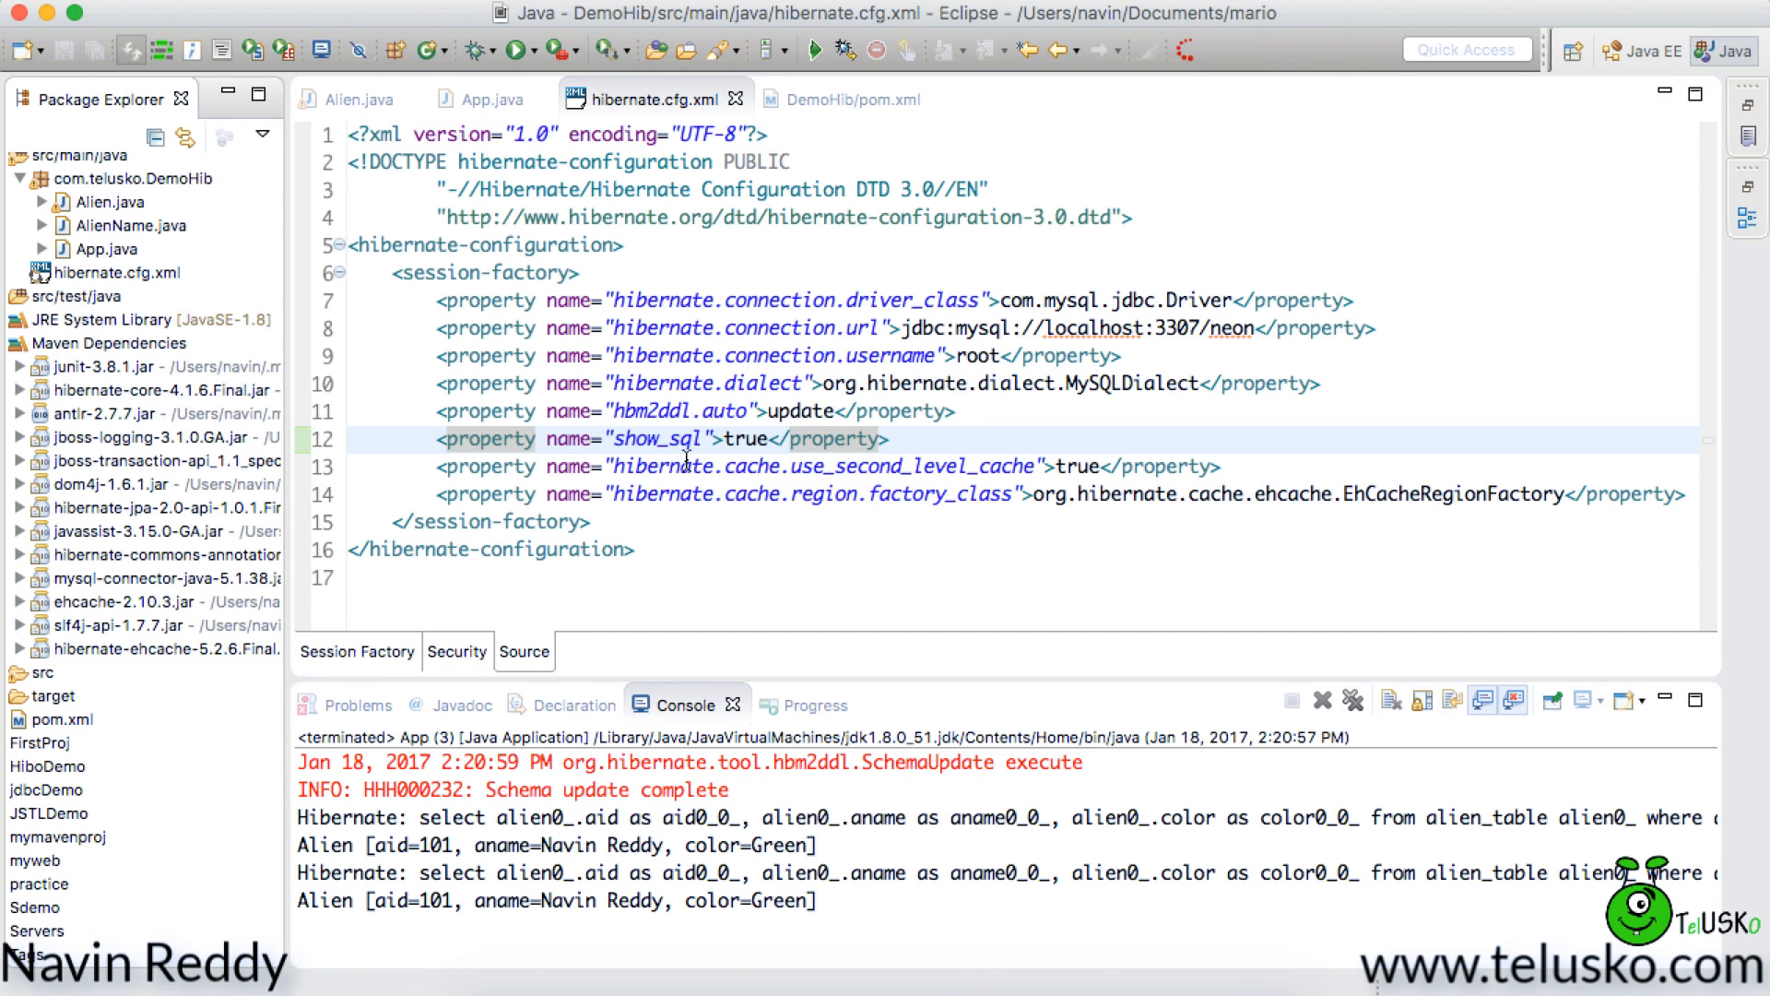
# Run App, read the NoClassDefFoundError for JndiException, and return to hibernate.cfg.xml
pyautogui.click(490, 100)
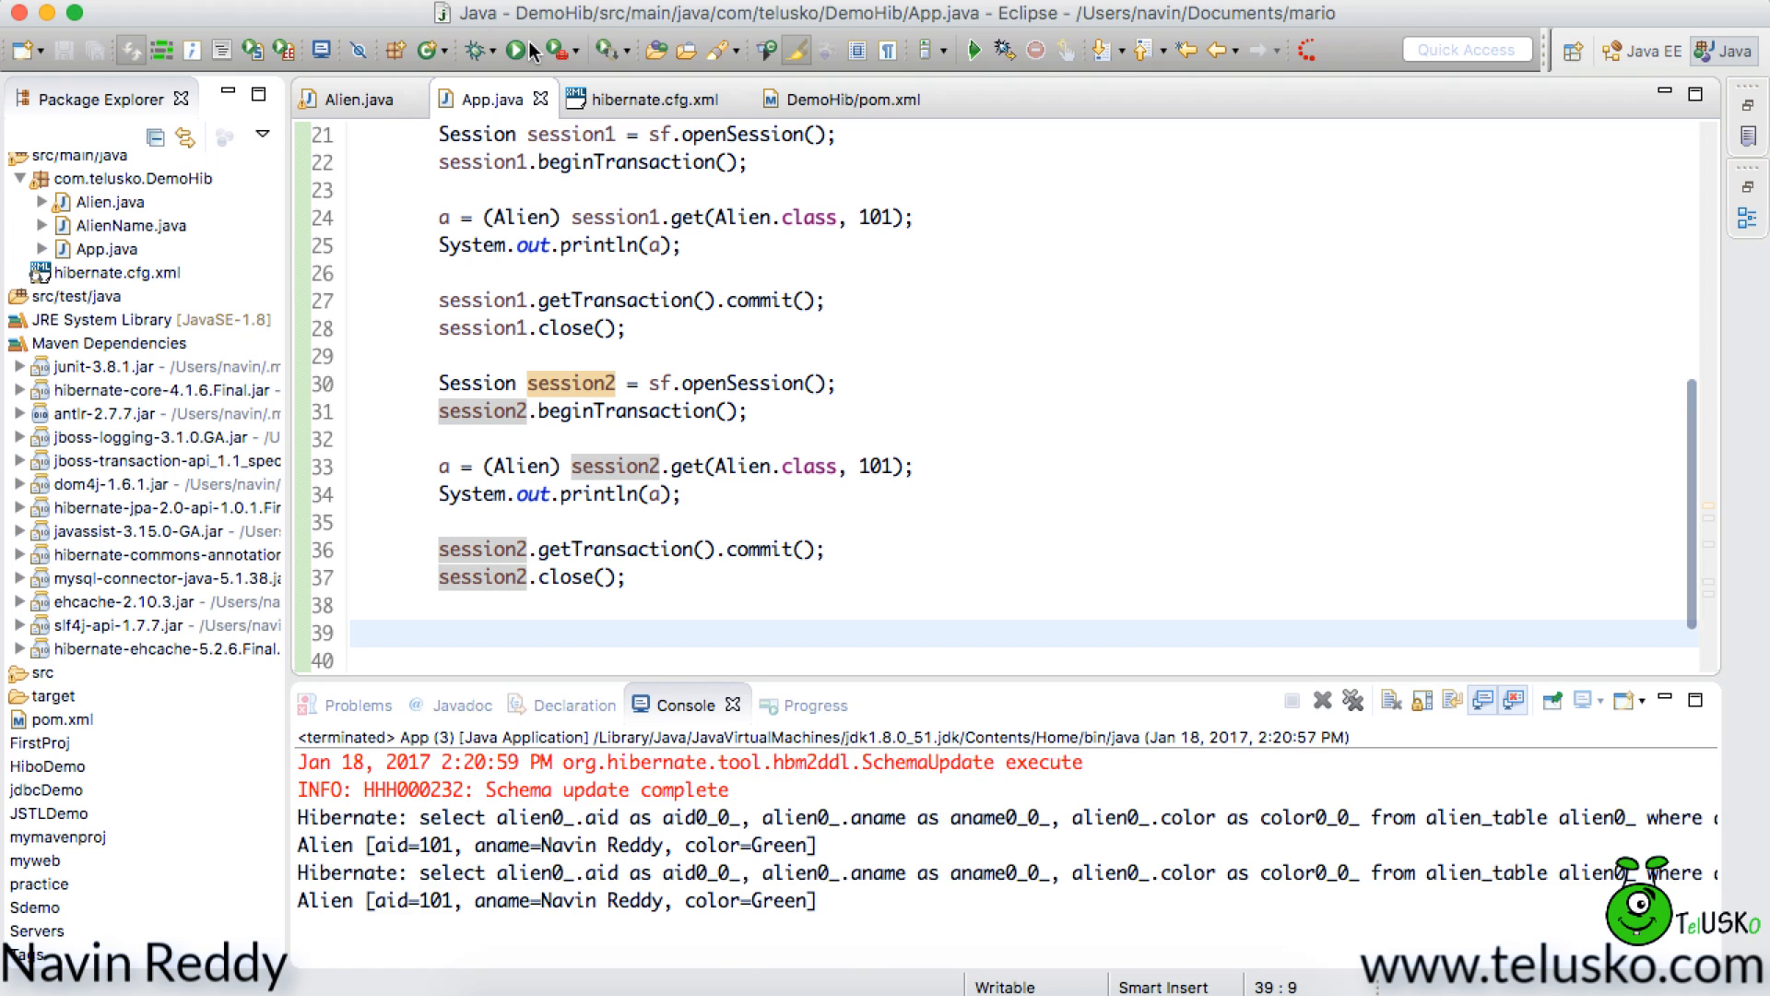
pyautogui.click(516, 52)
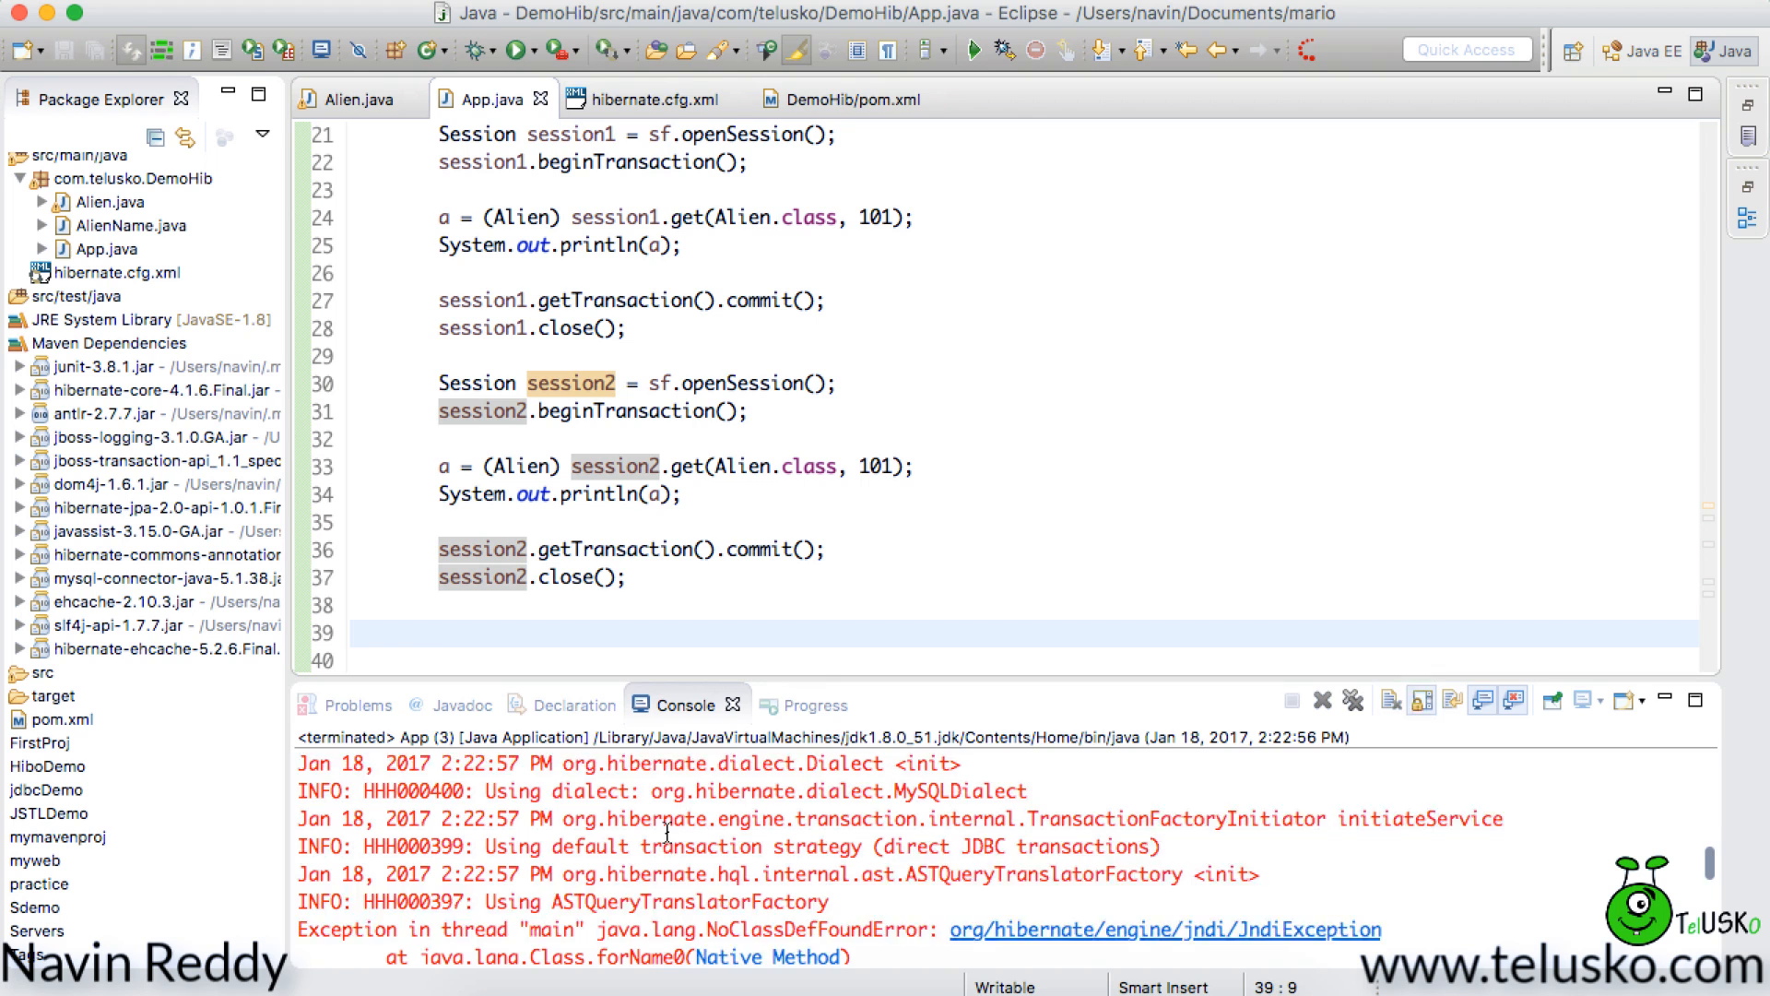
pyautogui.scroll(-3)
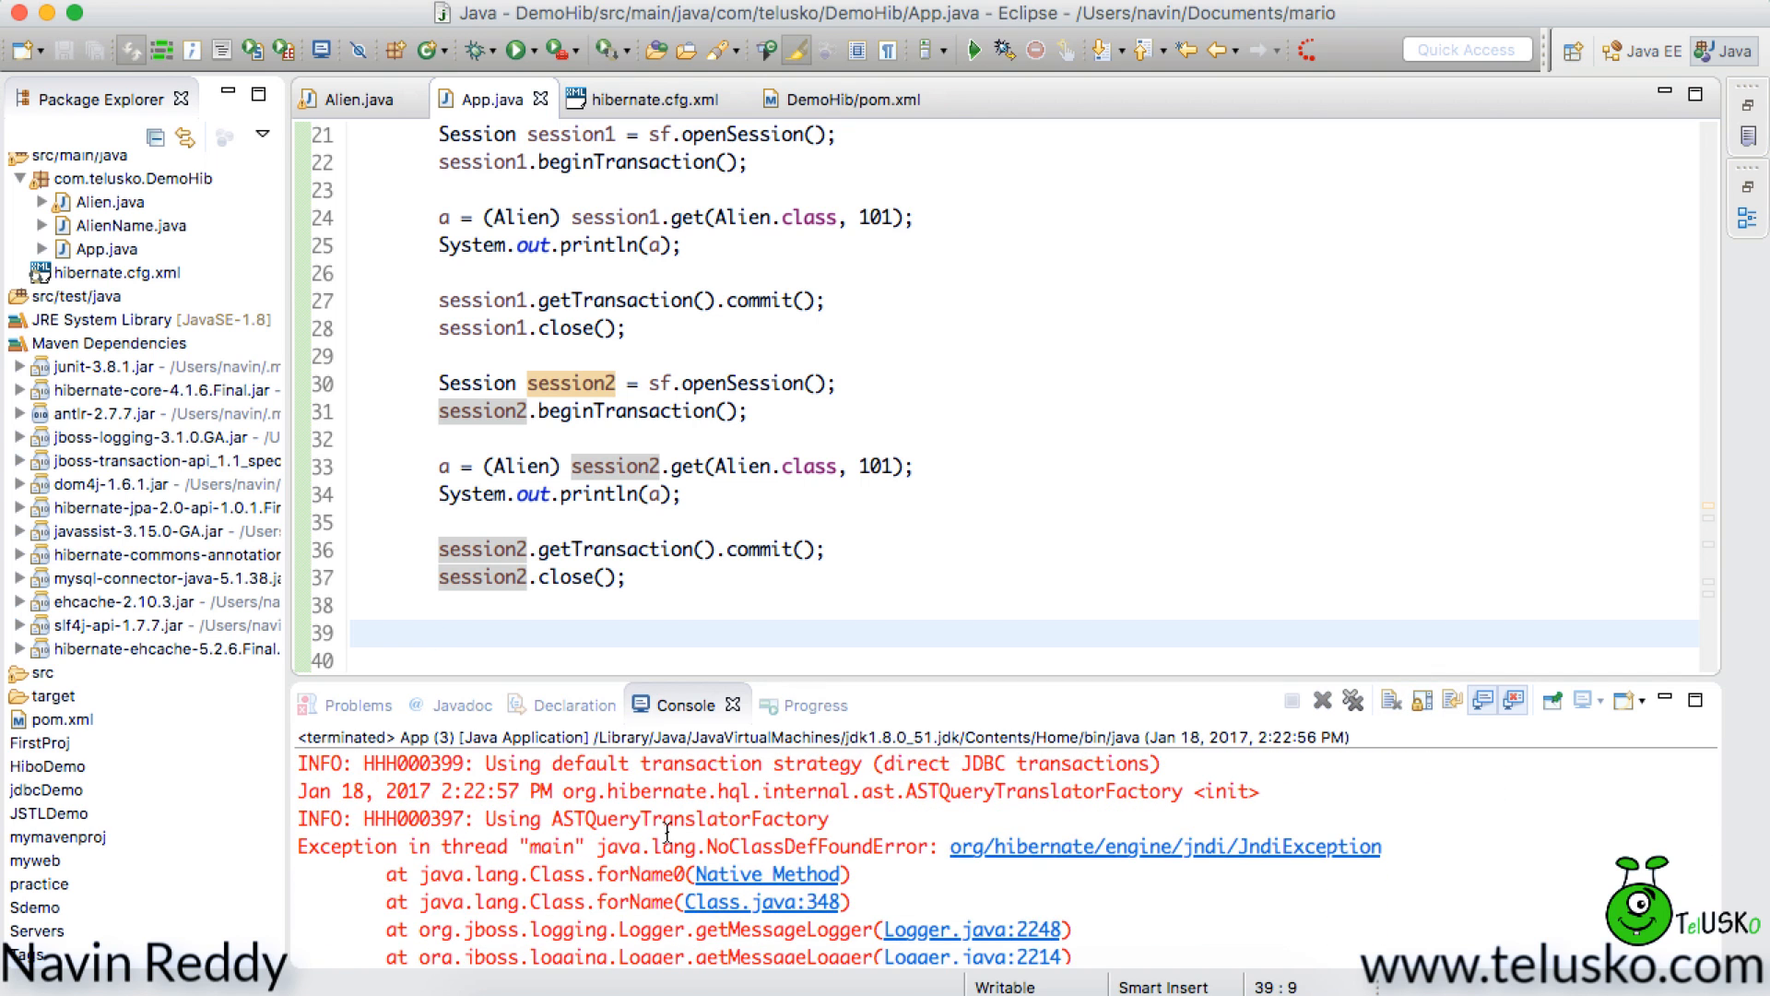
pyautogui.scroll(-3)
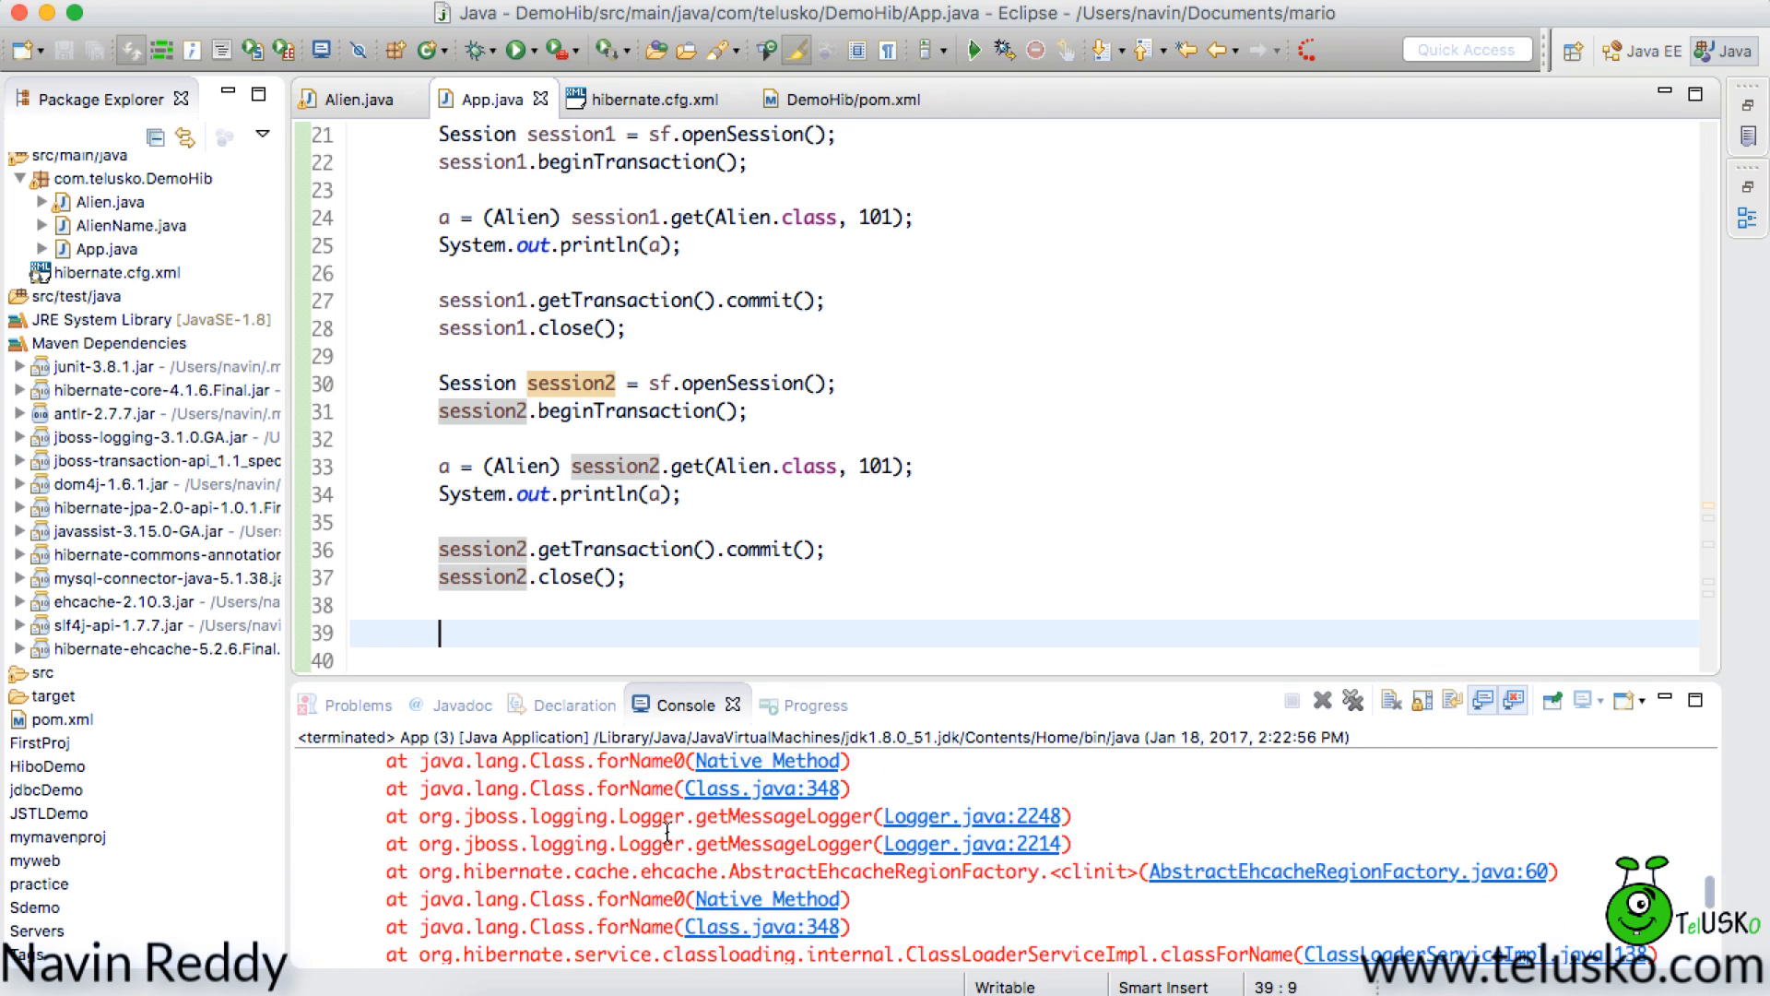
pyautogui.scroll(-3)
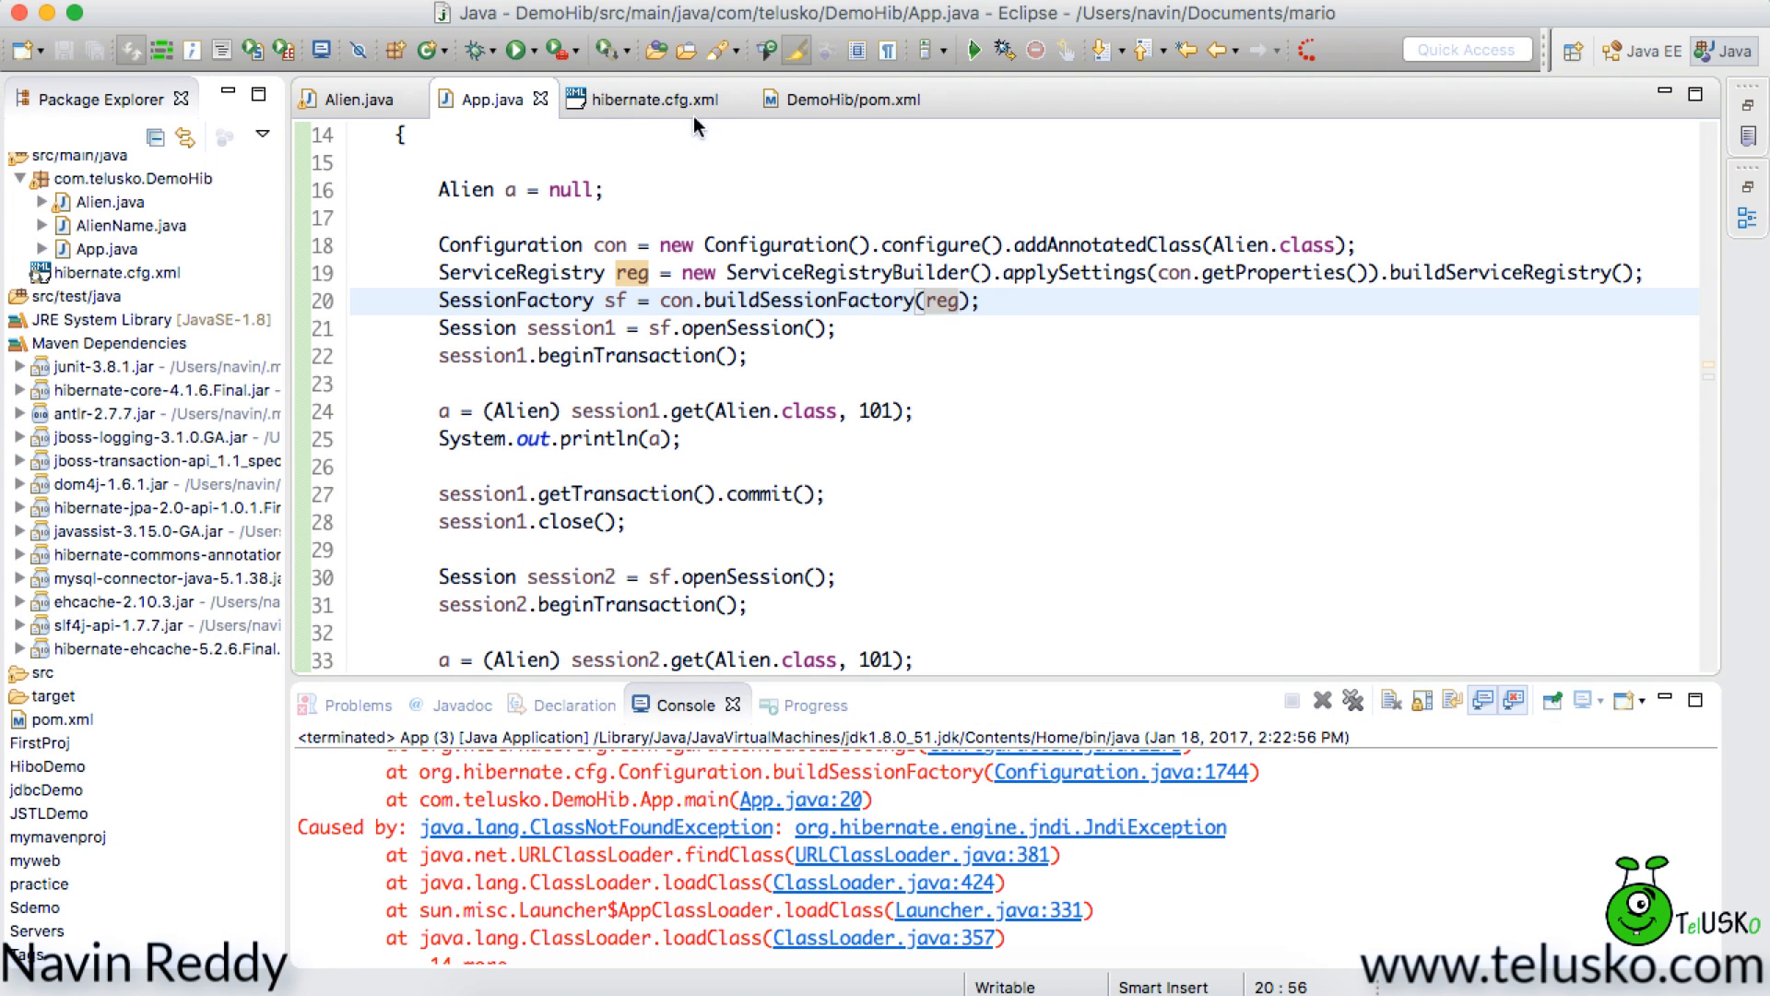
pyautogui.click(647, 98)
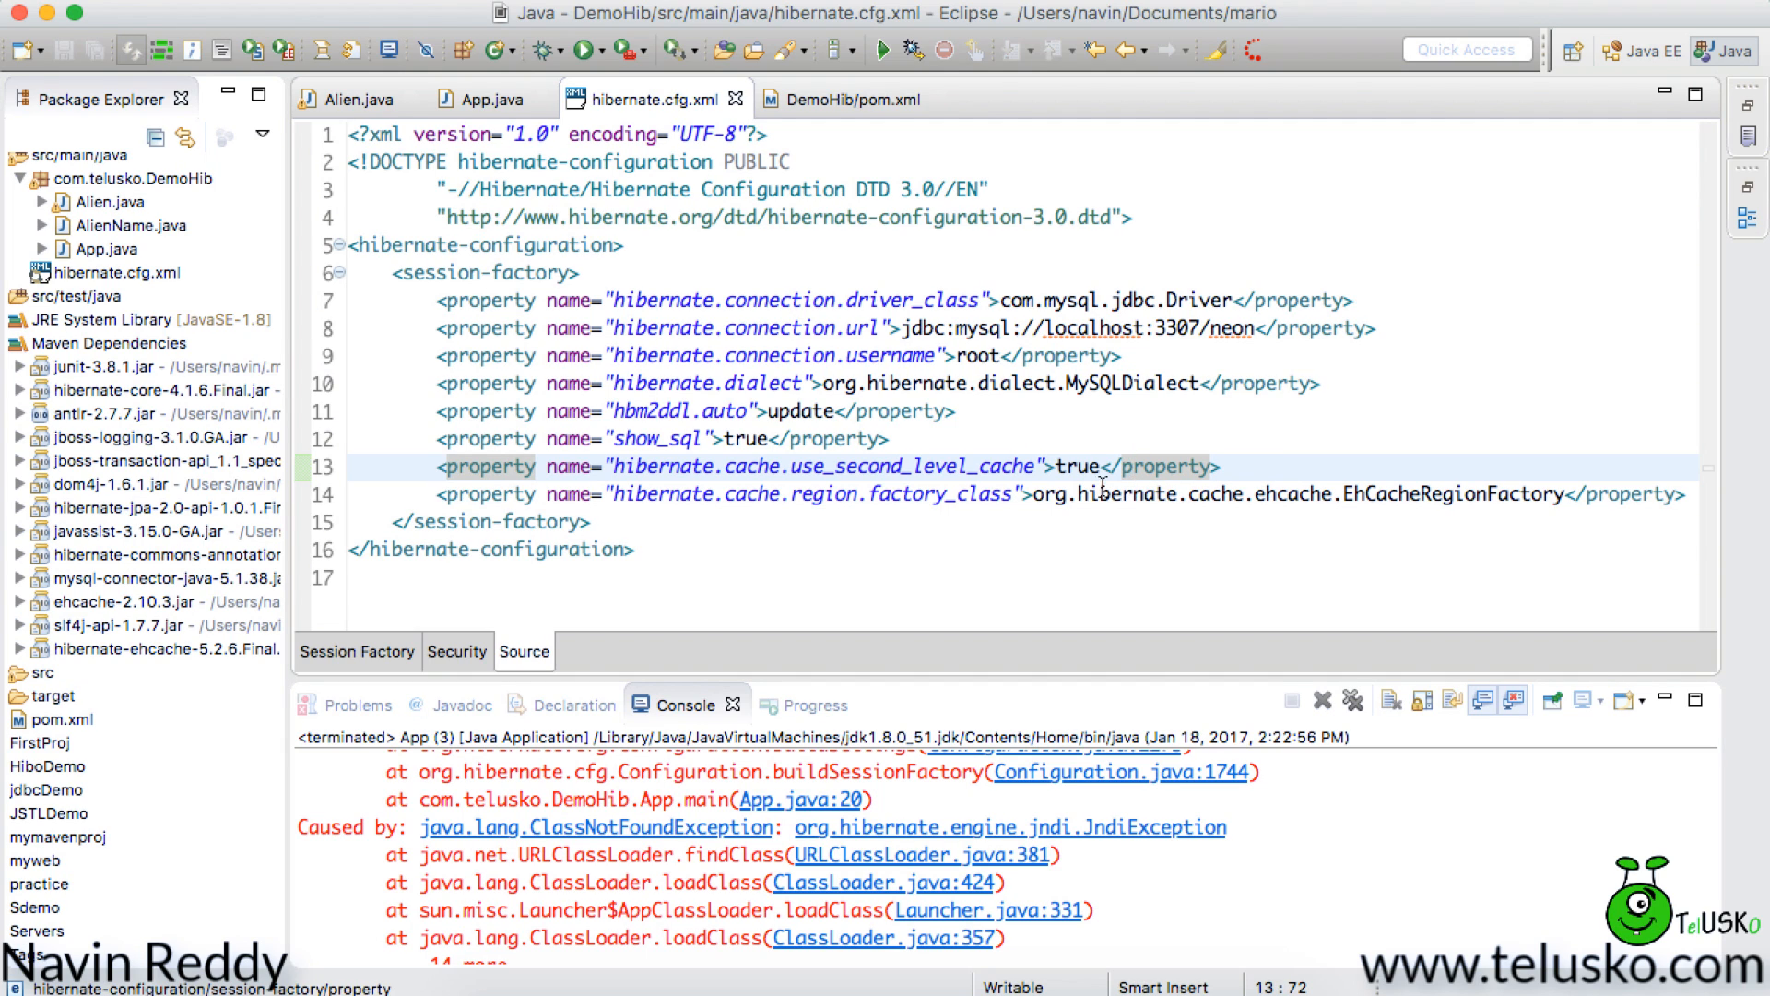
pyautogui.moveTo(1143, 494)
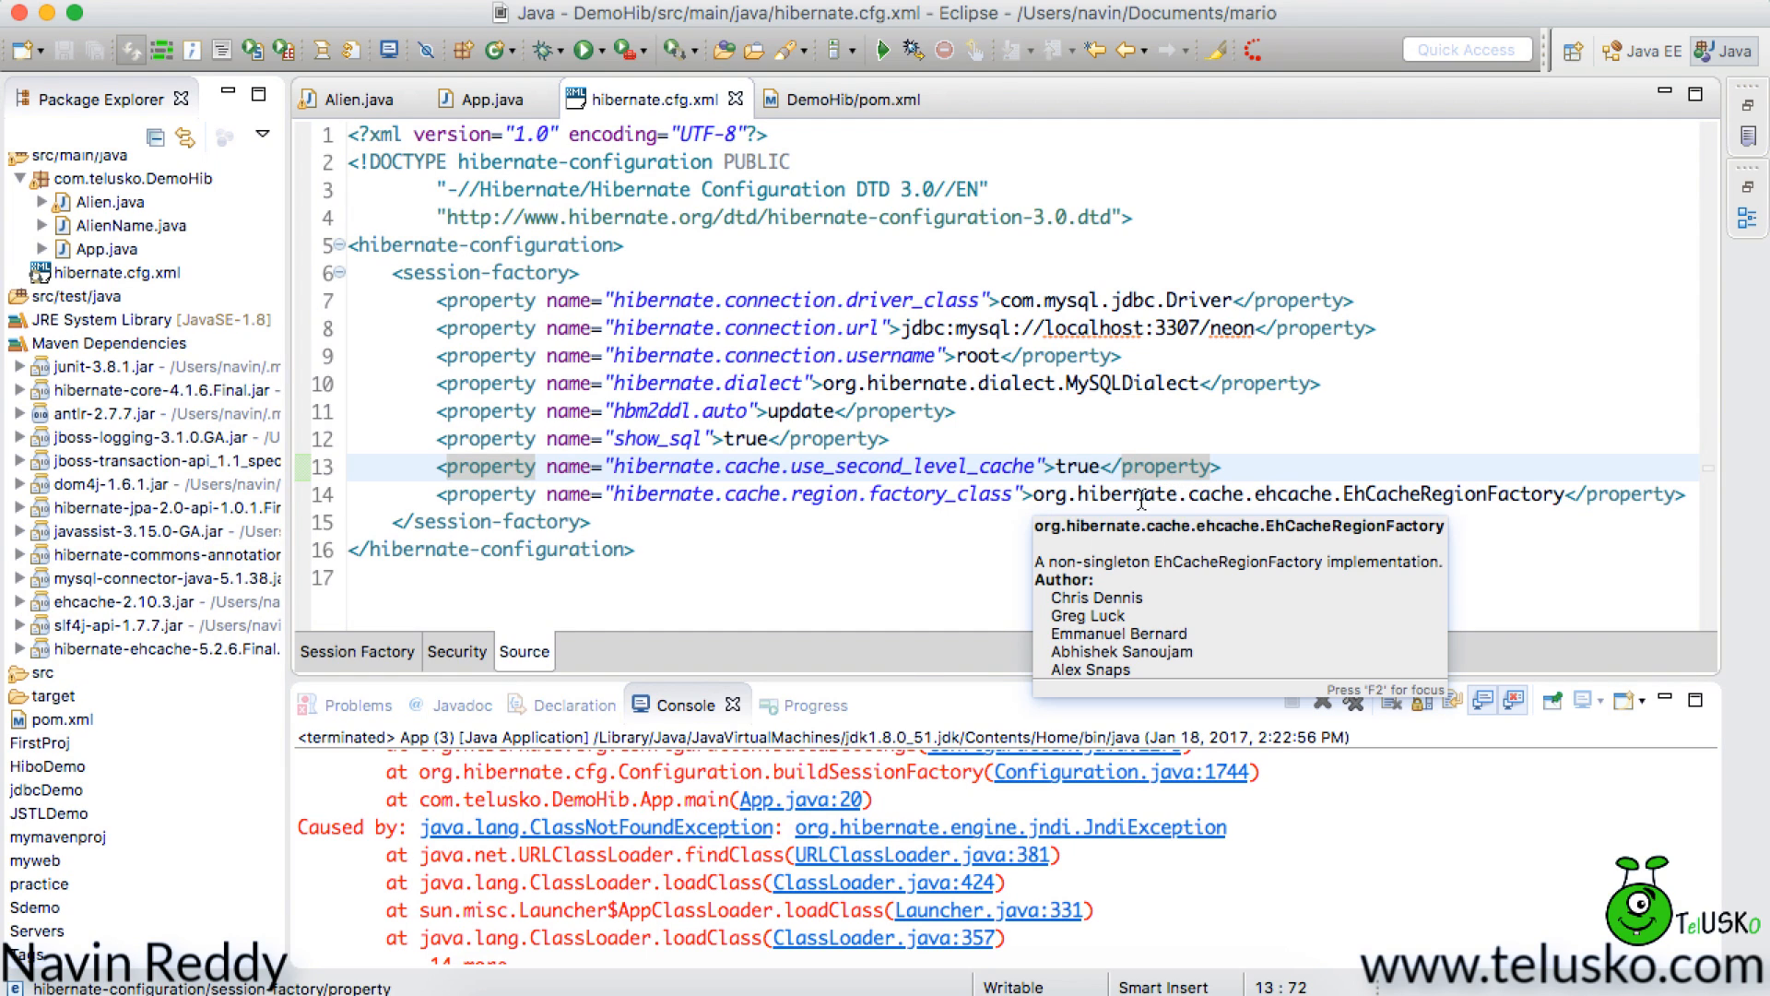
# Prefix the factory_class value with 'org.' giving org.hibernate.cache.ehcache.EhCacheRegionFactory
pyautogui.click(1079, 494)
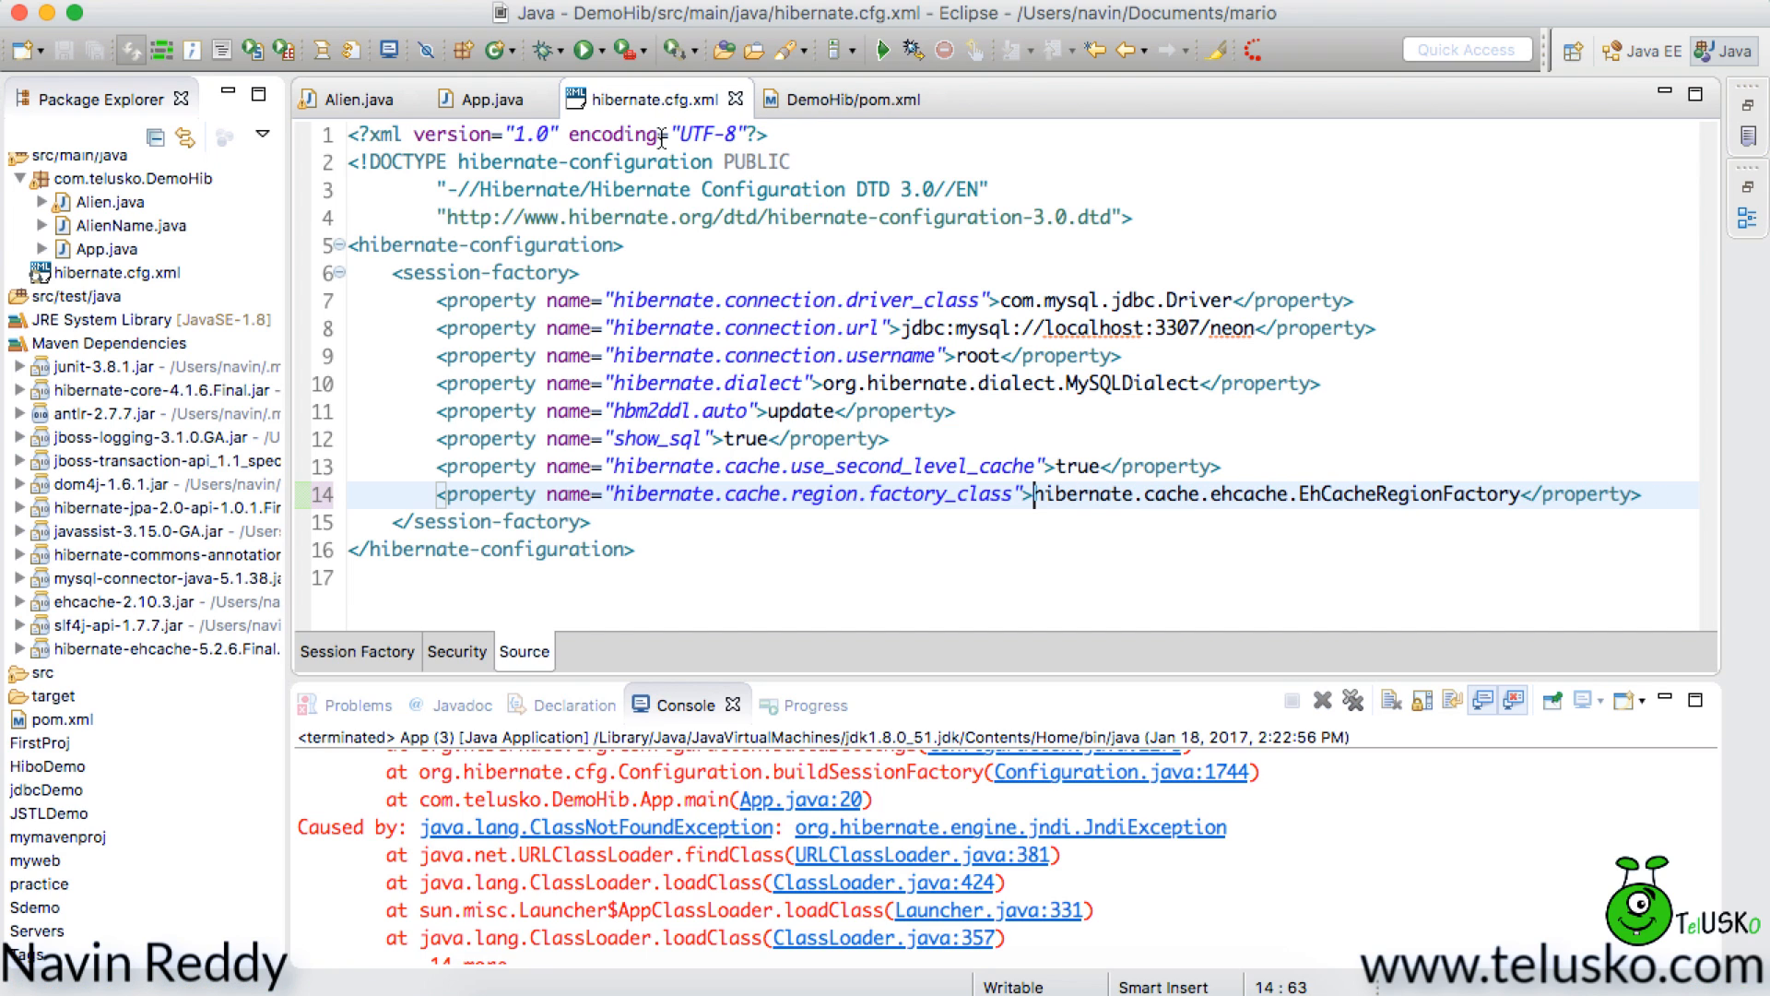
pyautogui.moveTo(708, 260)
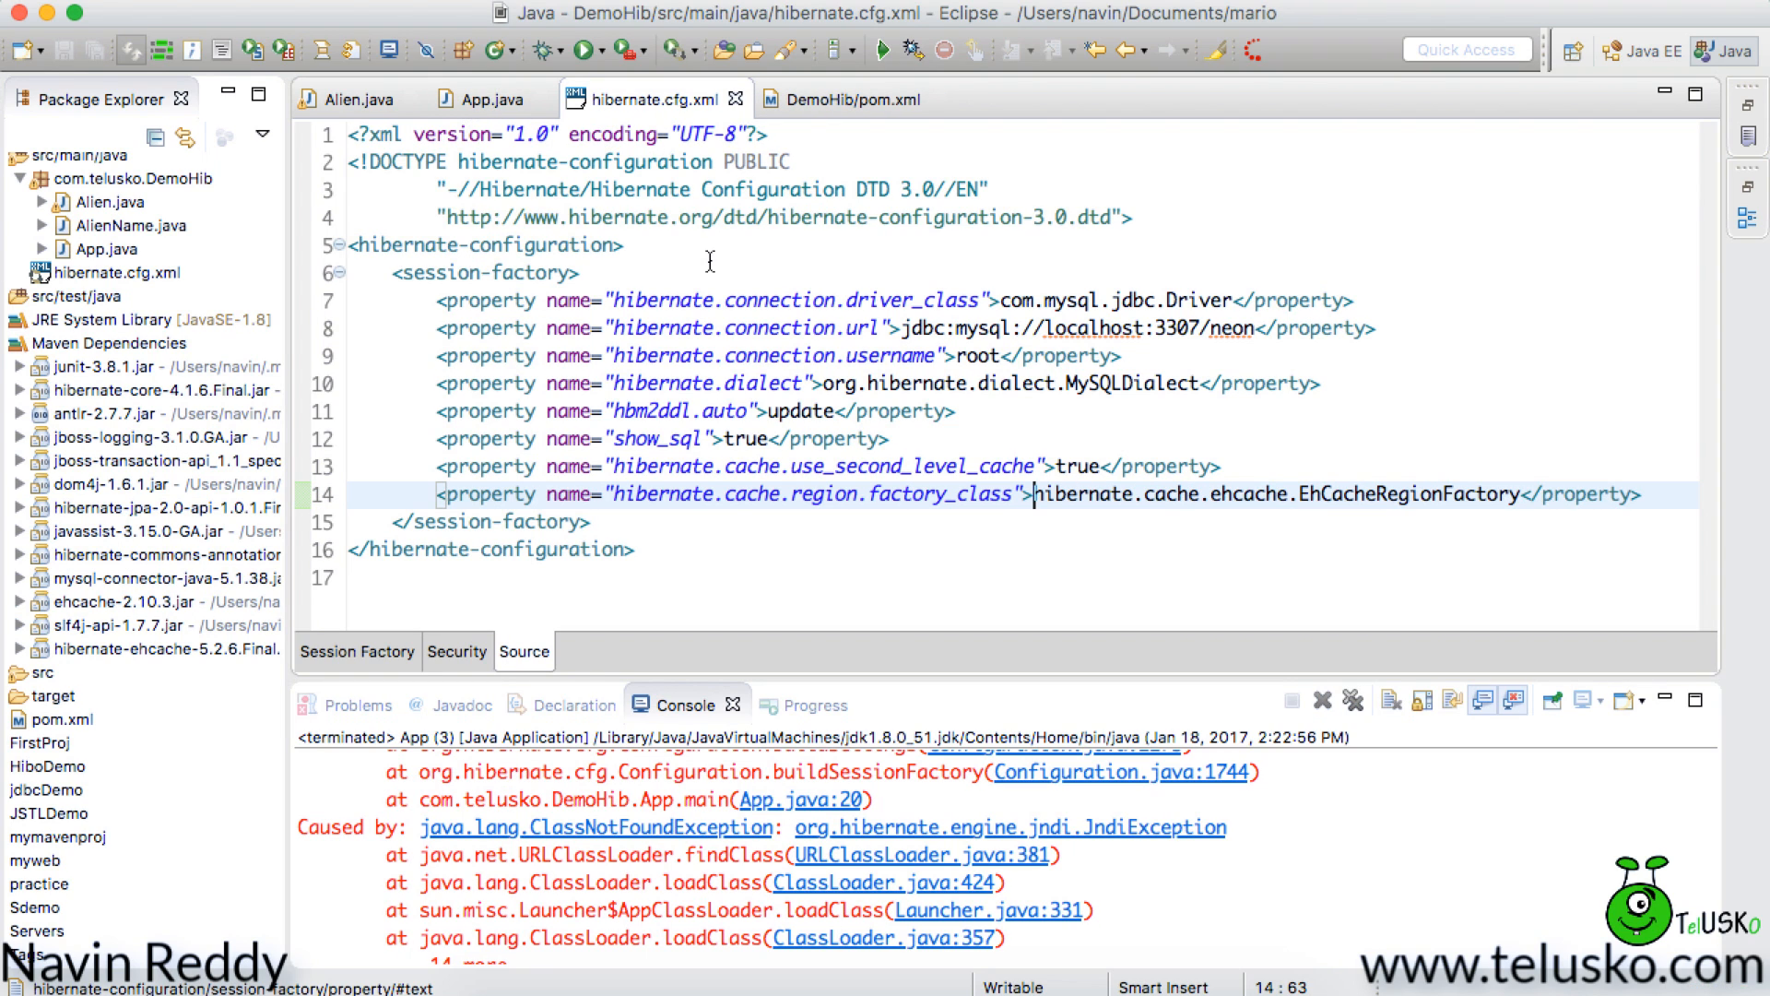
pyautogui.write('org.')
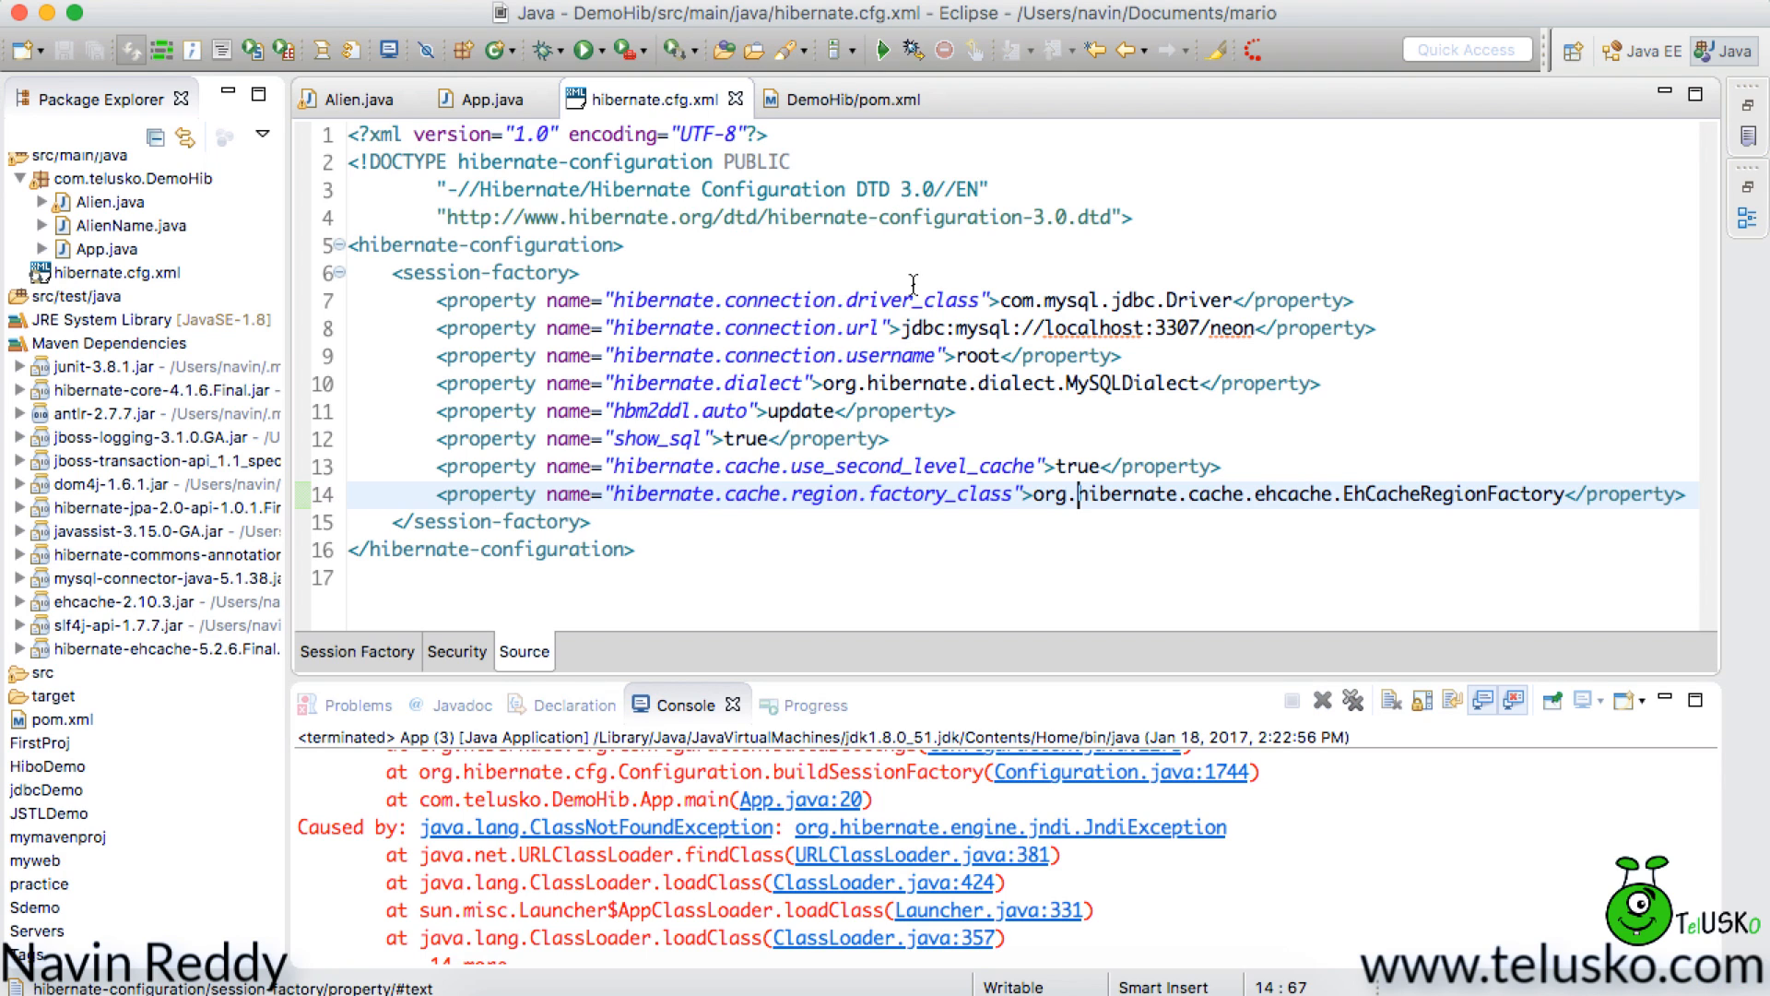
pyautogui.moveTo(917, 287)
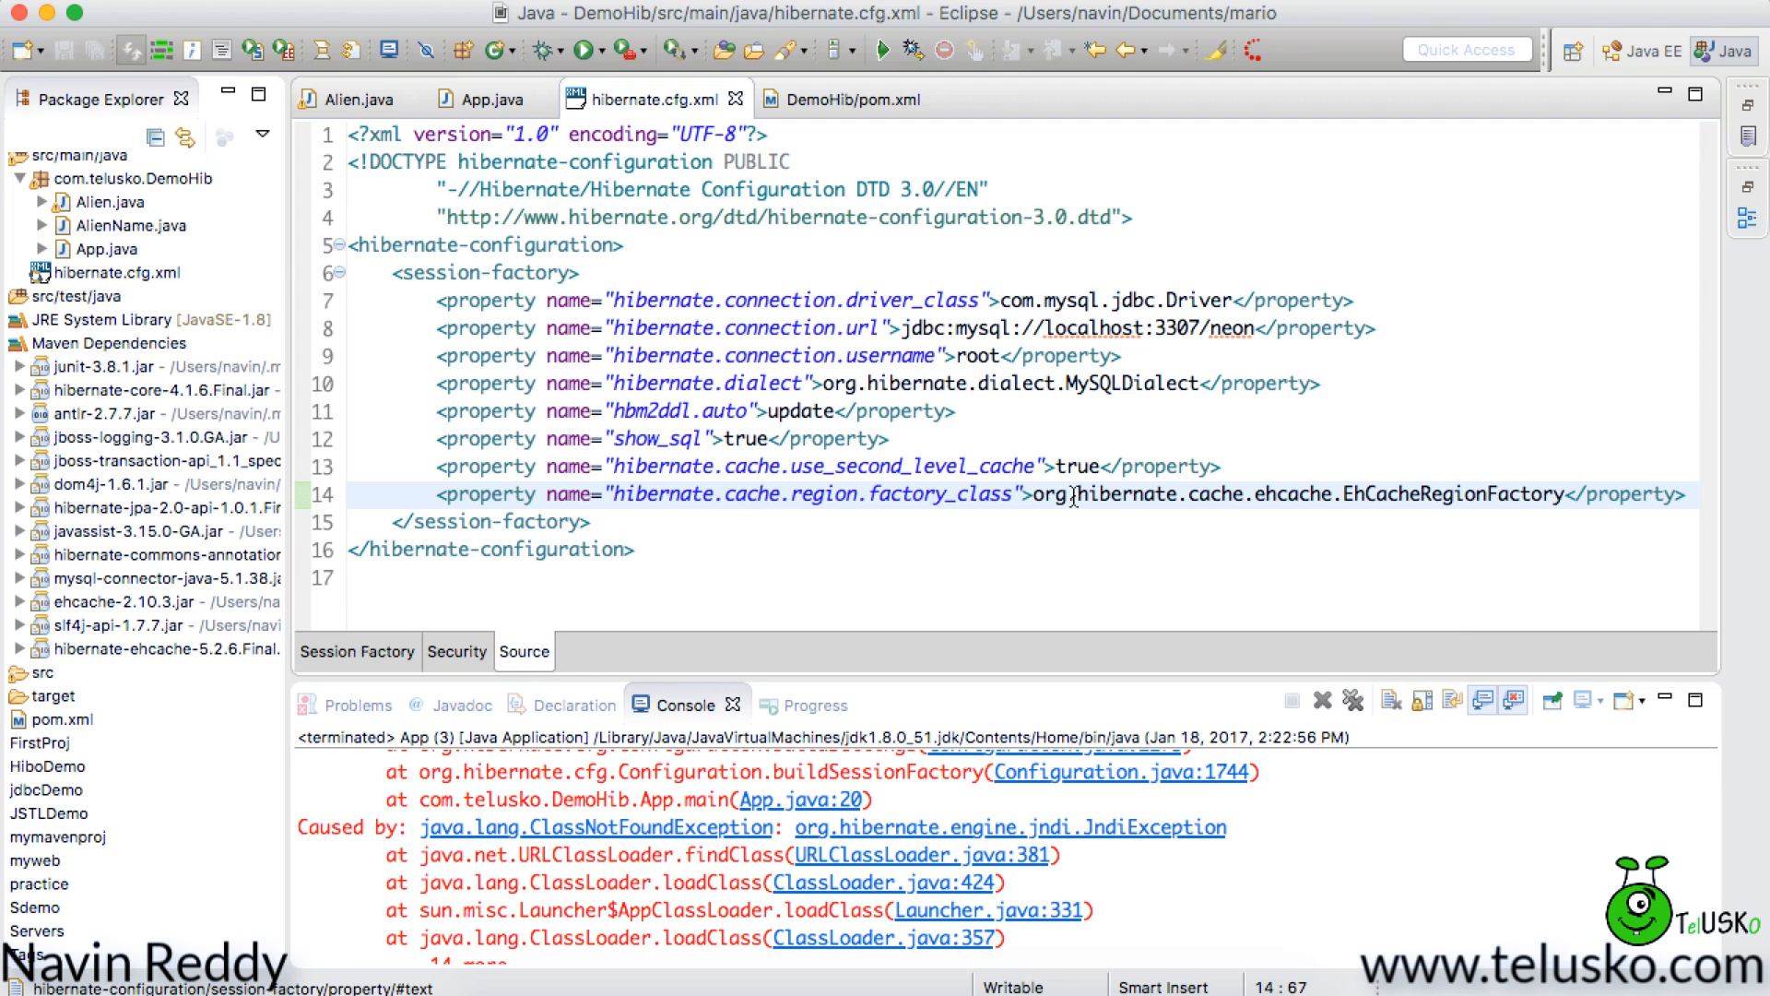
pyautogui.moveTo(372, 100)
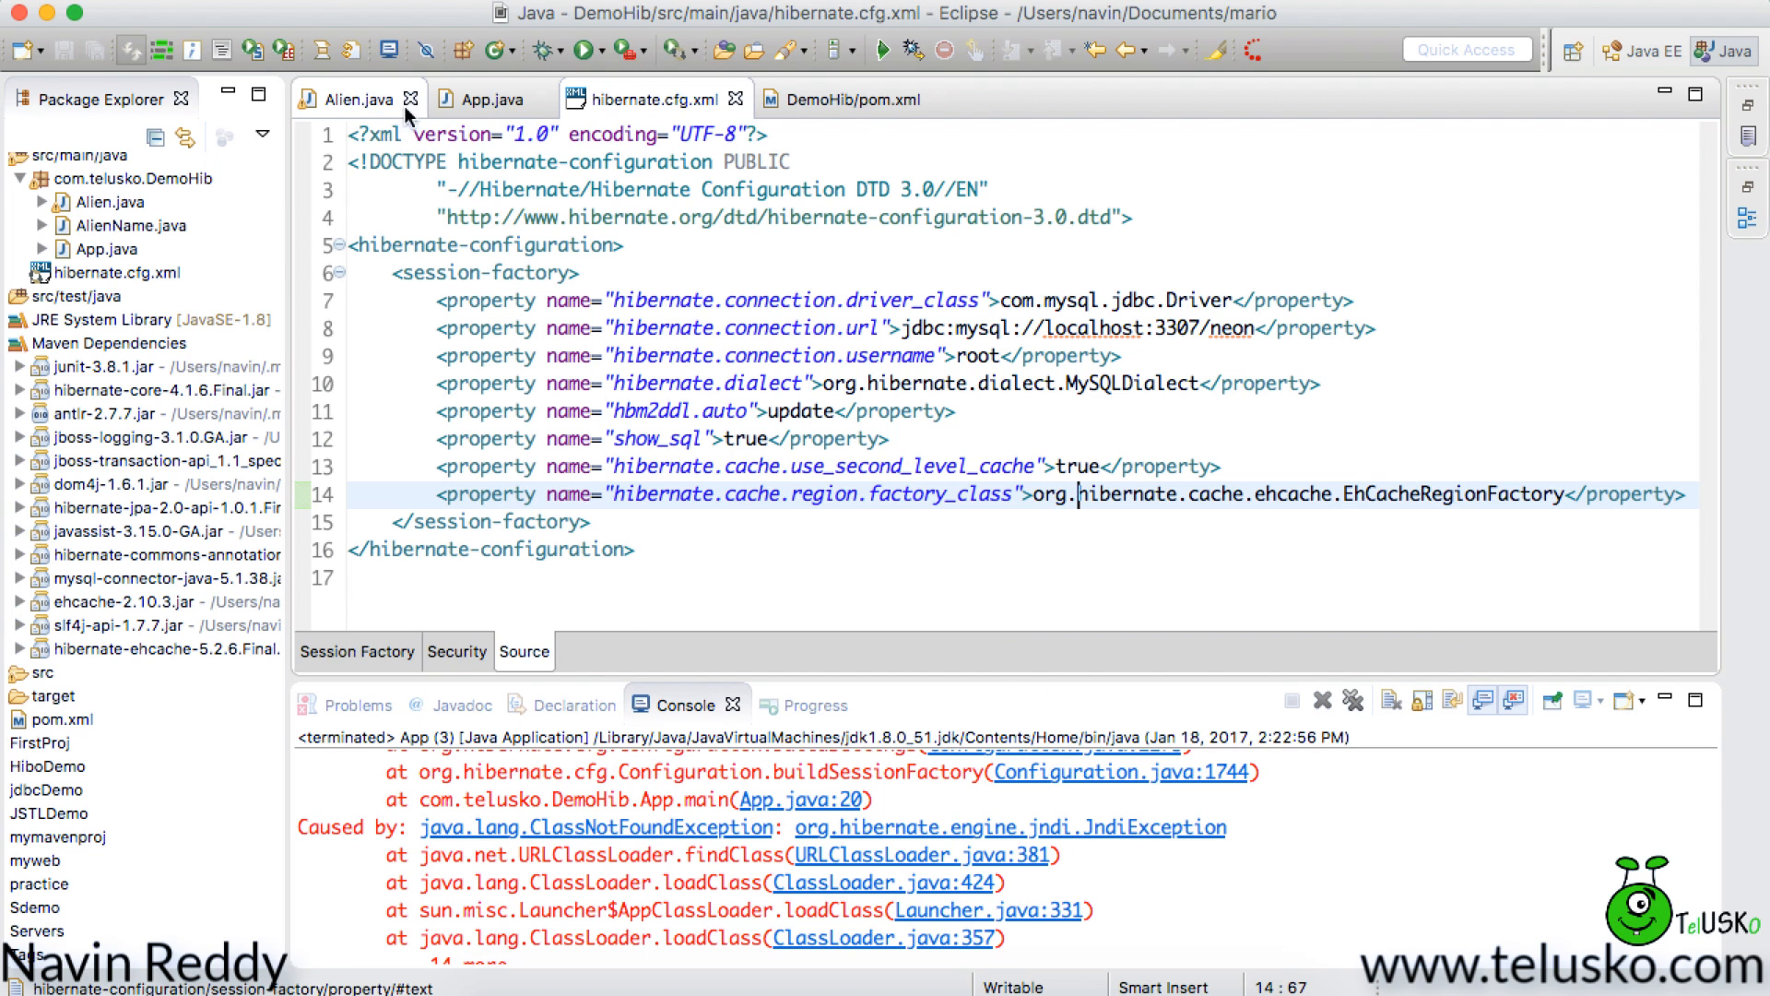
pyautogui.click(491, 97)
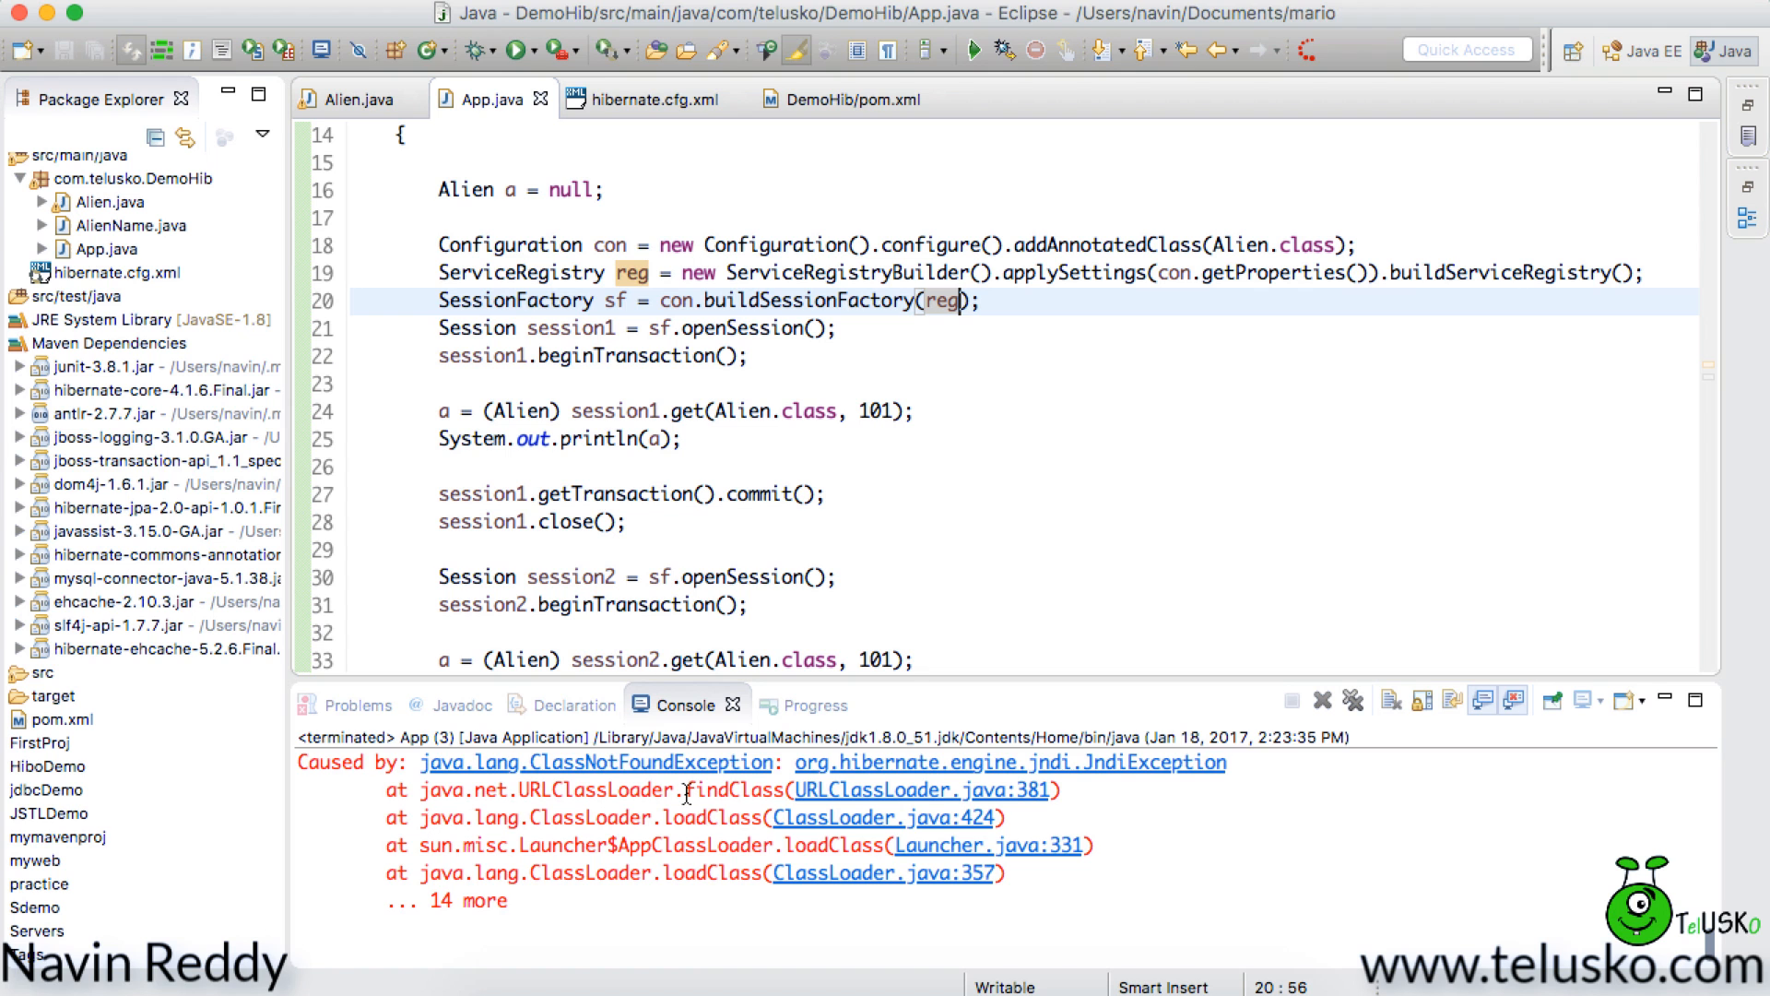
# In pom.xml, change the ehcache dependency version to 2.10.3
pyautogui.scroll(3)
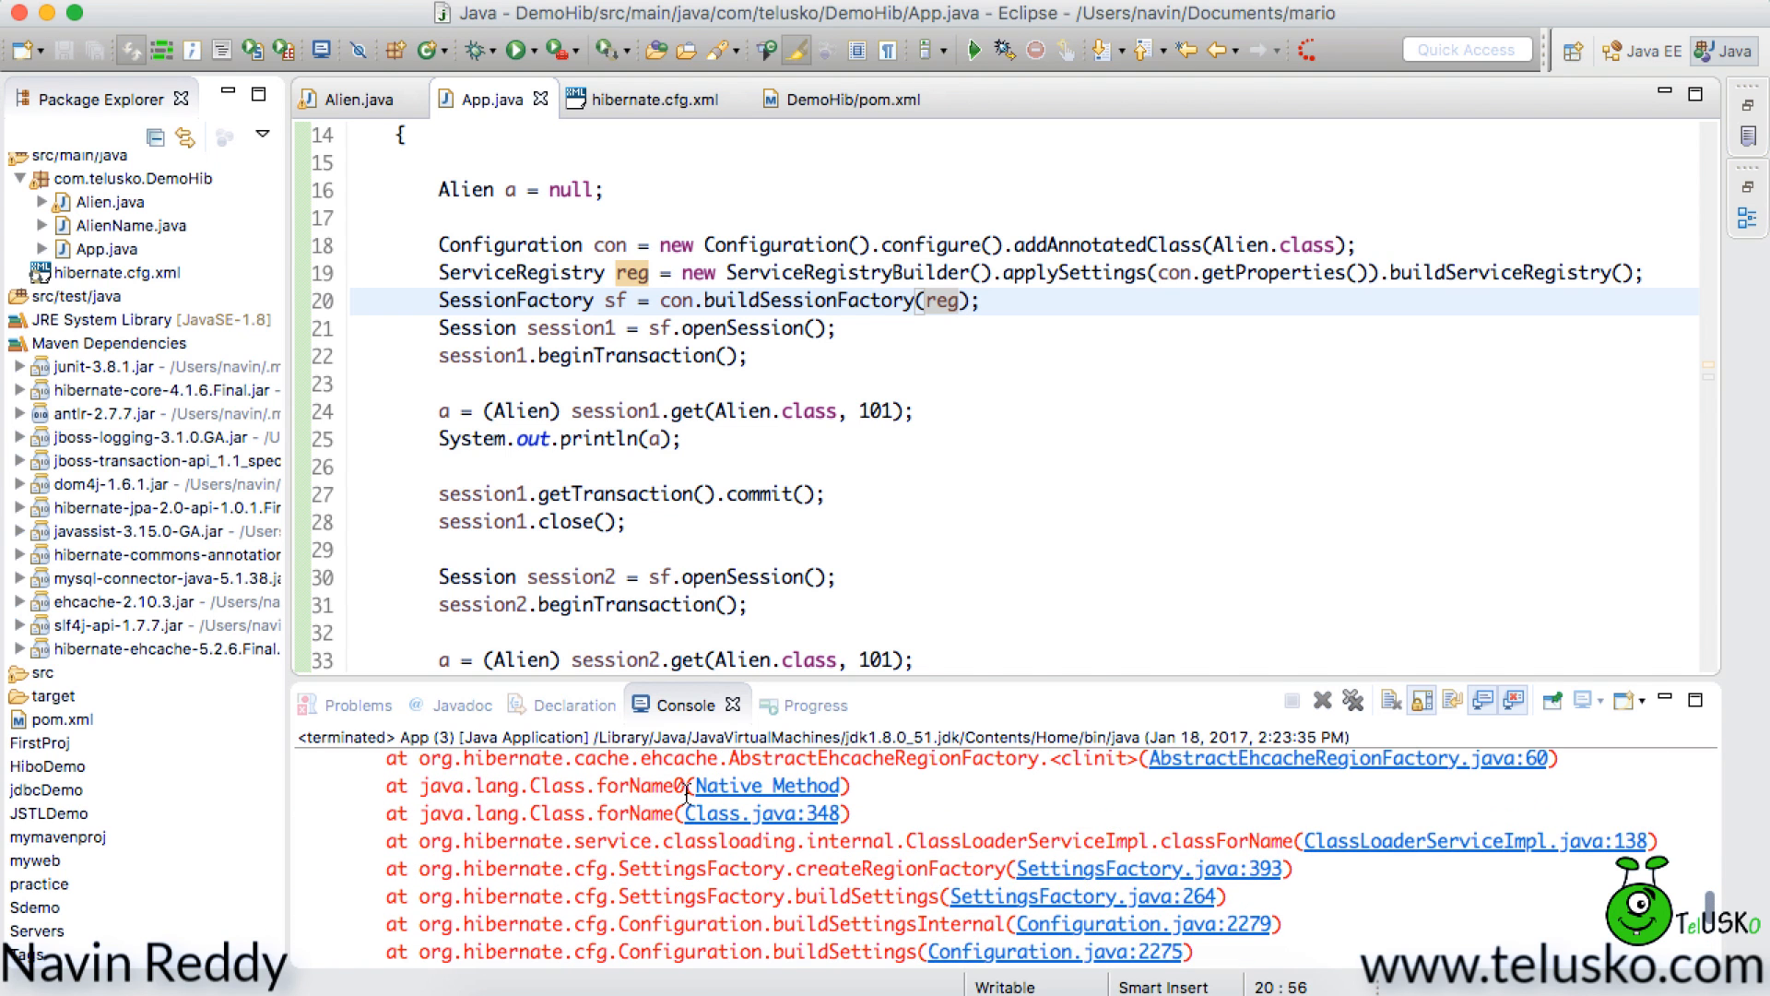
pyautogui.scroll(-3)
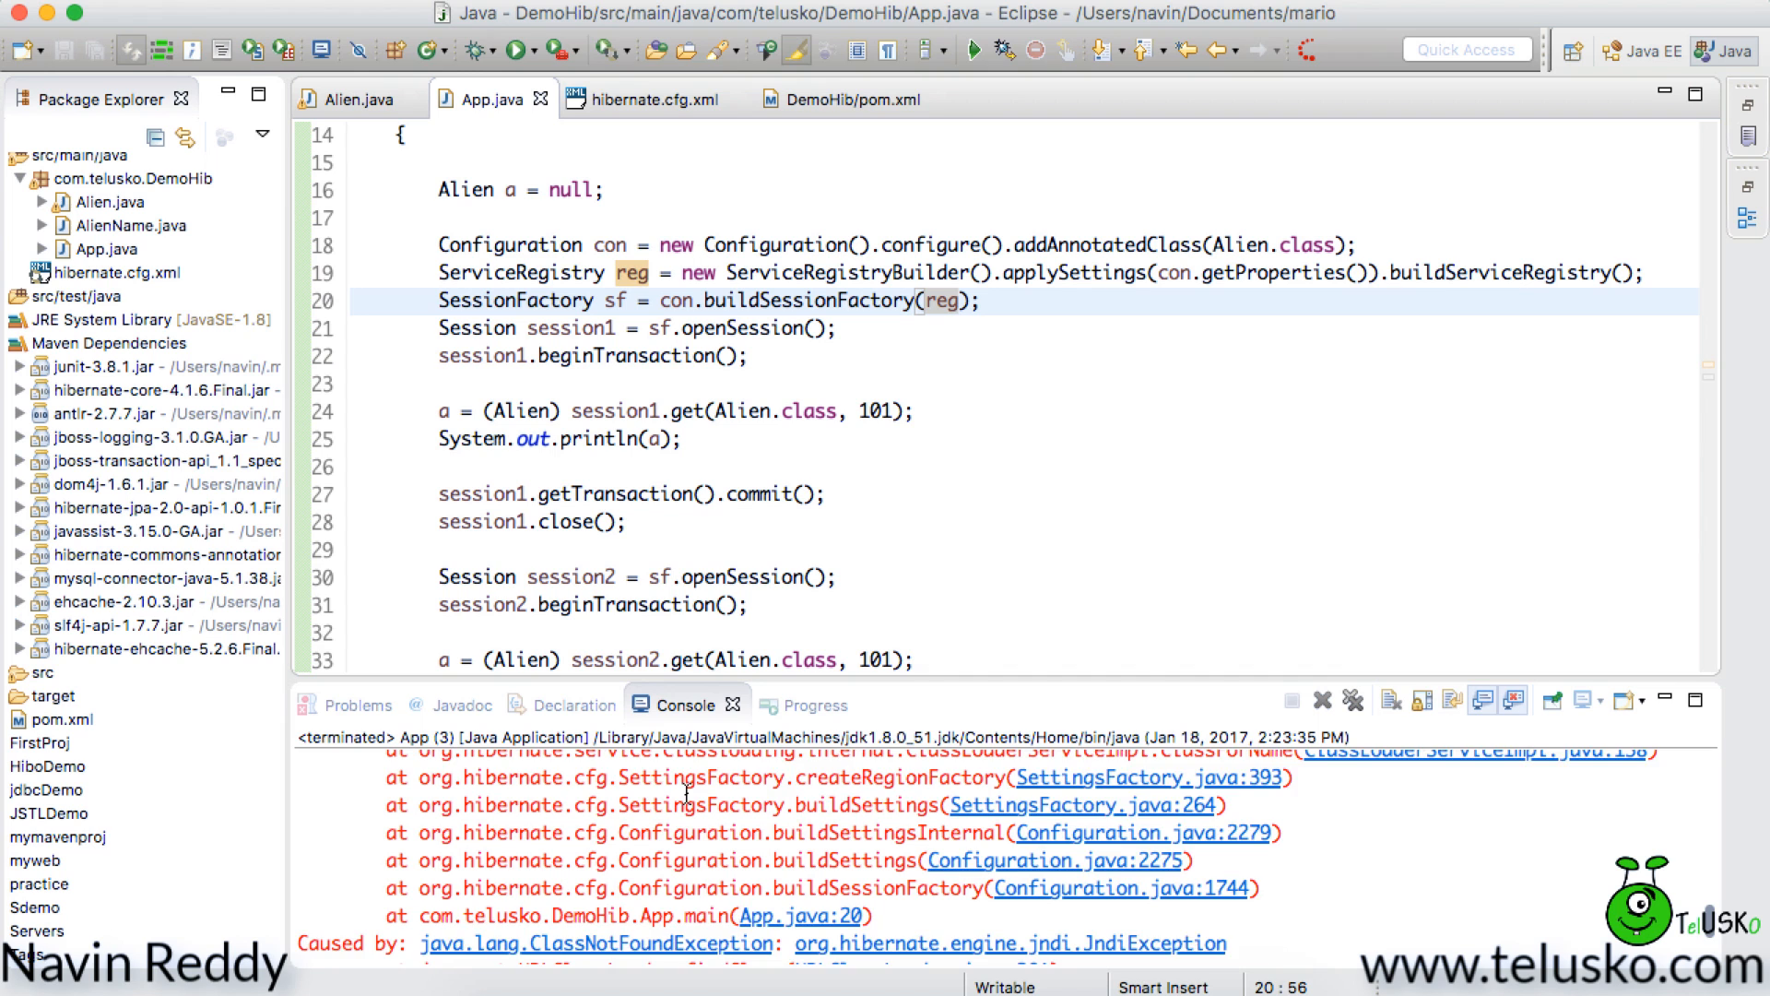
pyautogui.scroll(3)
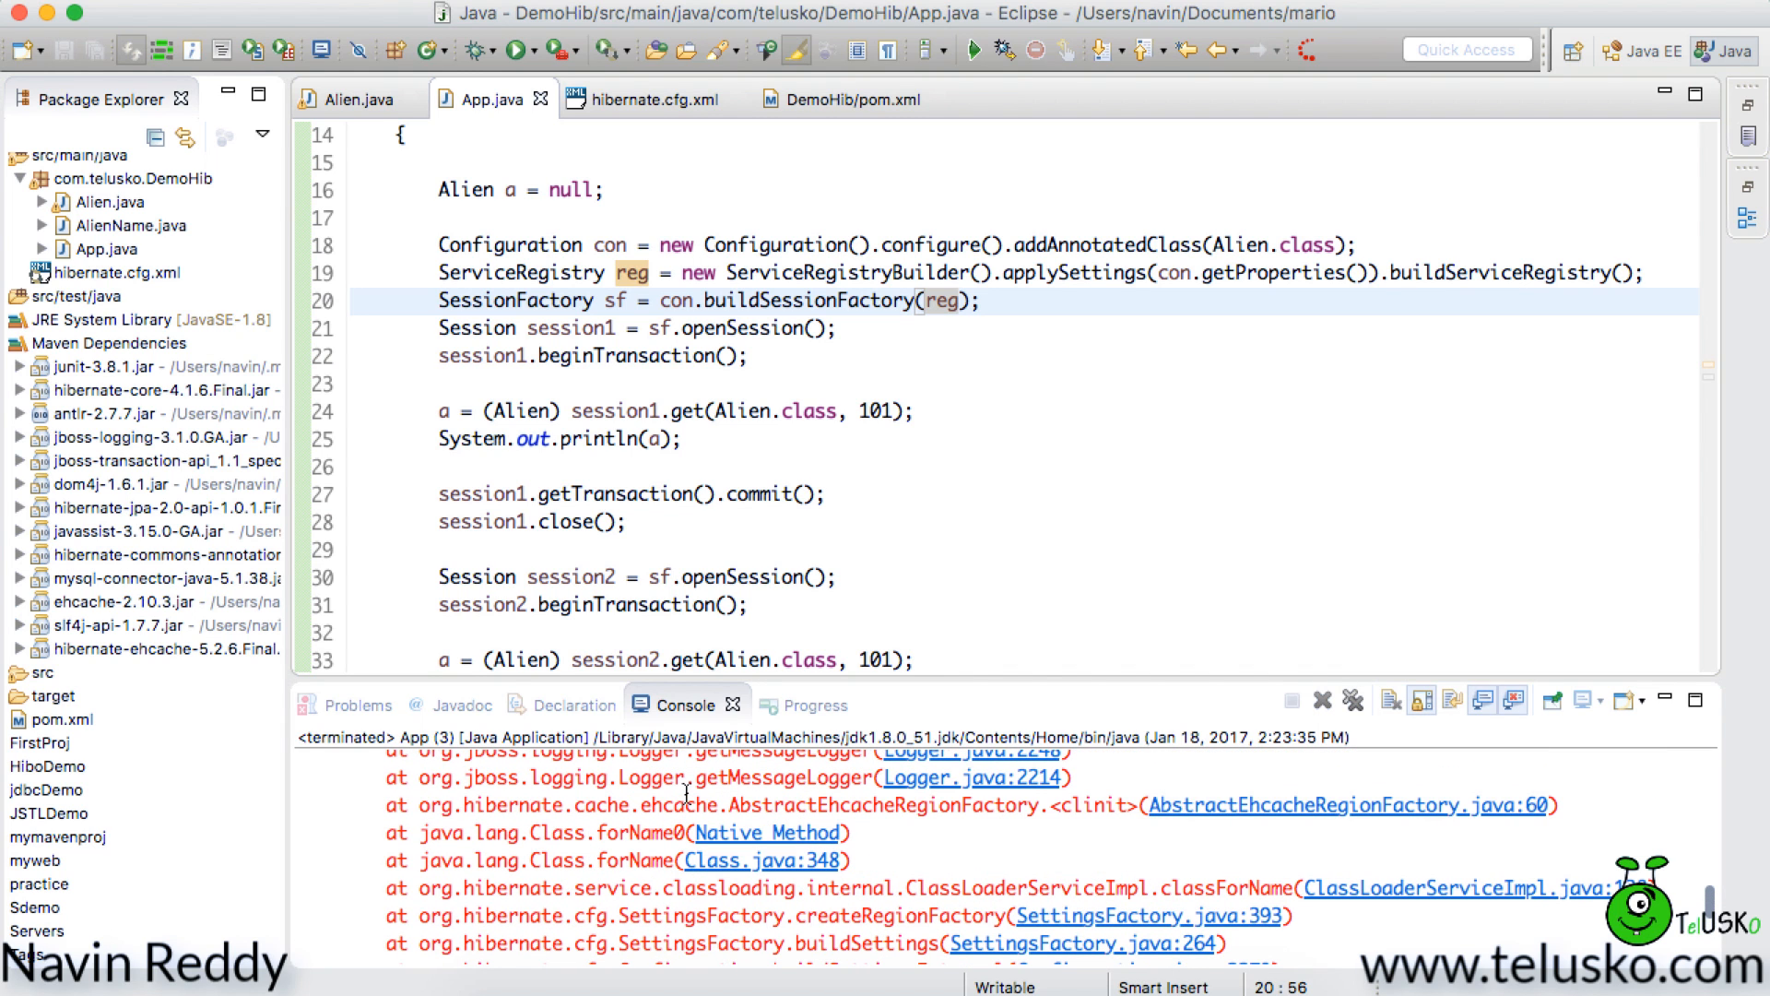
pyautogui.click(452, 549)
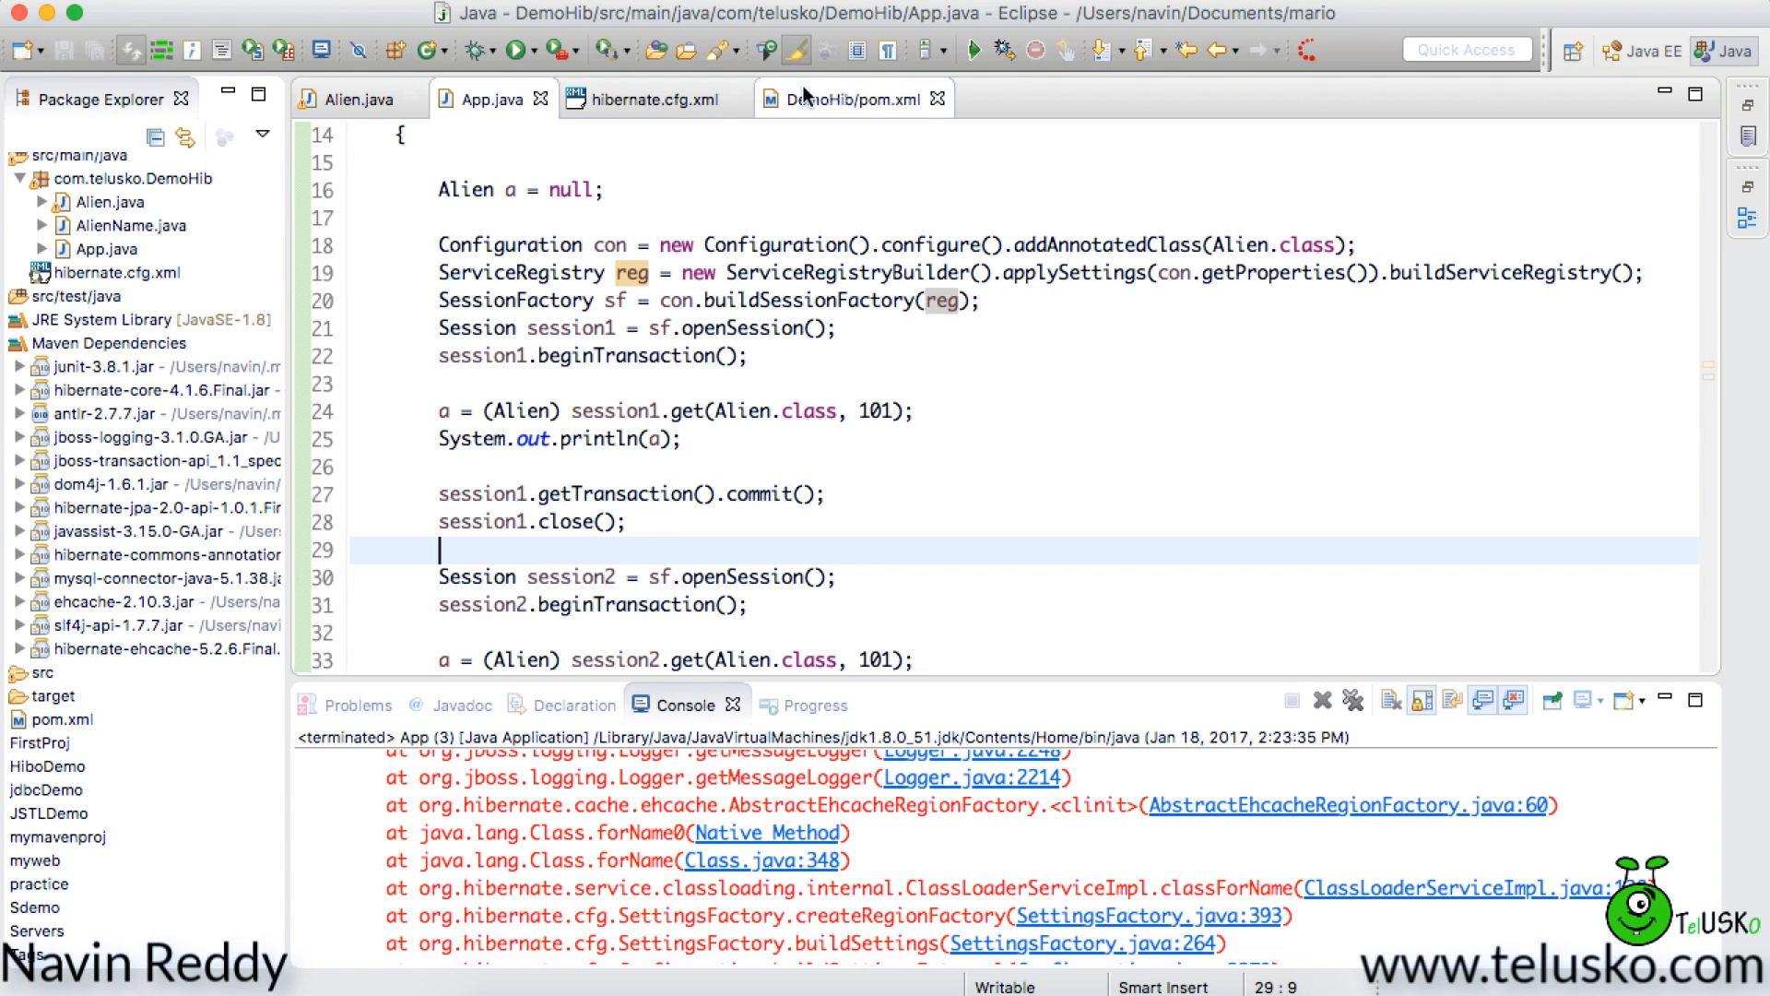
pyautogui.click(652, 98)
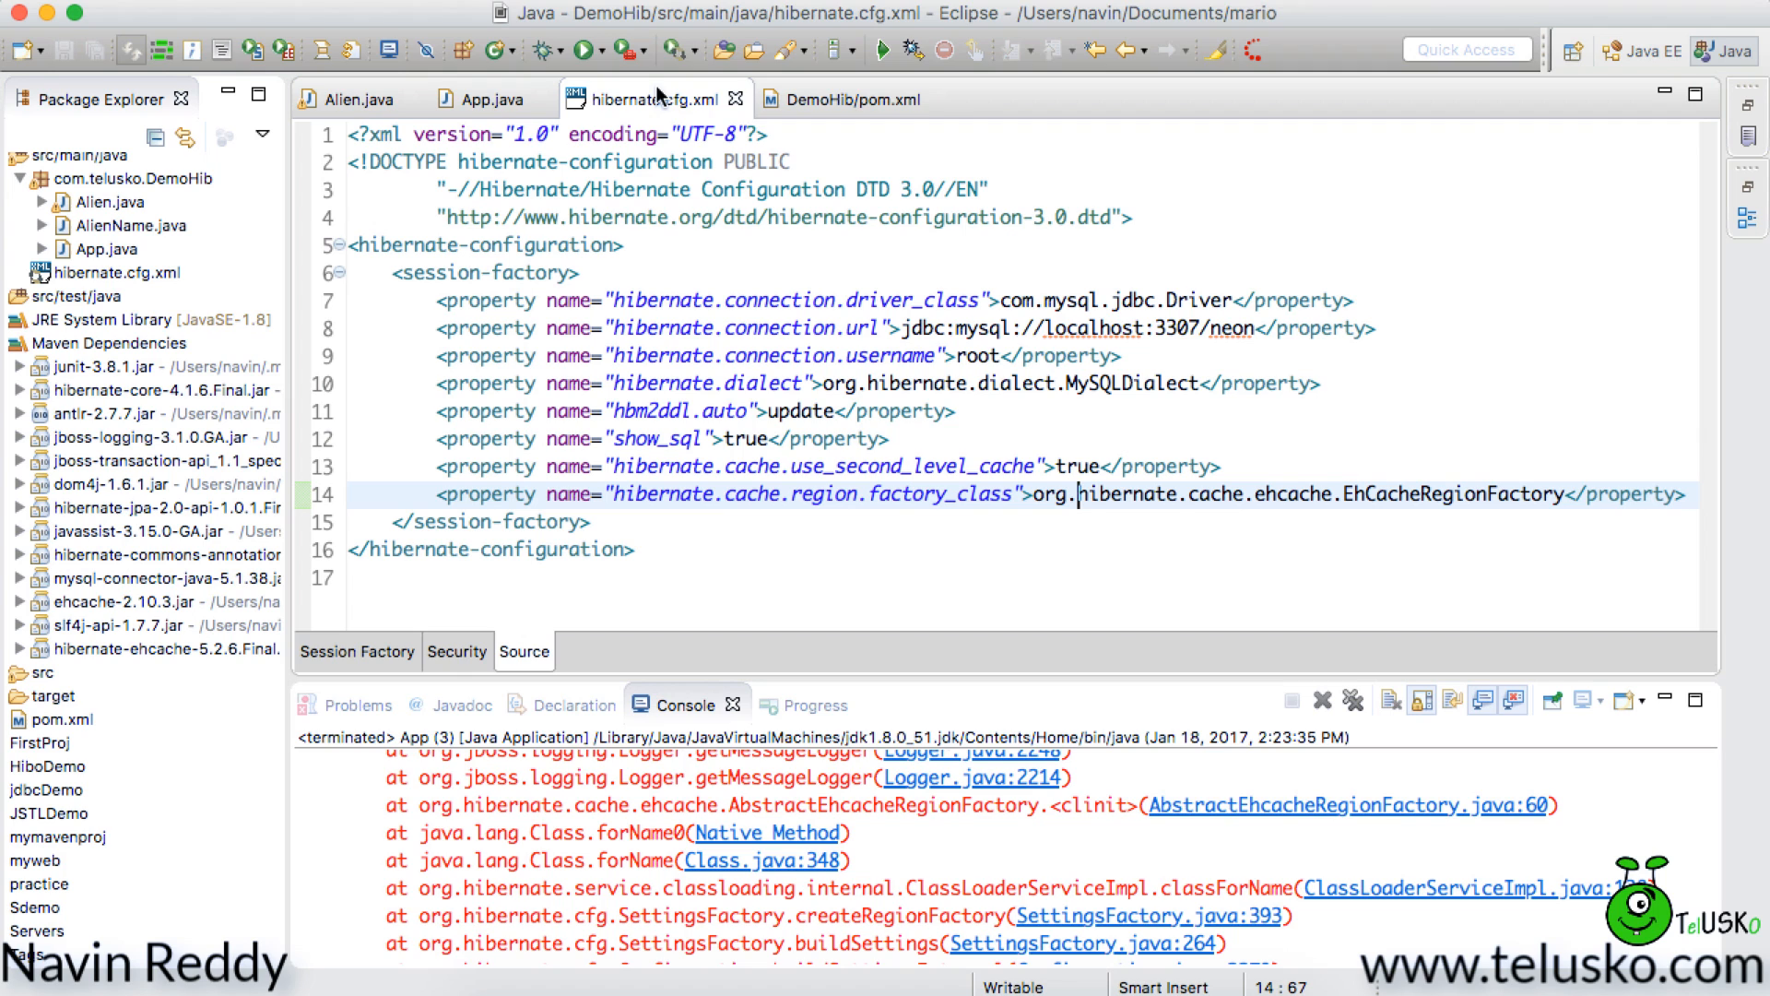
pyautogui.click(842, 99)
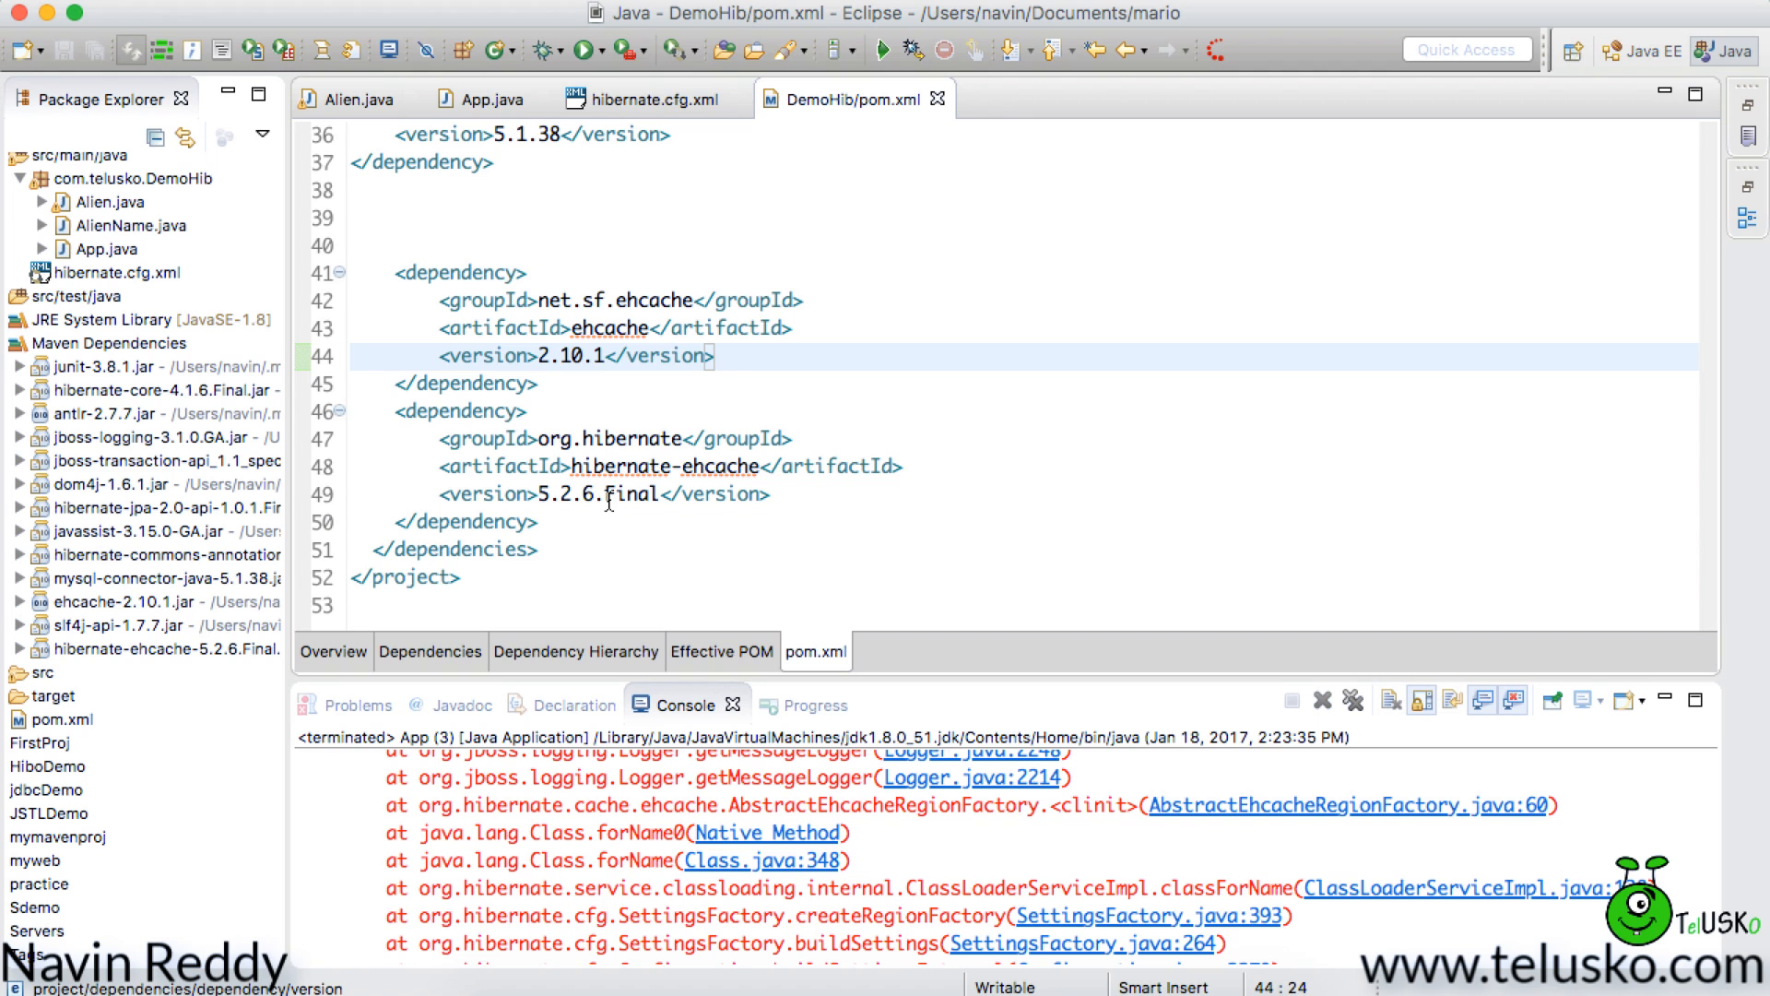
pyautogui.write('3')
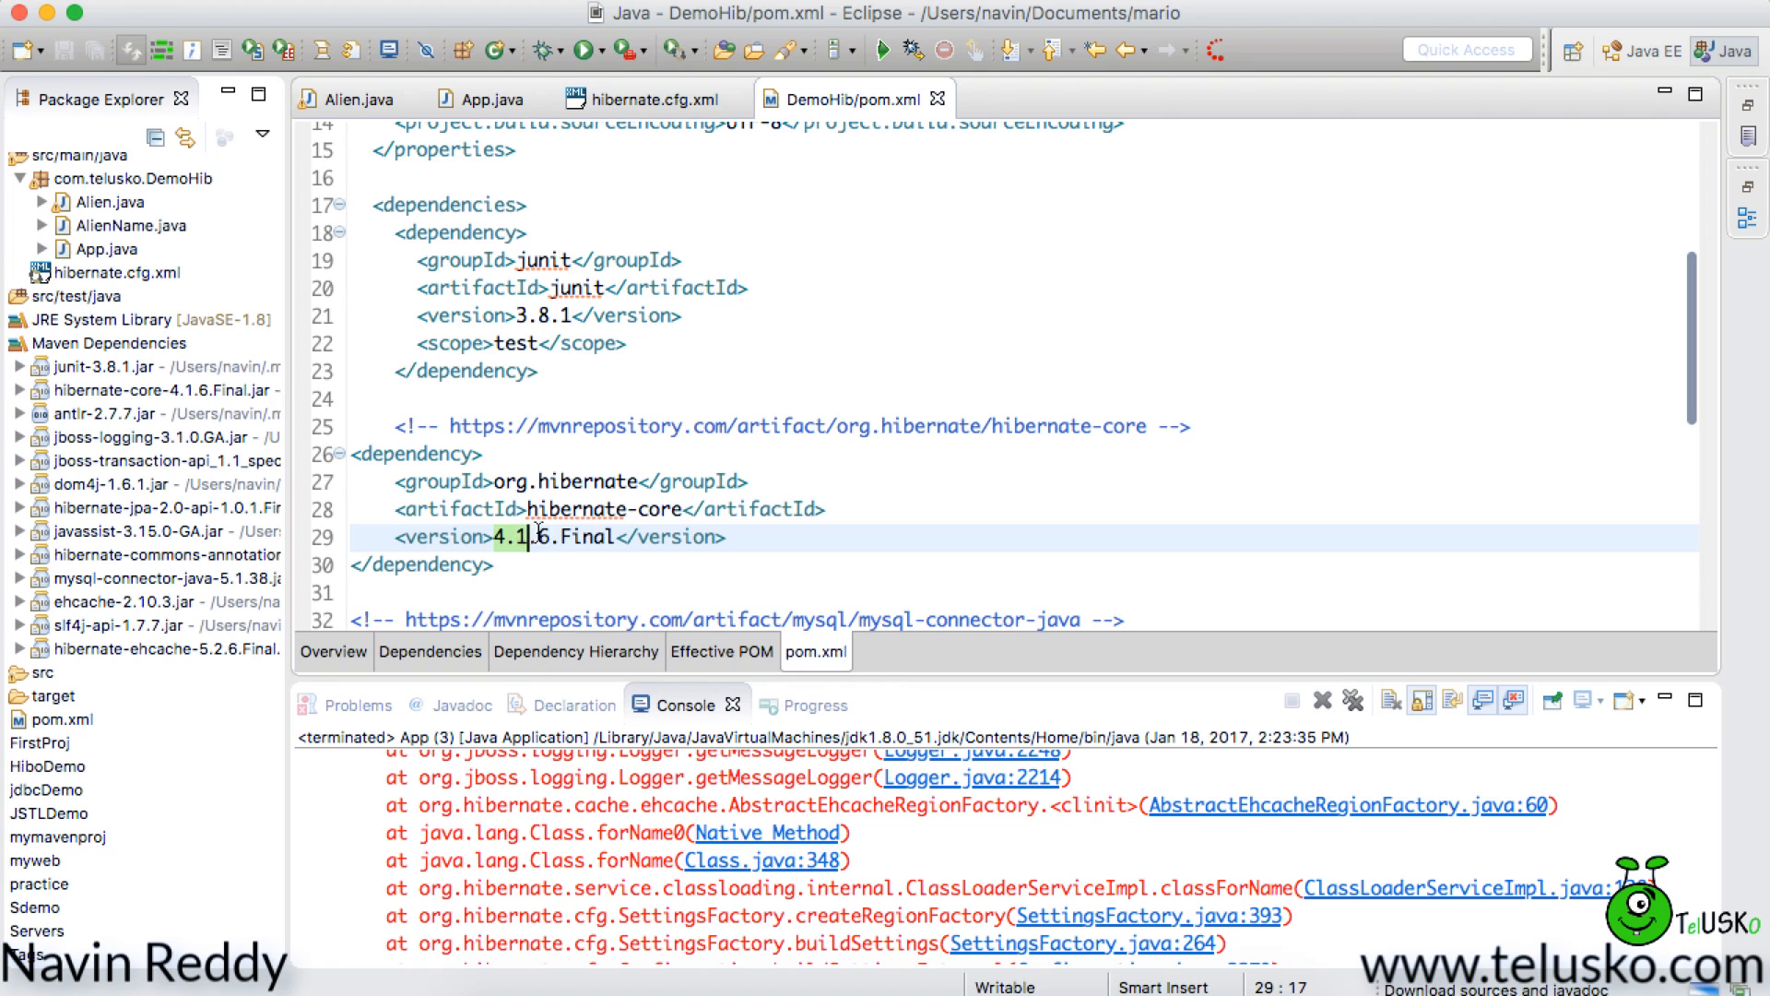
# Set the hibernate-ehcache version to 4.1.6.Final to match hibernate-core, then return to App
pyautogui.scroll(-3)
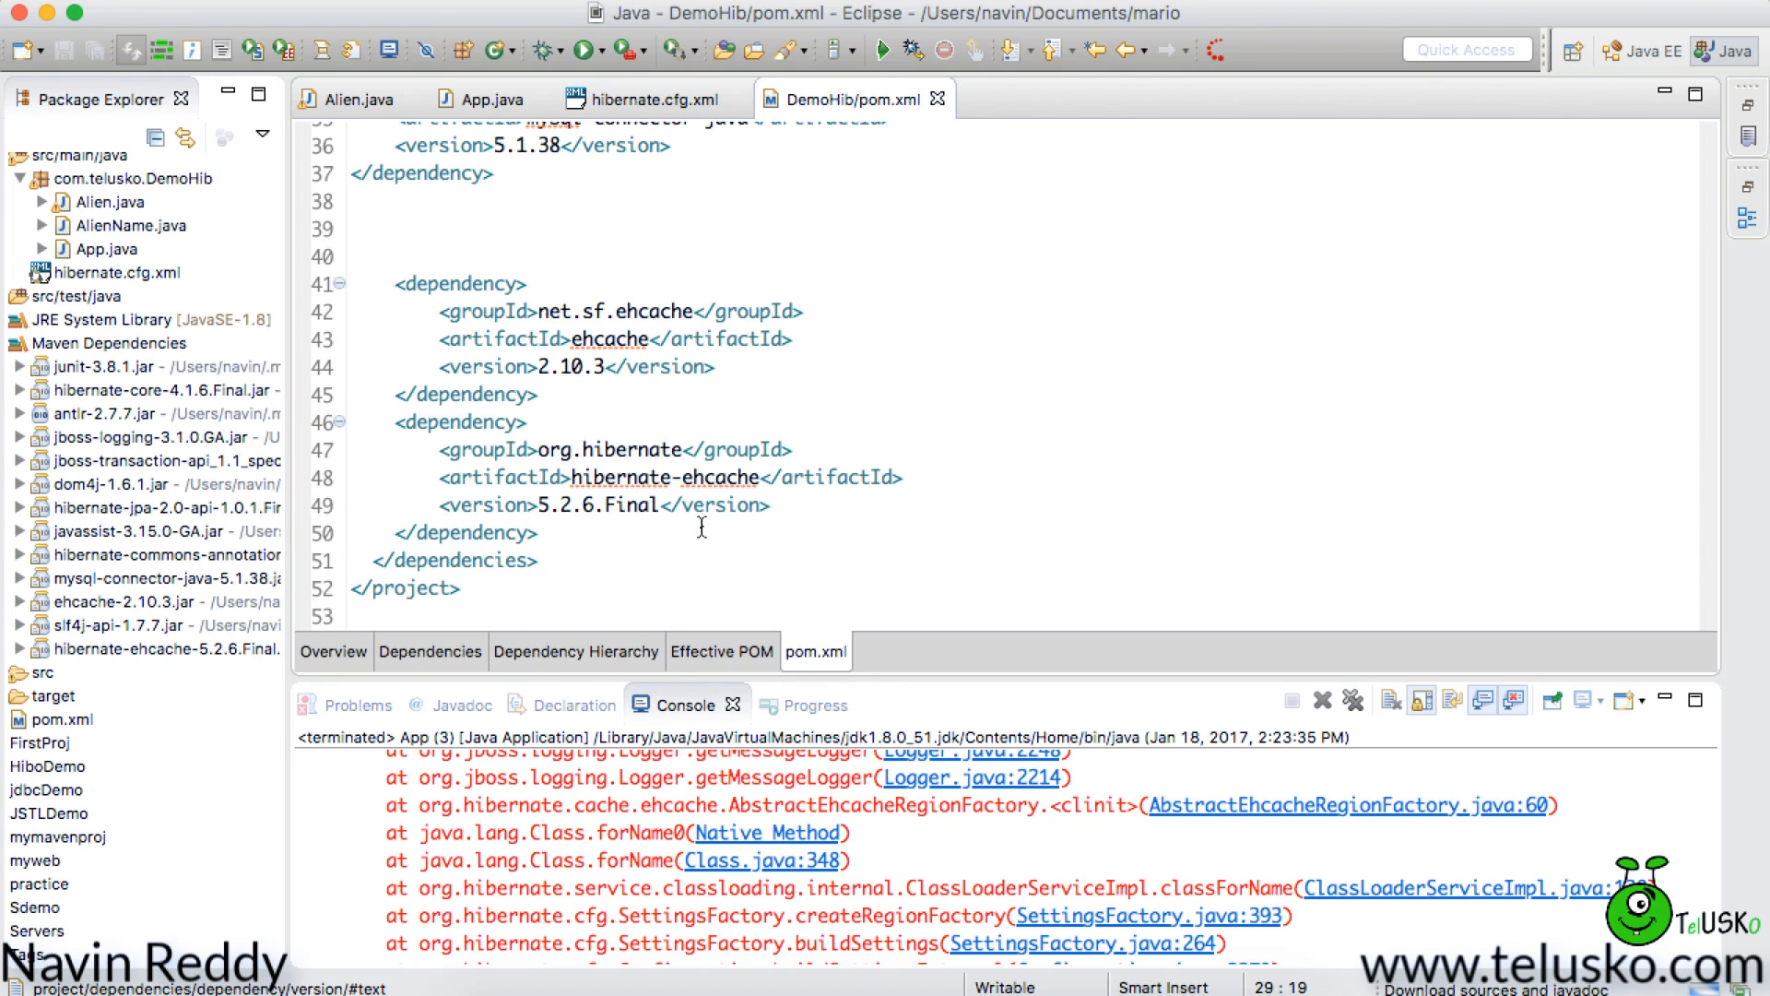
pyautogui.click(542, 505)
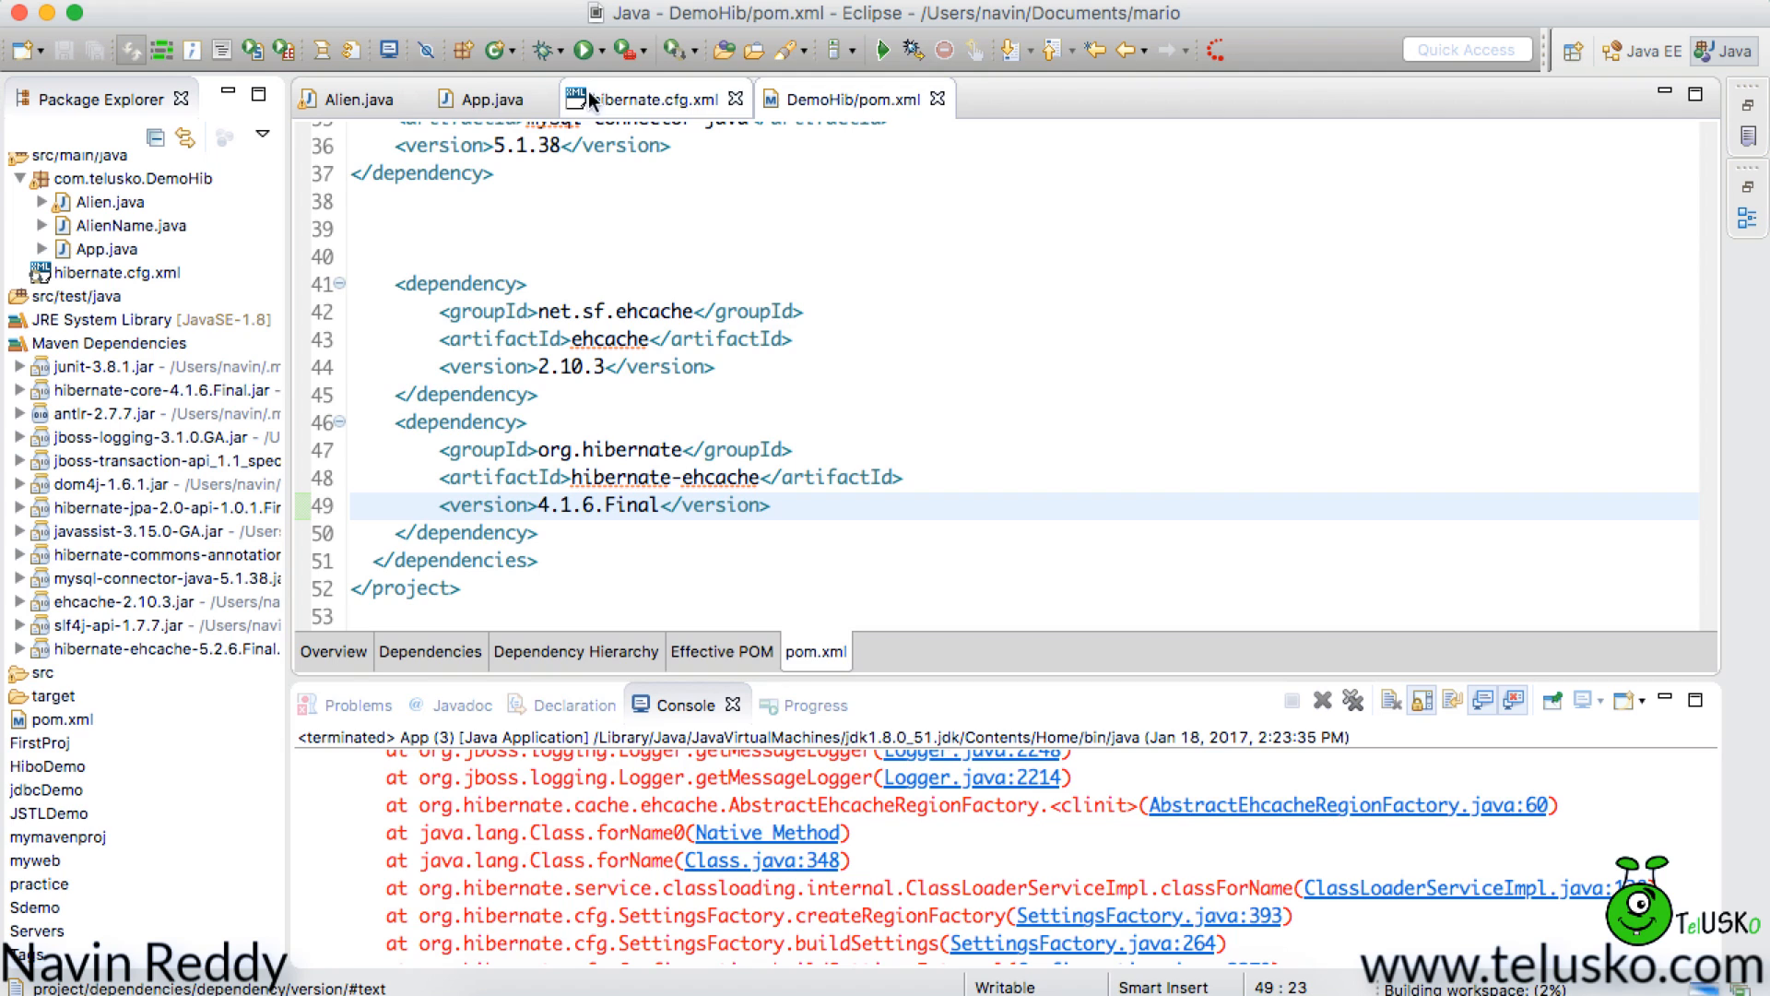
pyautogui.click(487, 100)
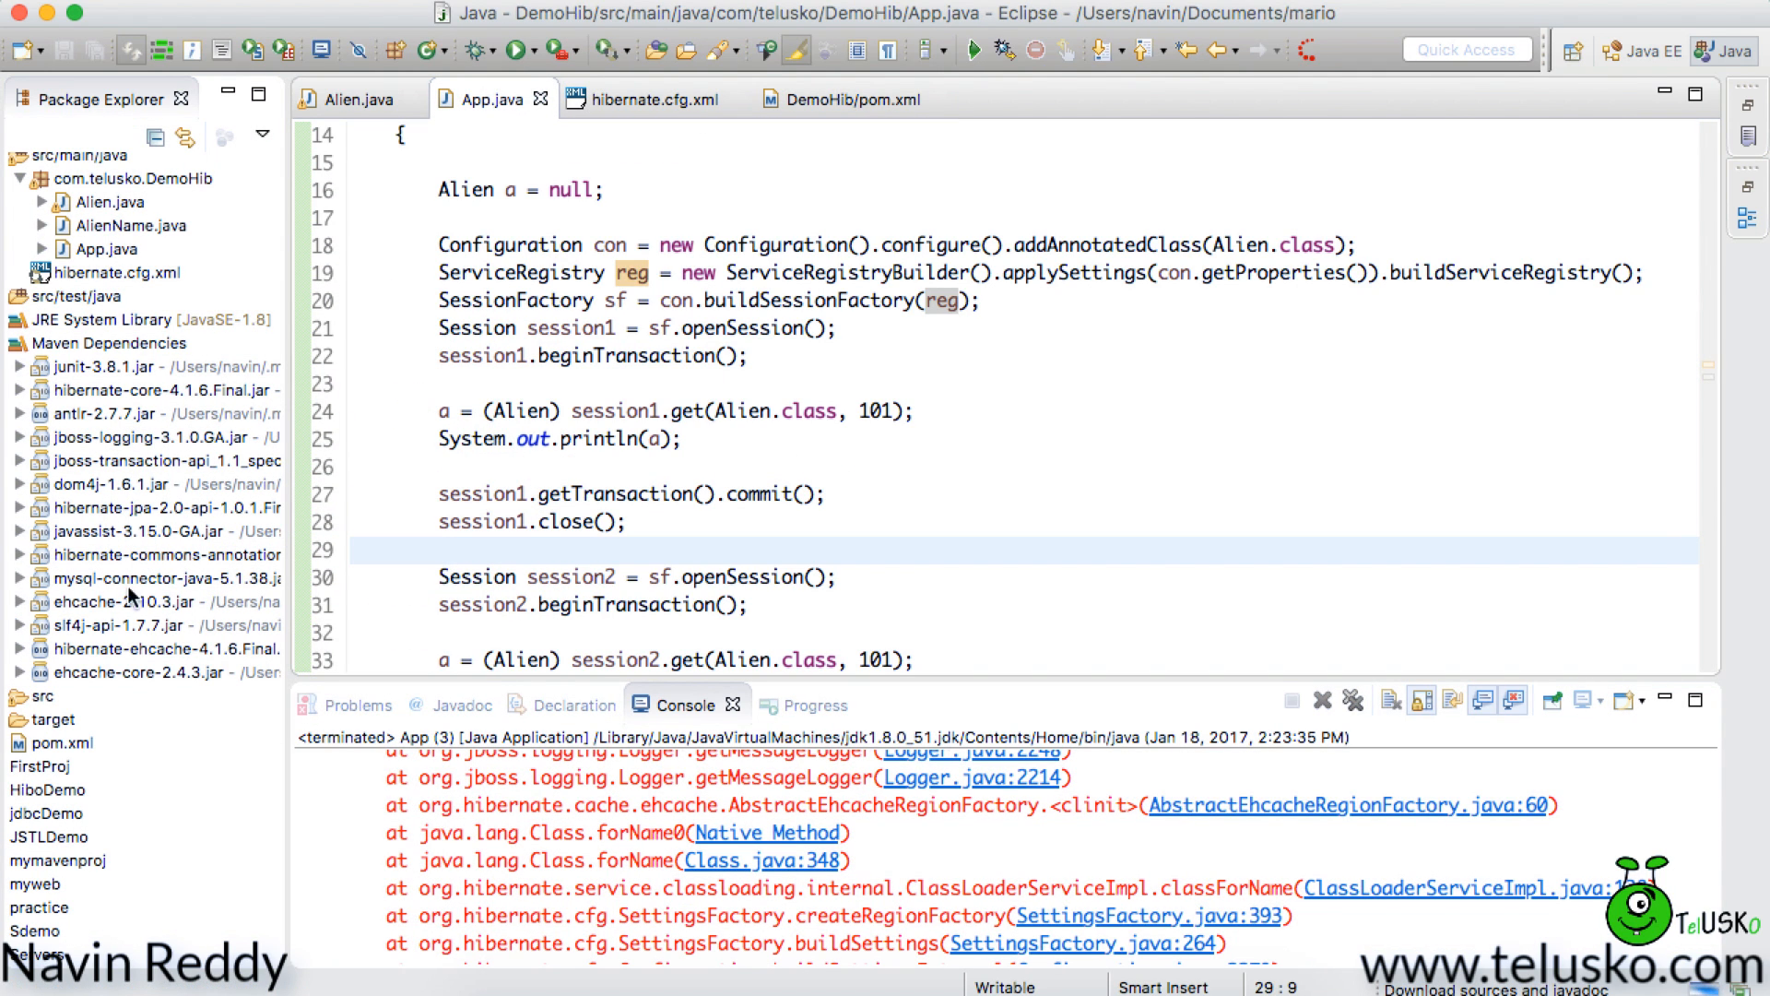
# Run App as a Java Application, dismissing the 'no main type' launch error
pyautogui.click(147, 647)
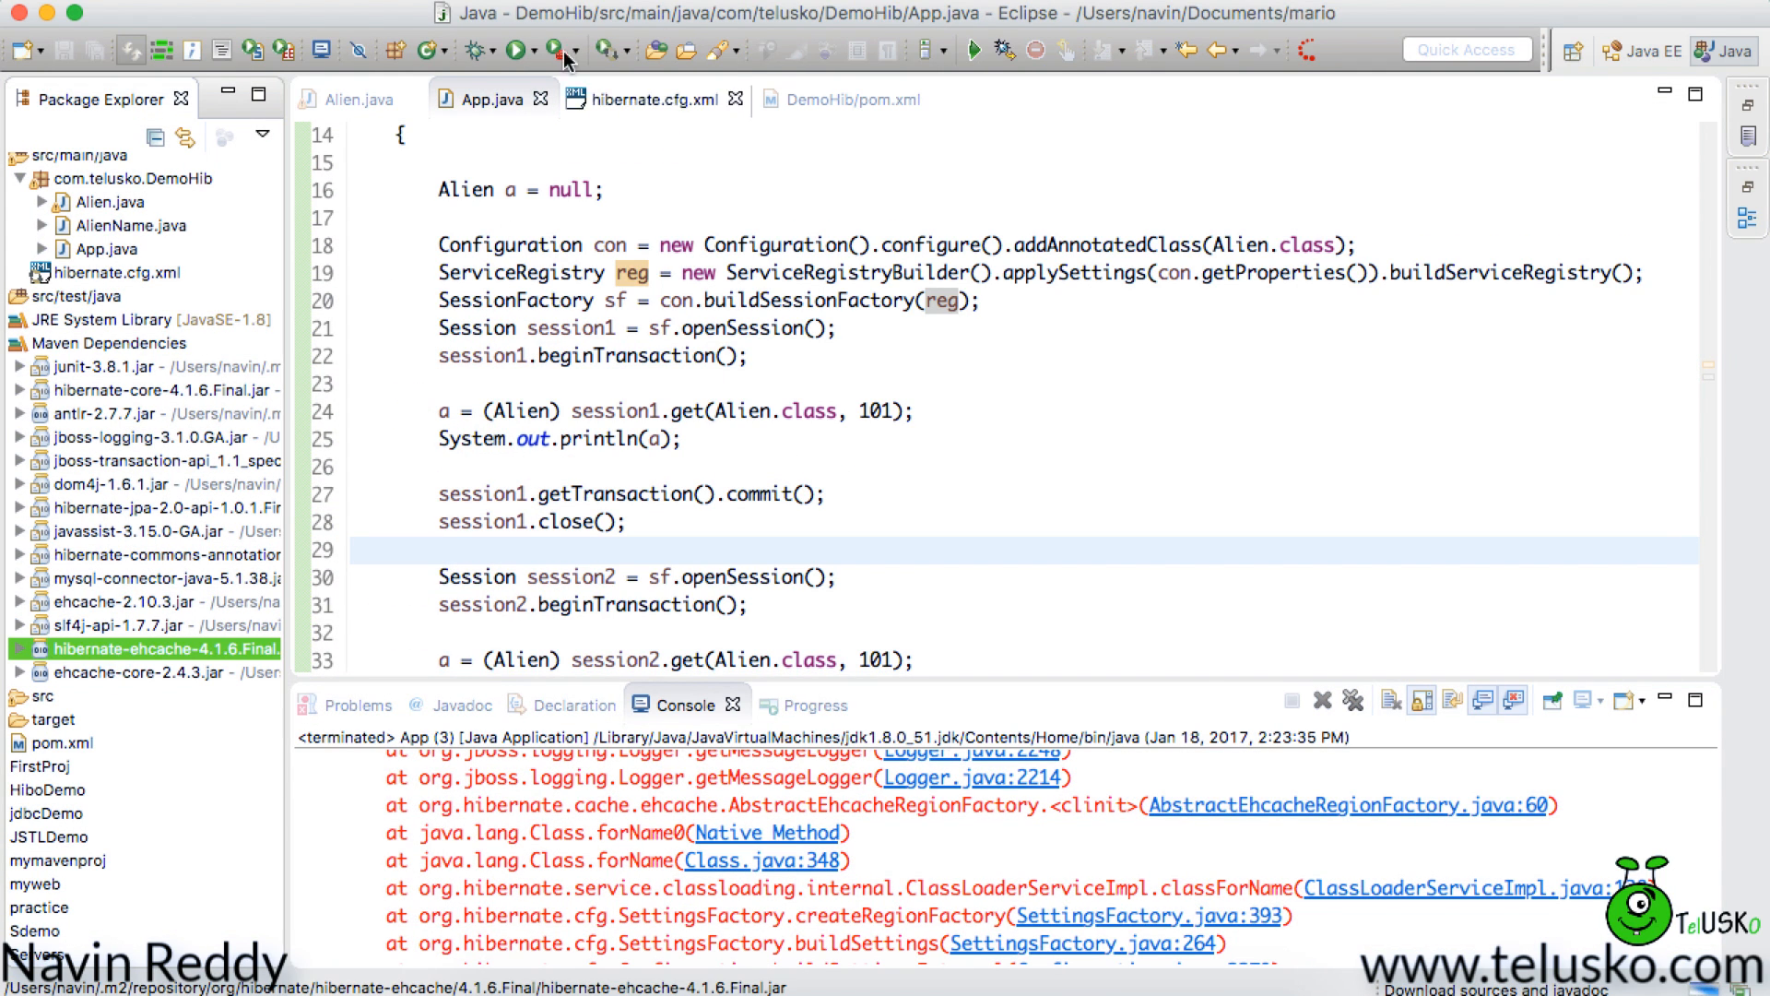
pyautogui.click(540, 50)
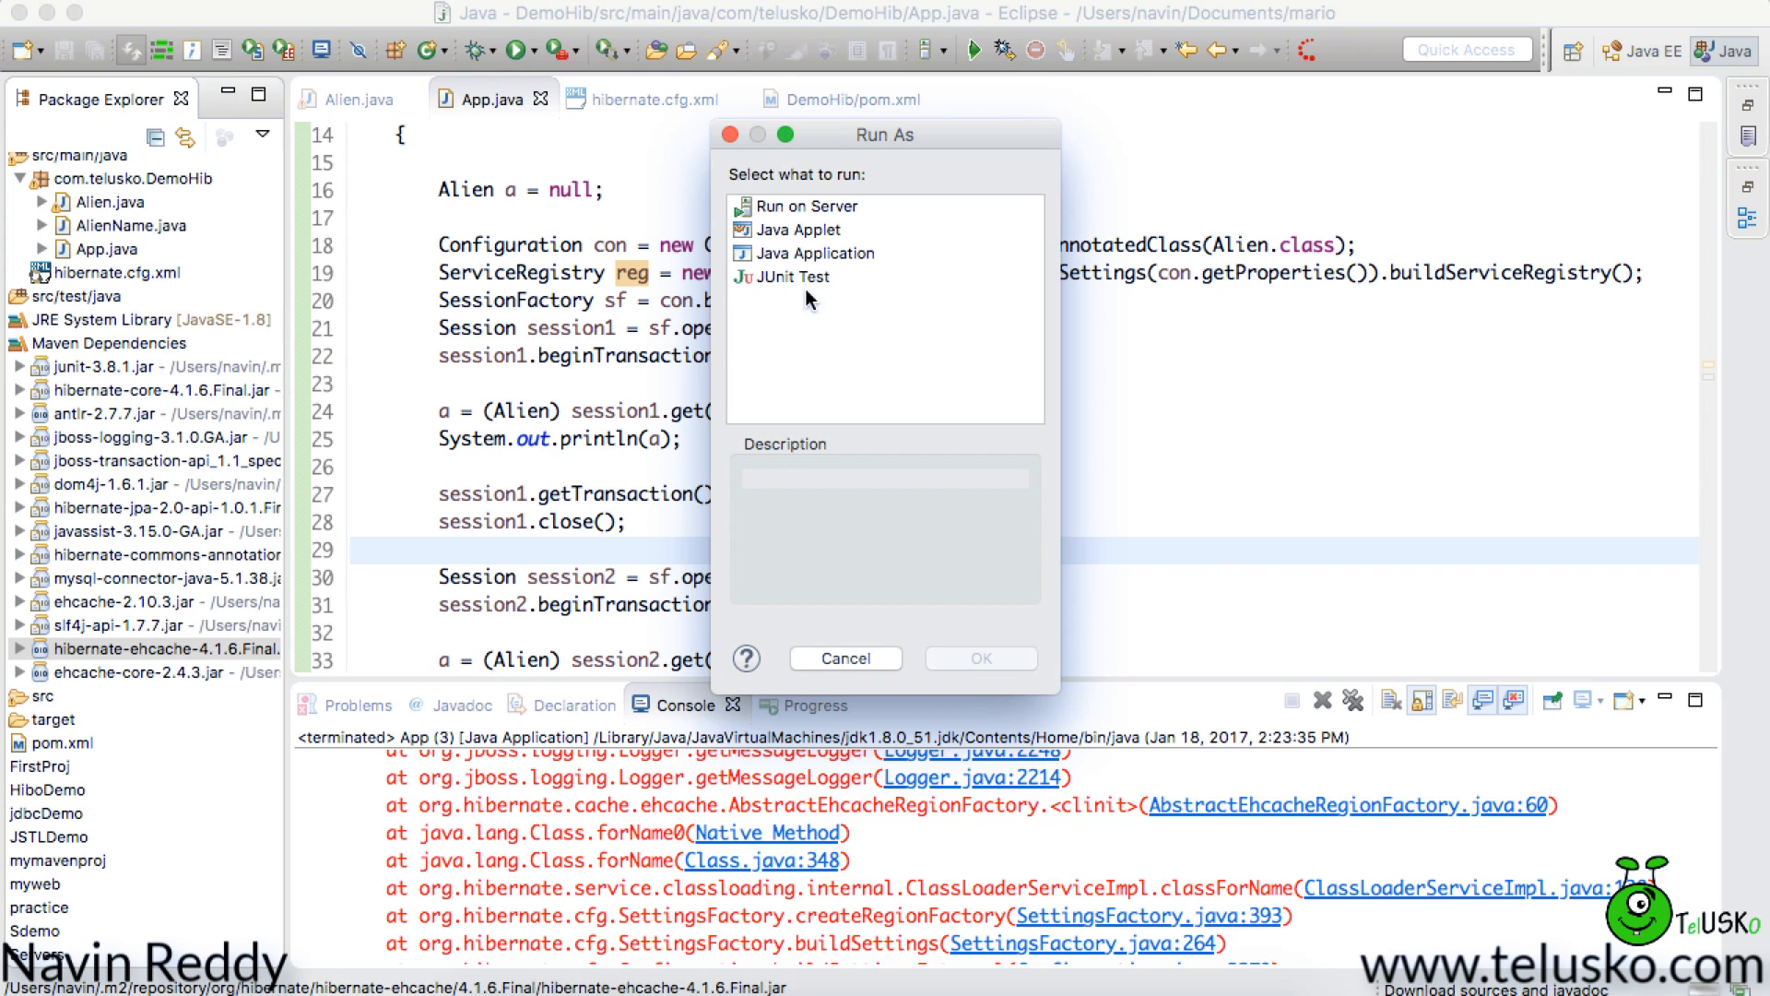
pyautogui.click(978, 656)
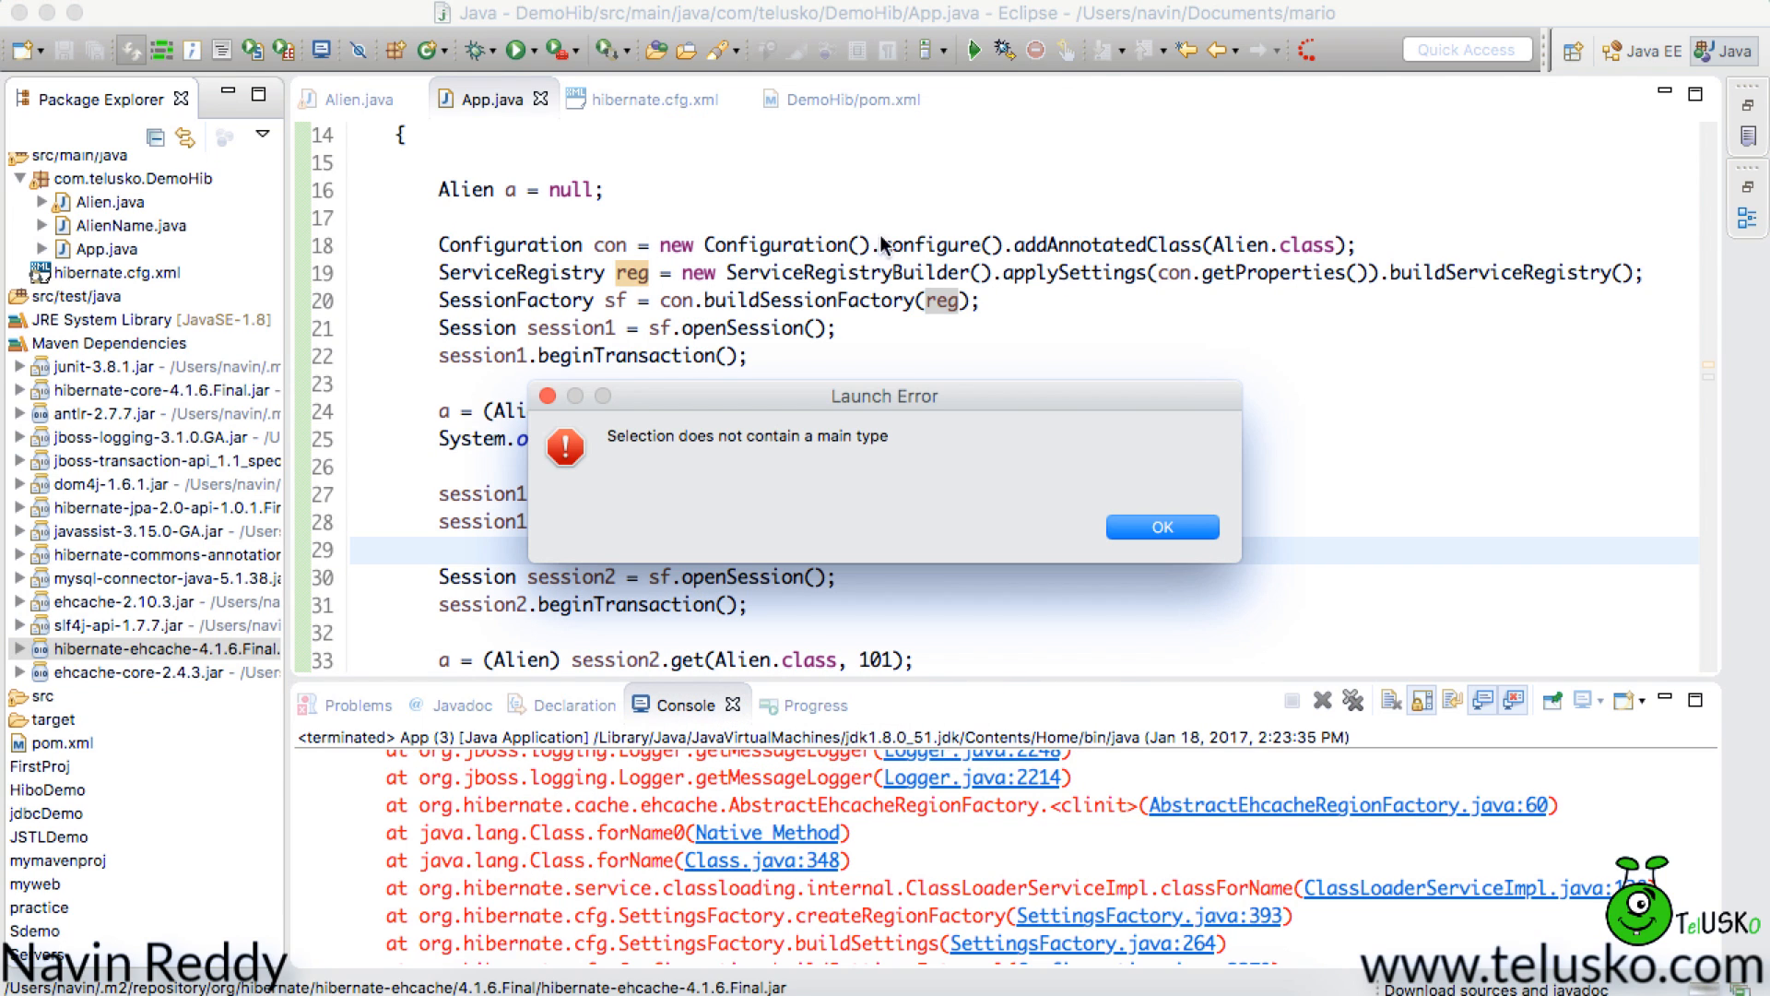
pyautogui.moveTo(1174, 564)
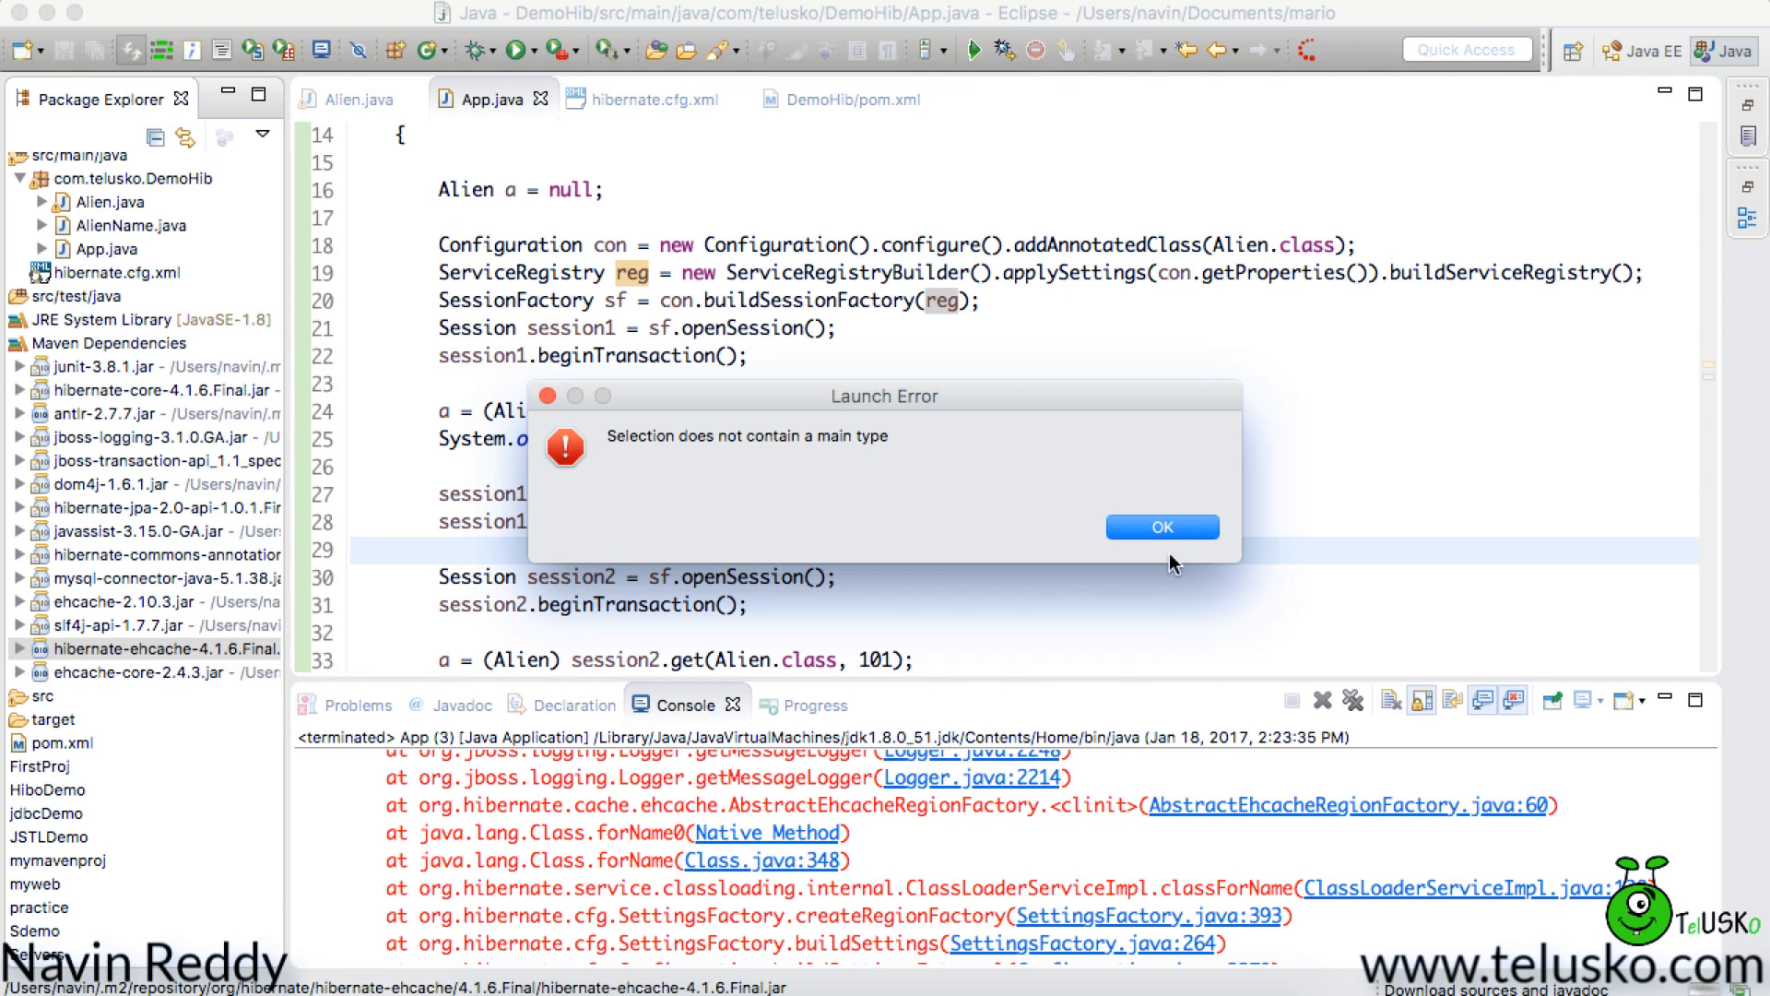
pyautogui.click(1160, 526)
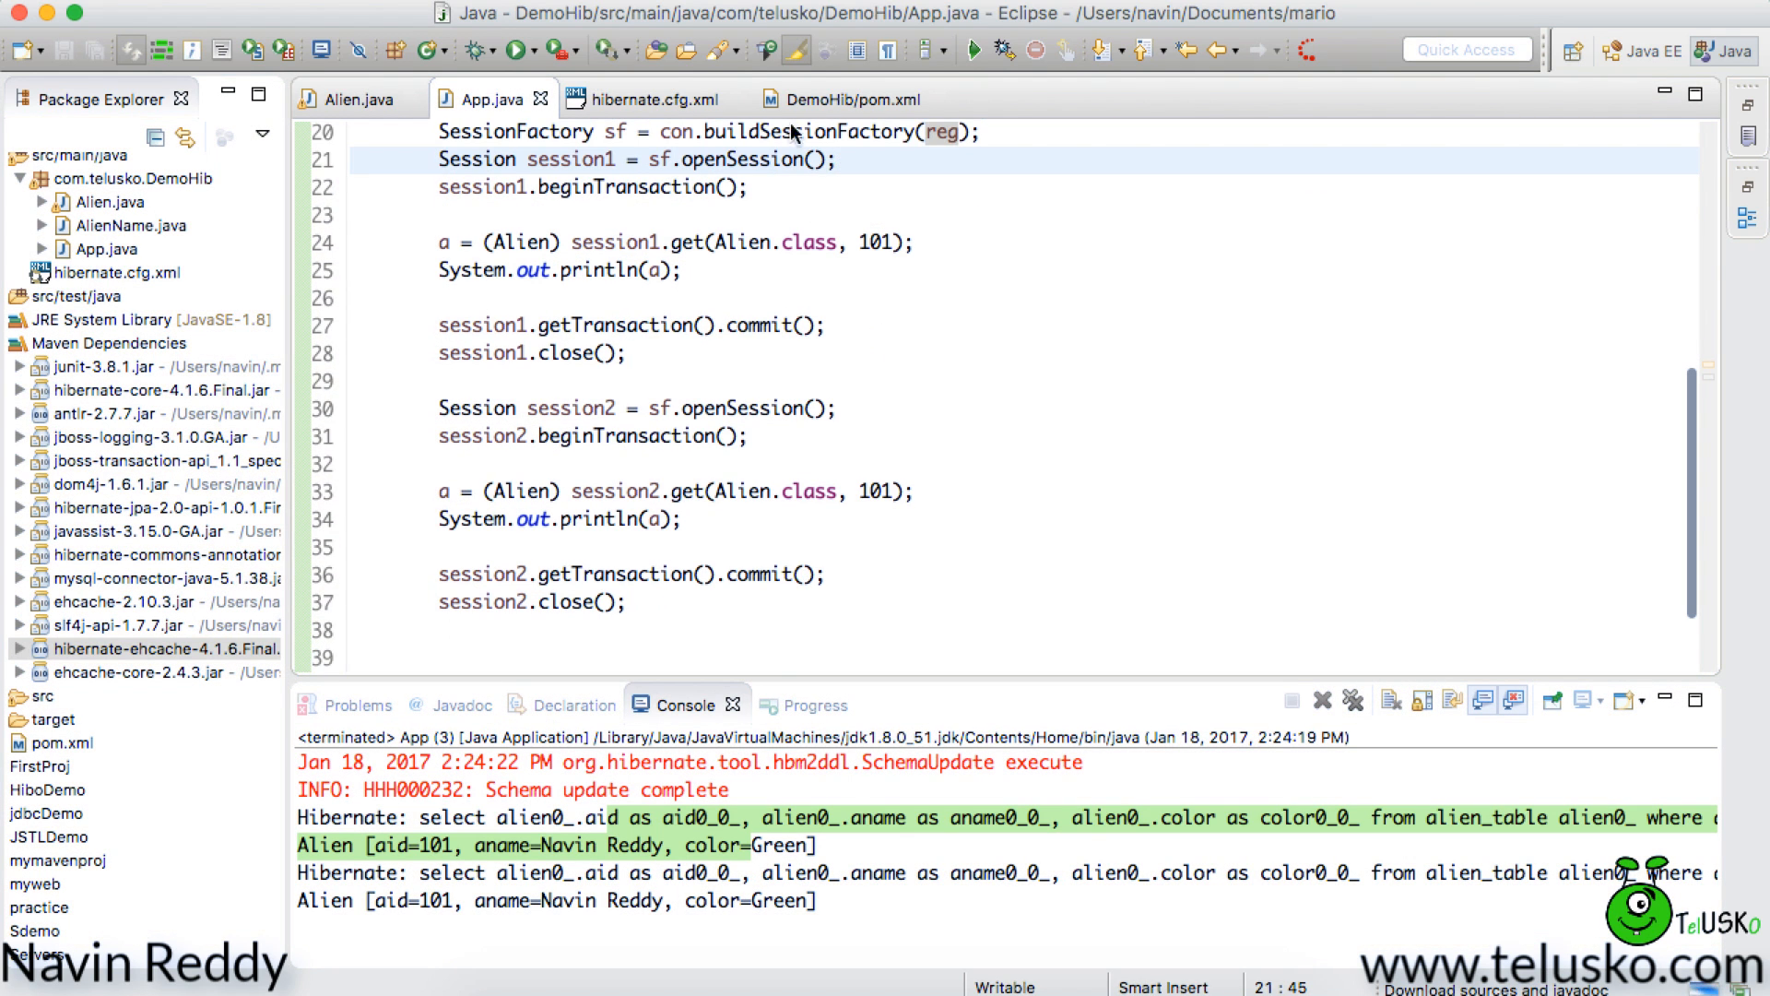
# Review pom.xml and hibernate.cfg.xml, then bring up the Alien entity class
pyautogui.click(839, 97)
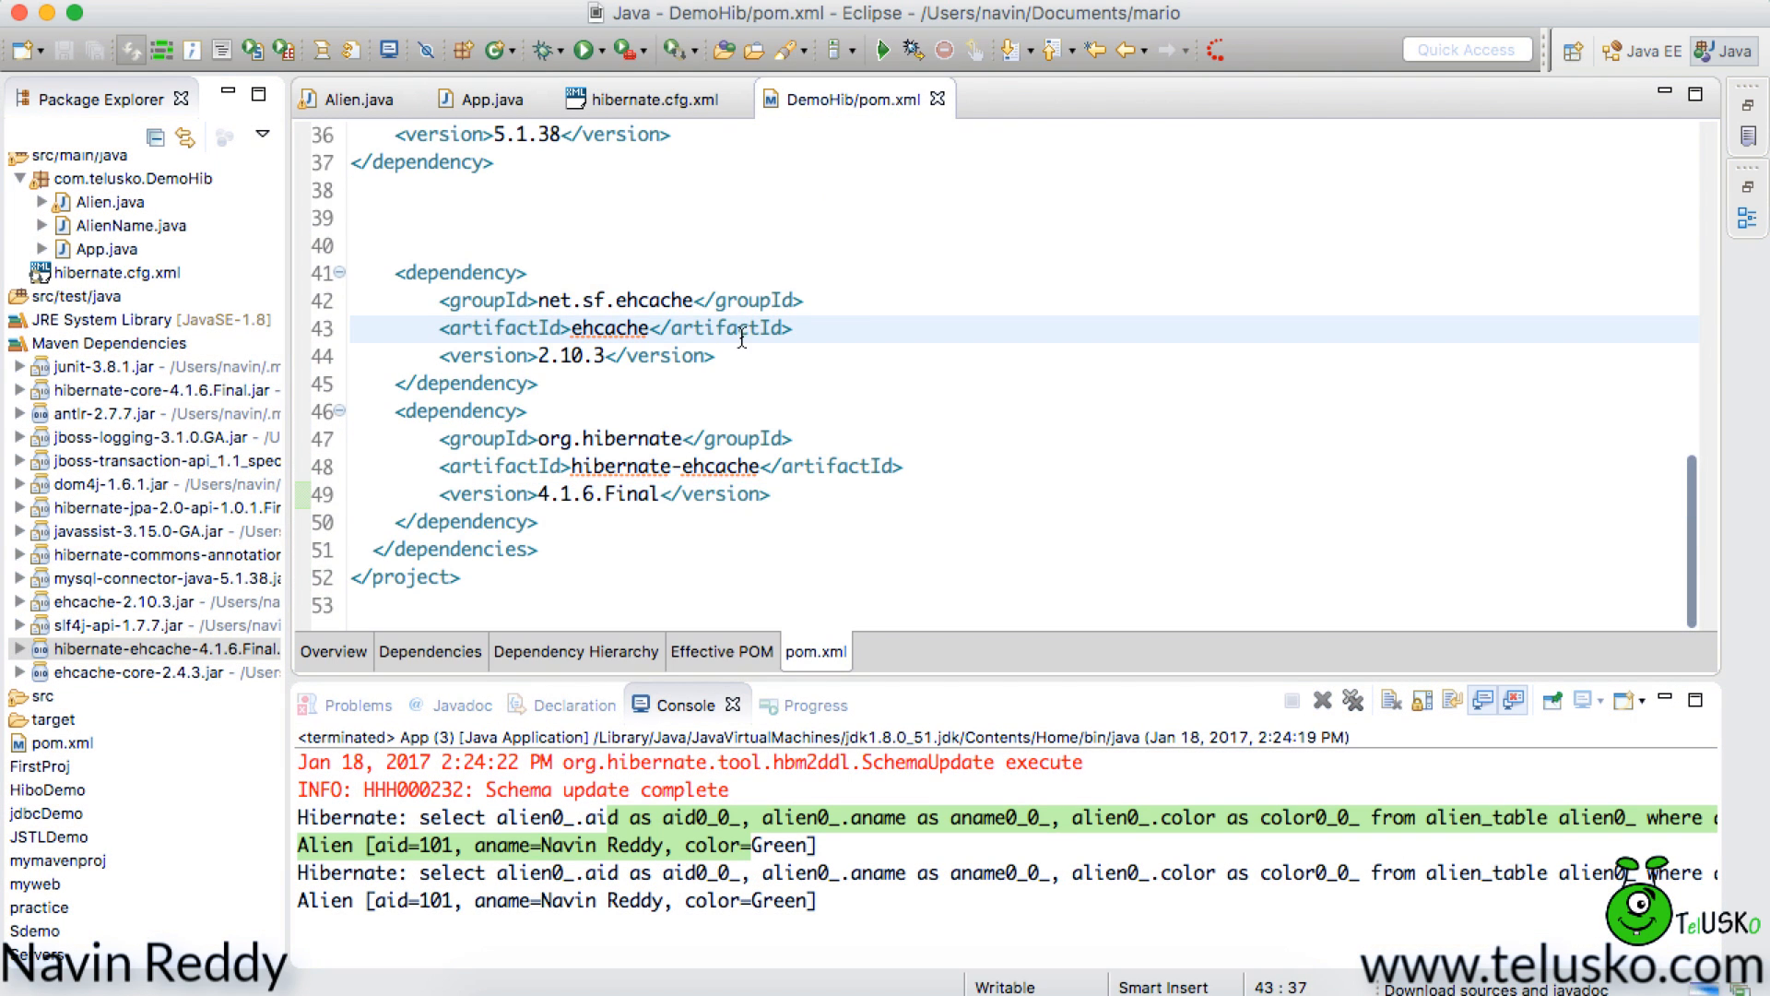
pyautogui.click(651, 99)
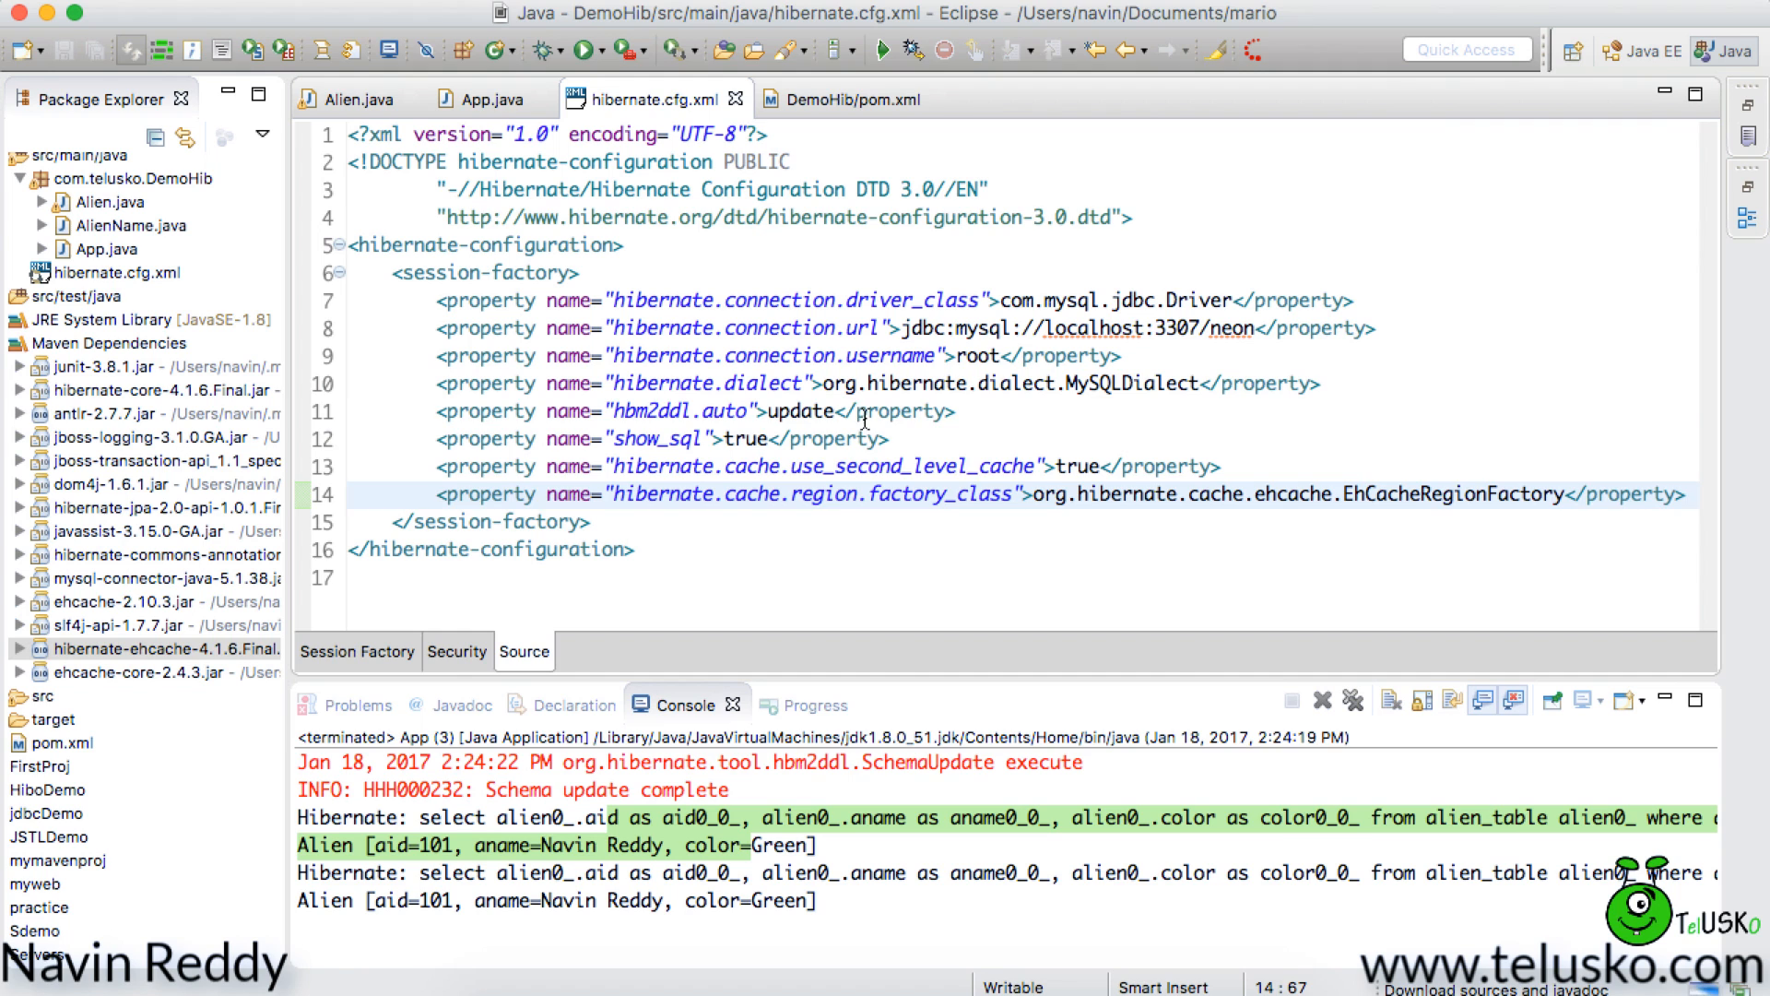
pyautogui.click(861, 411)
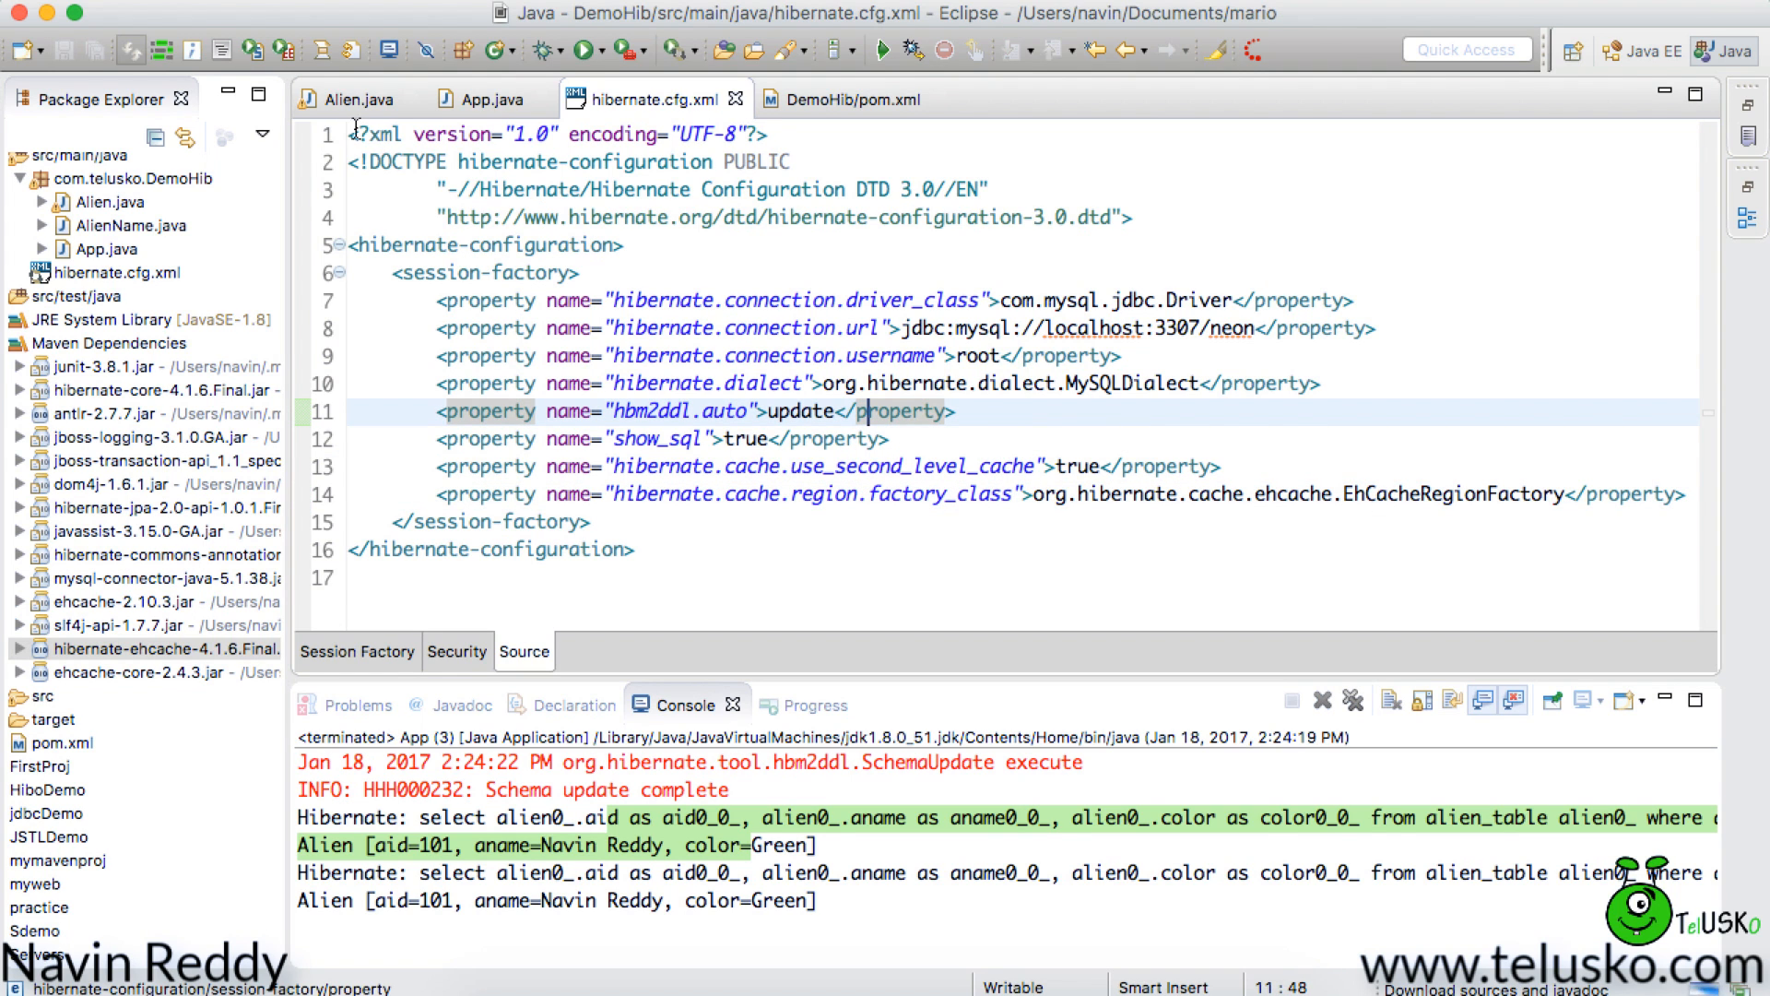
pyautogui.click(354, 100)
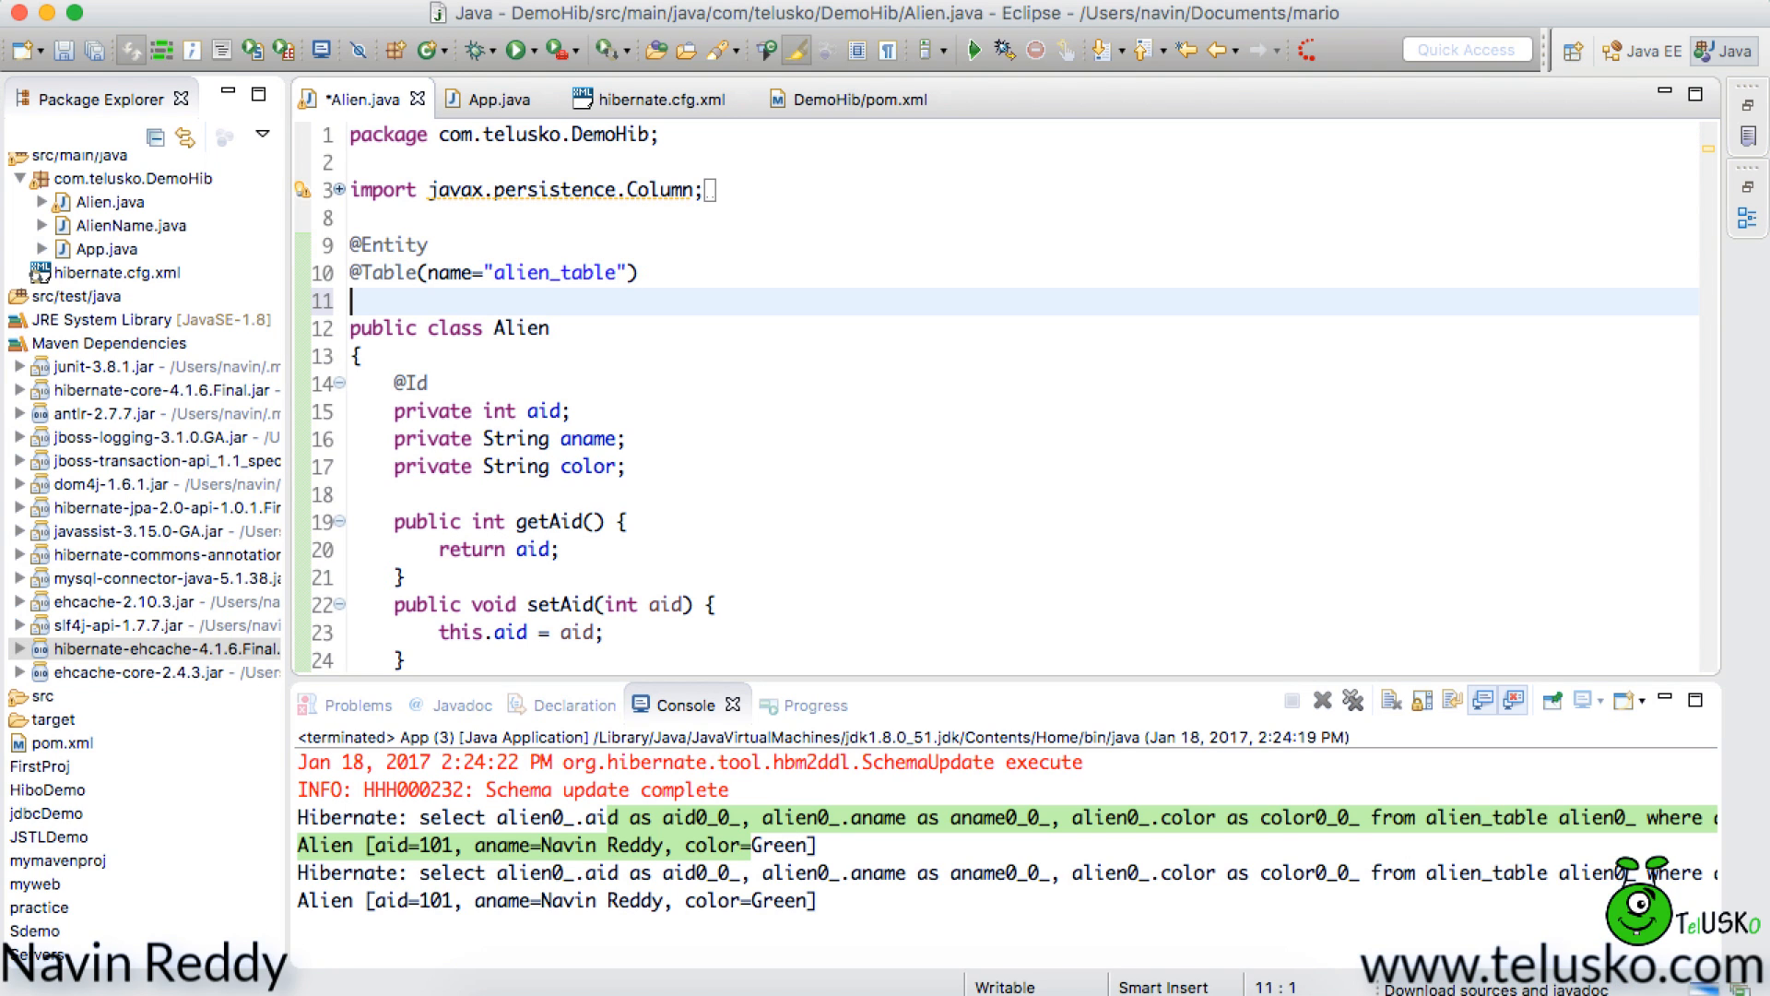
pyautogui.write('@')
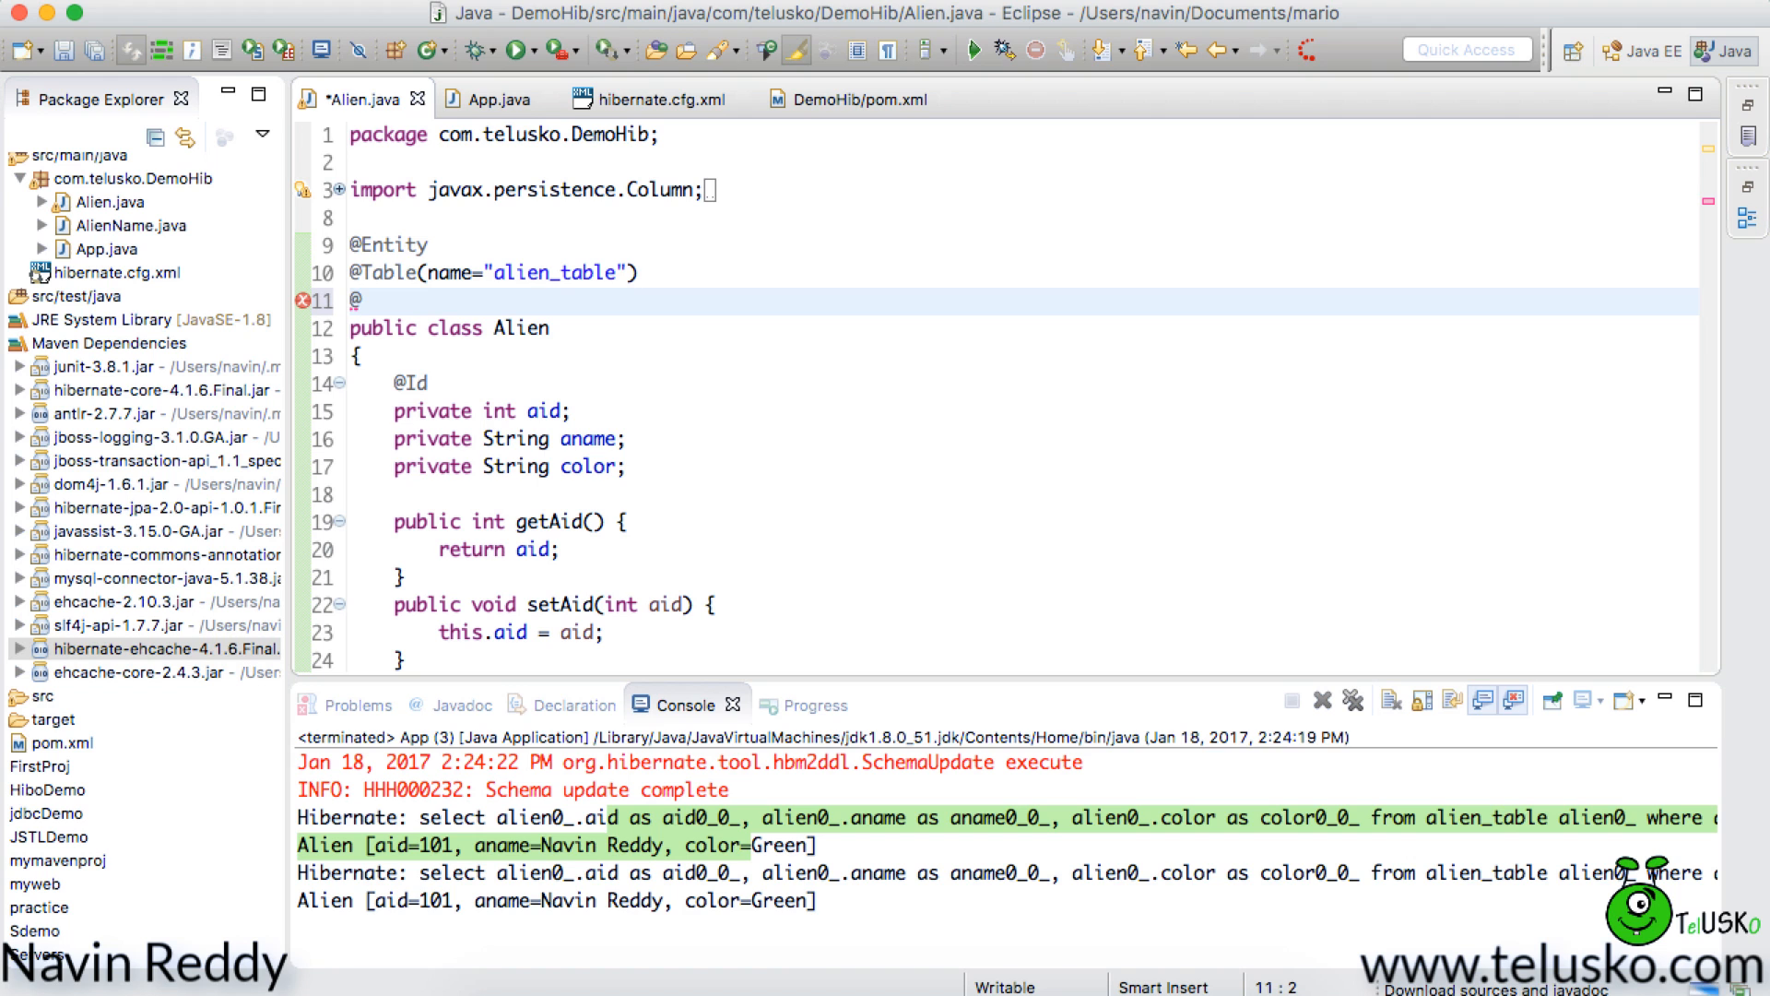
pyautogui.write('Cacheable')
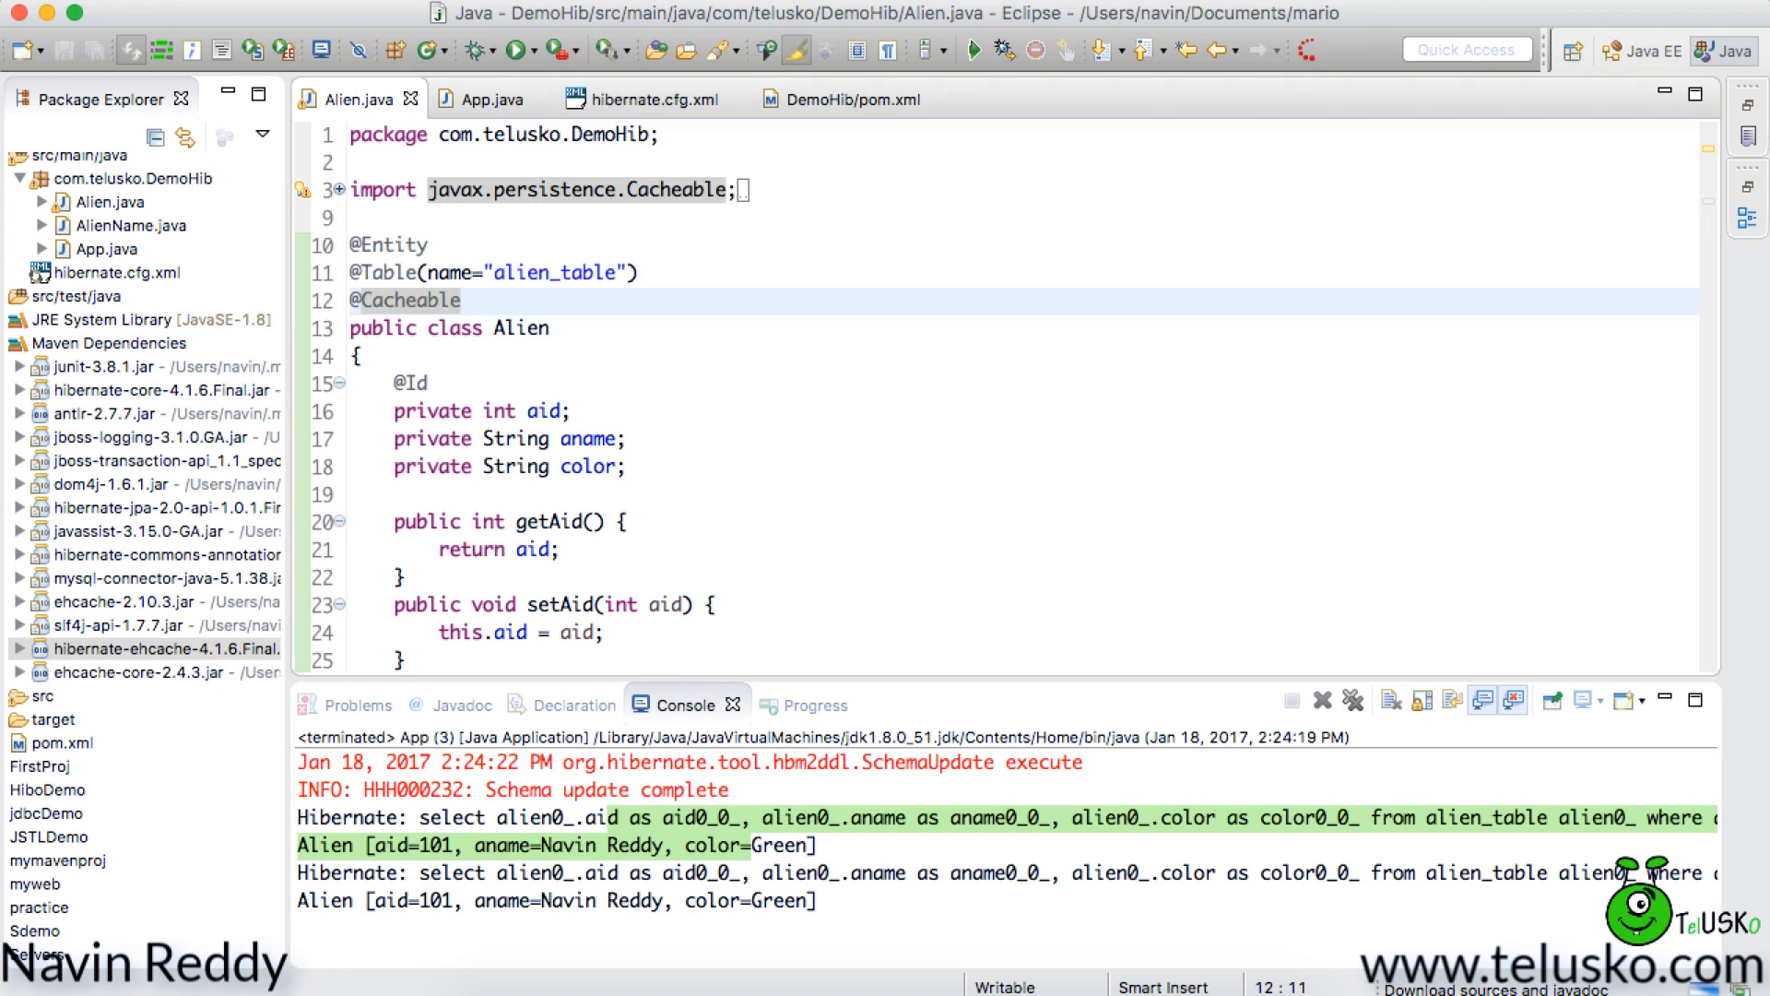
pyautogui.press('Return')
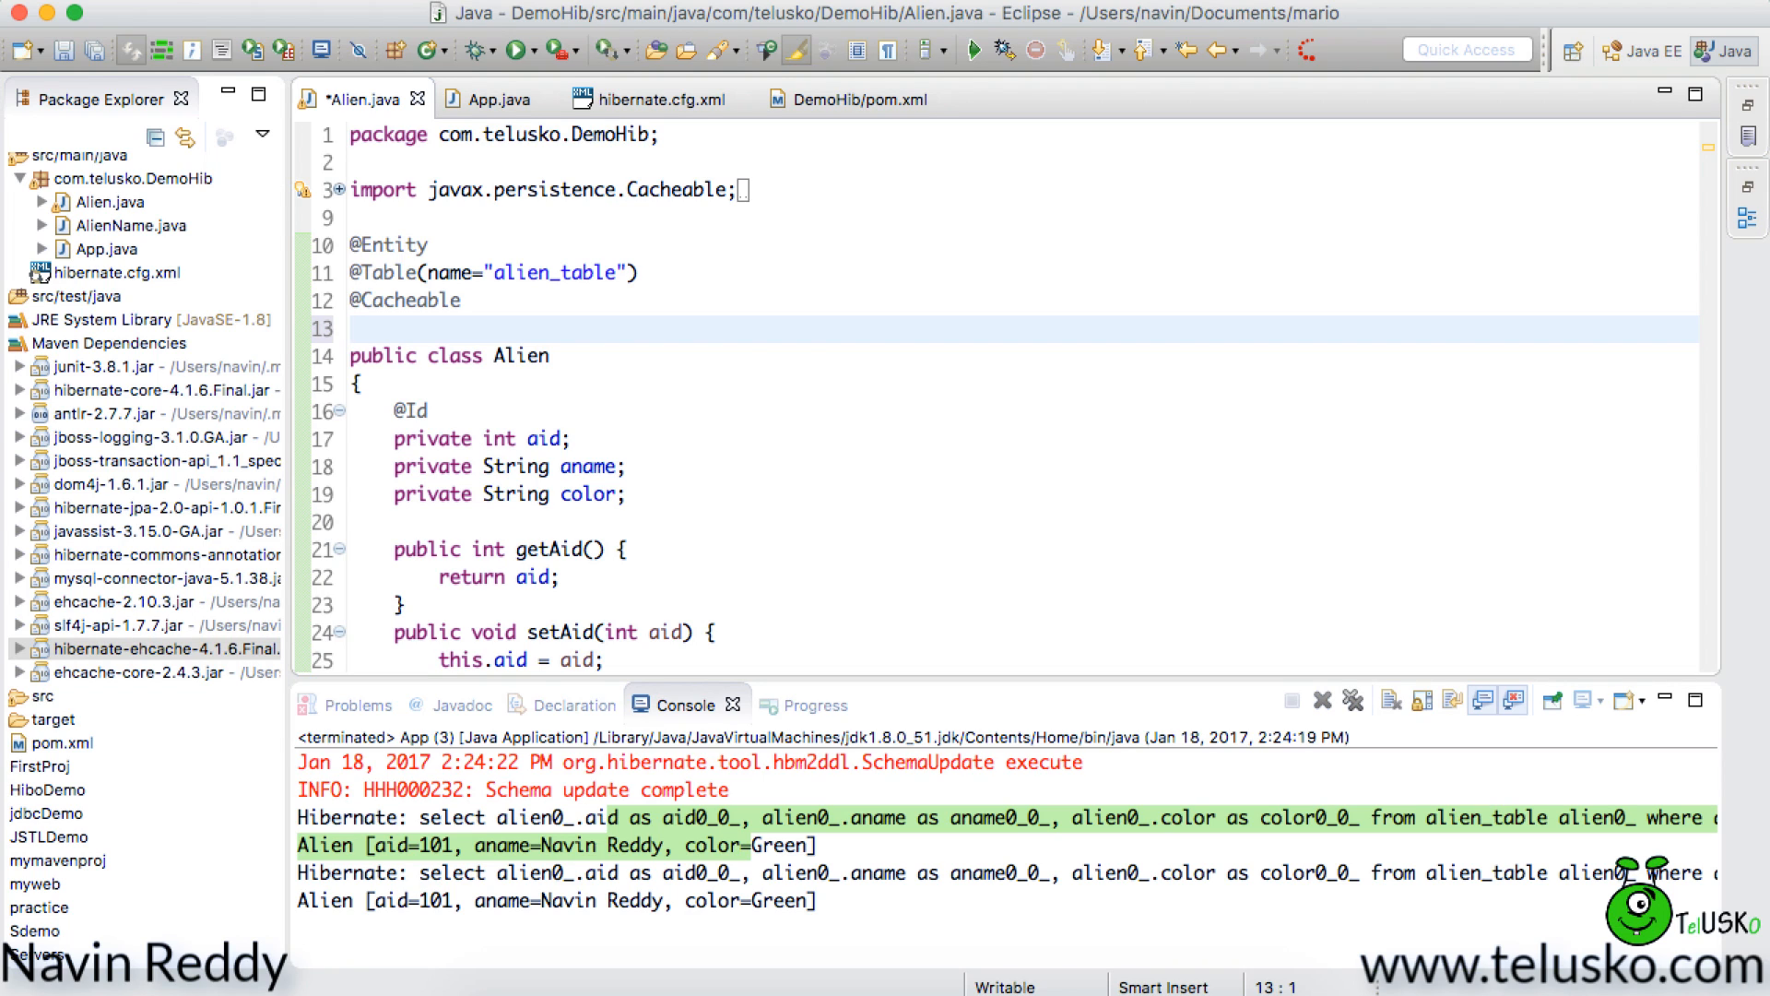
pyautogui.click(352, 329)
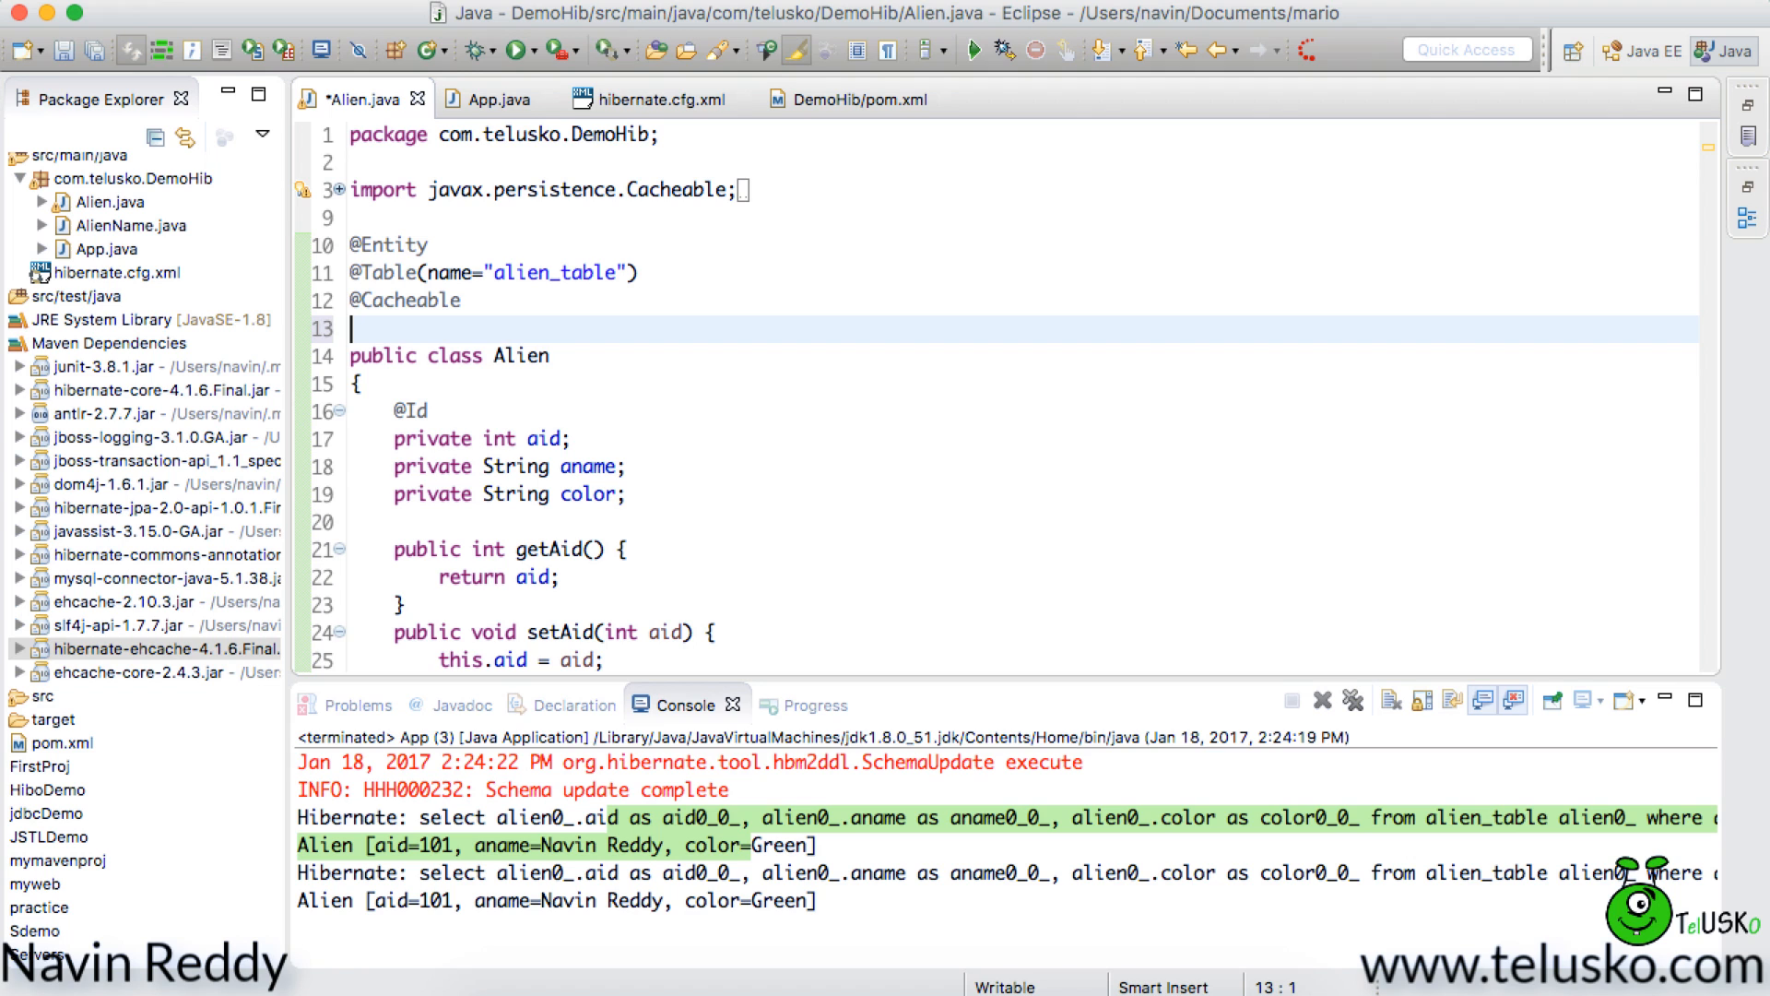
pyautogui.write('@C')
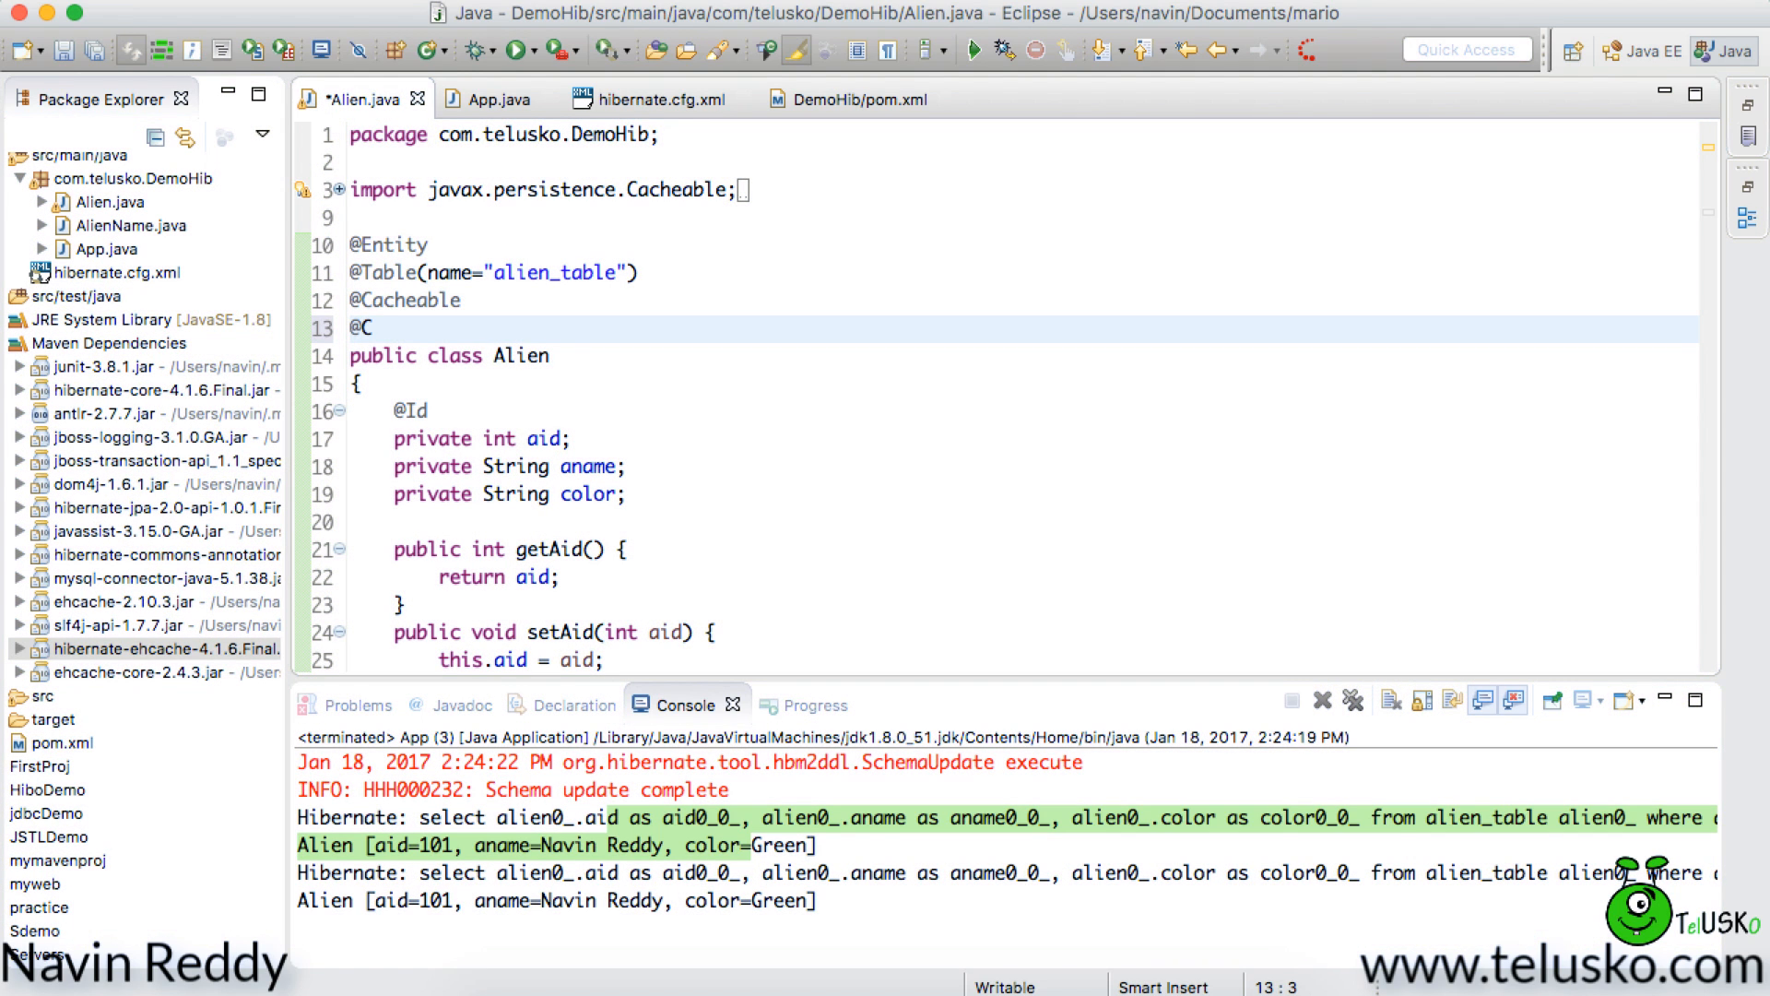
pyautogui.write('ache')
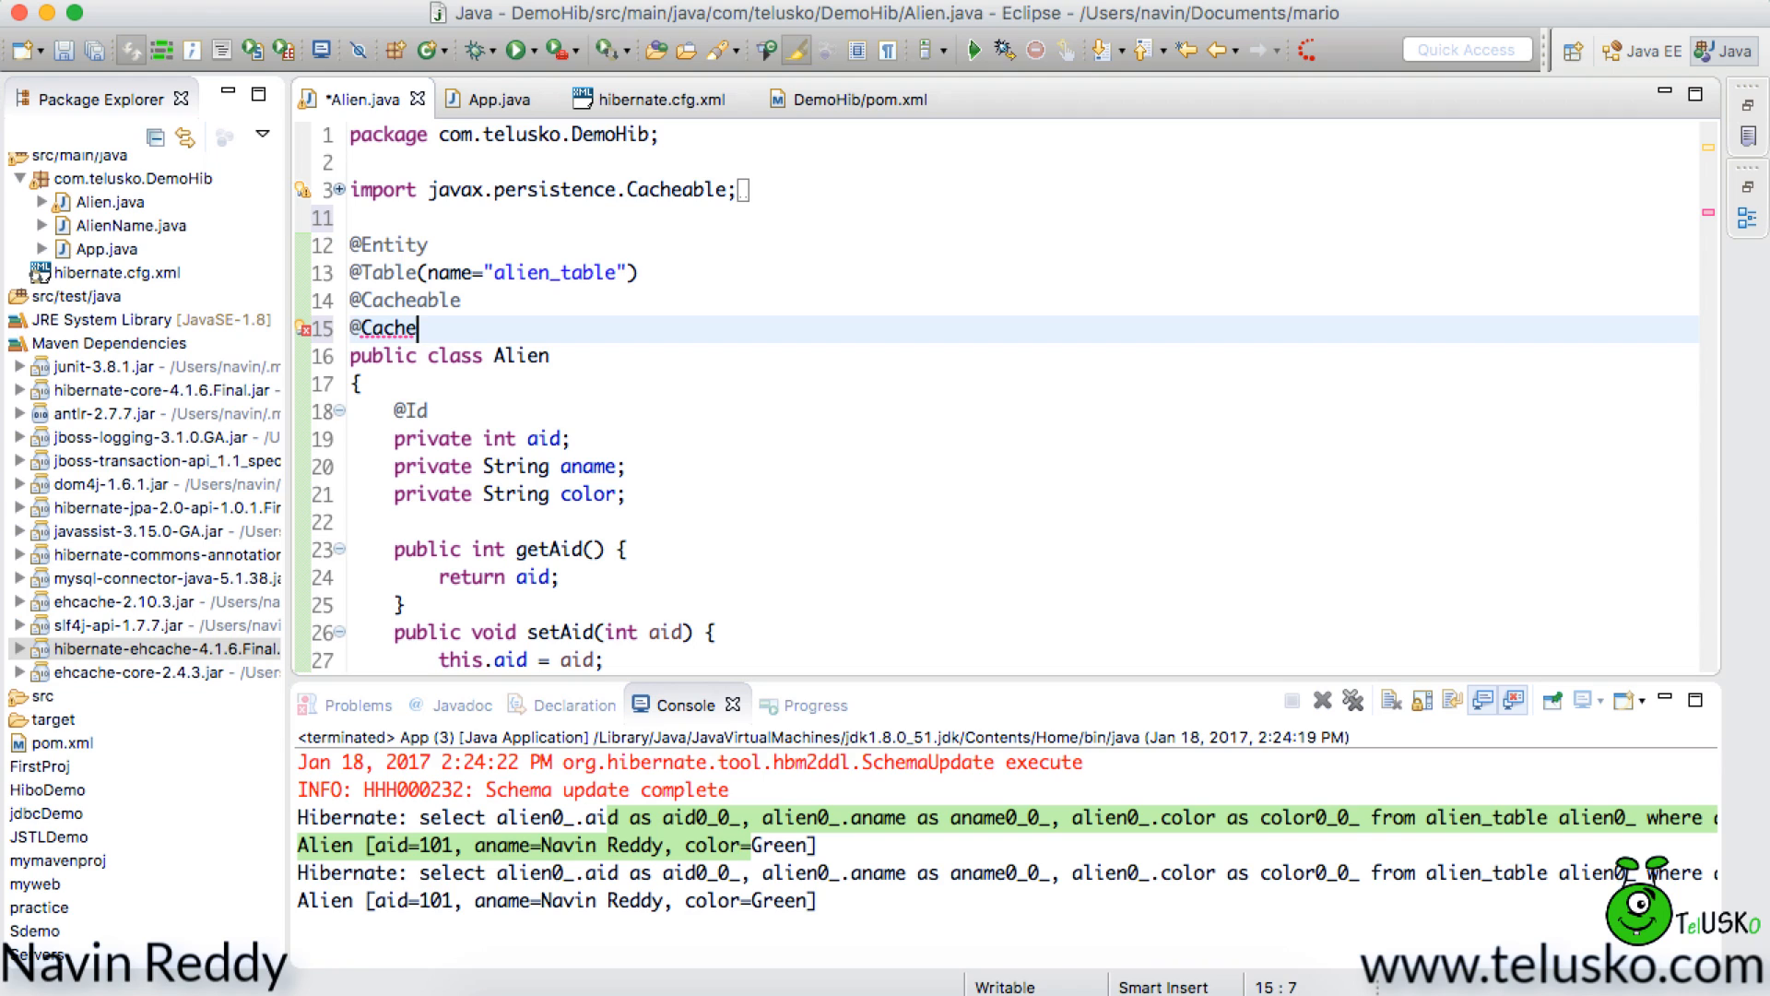
pyautogui.write('(usa)')
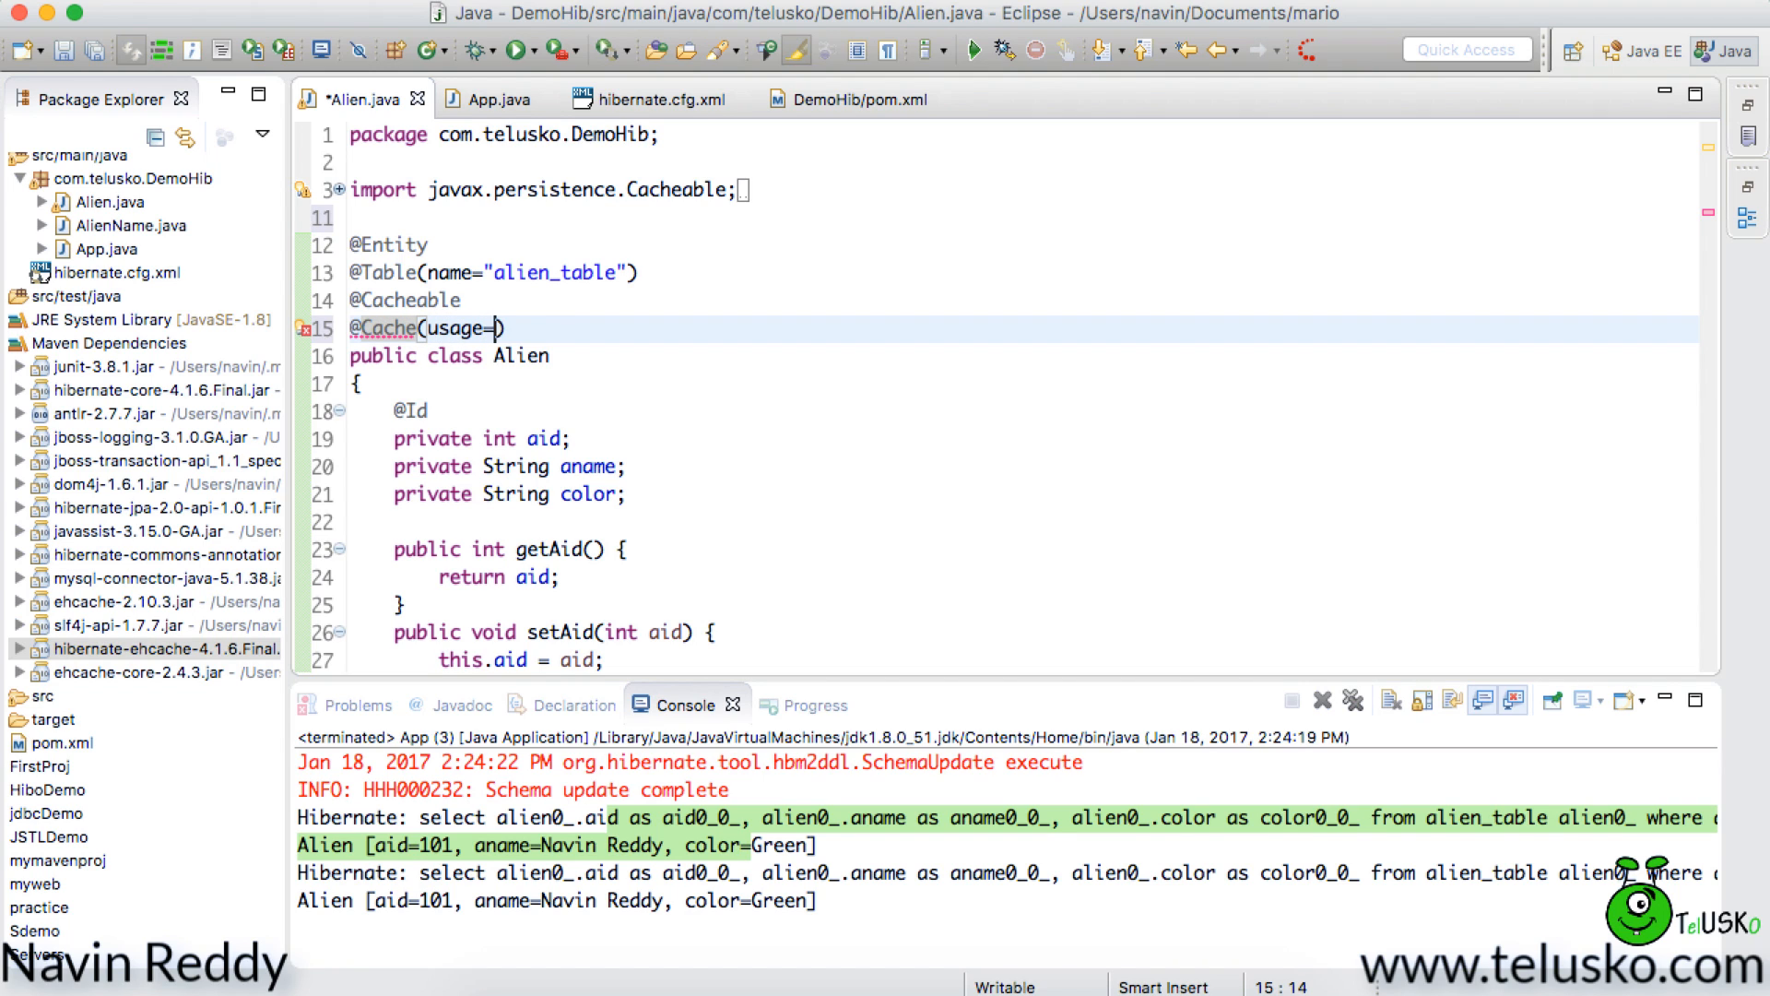
pyautogui.write('Cache')
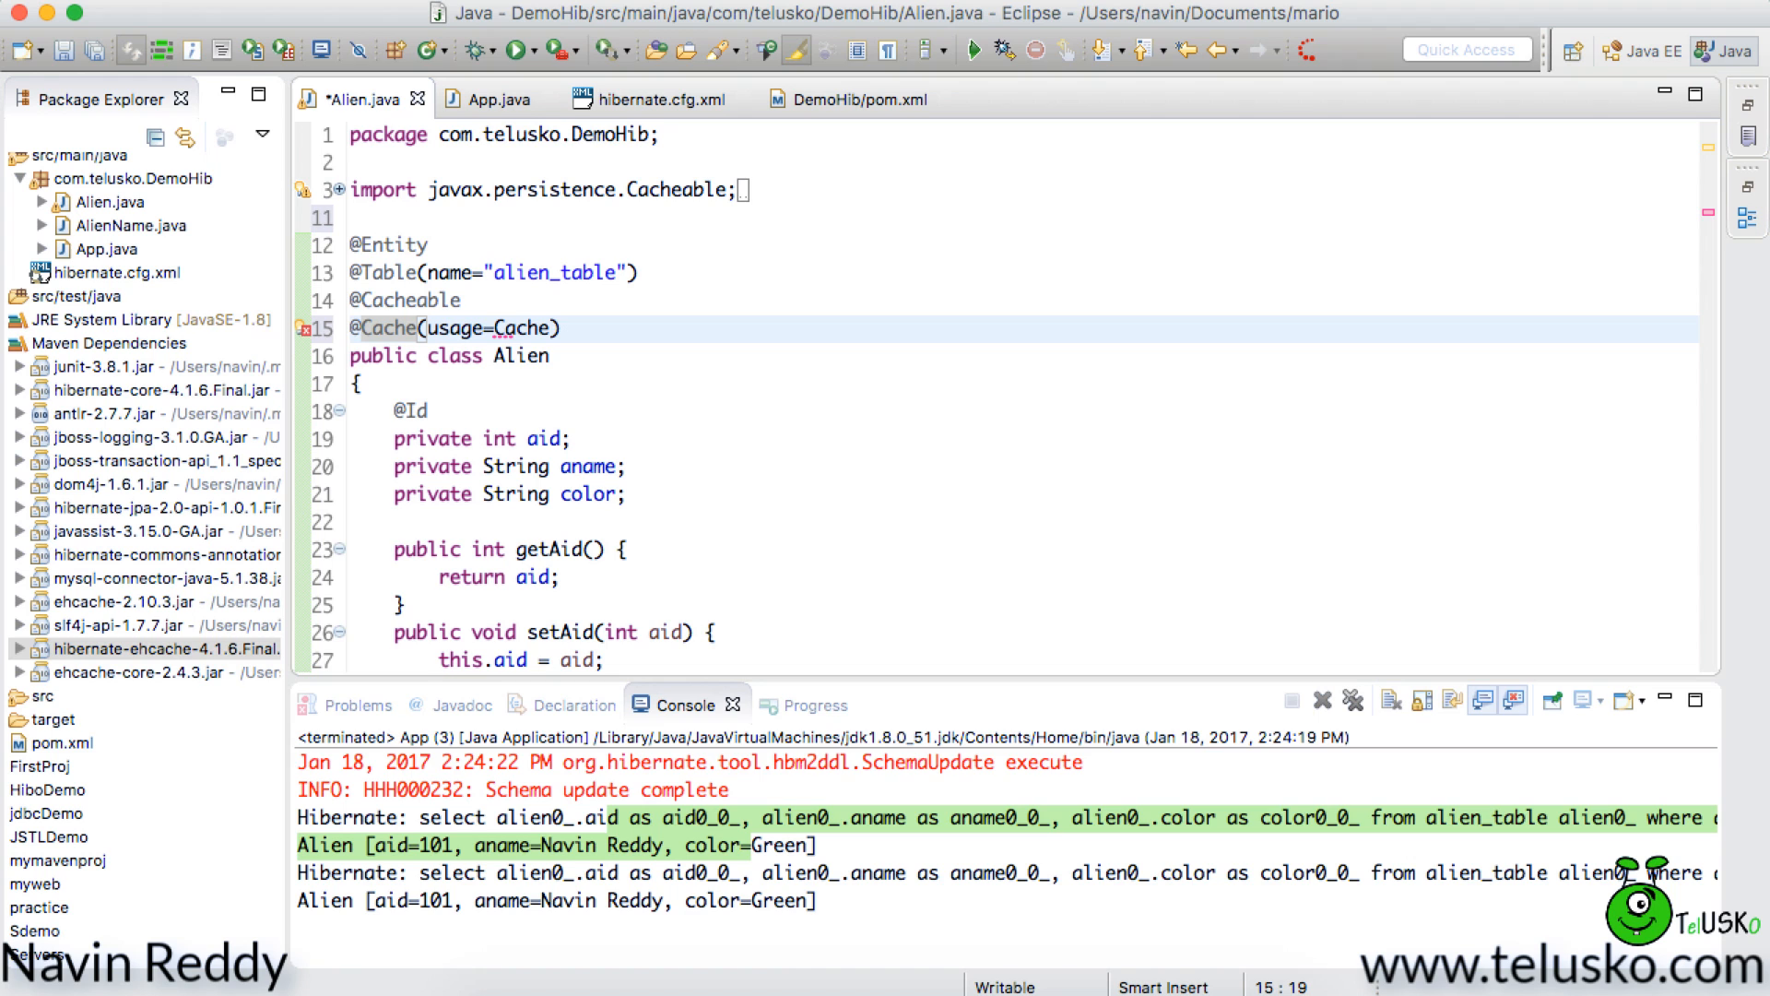
pyautogui.write('ConcurrencyStrategy')
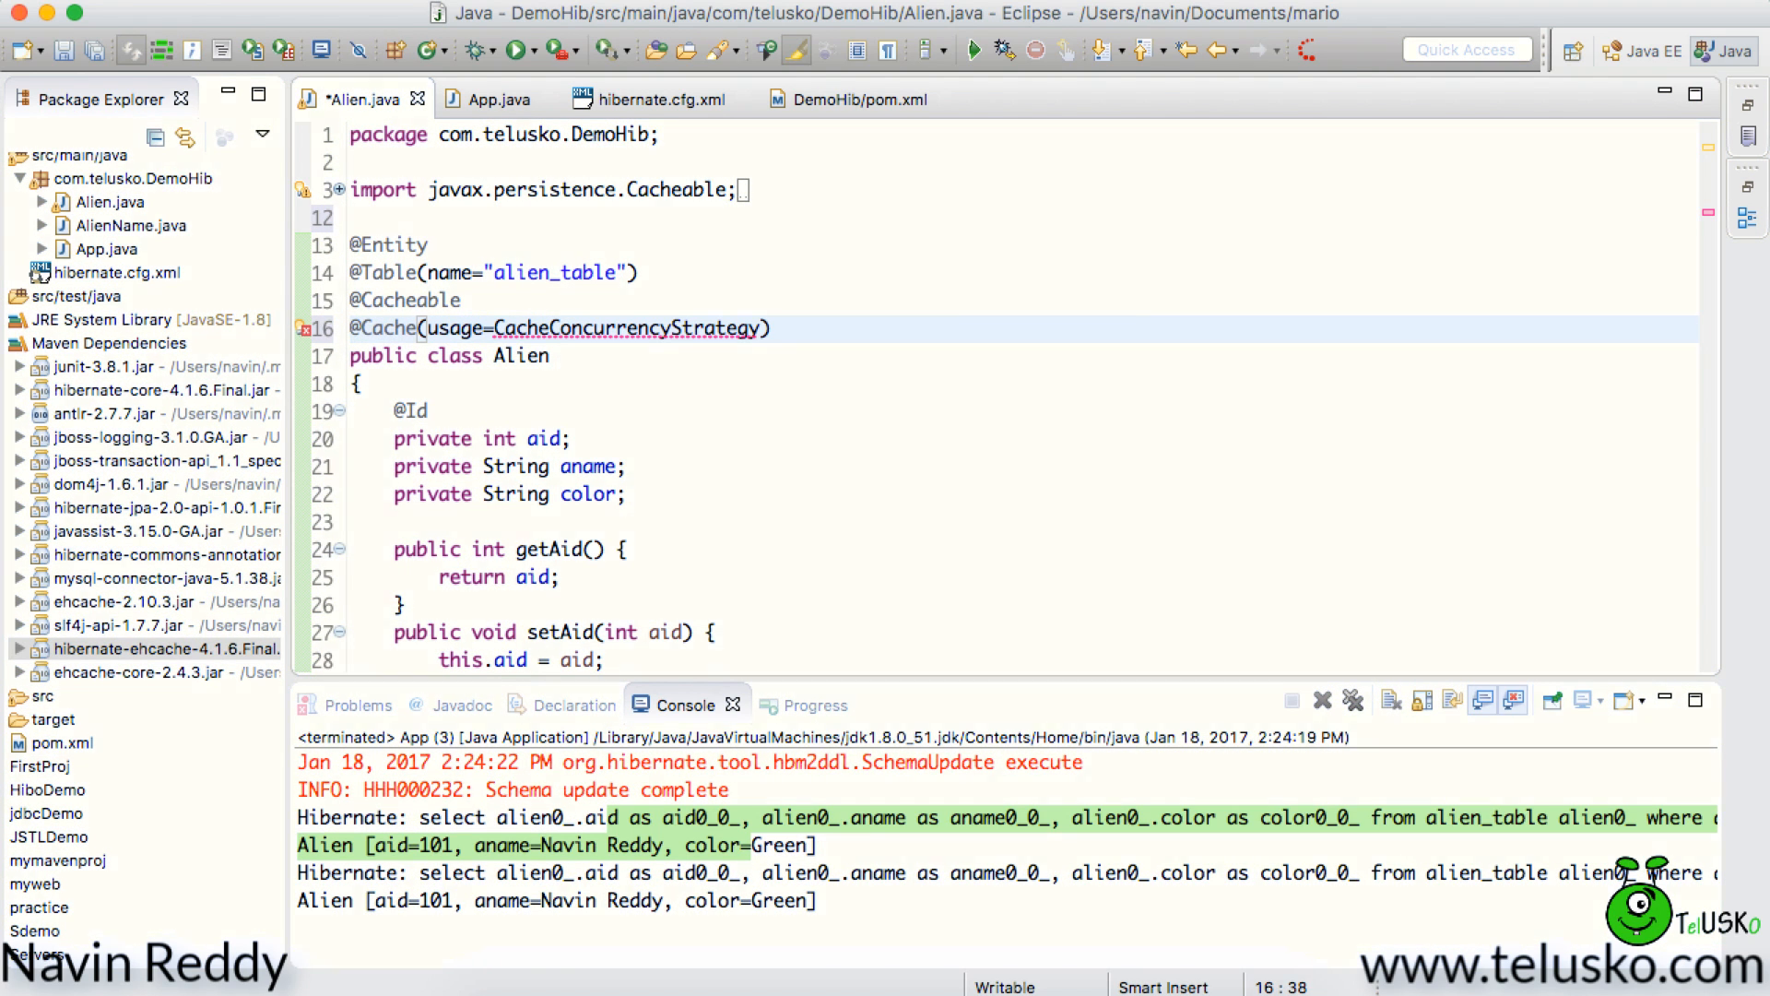
pyautogui.write('.READ_ONLY')
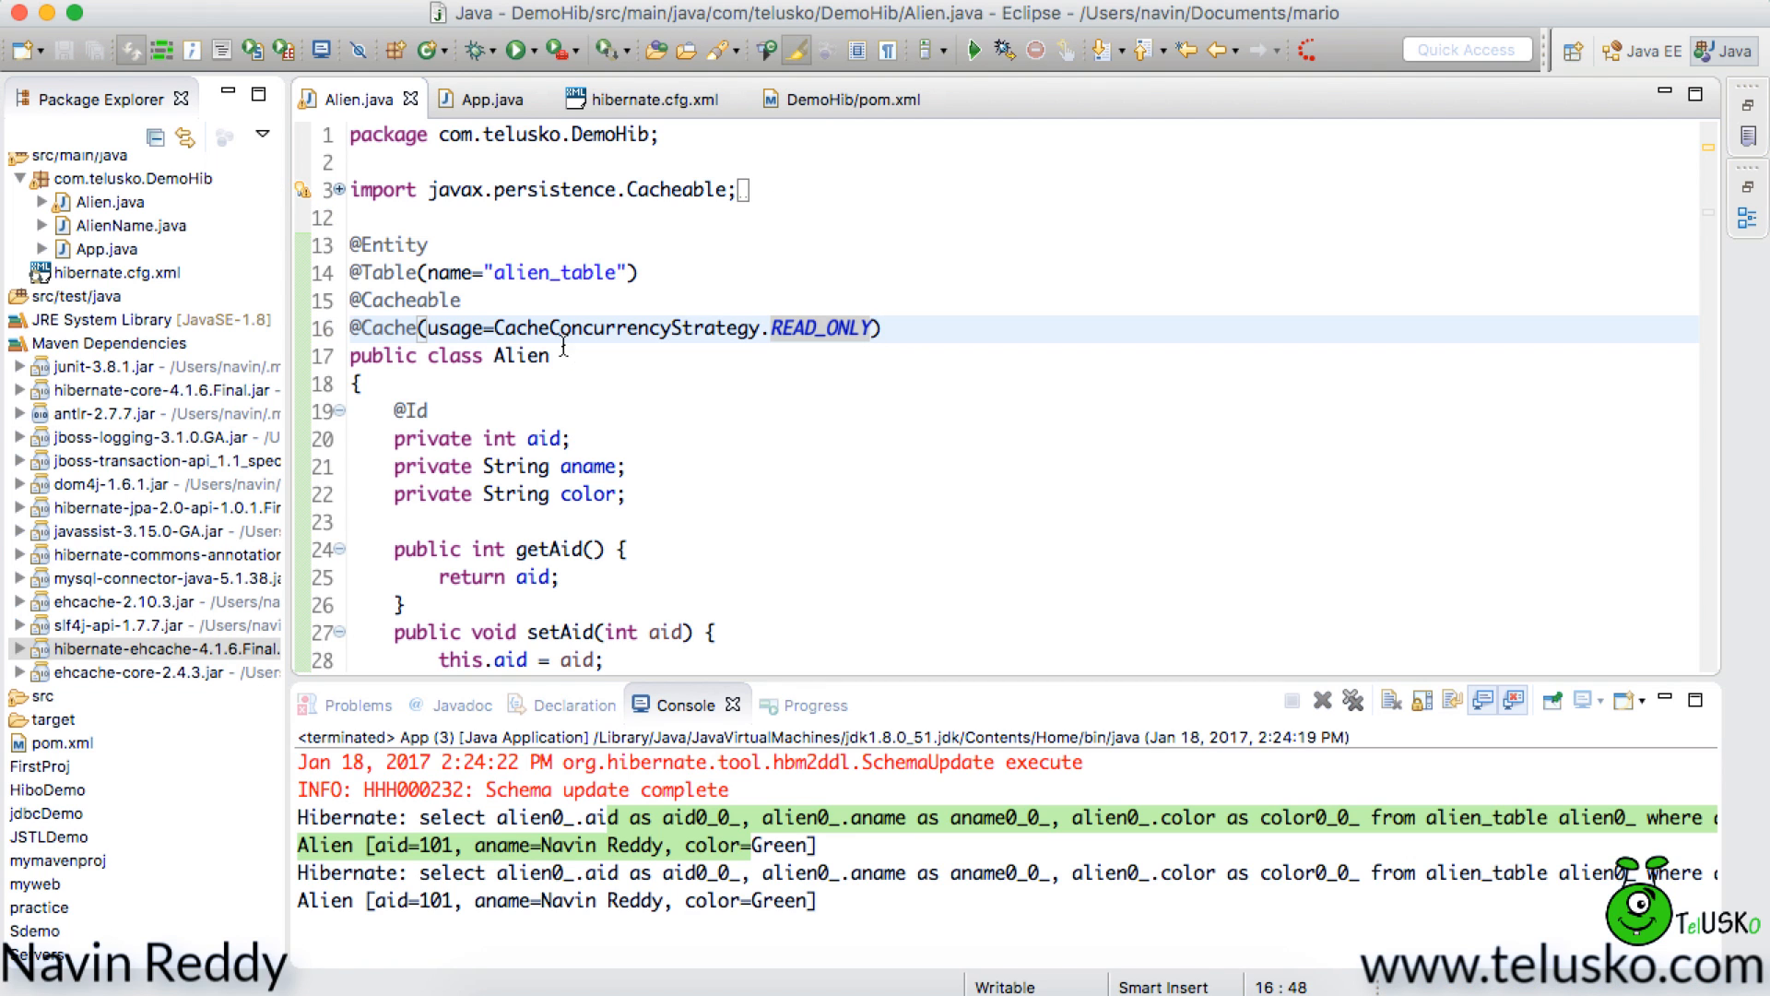
pyautogui.click(489, 99)
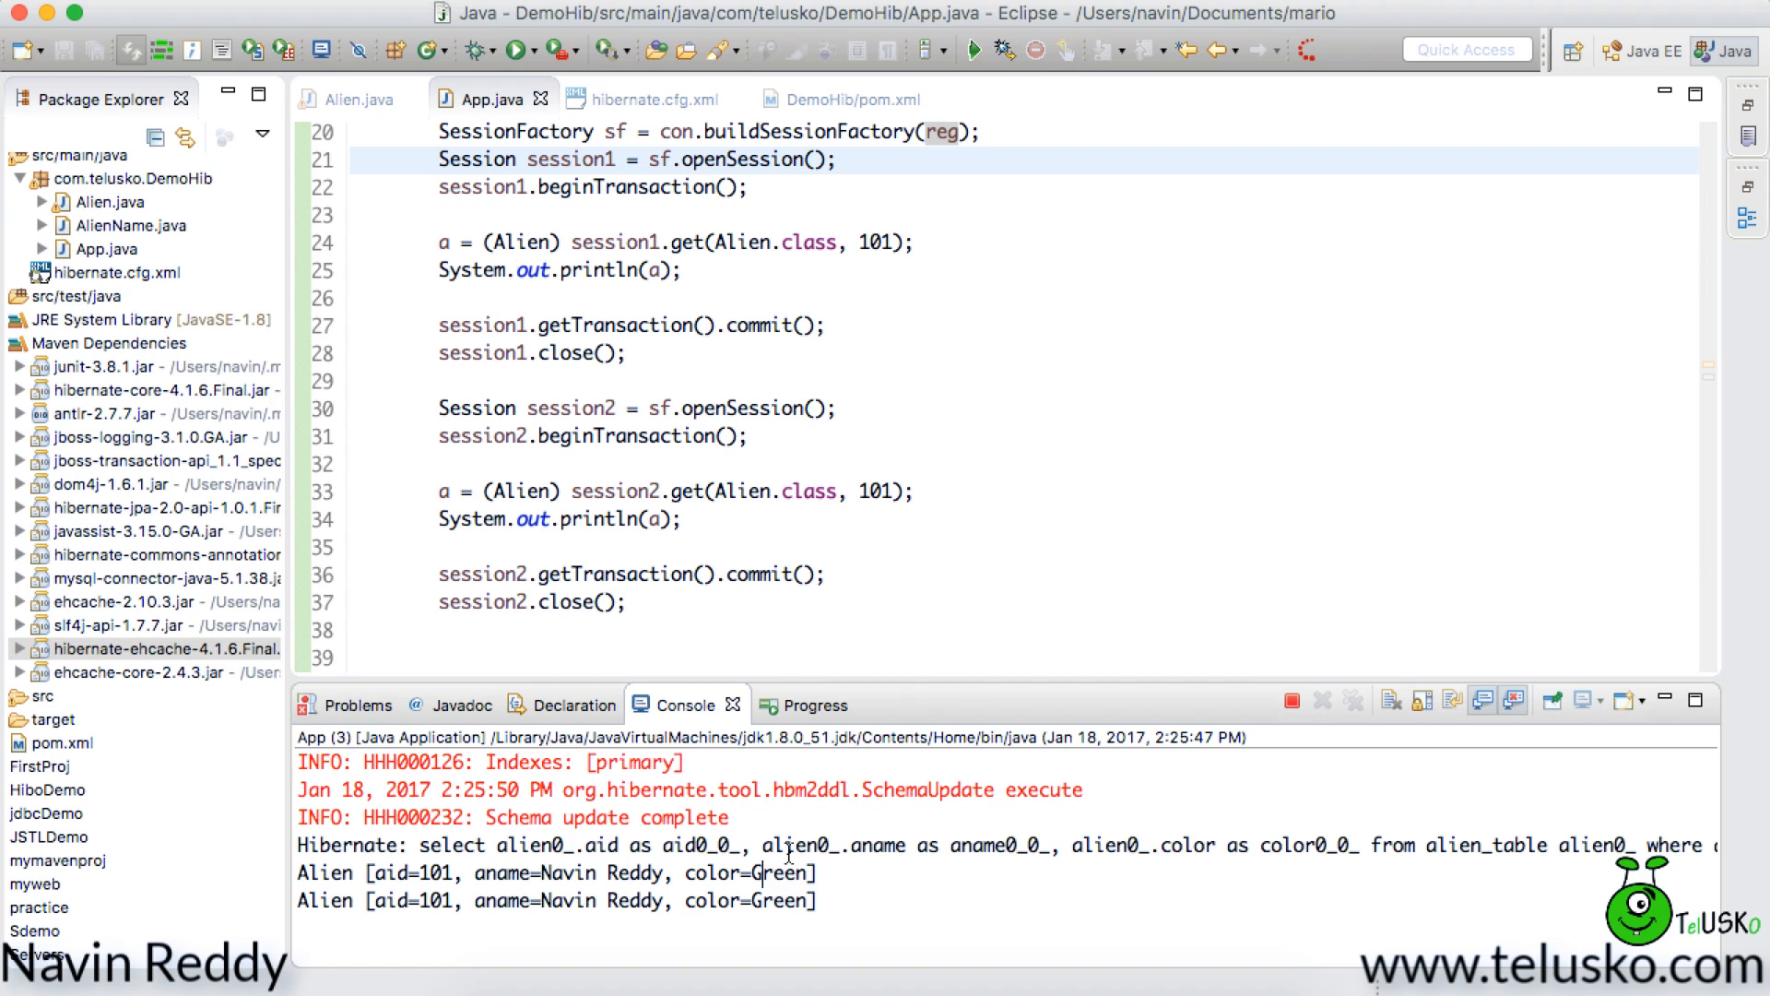
pyautogui.moveTo(904, 419)
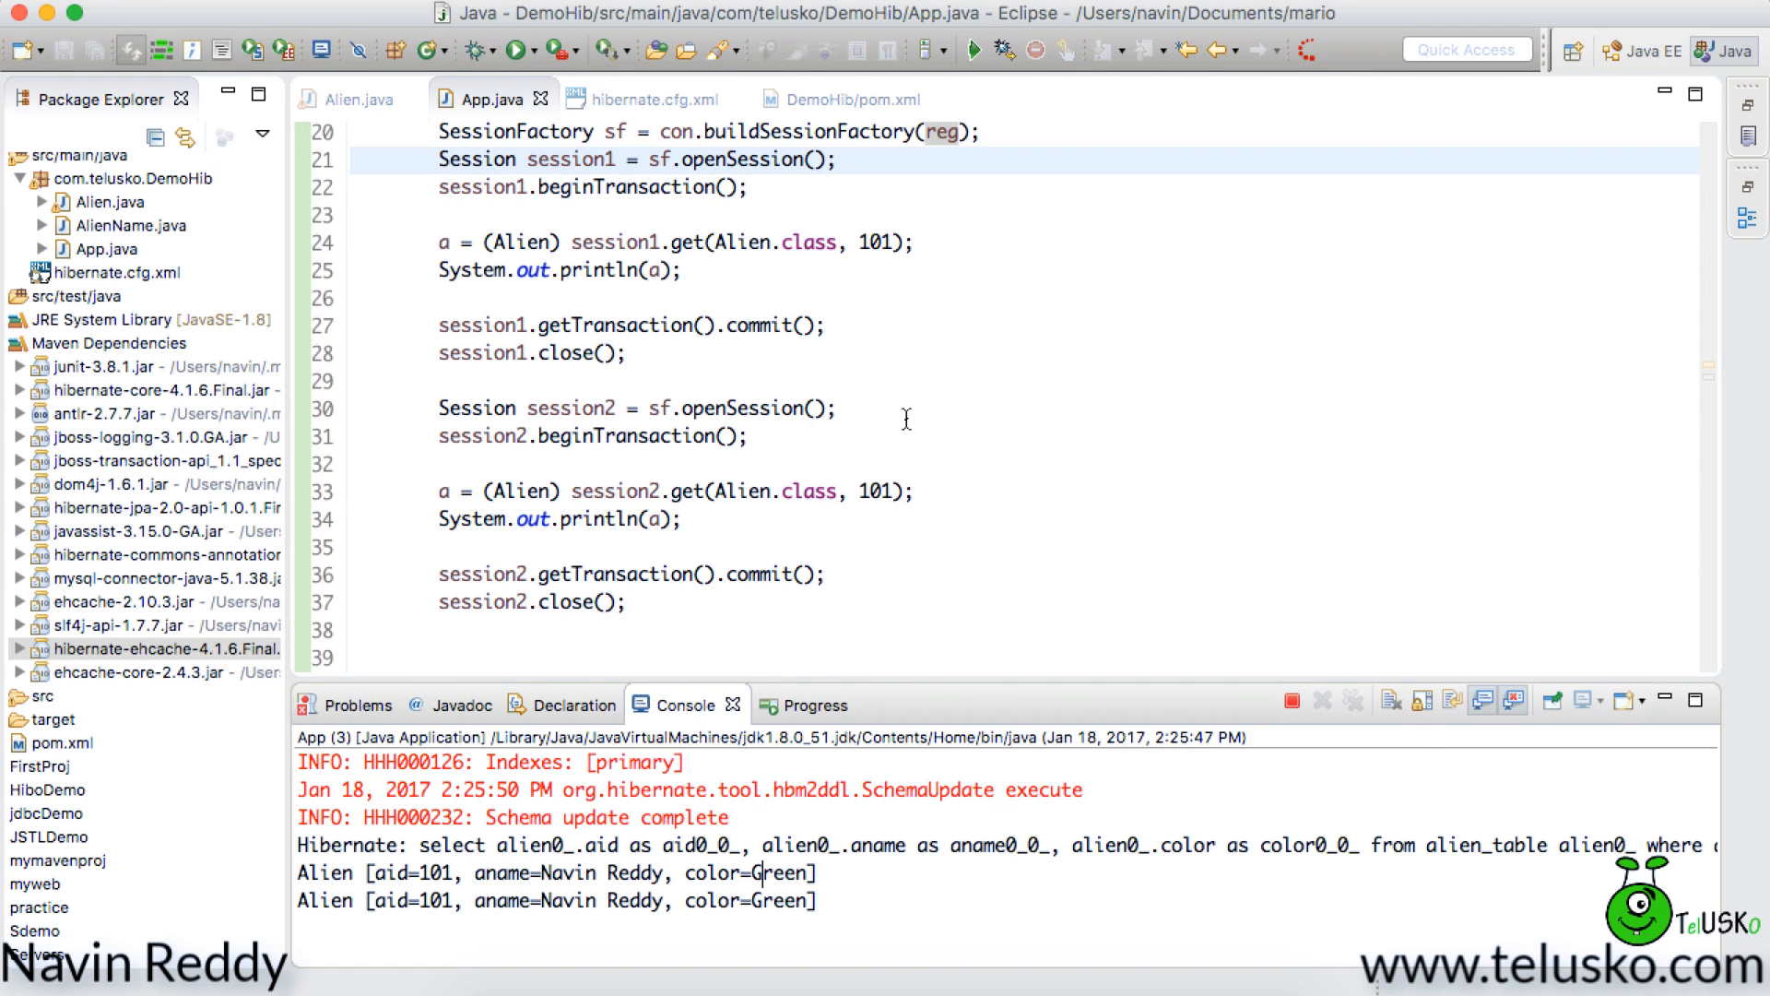
# Check the ehcache and hibernate-ehcache dependency versions in pom.xml
pyautogui.click(855, 97)
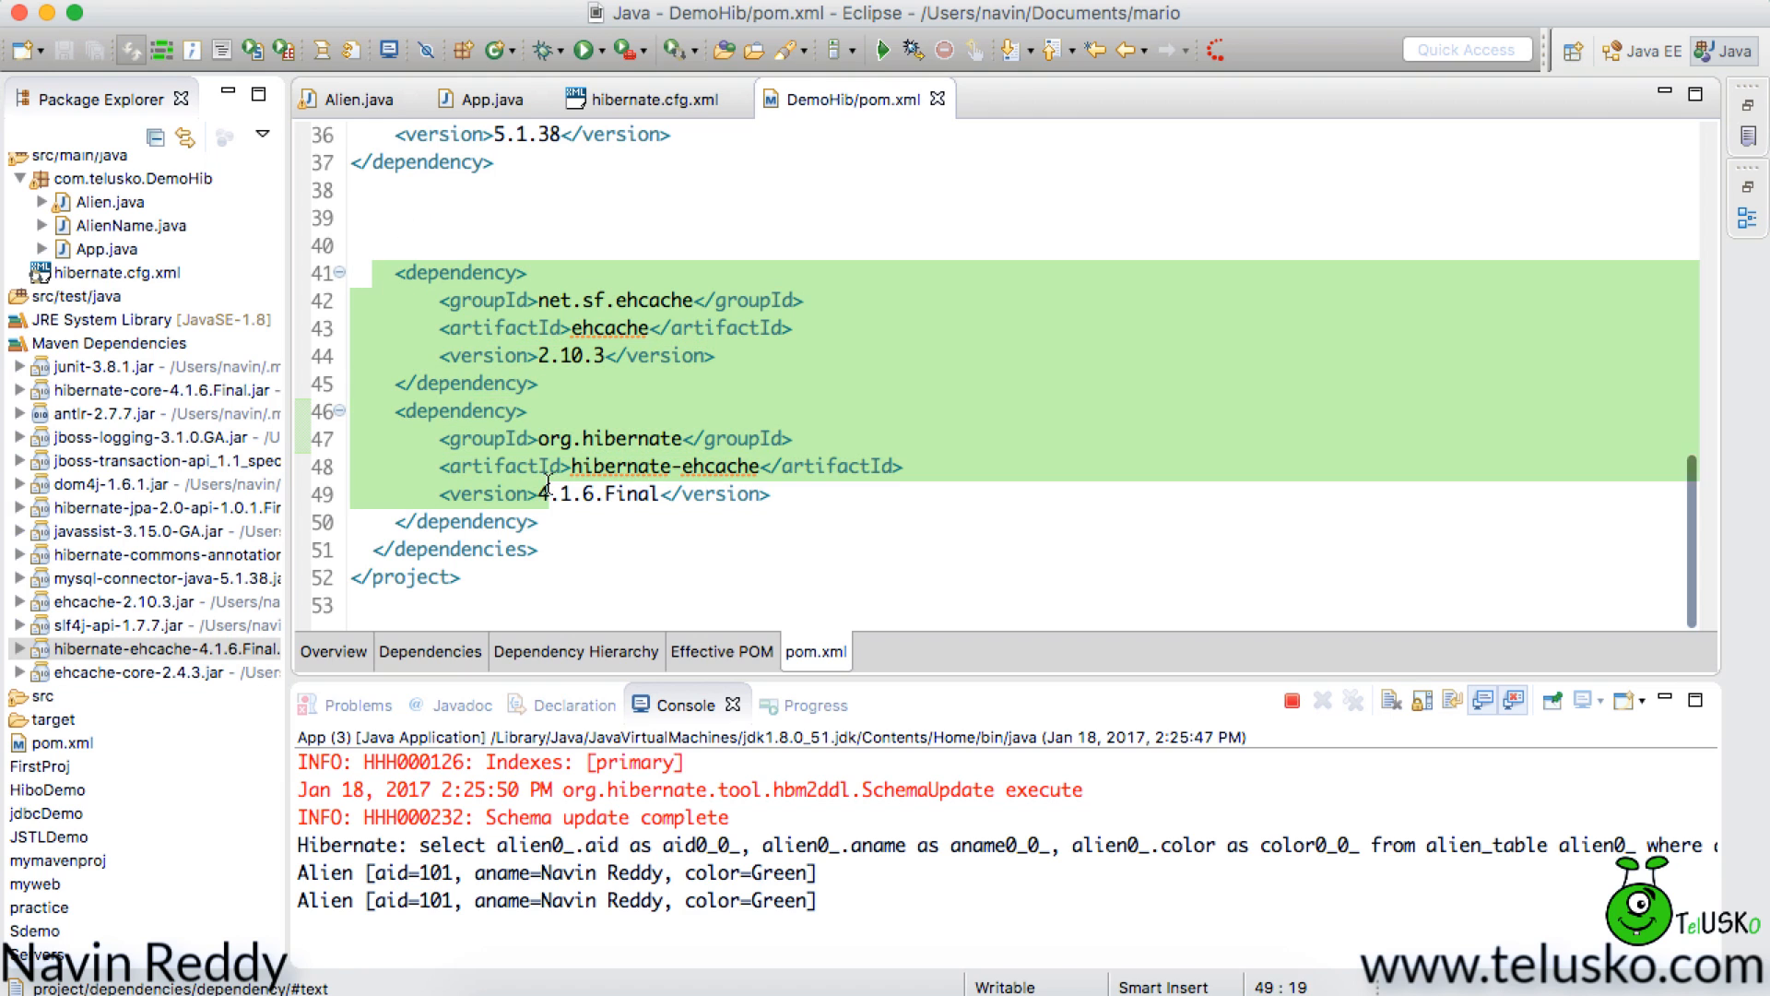
pyautogui.click(548, 520)
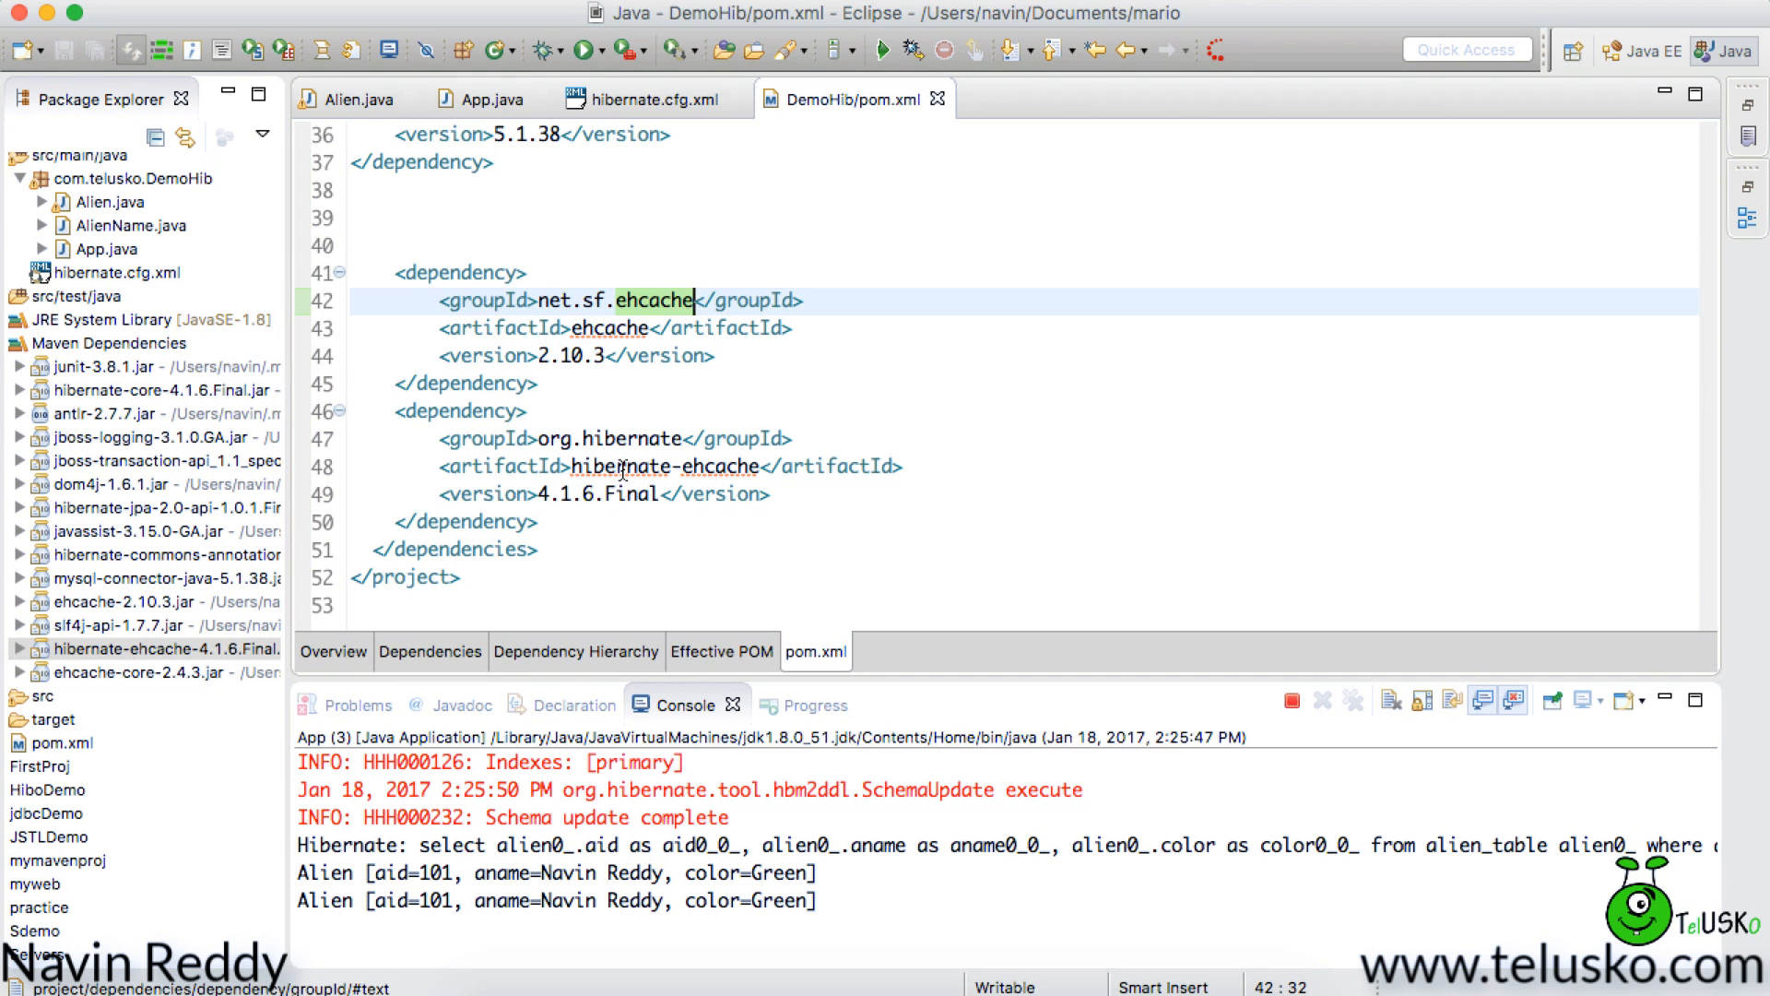
pyautogui.click(621, 467)
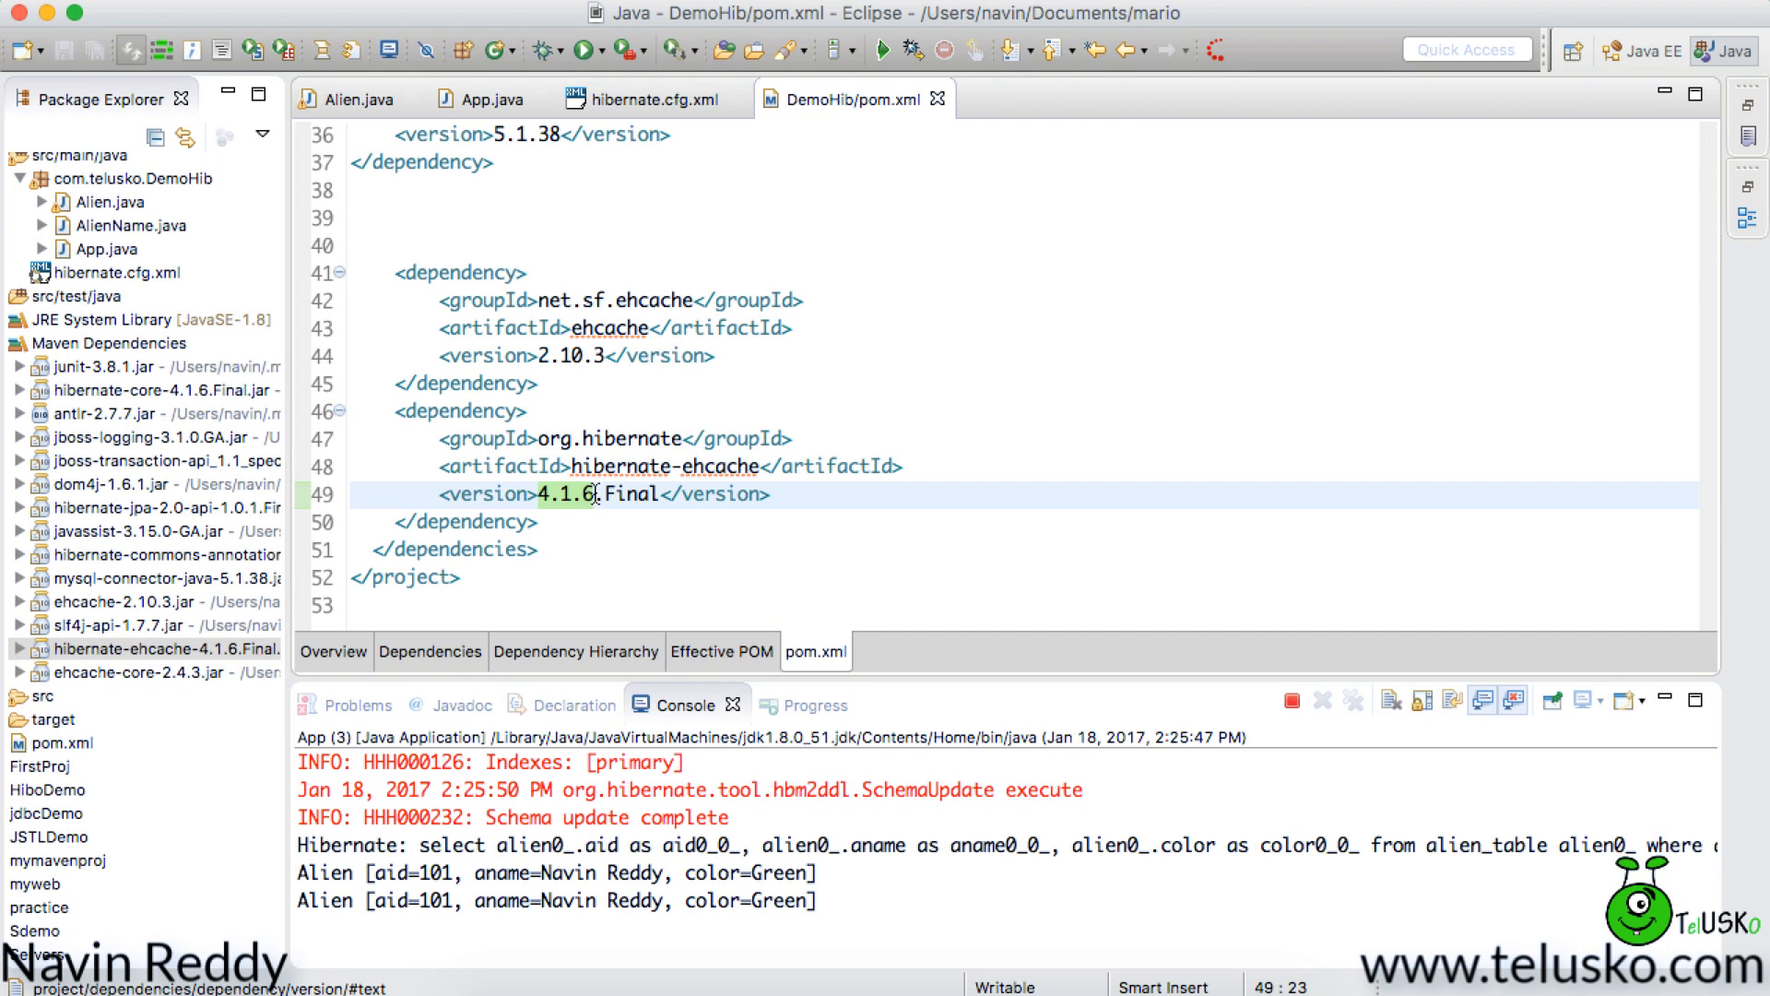
pyautogui.moveTo(756, 467)
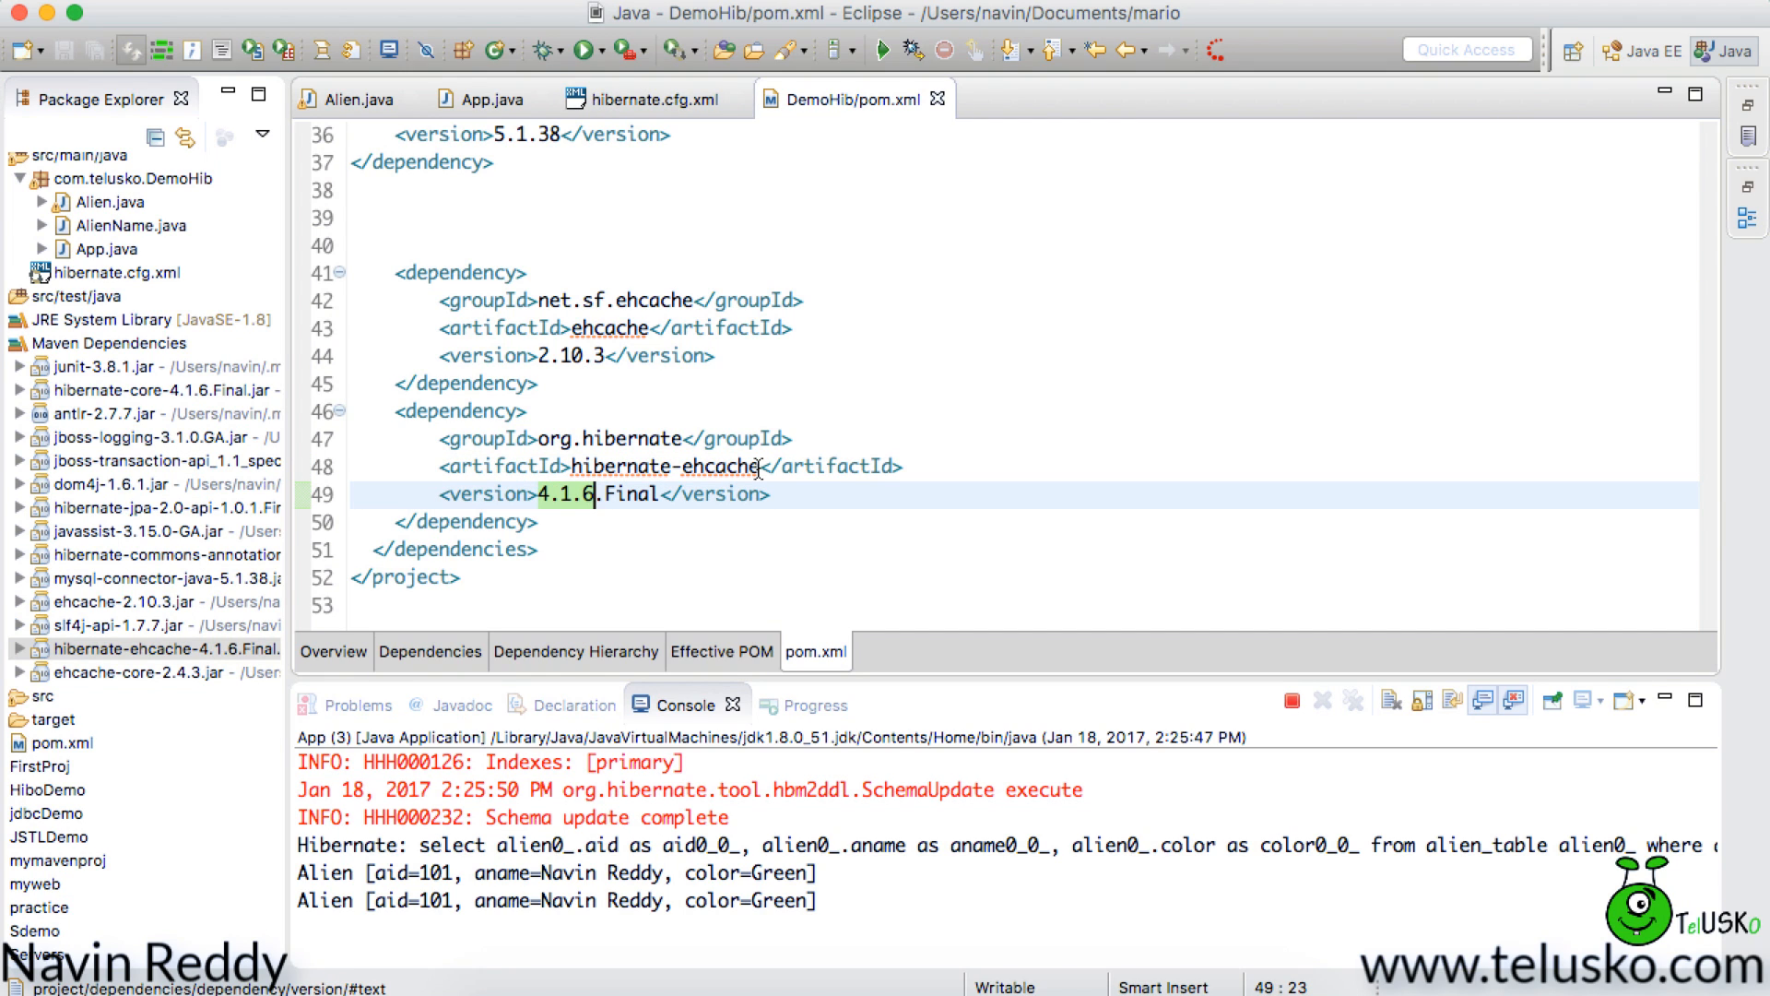
pyautogui.scroll(3)
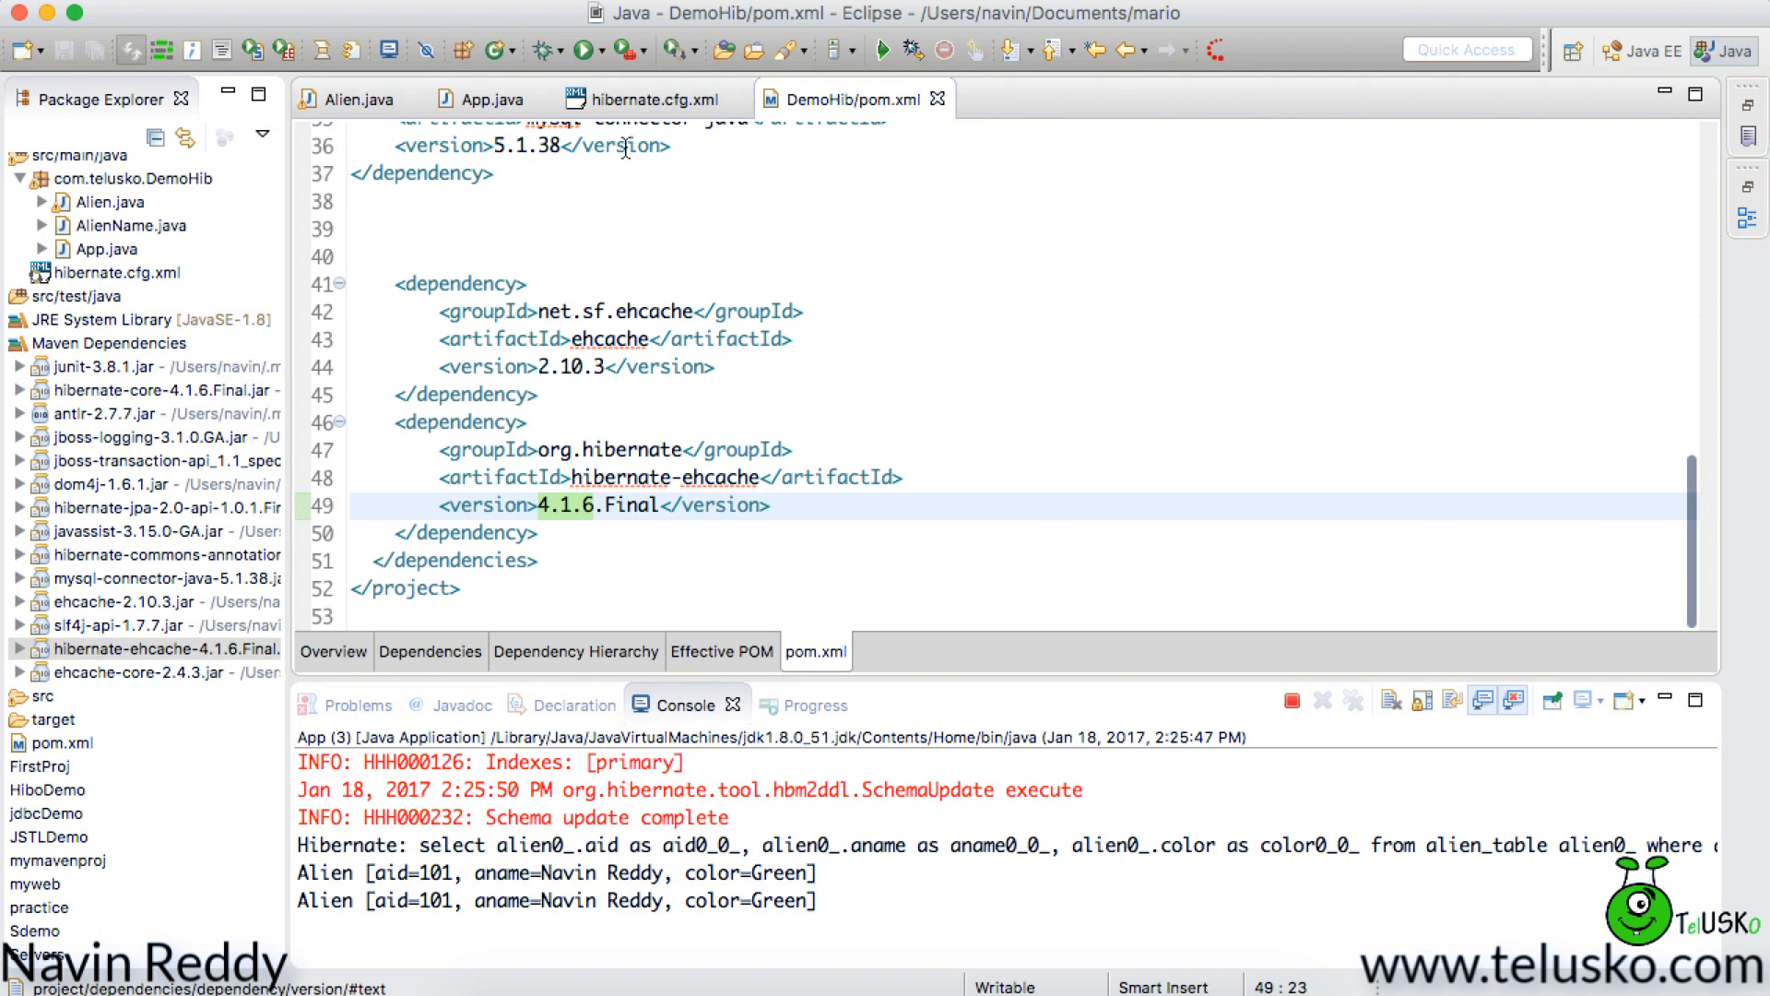
pyautogui.click(647, 100)
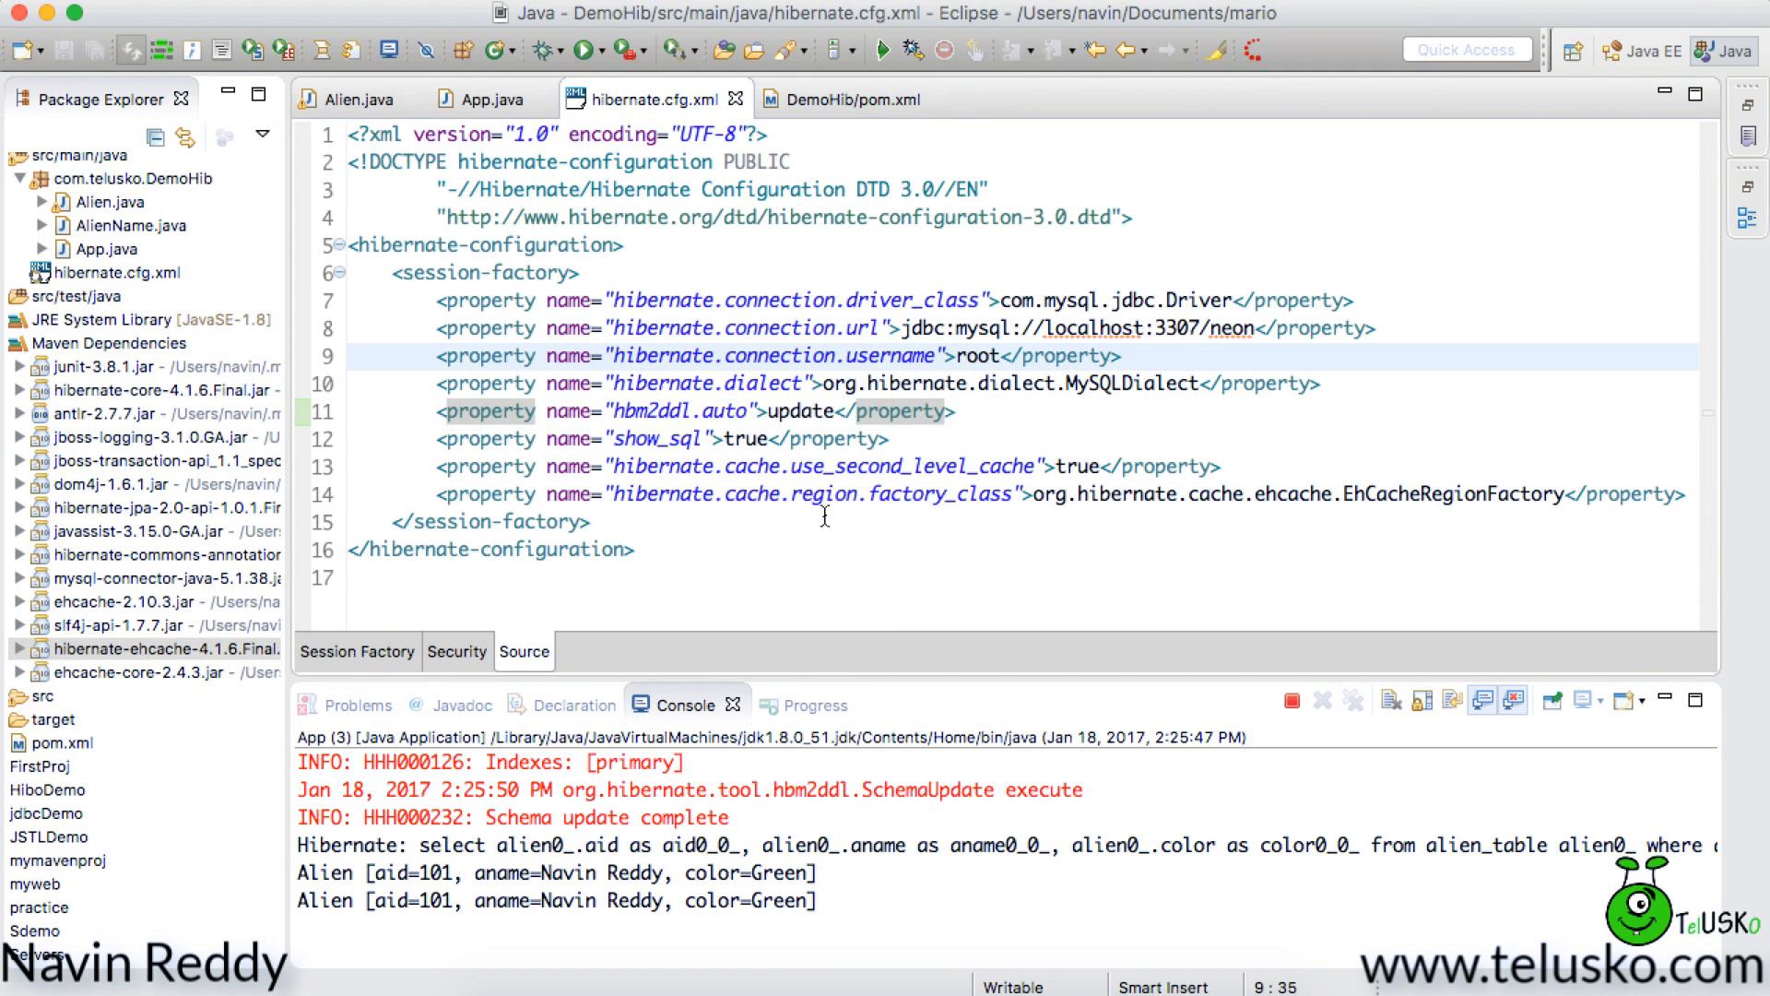
pyautogui.click(1003, 494)
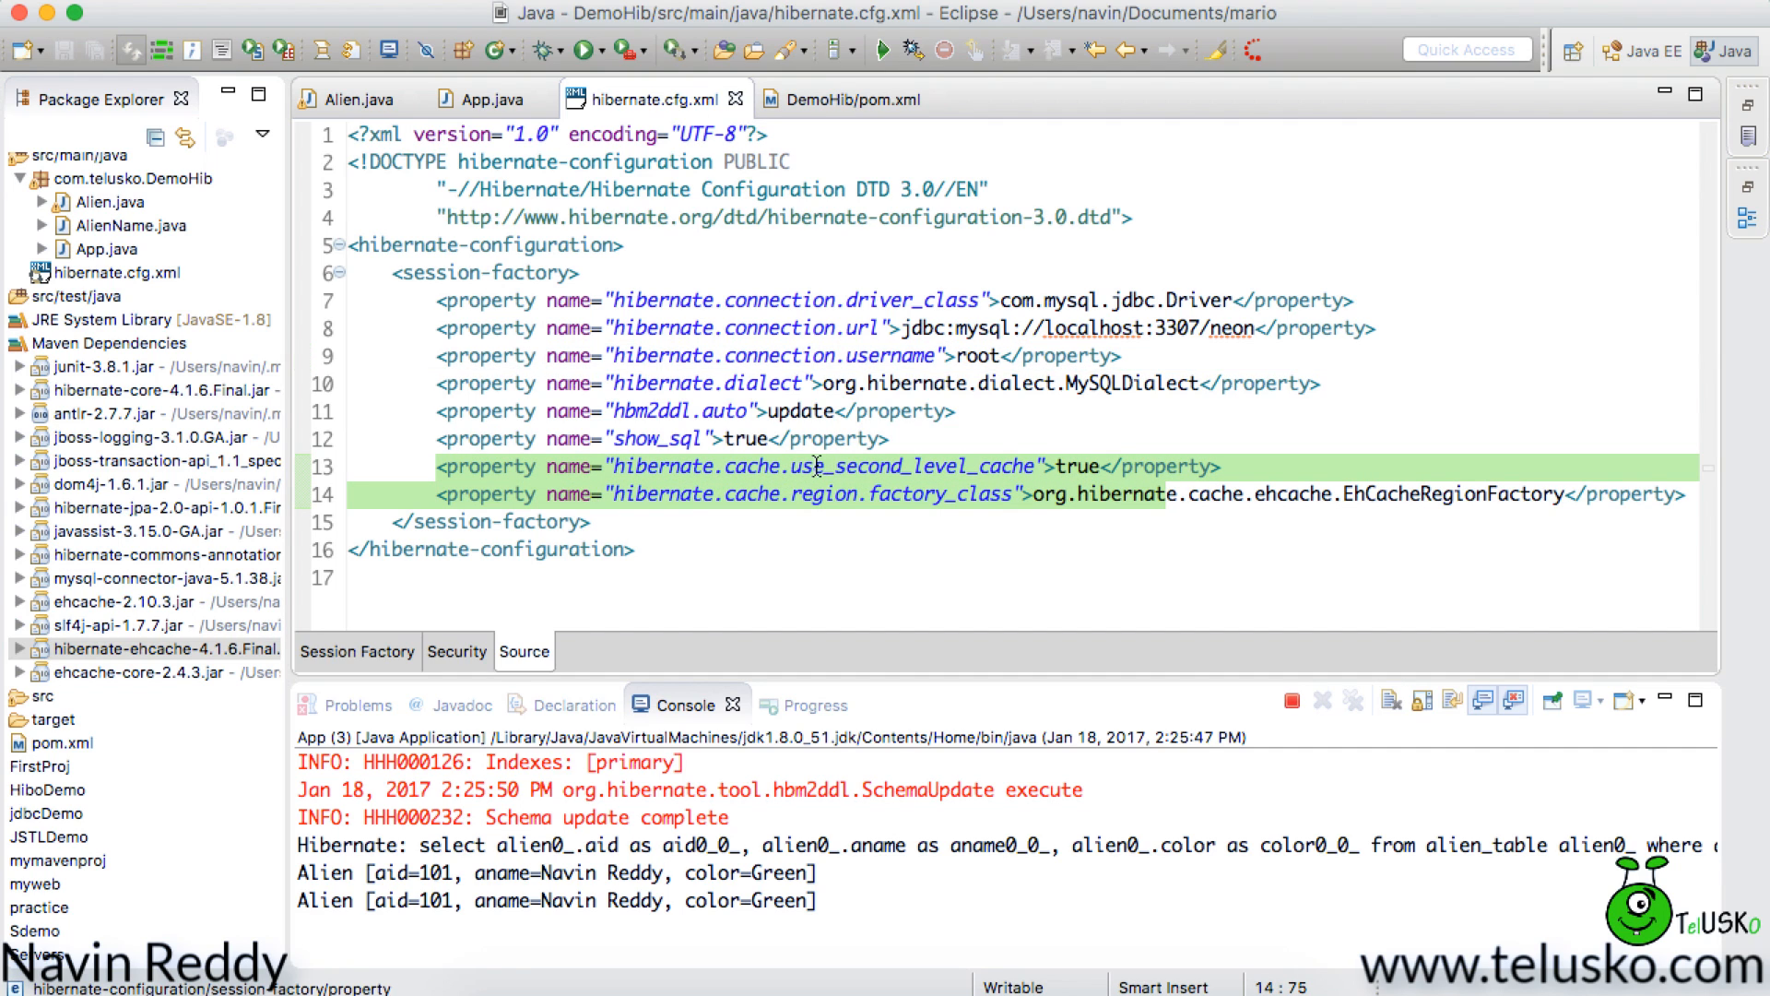
pyautogui.moveTo(808, 494)
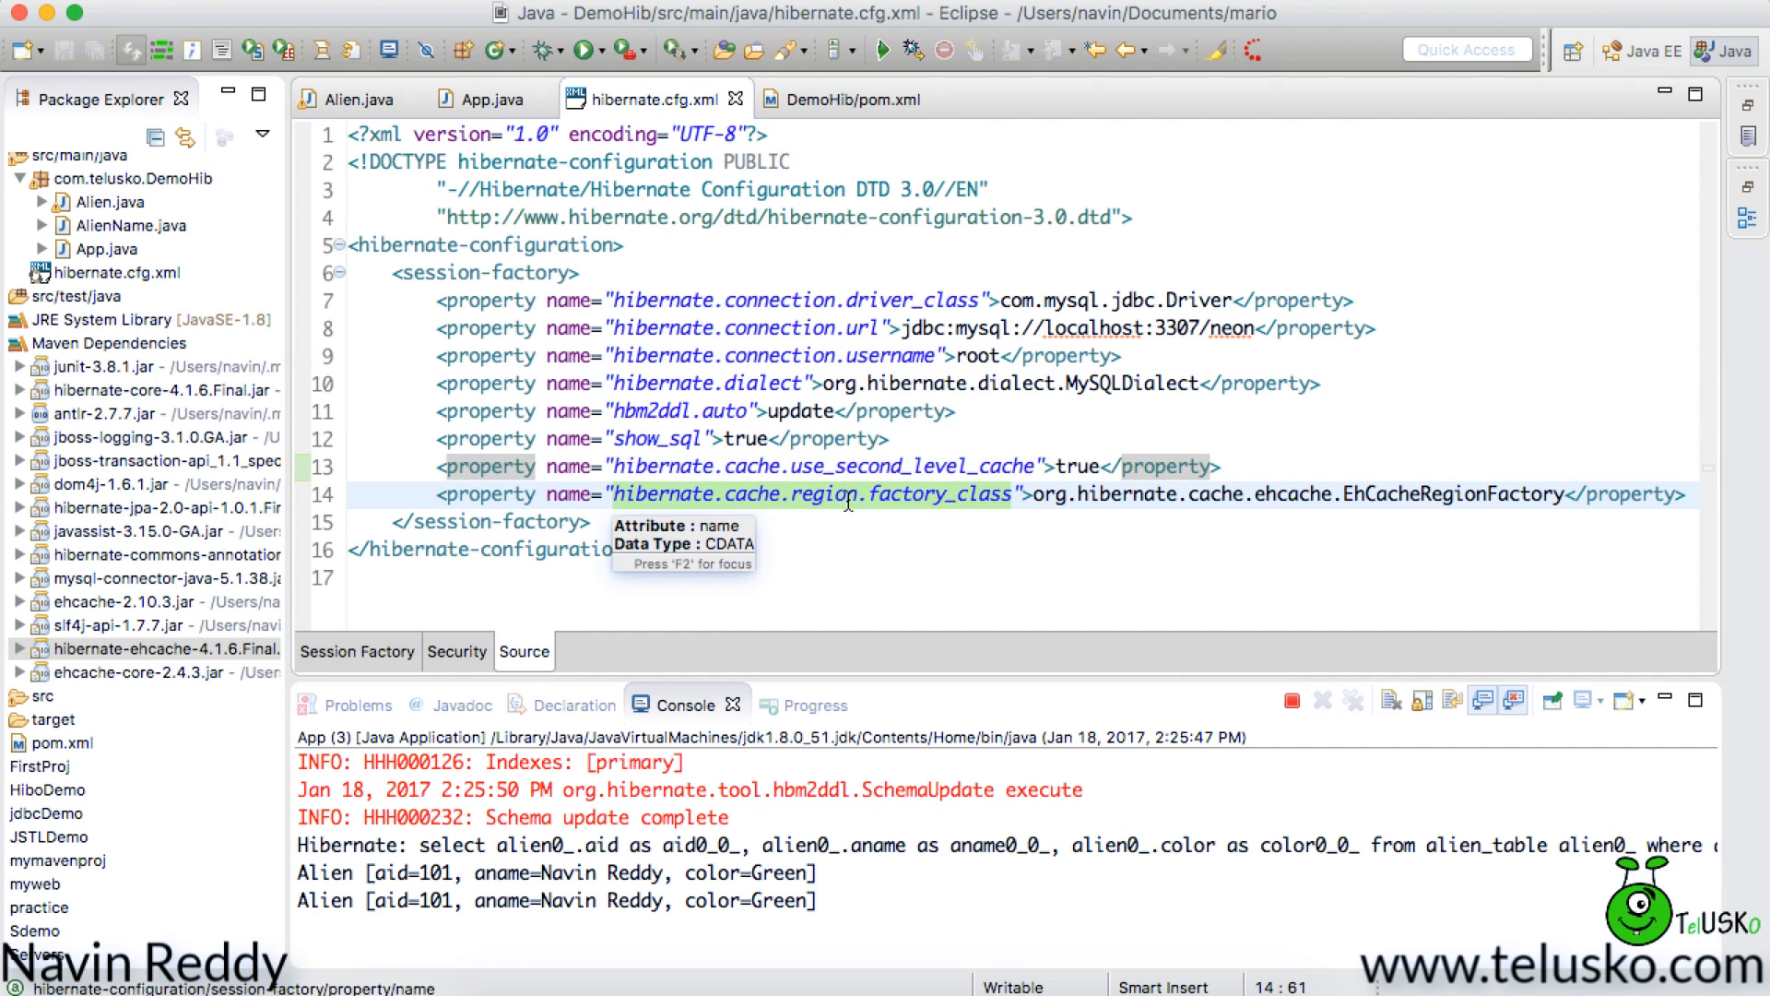
pyautogui.click(356, 100)
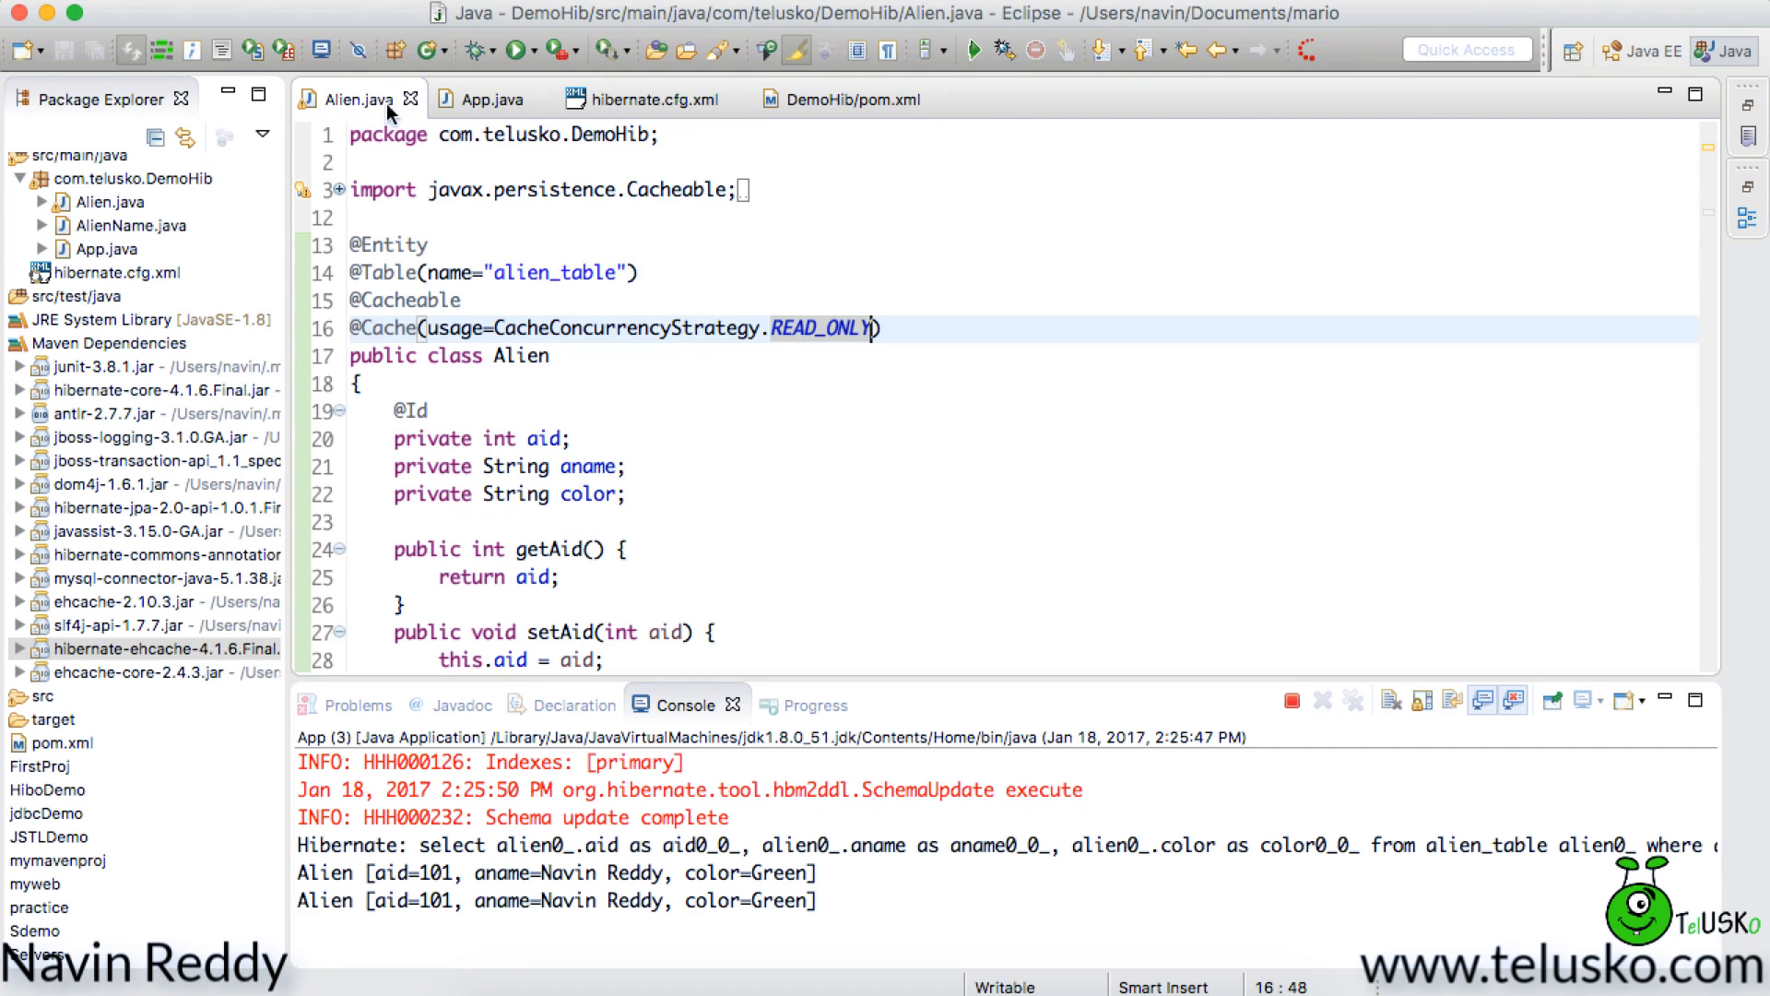
pyautogui.moveTo(490, 293)
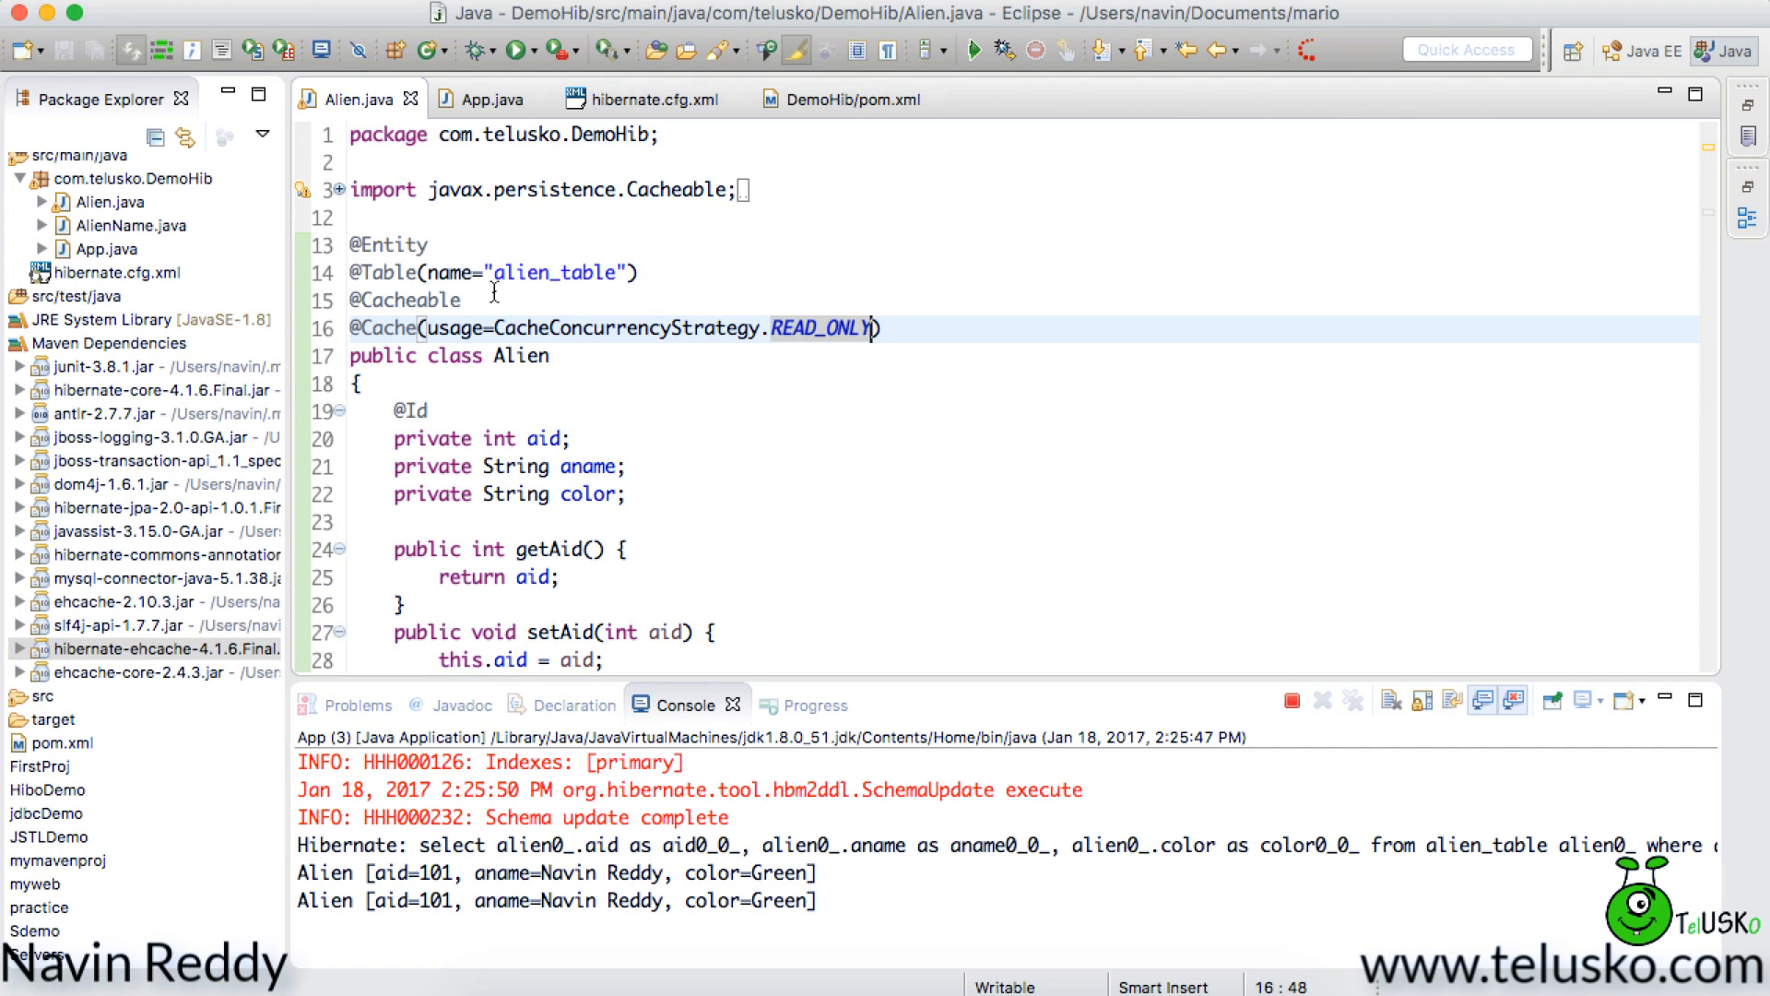
pyautogui.click(463, 299)
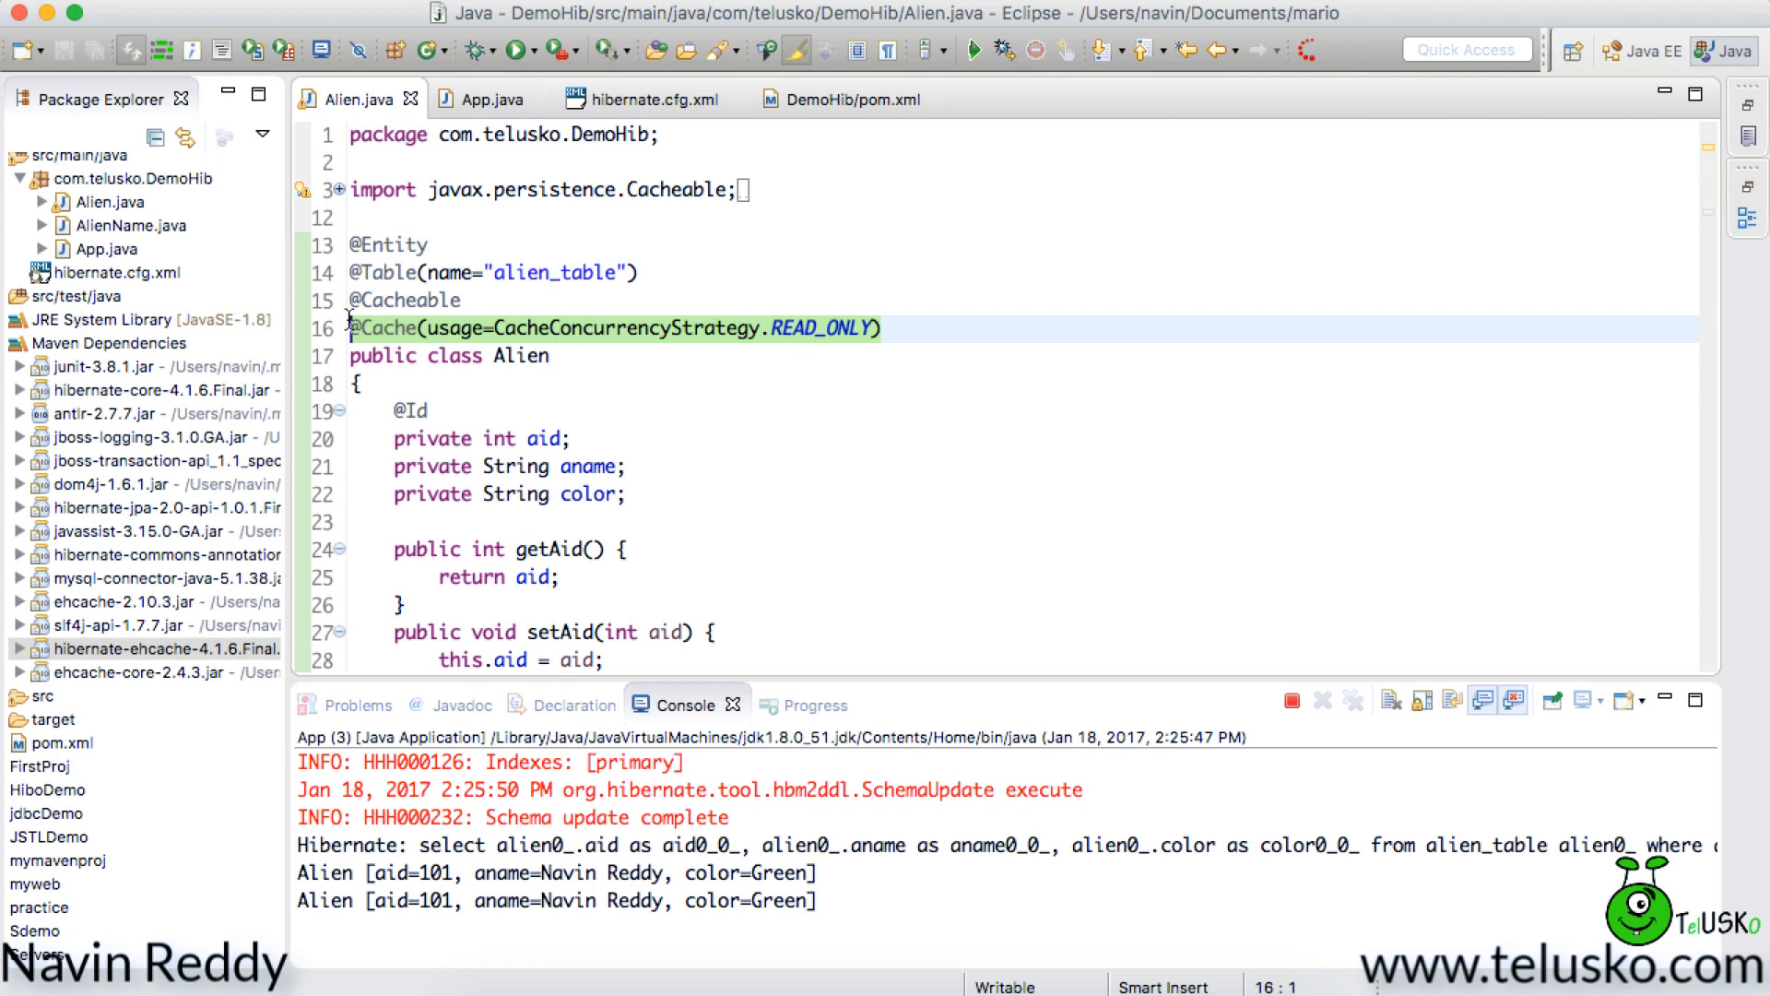
pyautogui.moveTo(380, 328)
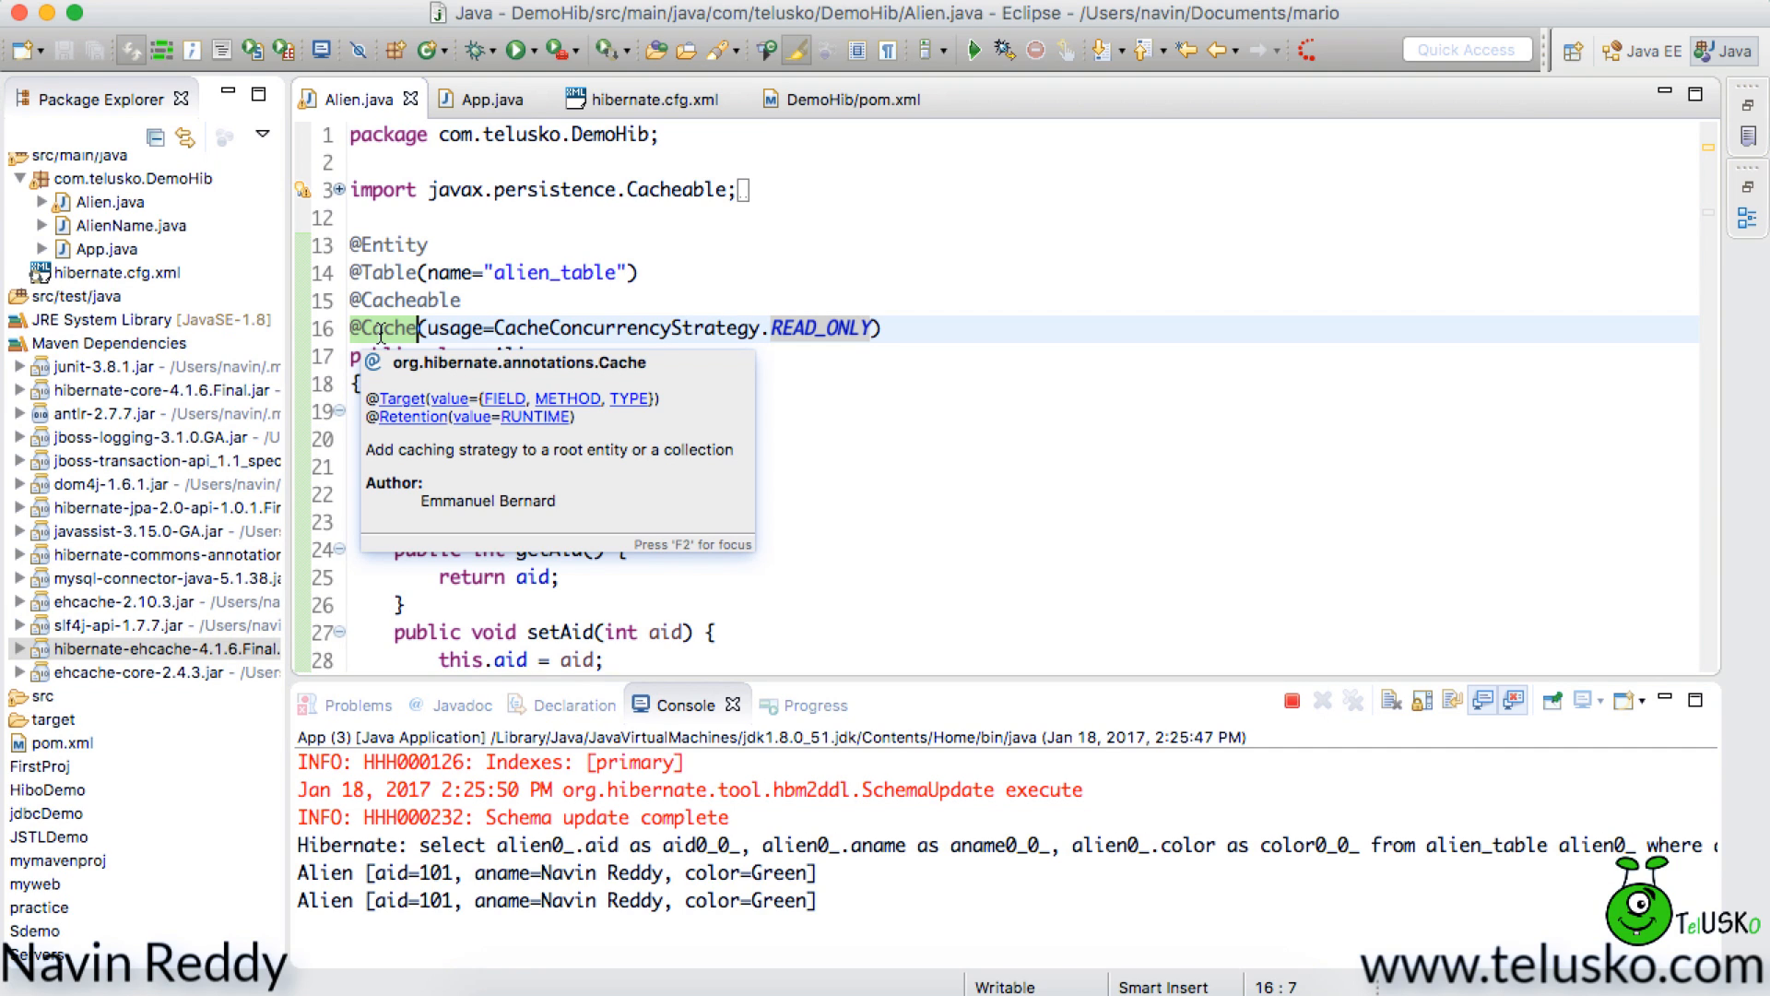
pyautogui.click(933, 356)
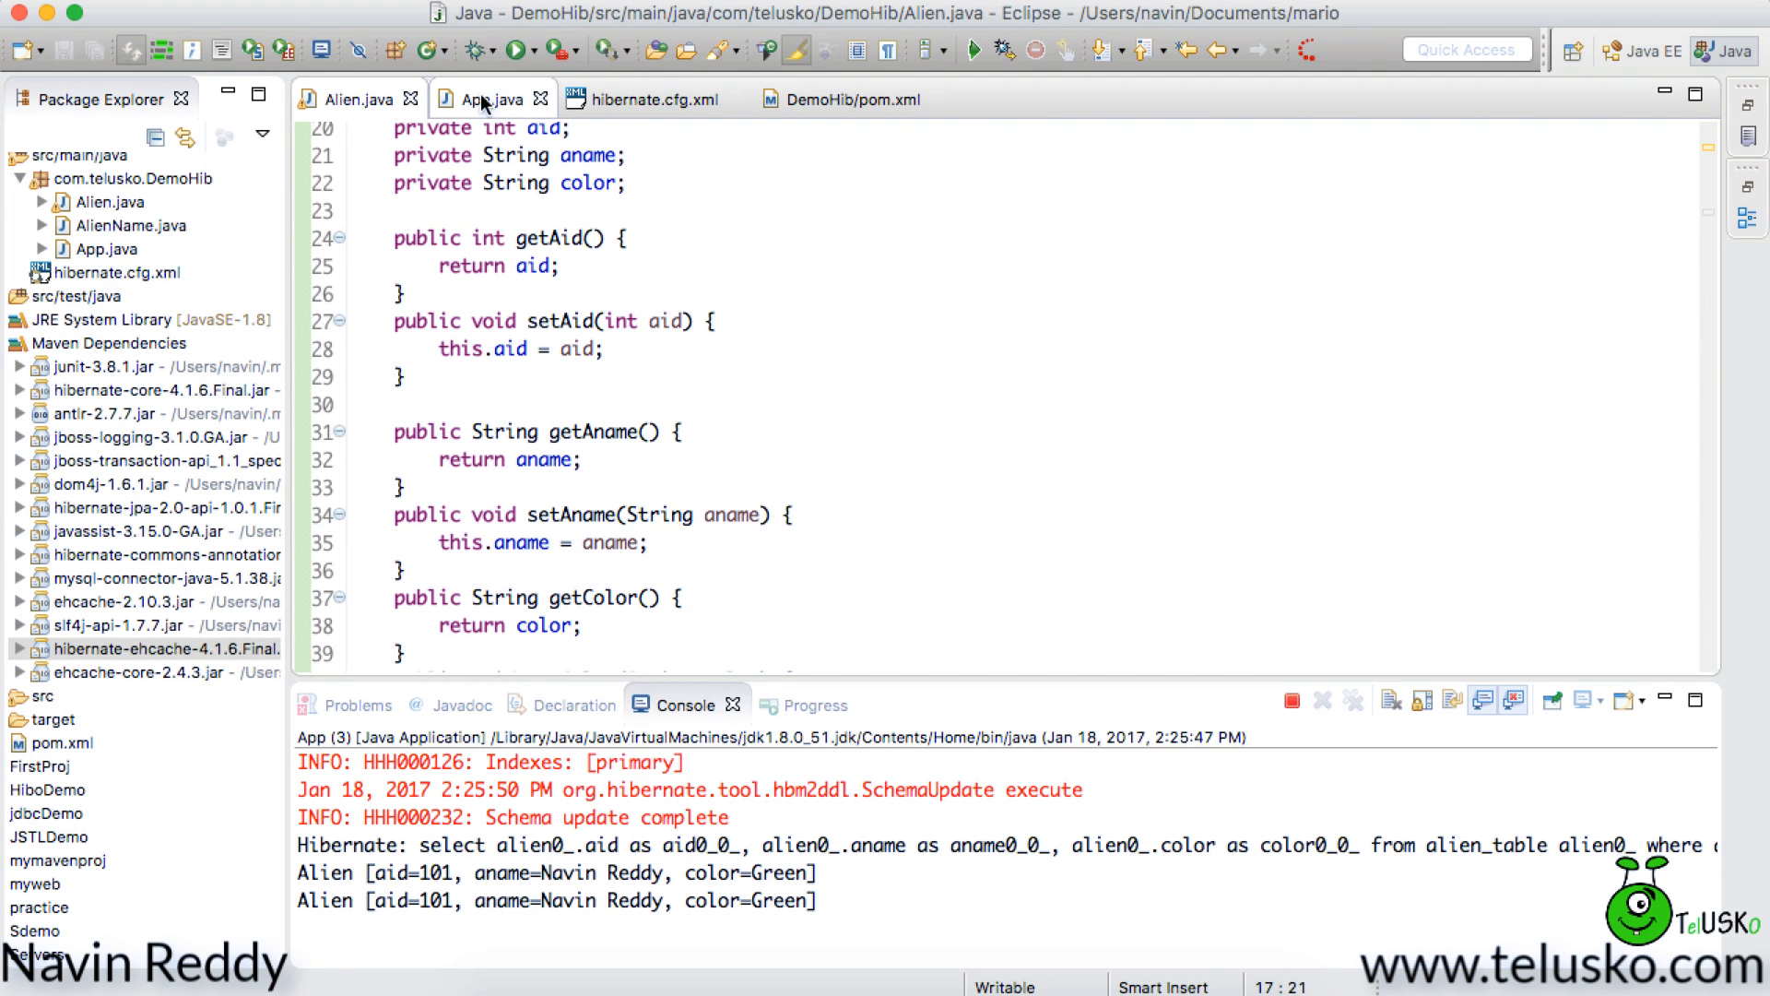
# Return to App.java and scroll to the two session blocks fetching Alien 101
pyautogui.click(488, 99)
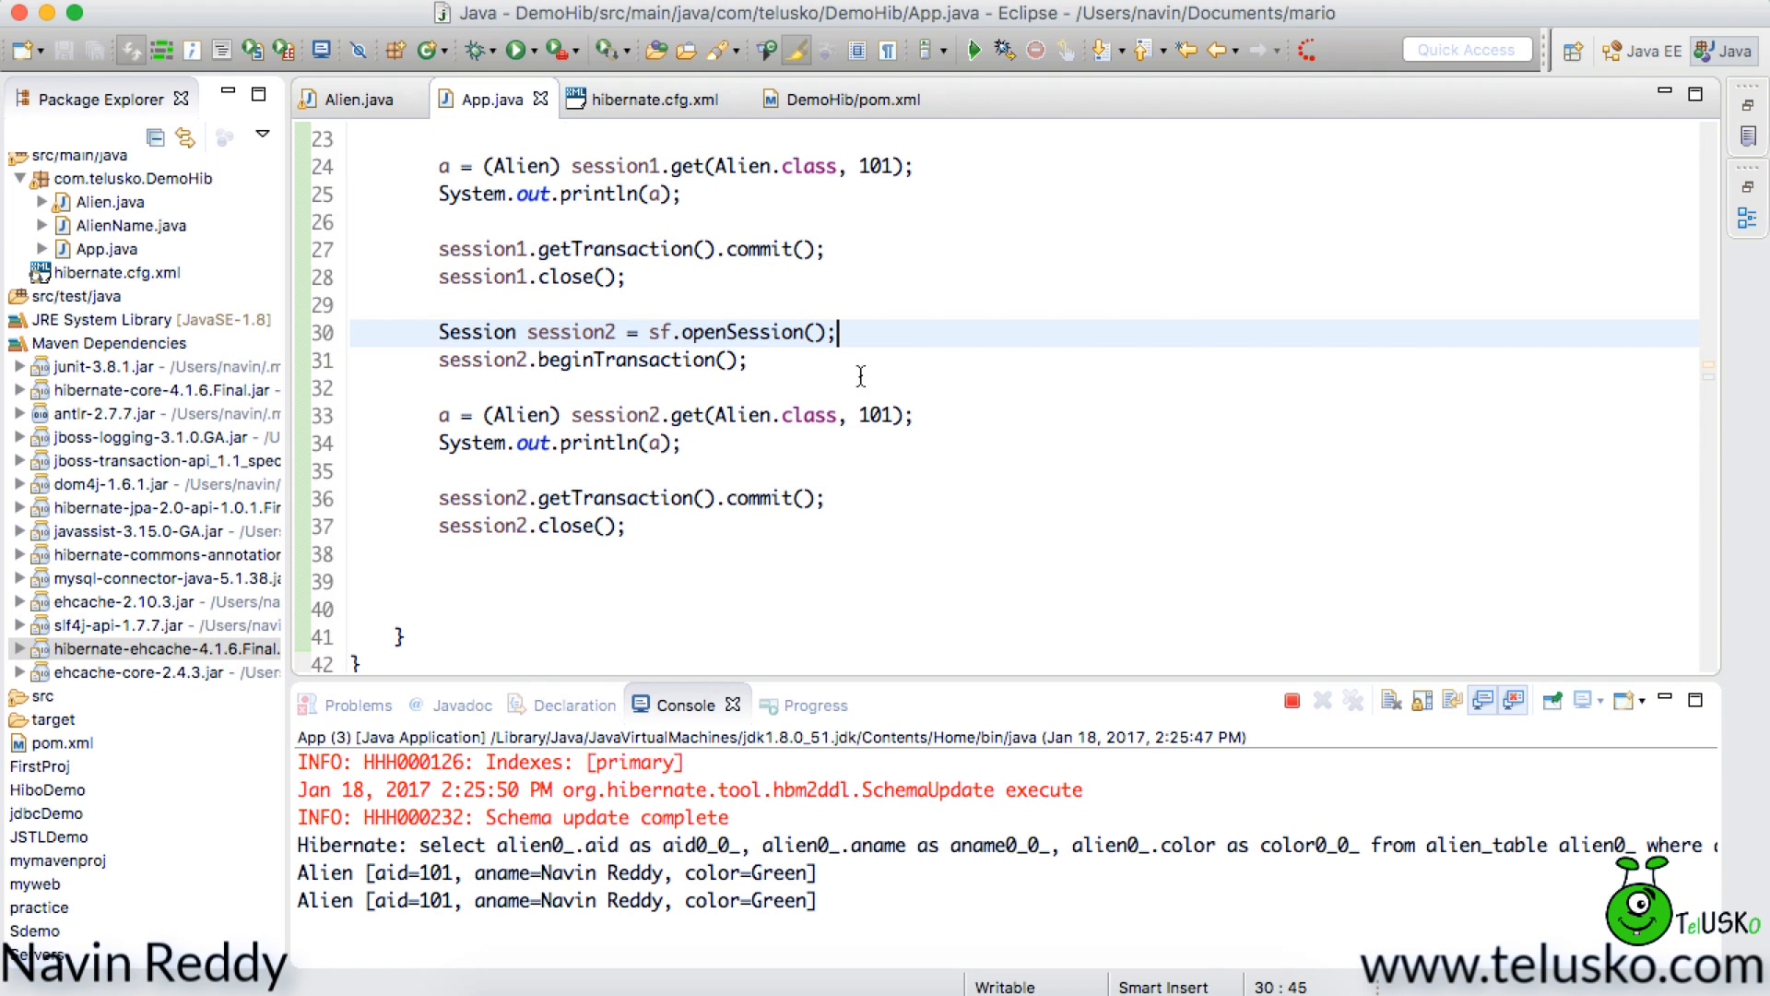
pyautogui.scroll(3)
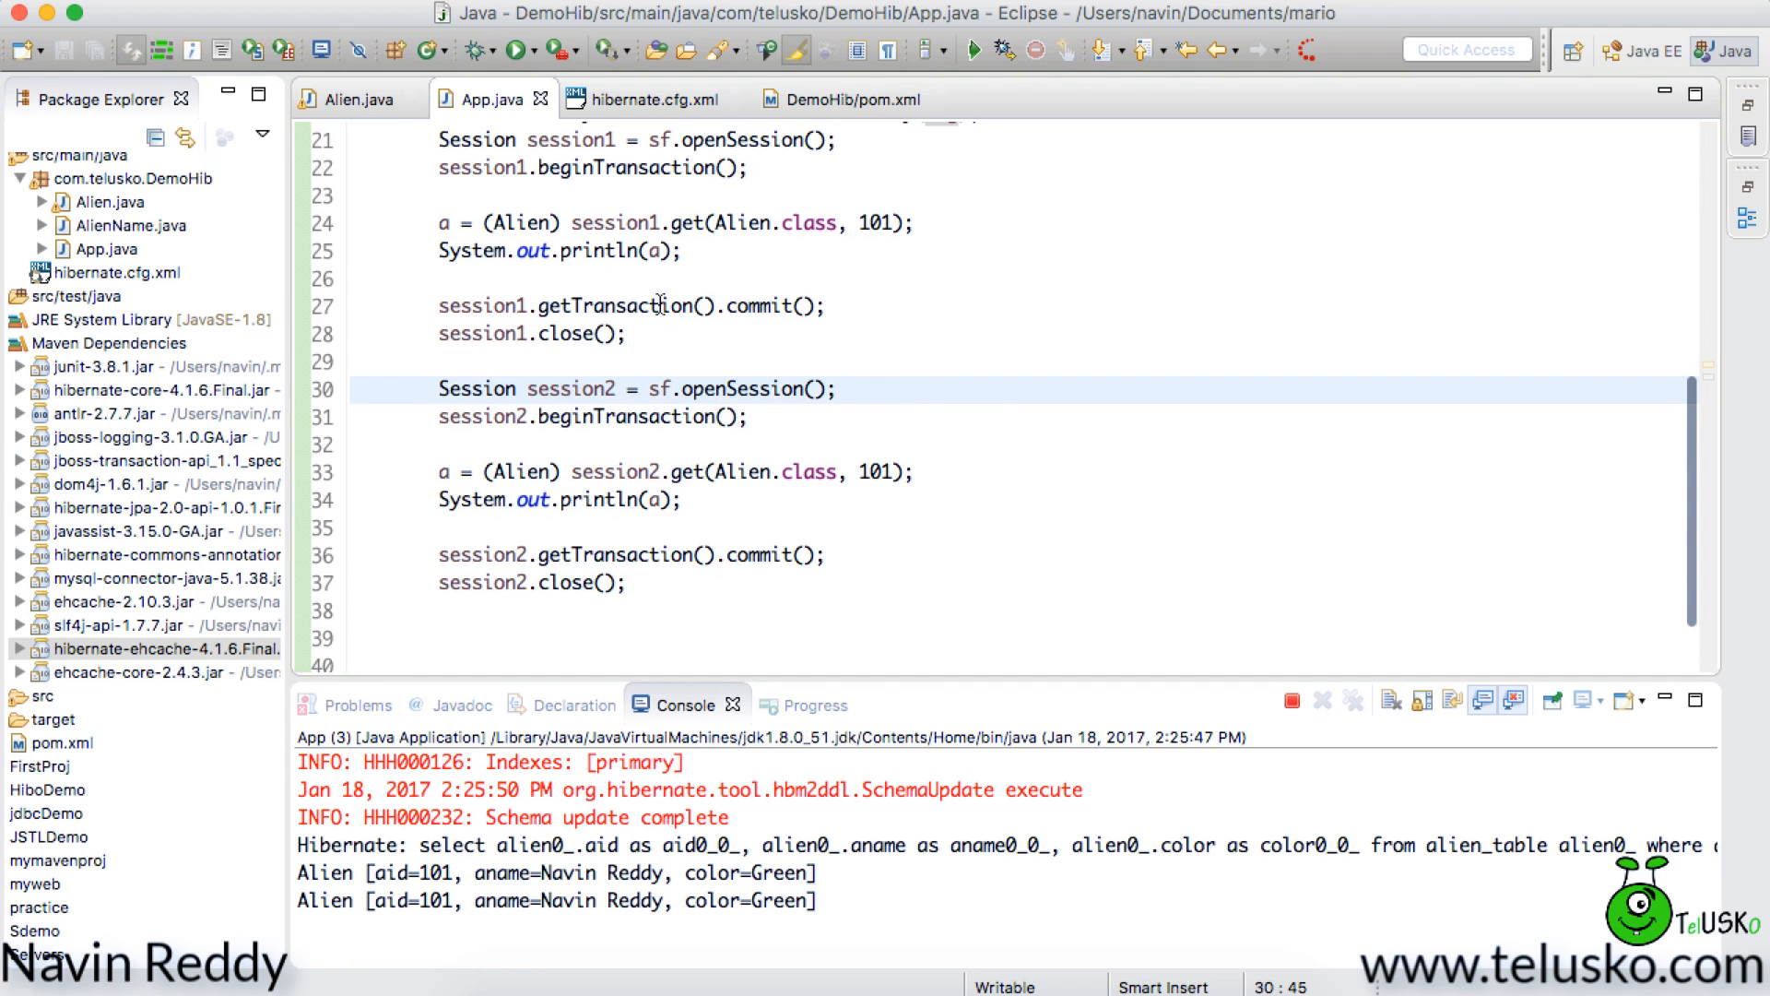
pyautogui.moveTo(435, 233)
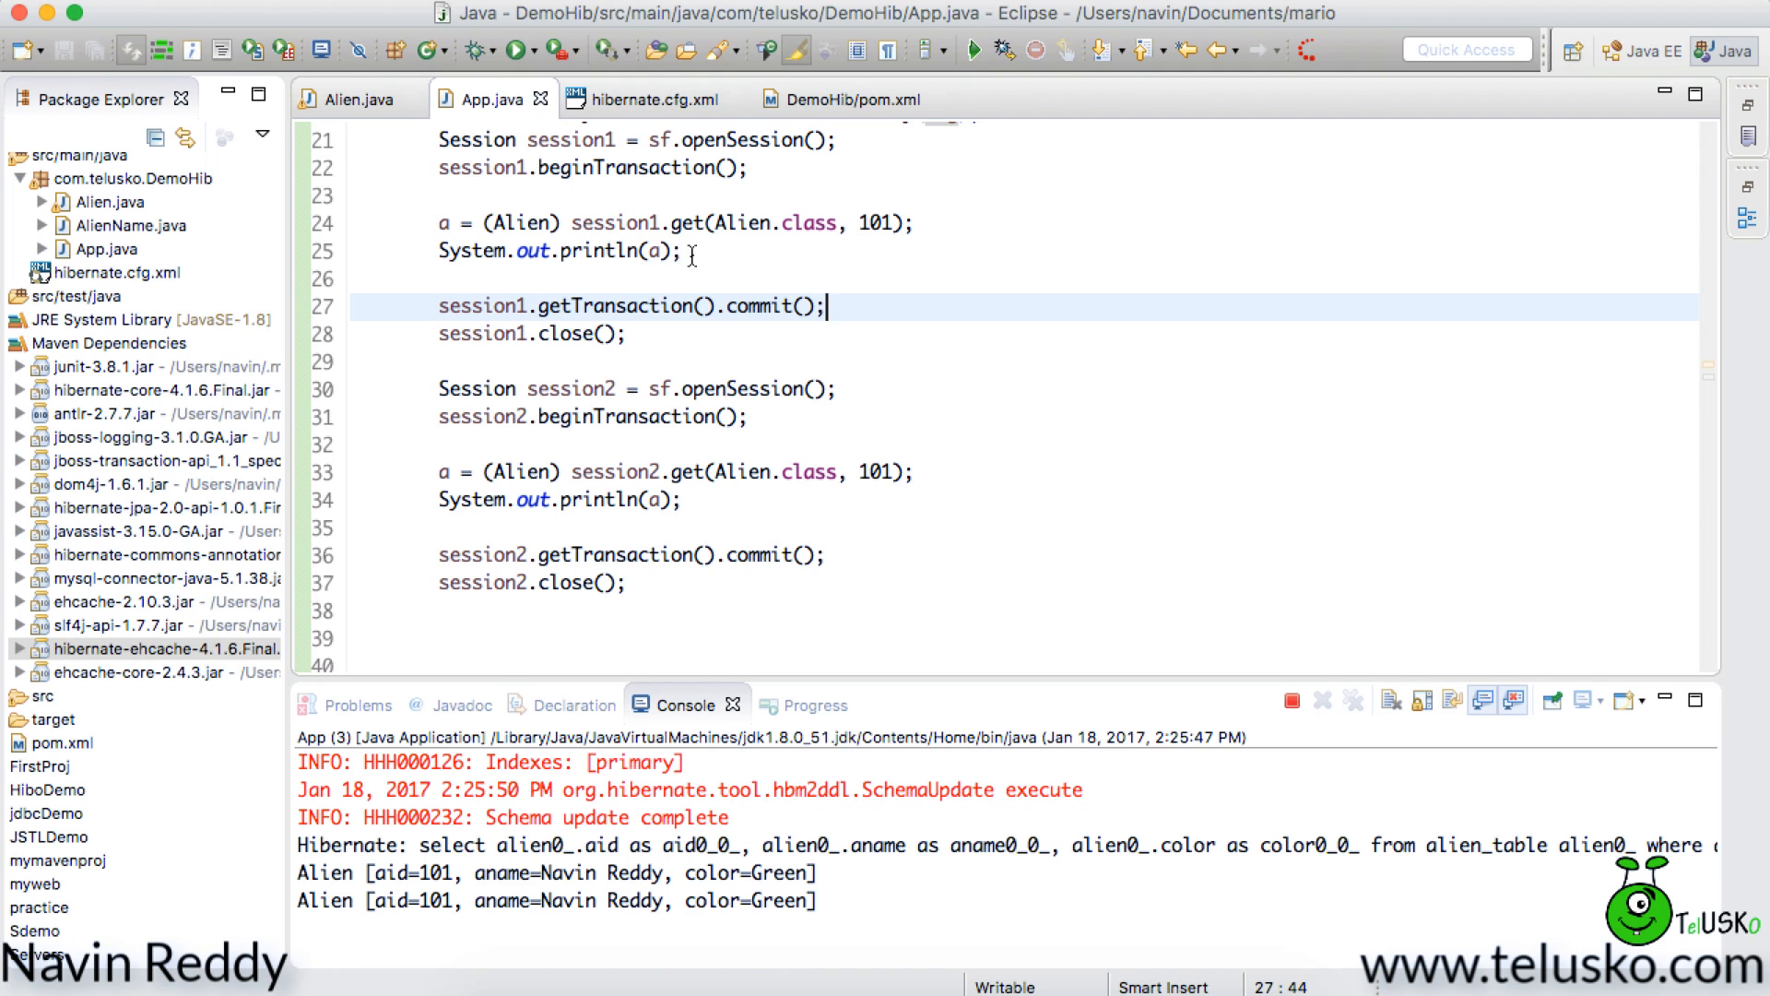
pyautogui.moveTo(761, 306)
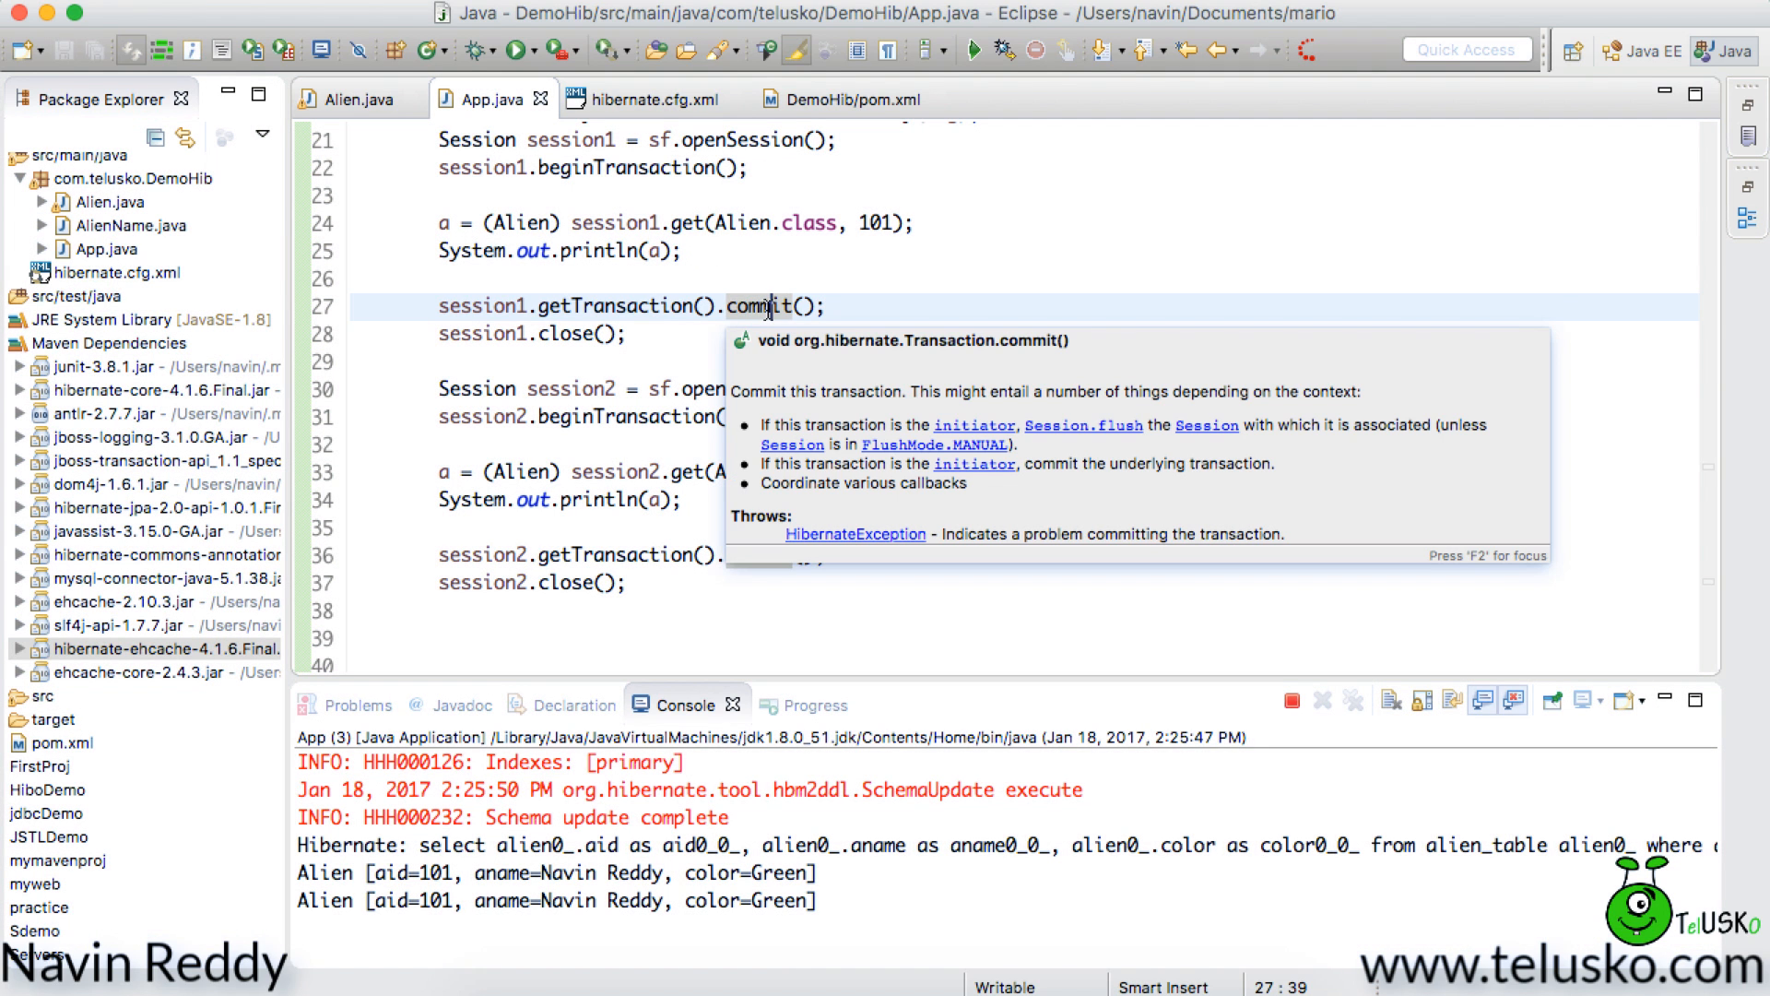